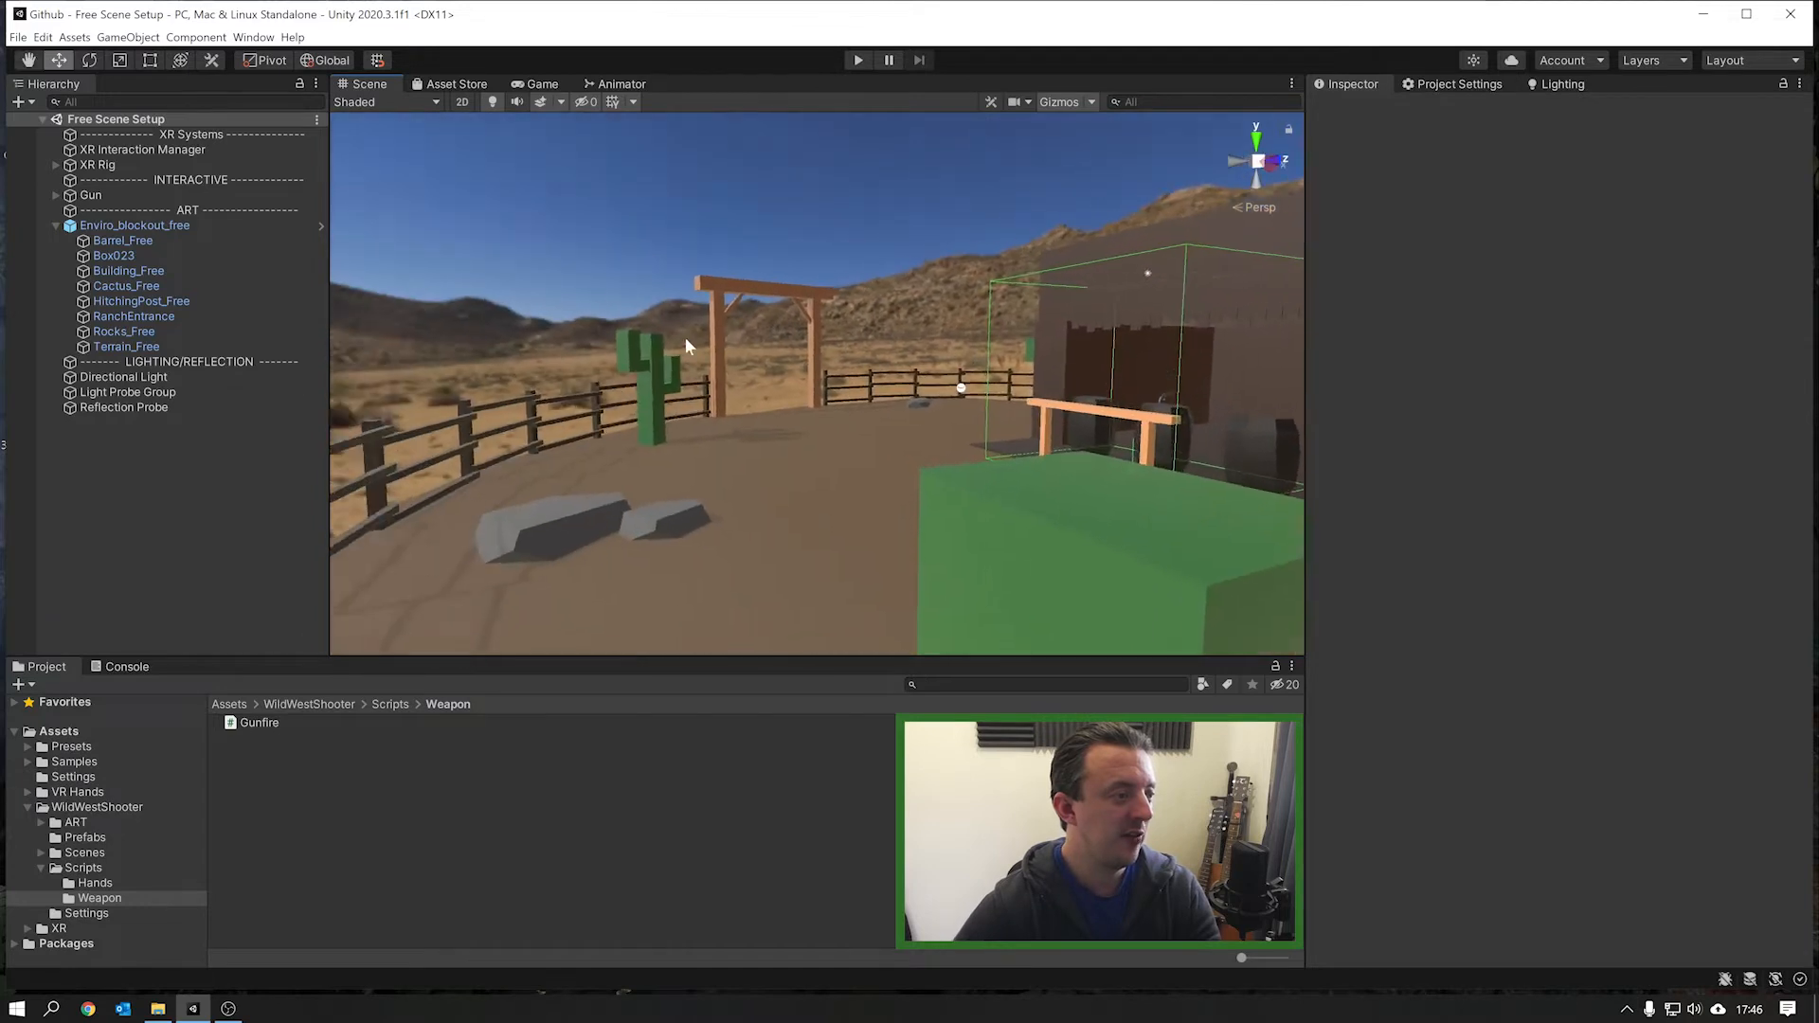
Step: Orbit the Scene view to see the whole blockout ranch platform
{"action": "left_click_drag", "start_coordinate": [684, 346], "coordinate": [763, 418]}
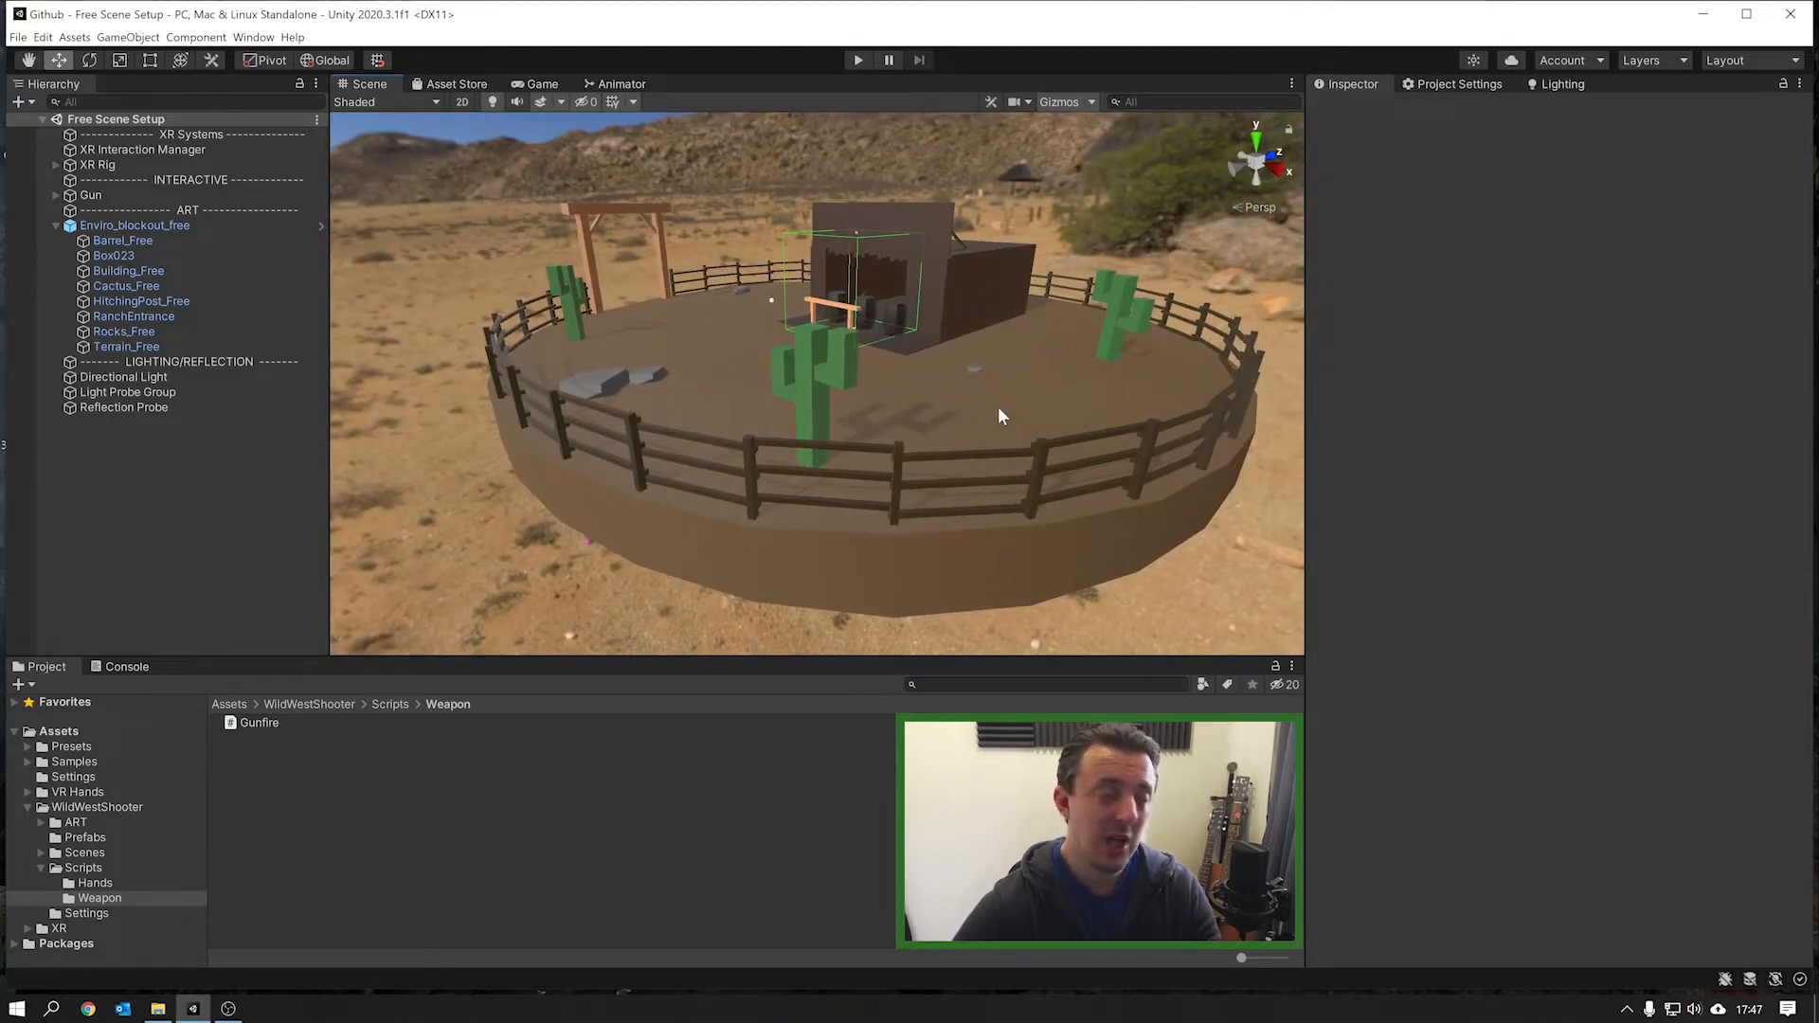
{"action": "left_click_drag", "start_coordinate": [1001, 415], "coordinate": [1106, 391]}
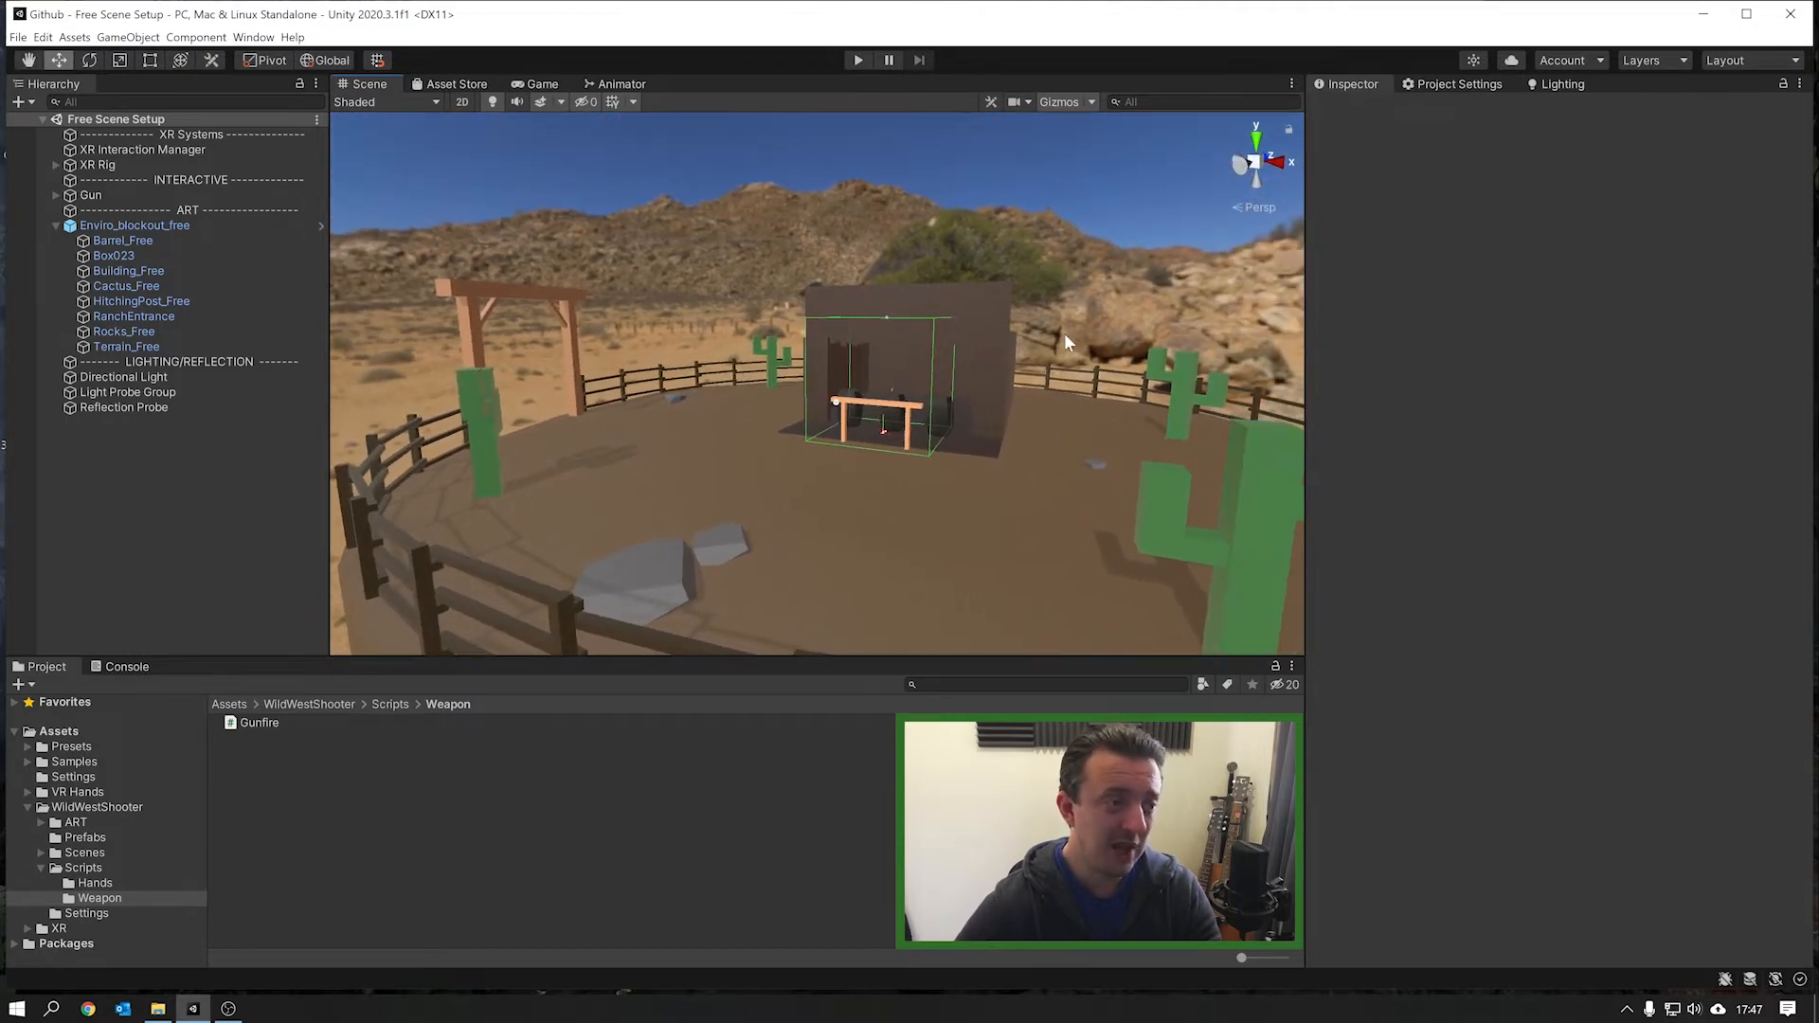
{"action": "mouse_move", "coordinate": [1007, 368]}
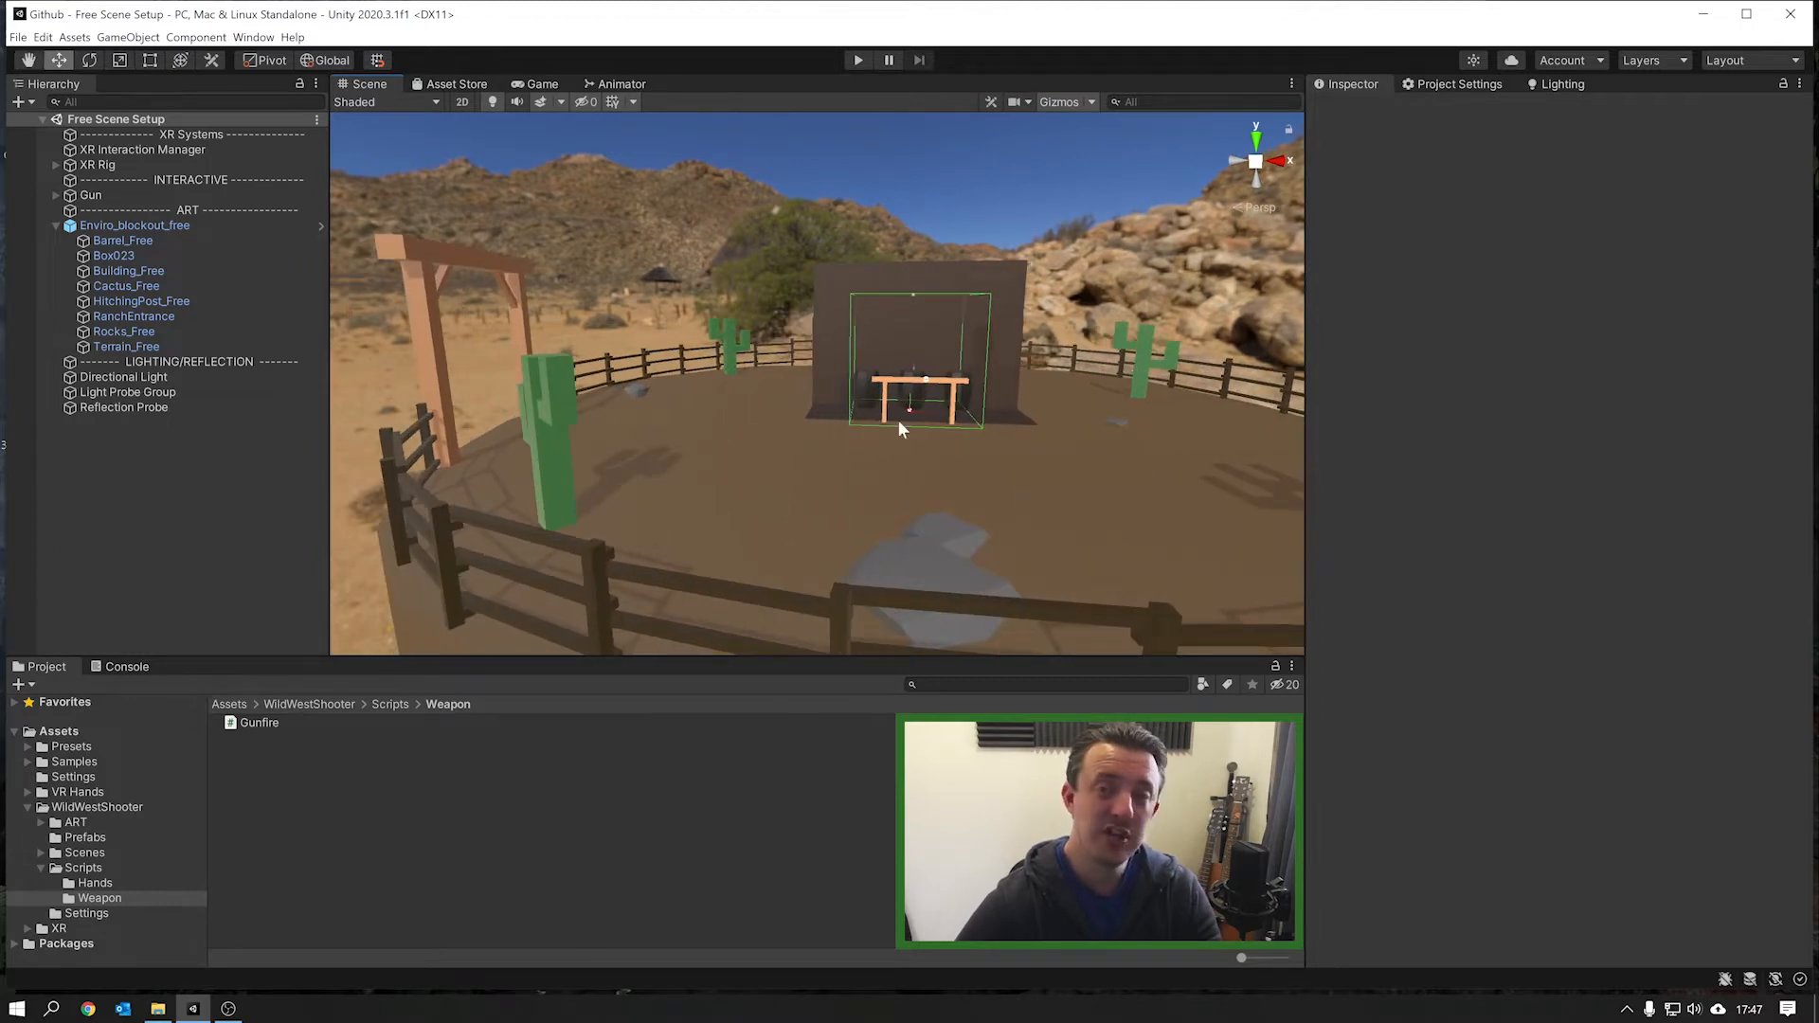
{"action": "mouse_move", "coordinate": [262, 787]}
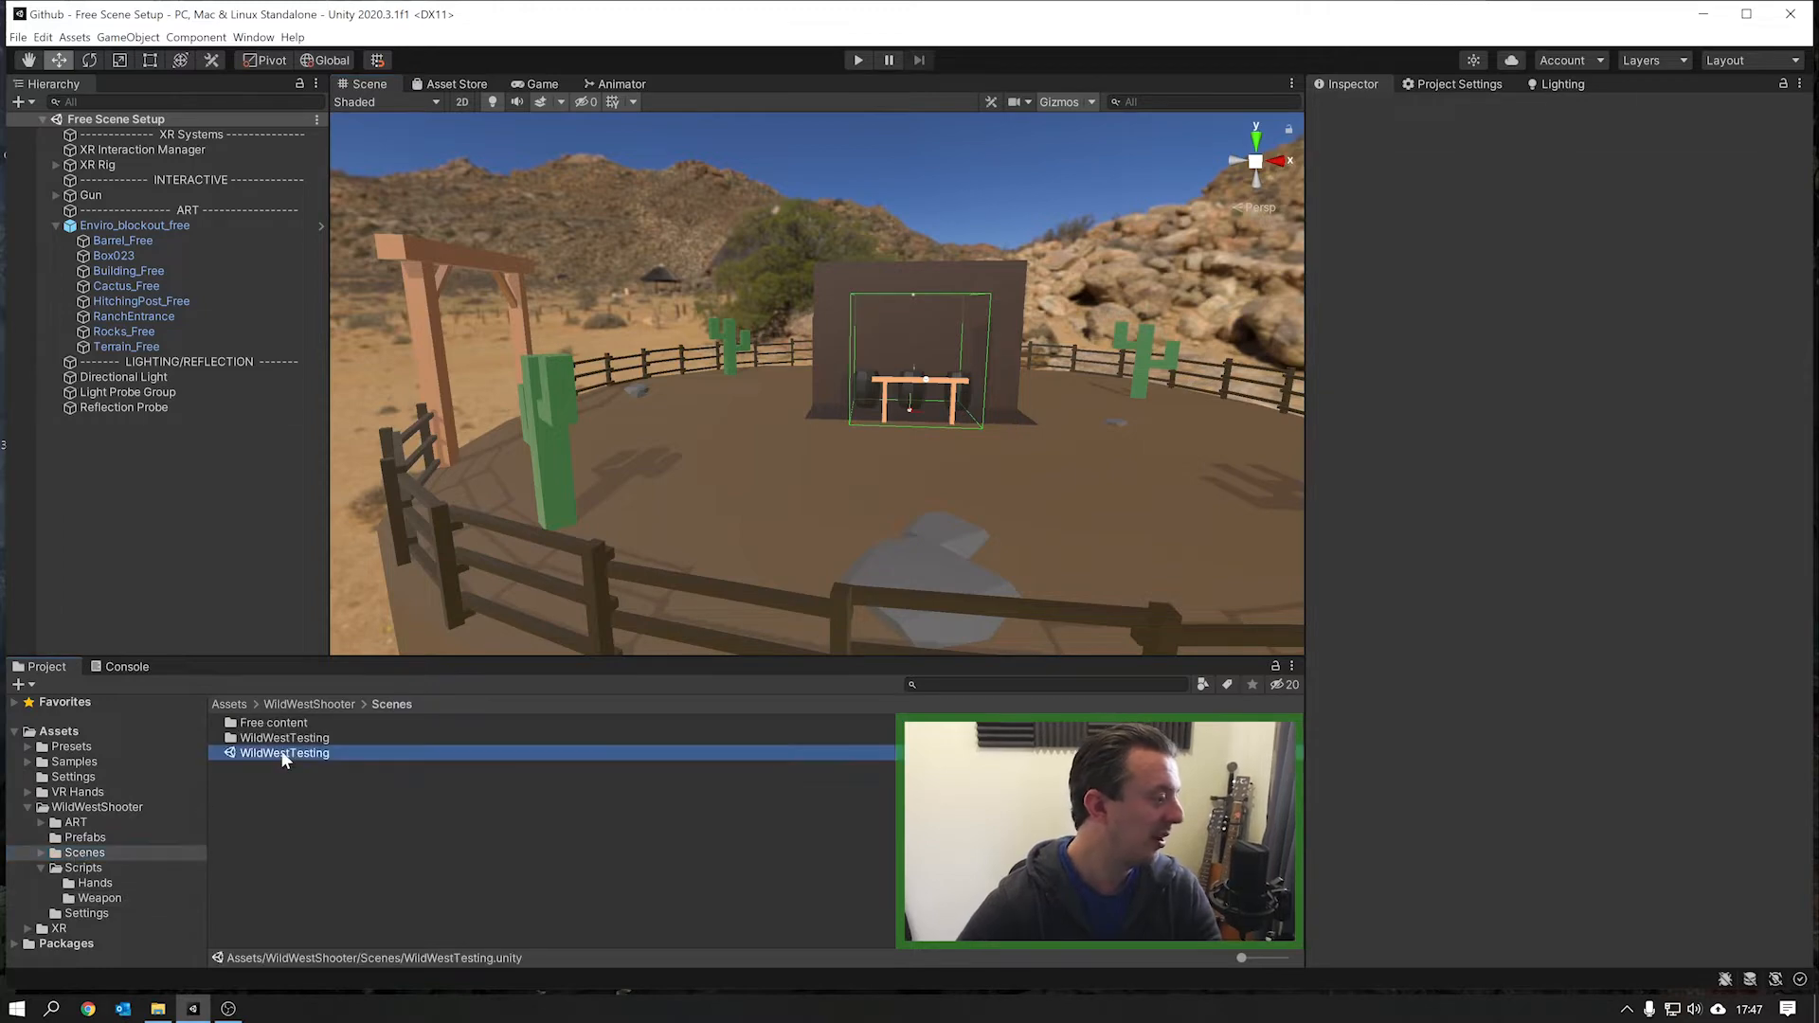
Step: Open the WildWestTesting scene and orbit around its revolver-on-barrel stand
{"action": "double_click", "coordinate": [285, 752]}
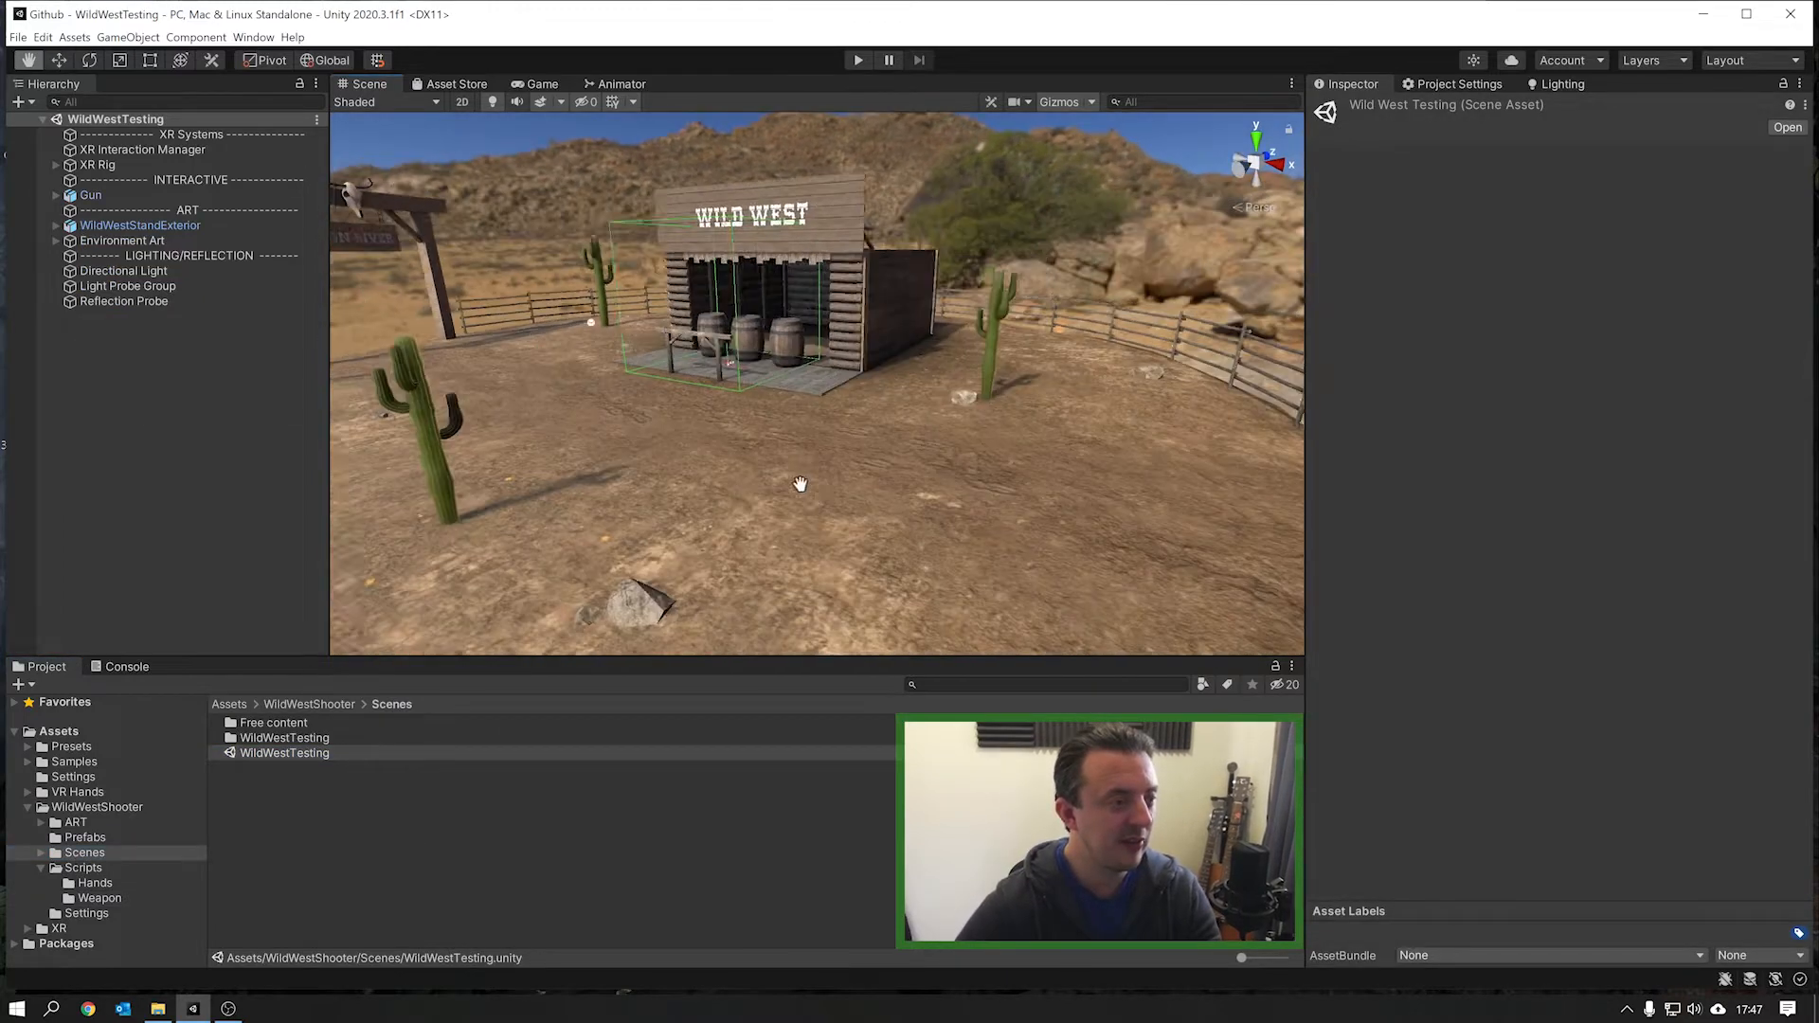
{"action": "left_click_drag", "start_coordinate": [800, 485], "coordinate": [795, 430]}
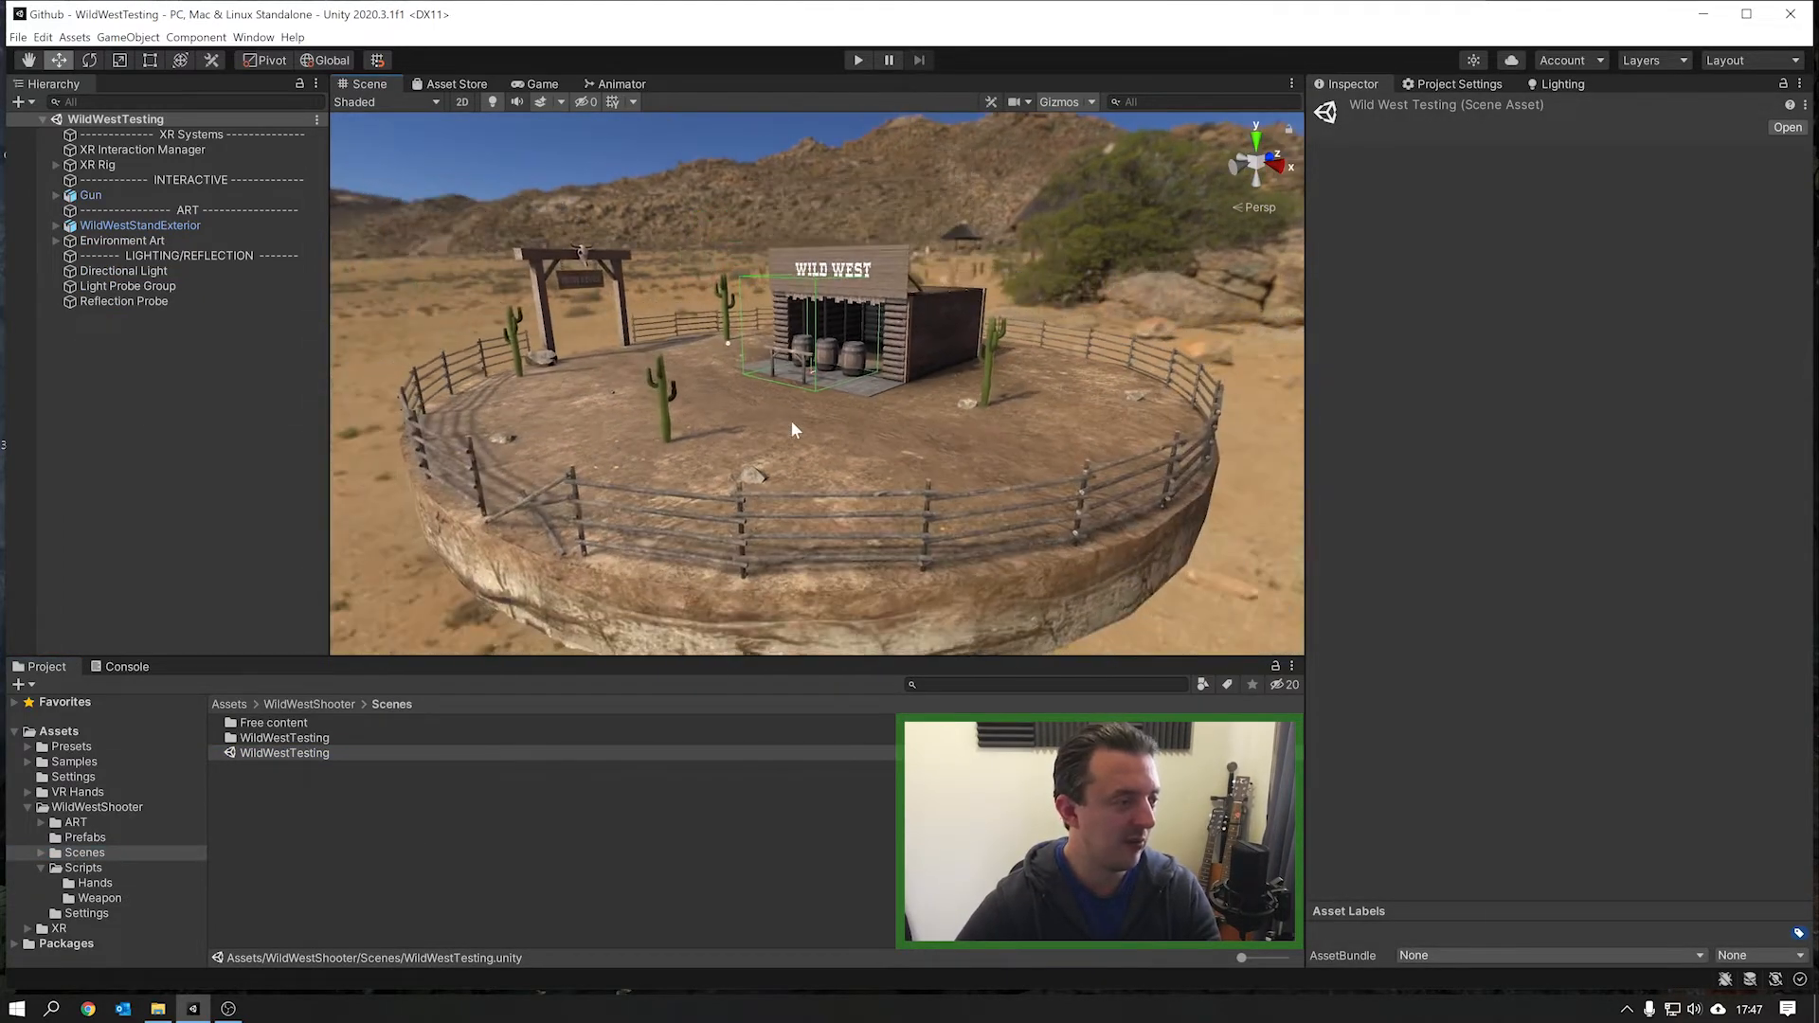
{"action": "left_click_drag", "start_coordinate": [795, 429], "coordinate": [702, 476]}
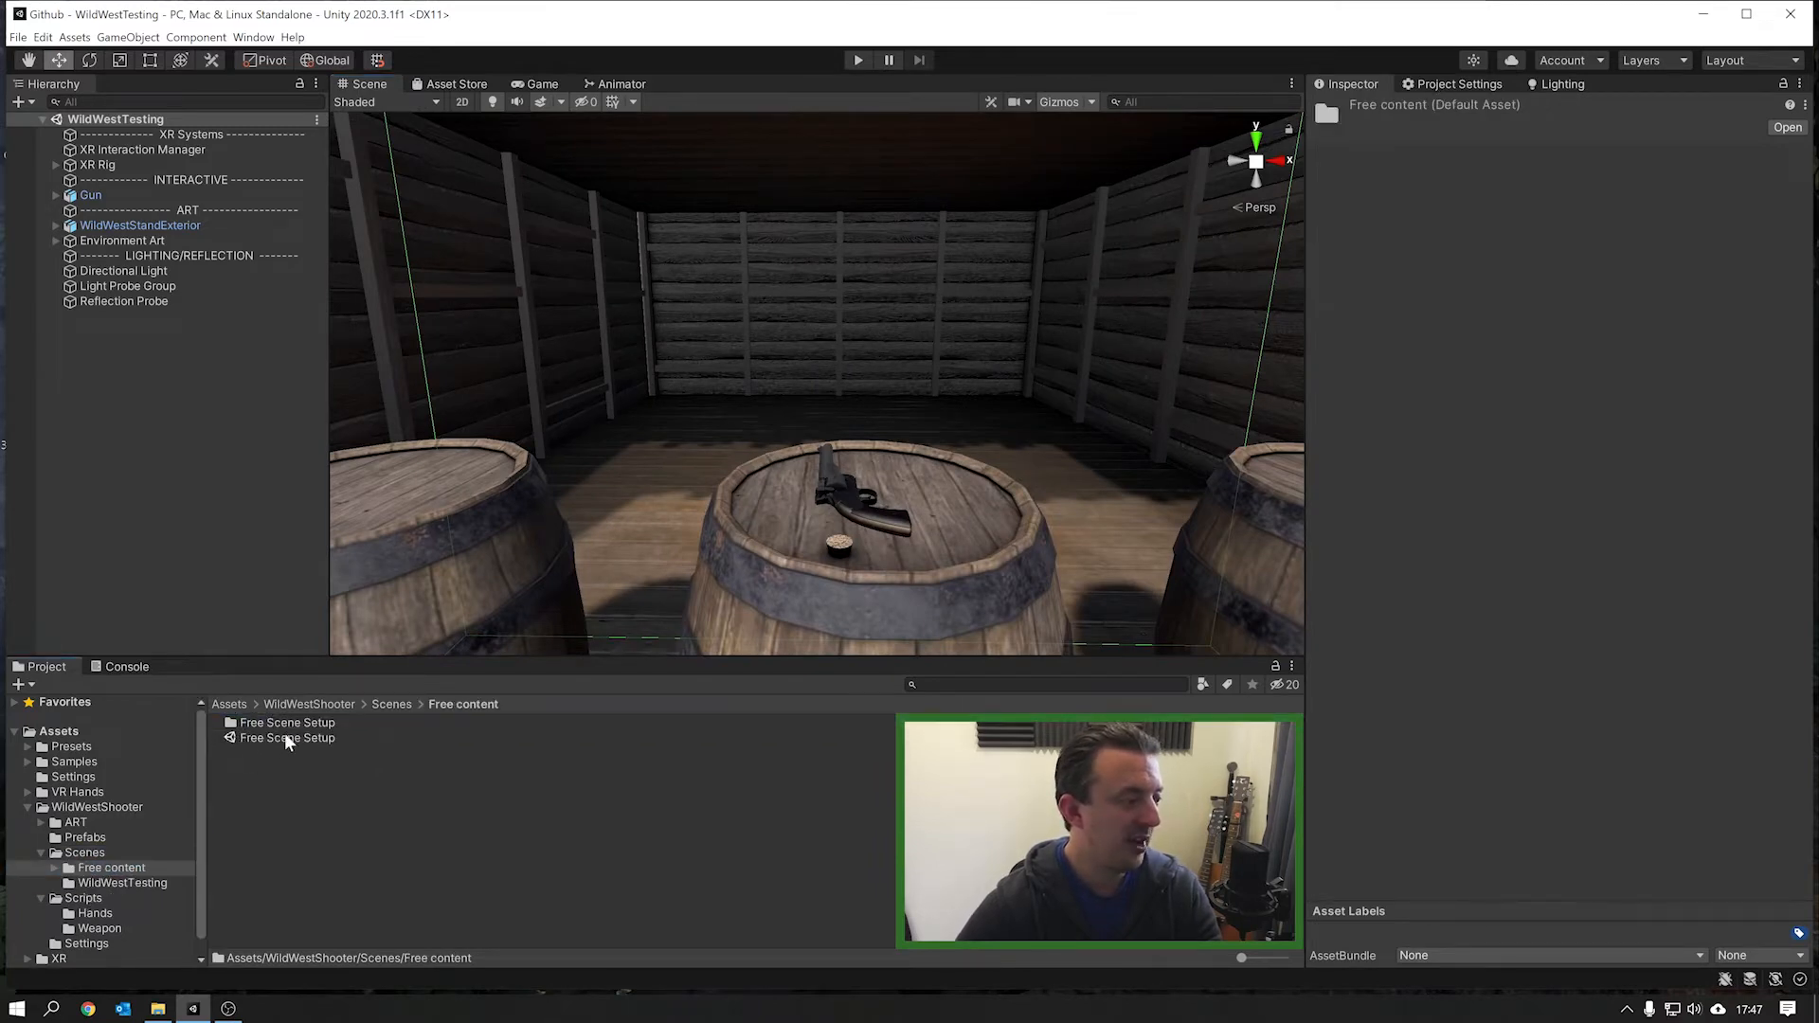
Step: Reopen the untextured Free Scene Setup blockout scene from the Free content folder
{"action": "double_click", "coordinate": [286, 739]}
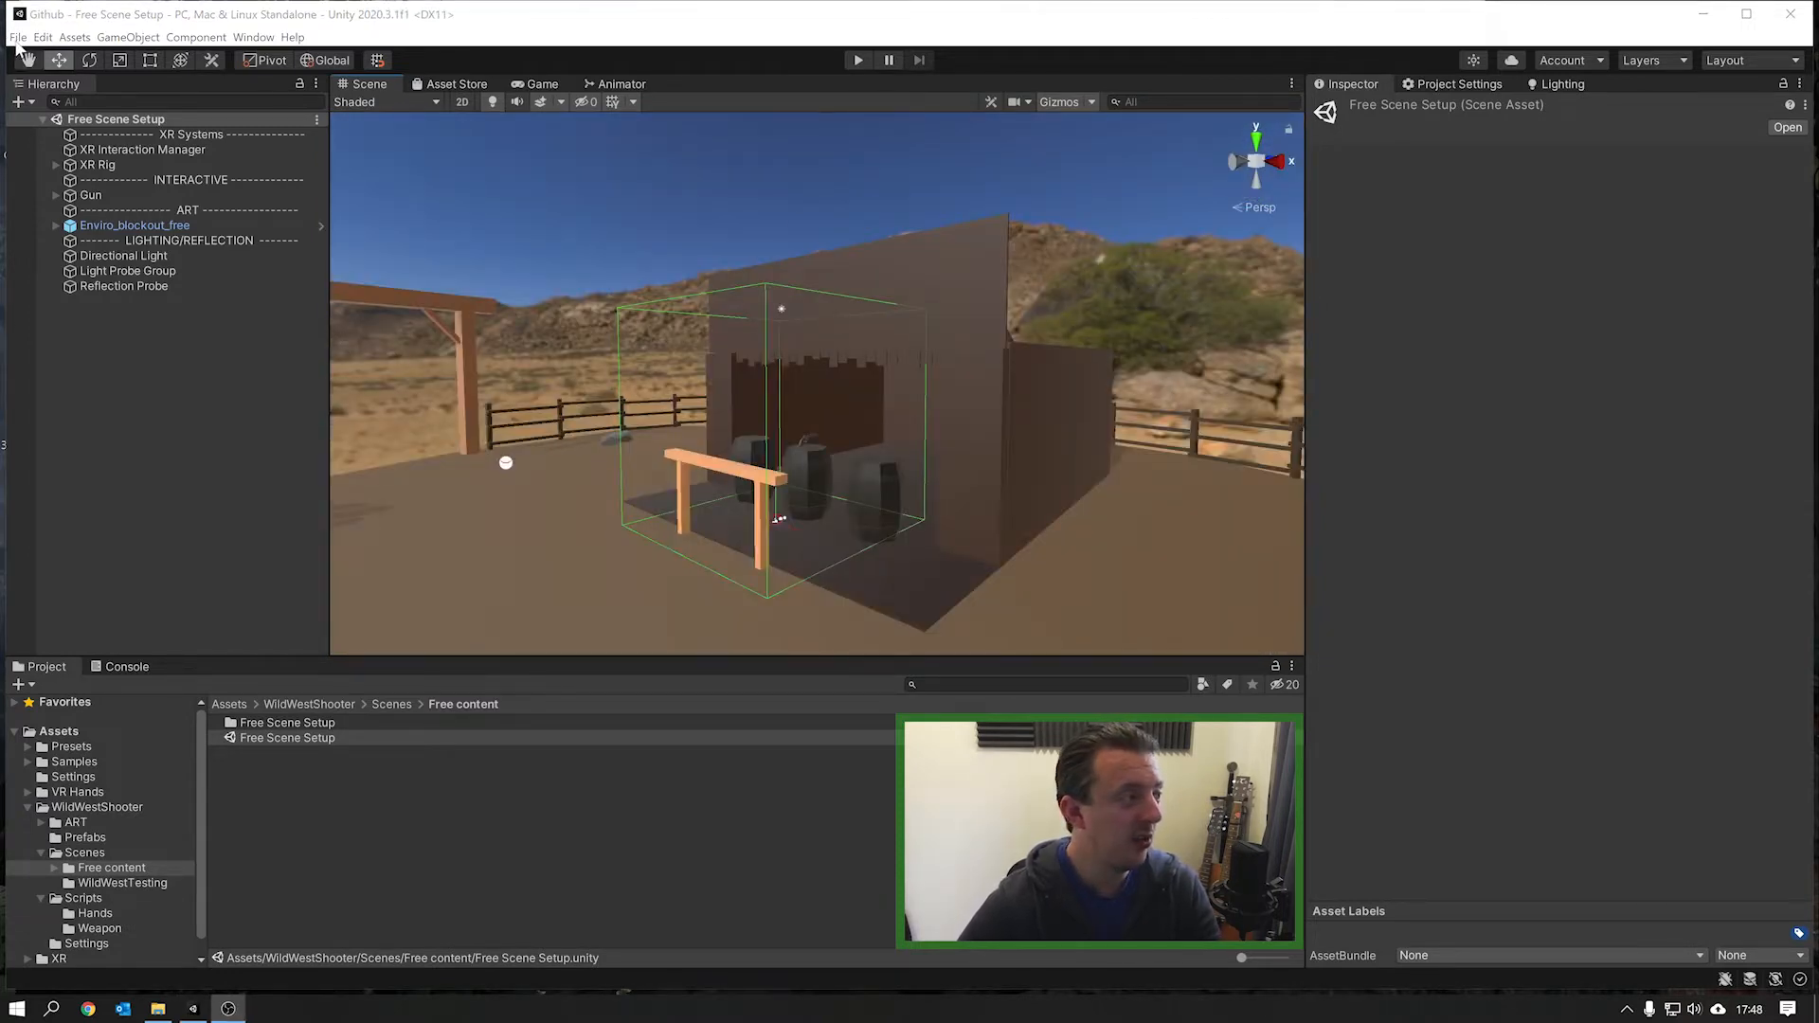
Step: Start a new scene and add an XR Interaction Manager and room-scale action-based XR Rig
{"action": "left_click", "coordinate": [17, 36]}
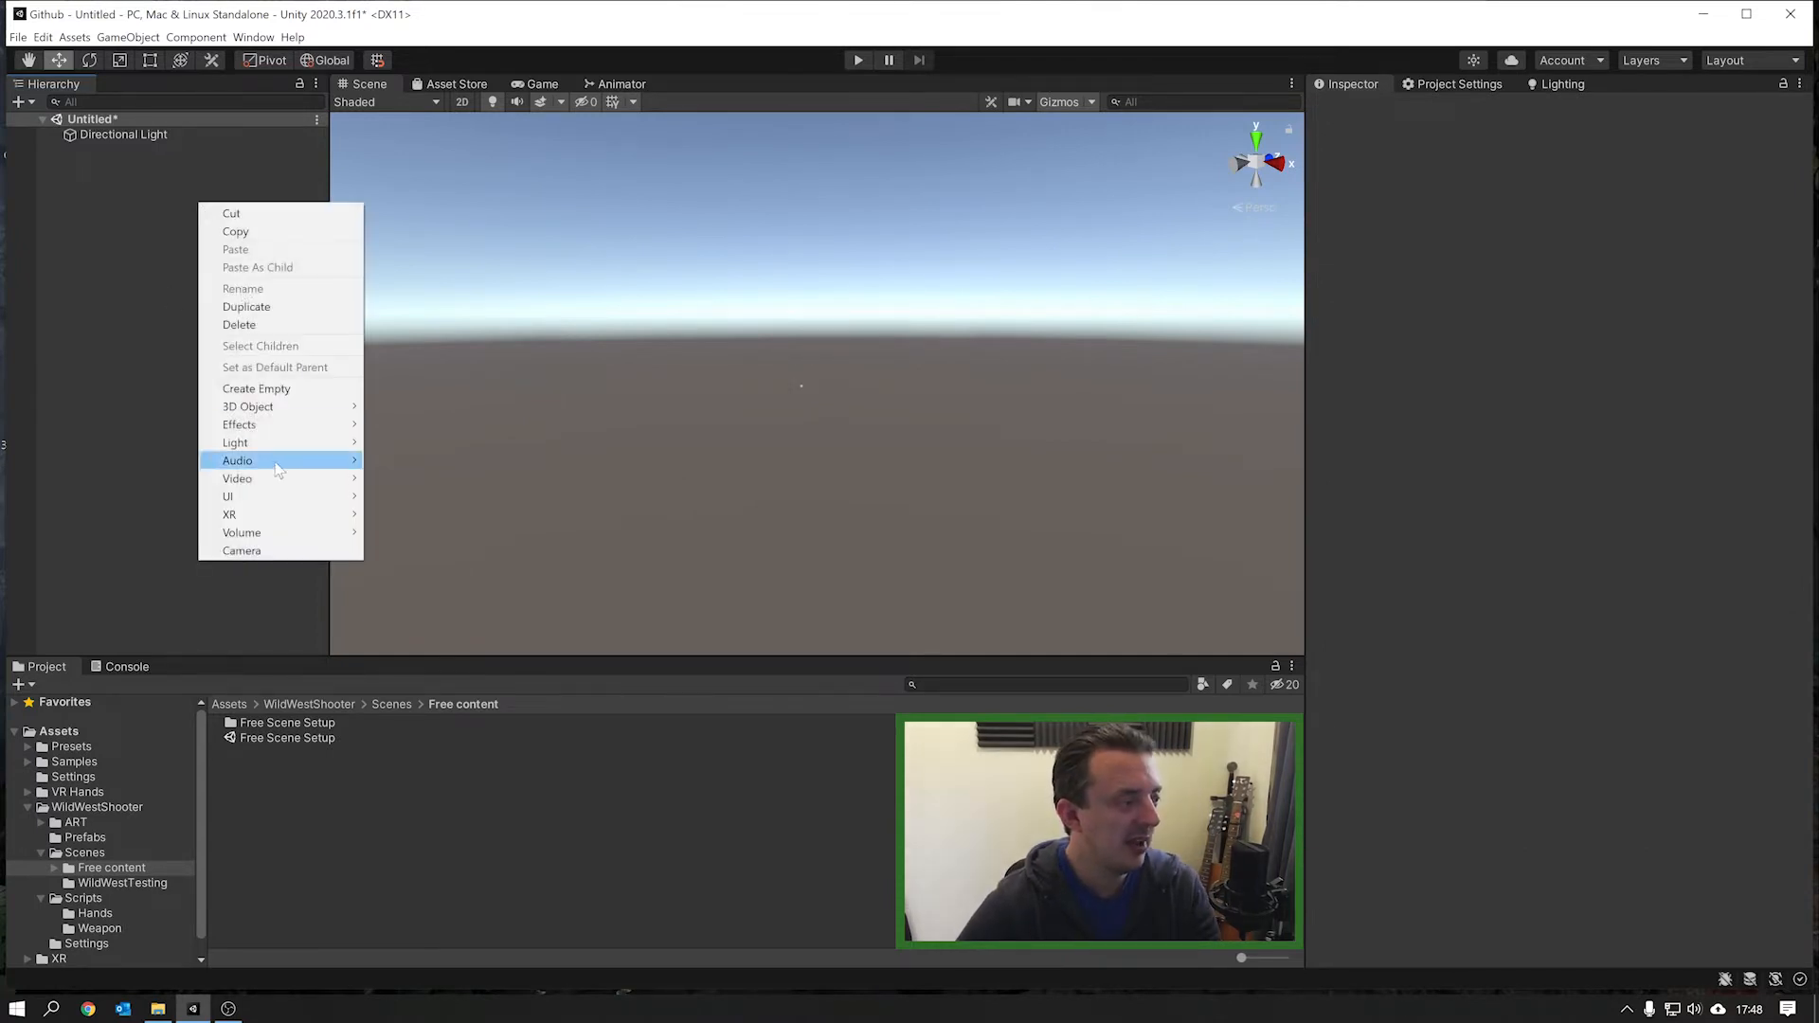
{"action": "mouse_move", "coordinate": [228, 513]}
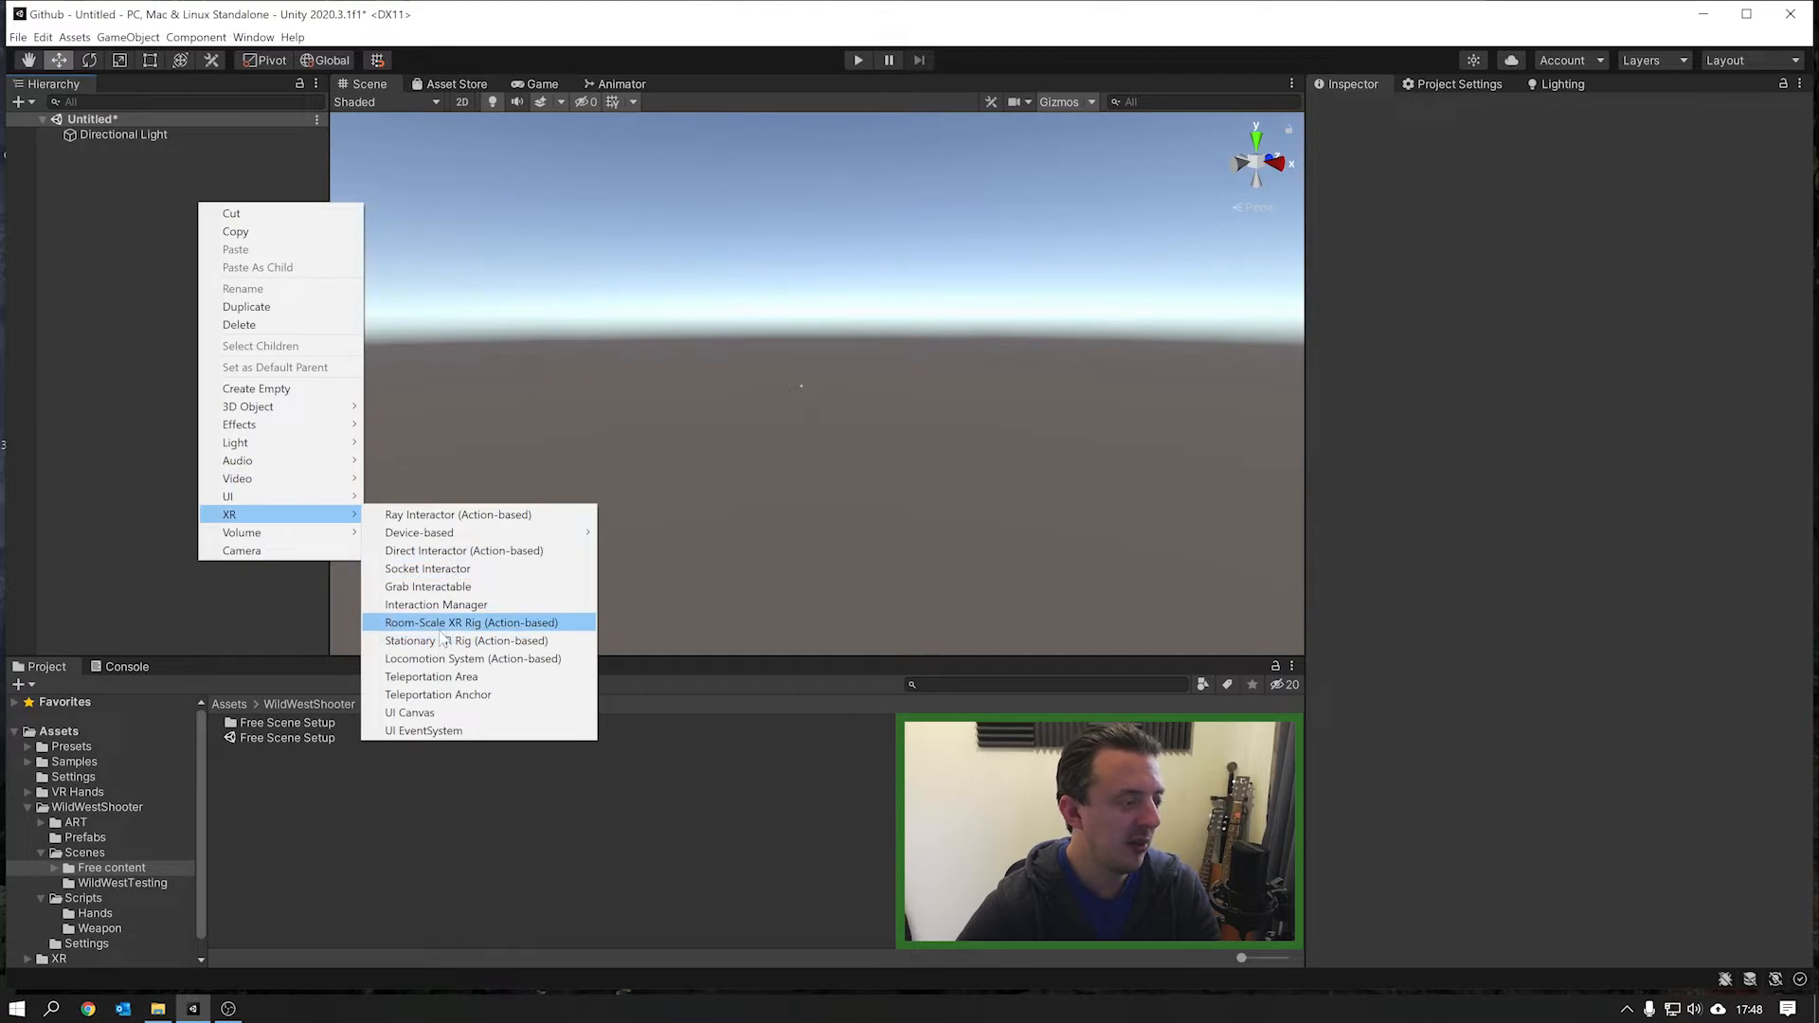
{"action": "left_click", "coordinate": [470, 623]}
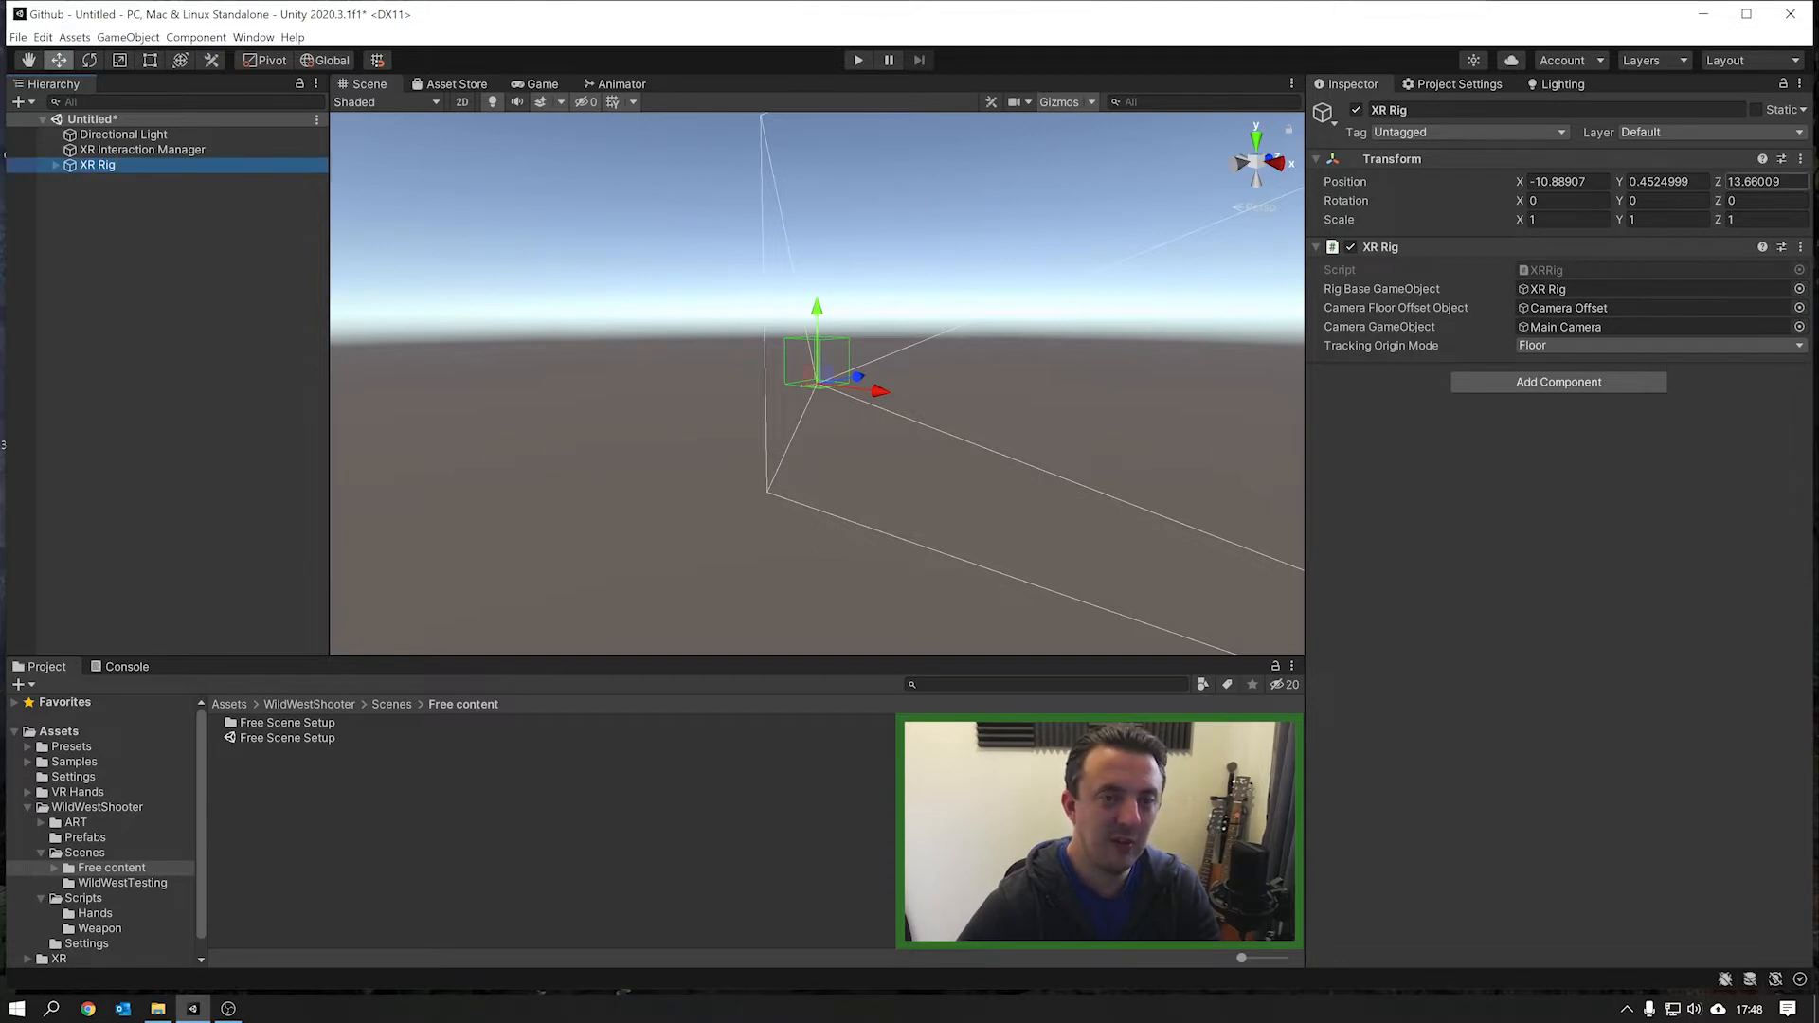
Step: Reset the XR Rig to the origin and inspect Main Camera, LeftHand and RightHand Controllers
{"action": "right_click", "coordinate": [1391, 158]}
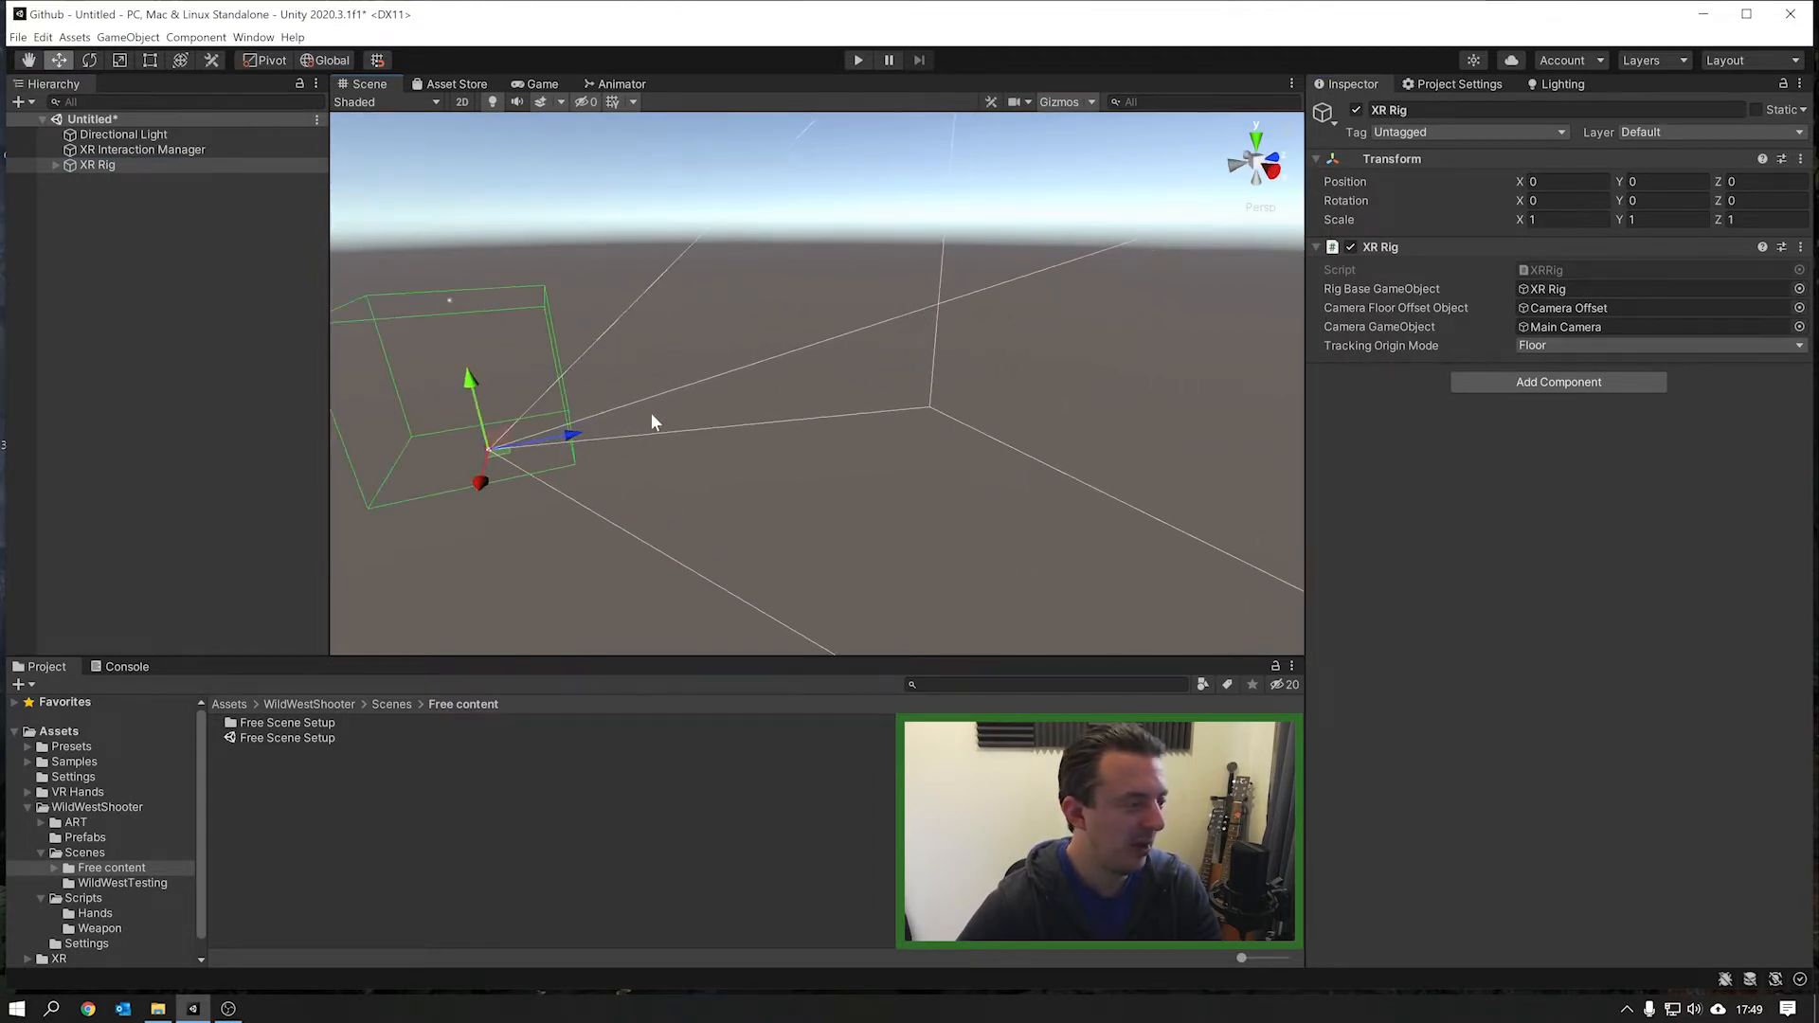
{"action": "left_click", "coordinate": [55, 164]}
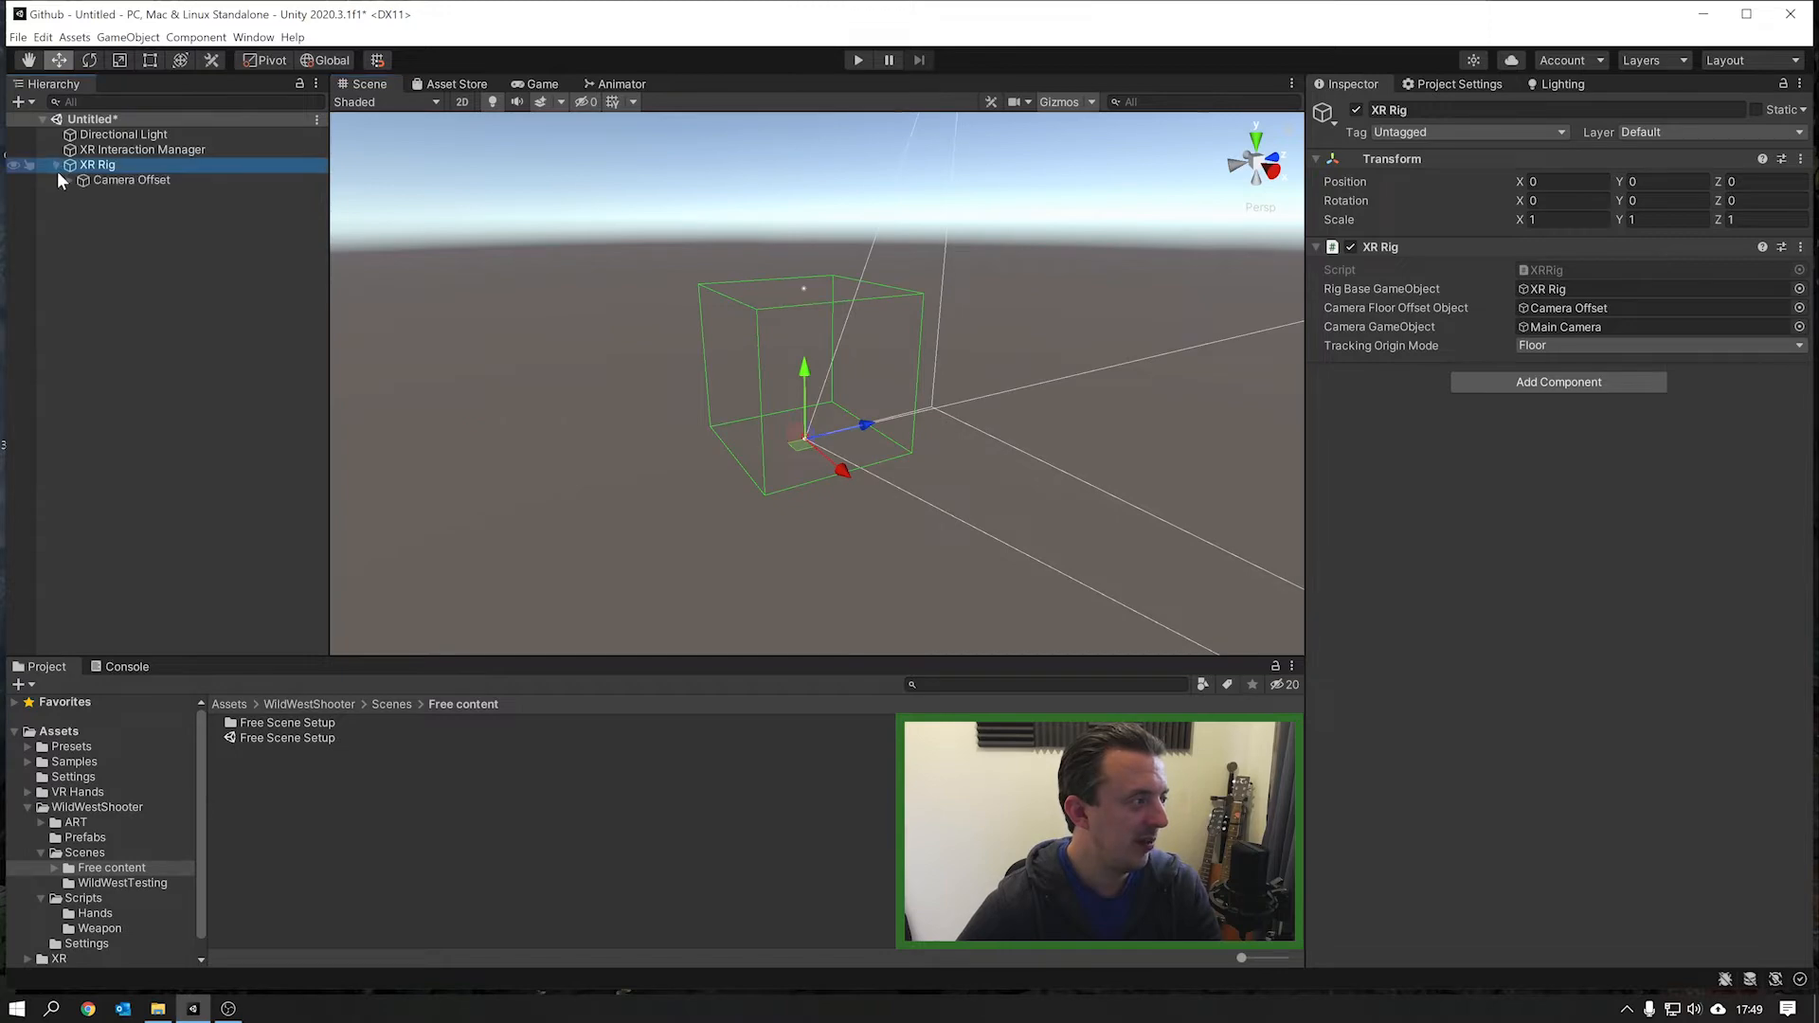
{"action": "left_click", "coordinate": [139, 195]}
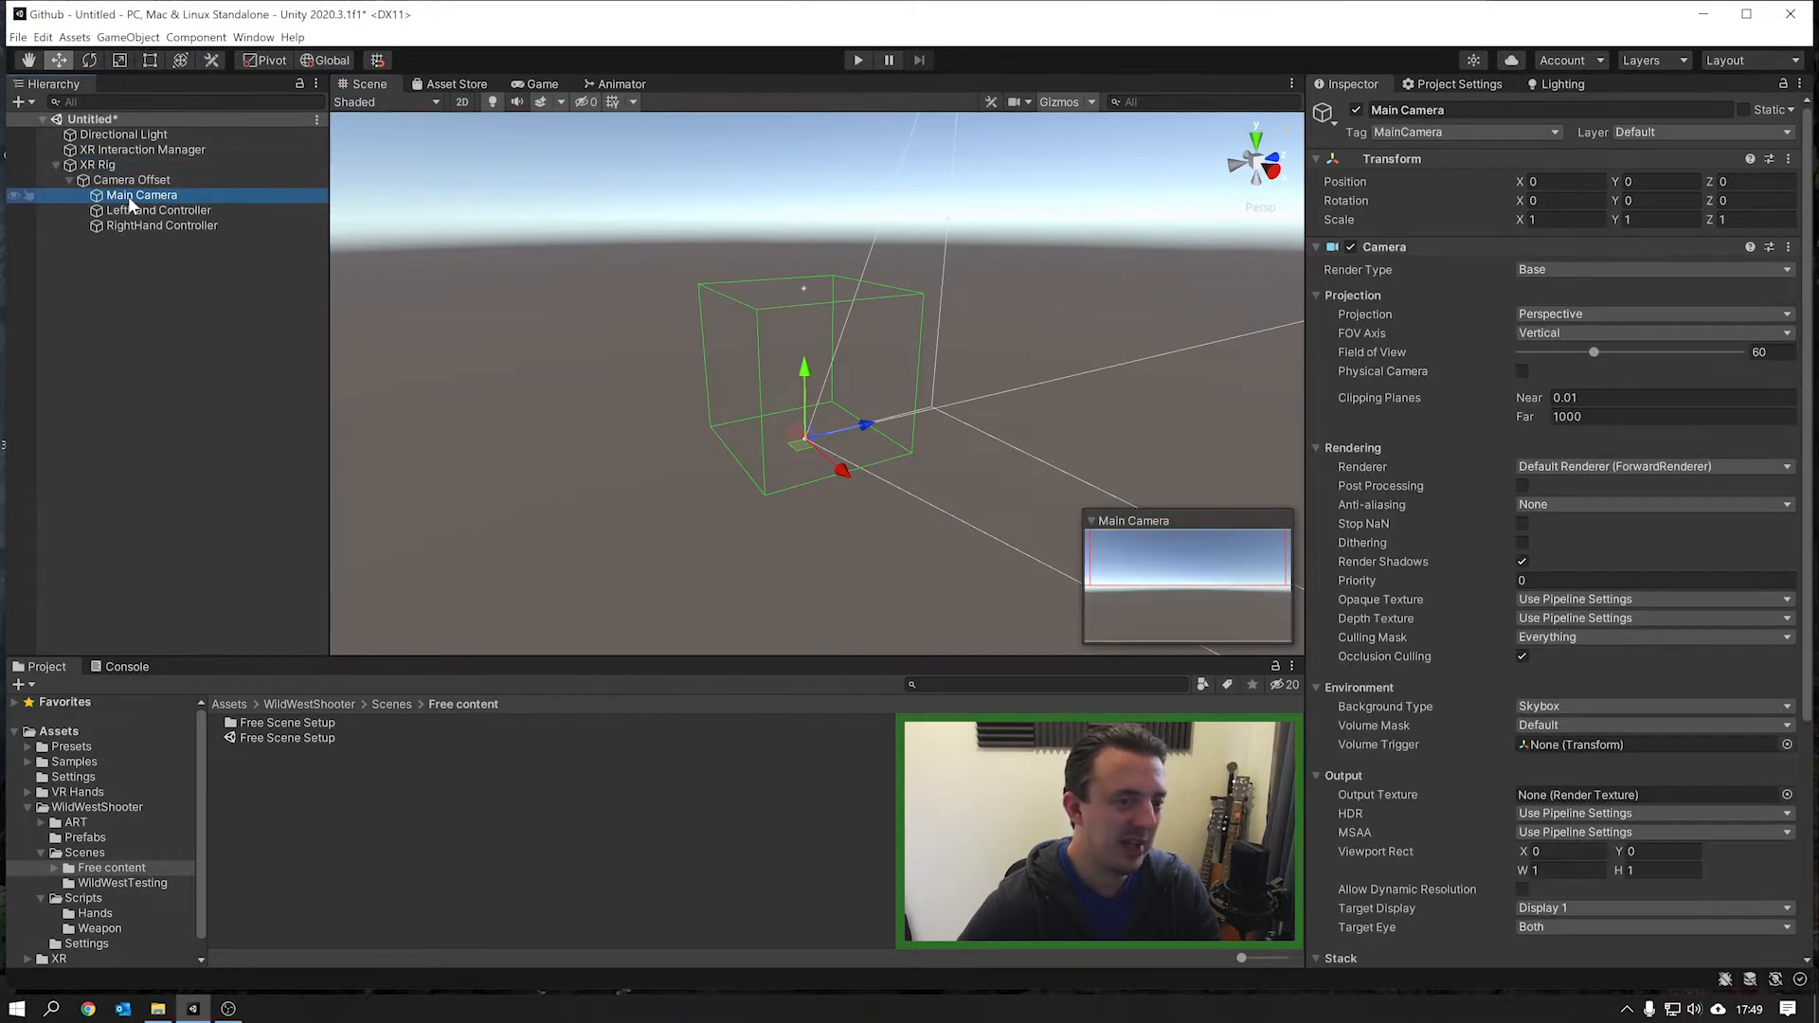
{"action": "left_click", "coordinate": [156, 210]}
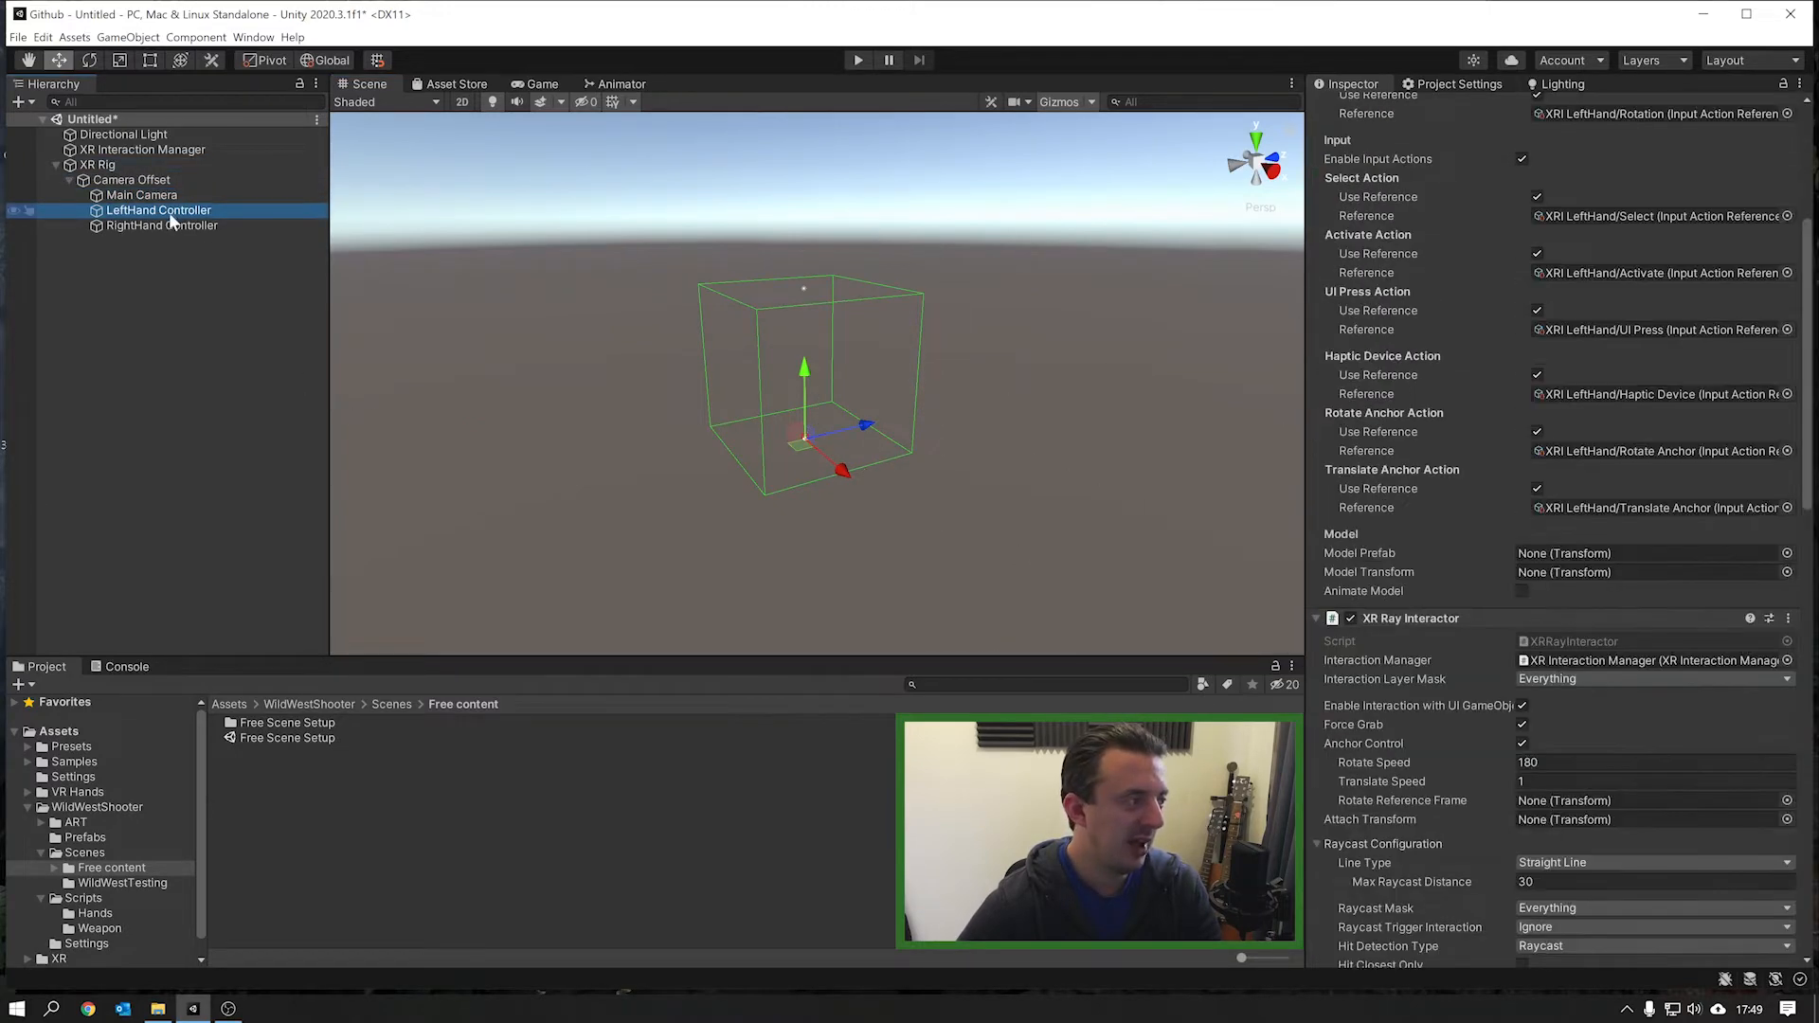
{"action": "left_click", "coordinate": [161, 225]}
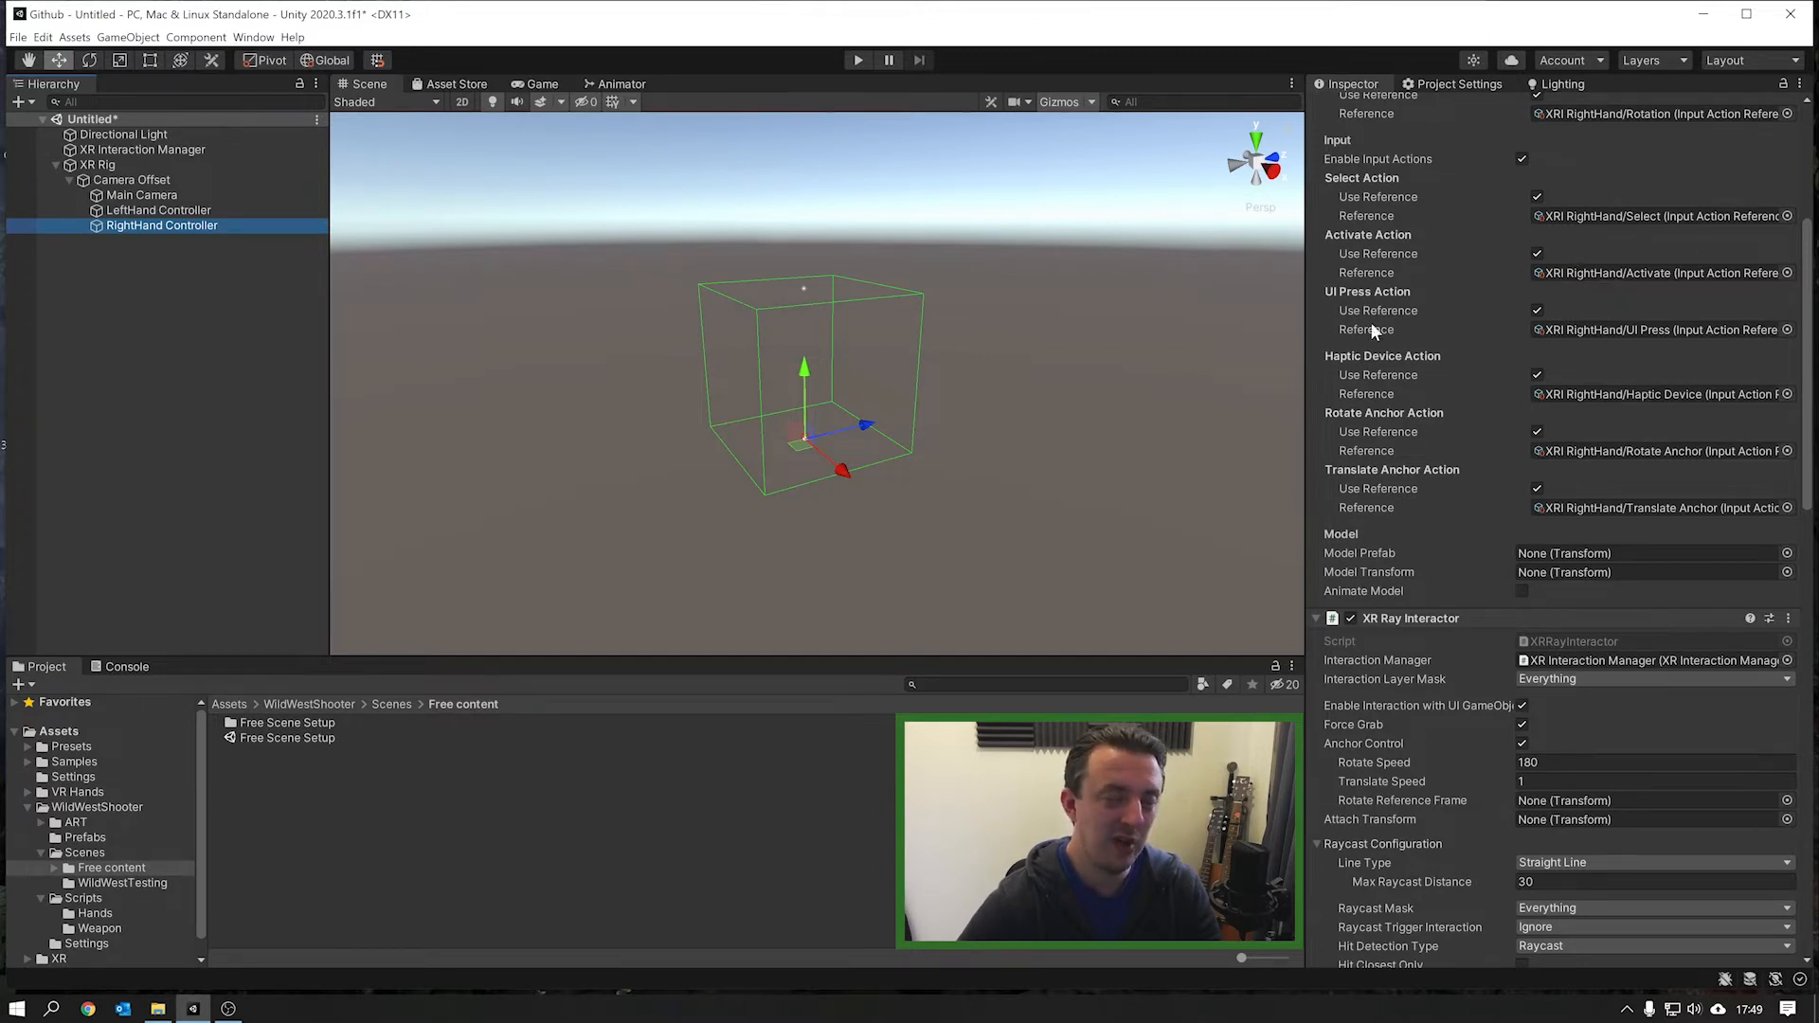
{"action": "left_click", "coordinate": [97, 164]}
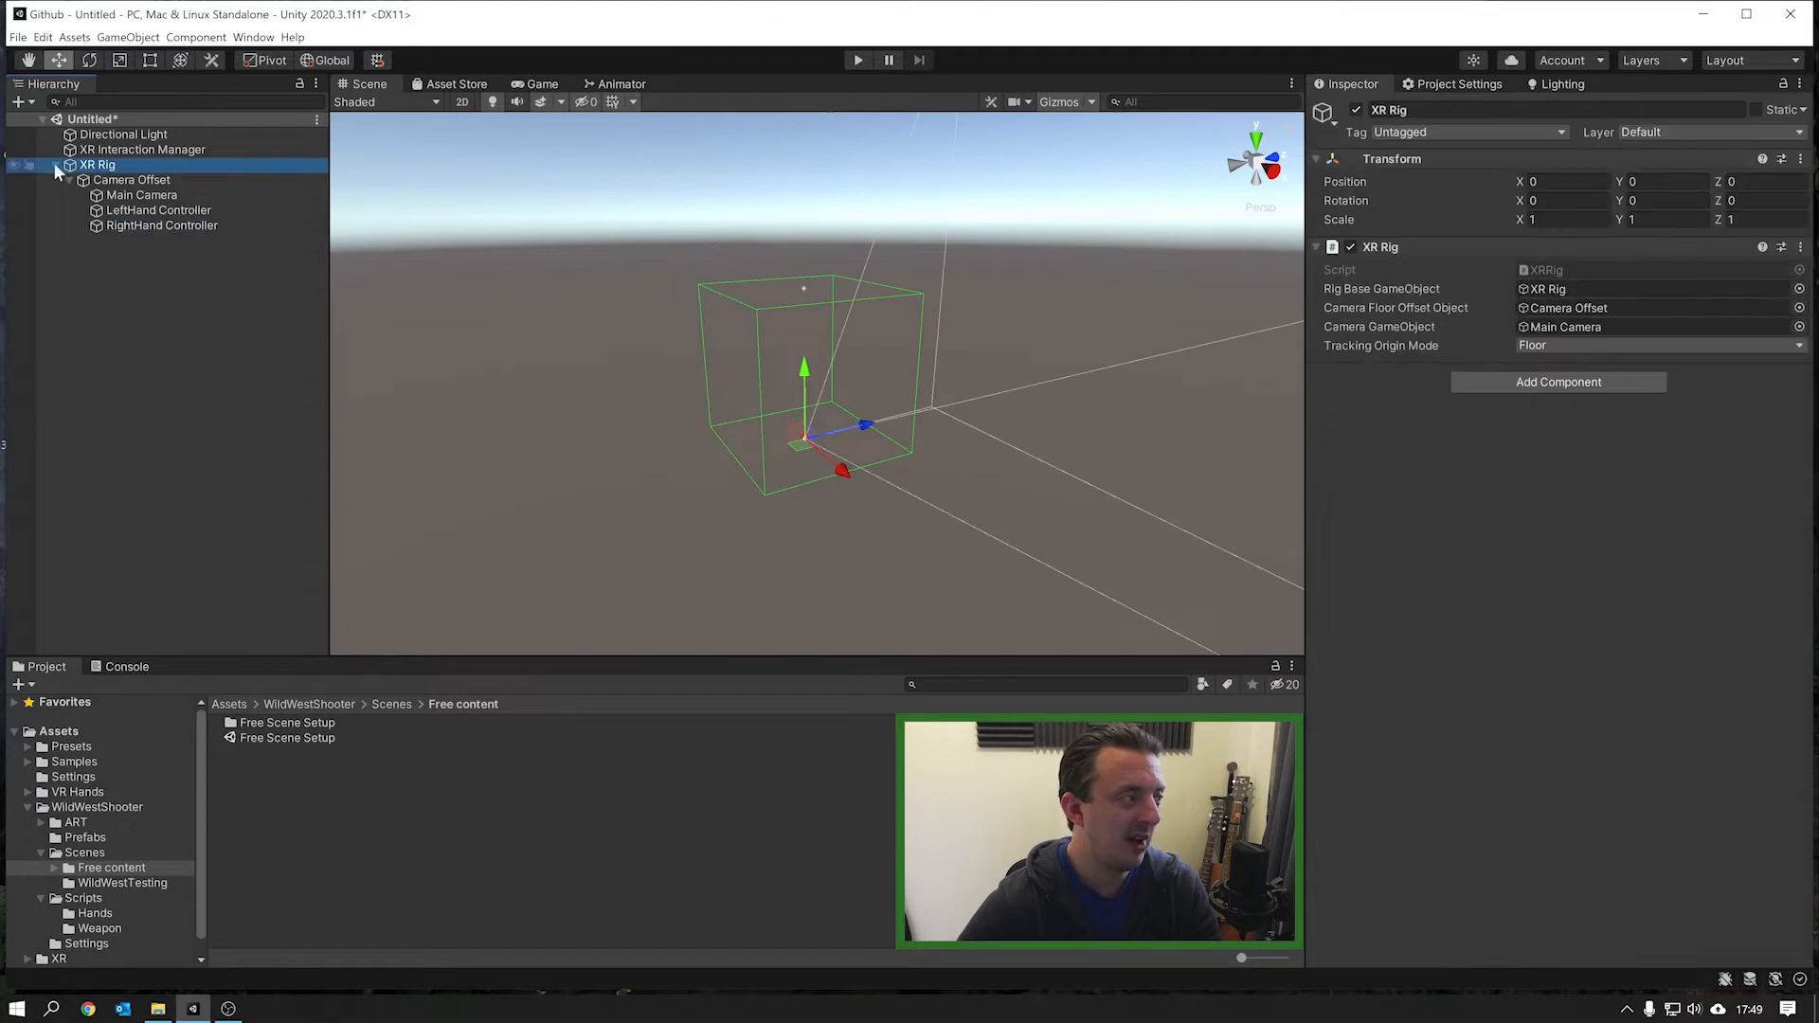
{"action": "left_click", "coordinate": [57, 165]}
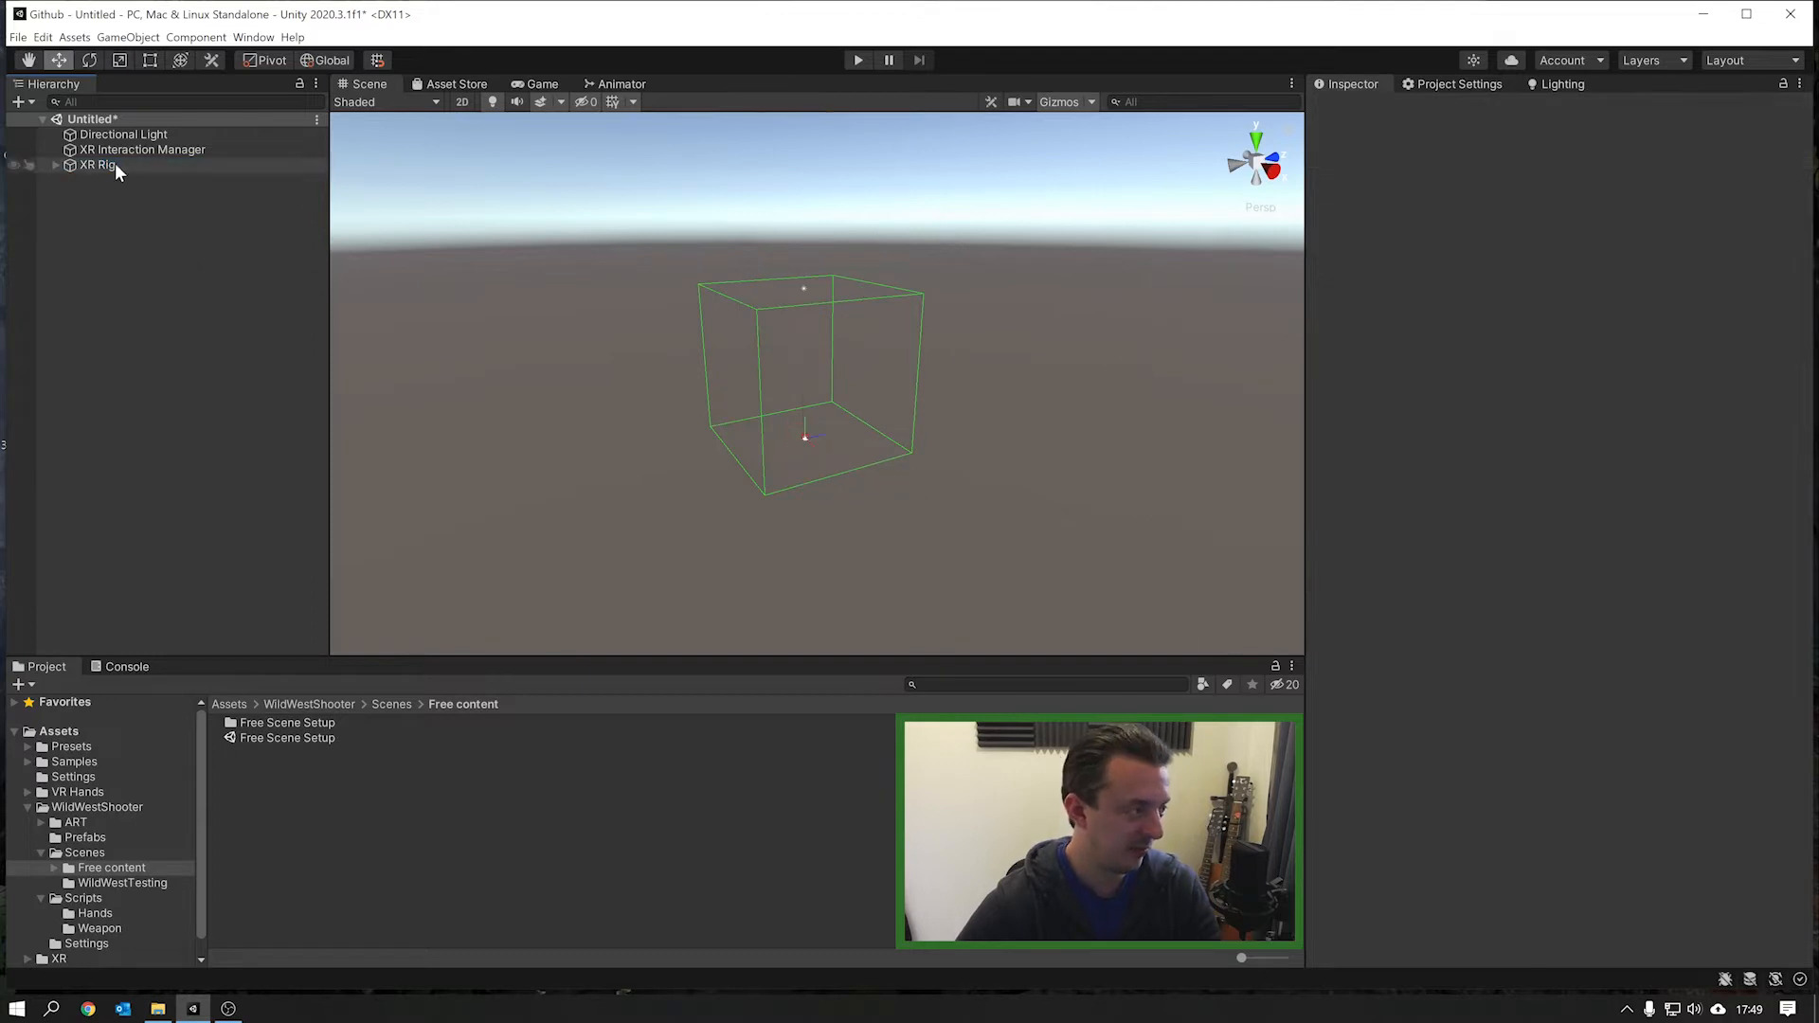
Step: Add an Input Action Manager to XR Interaction Manager with XRI Default Input Actions assigned
{"action": "left_click", "coordinate": [97, 164]}
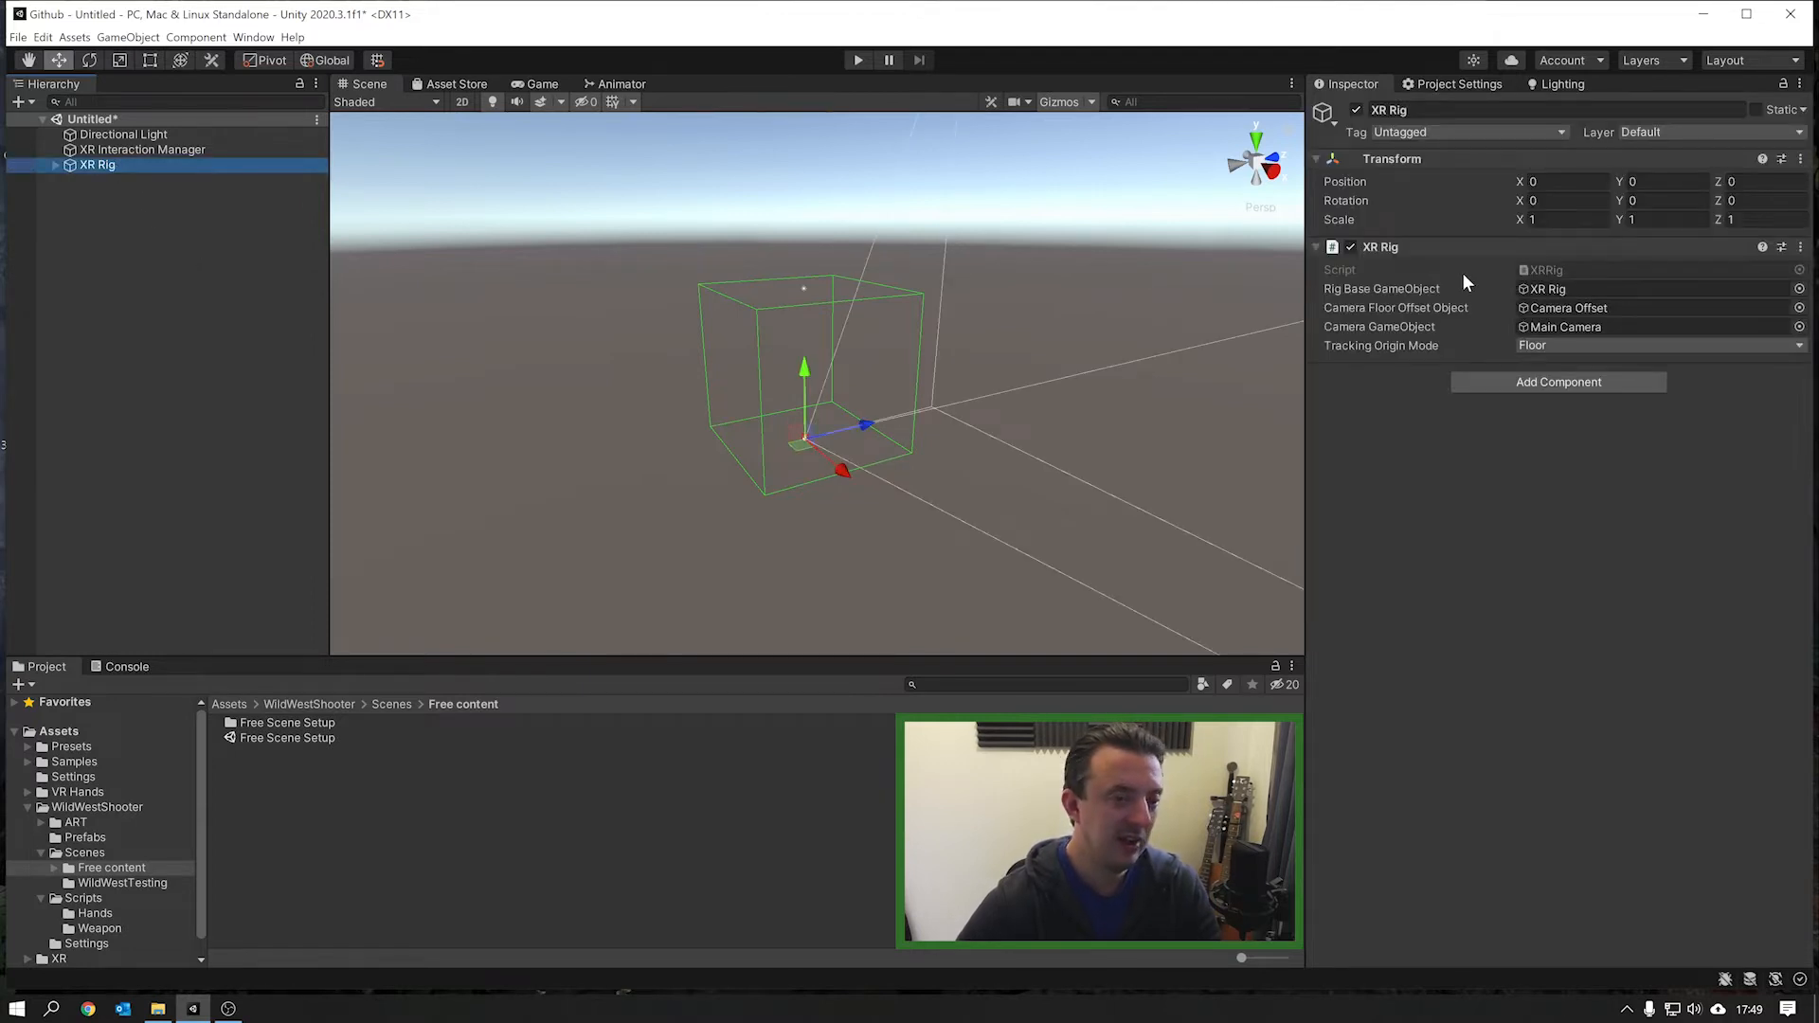
{"action": "left_click", "coordinate": [141, 149]}
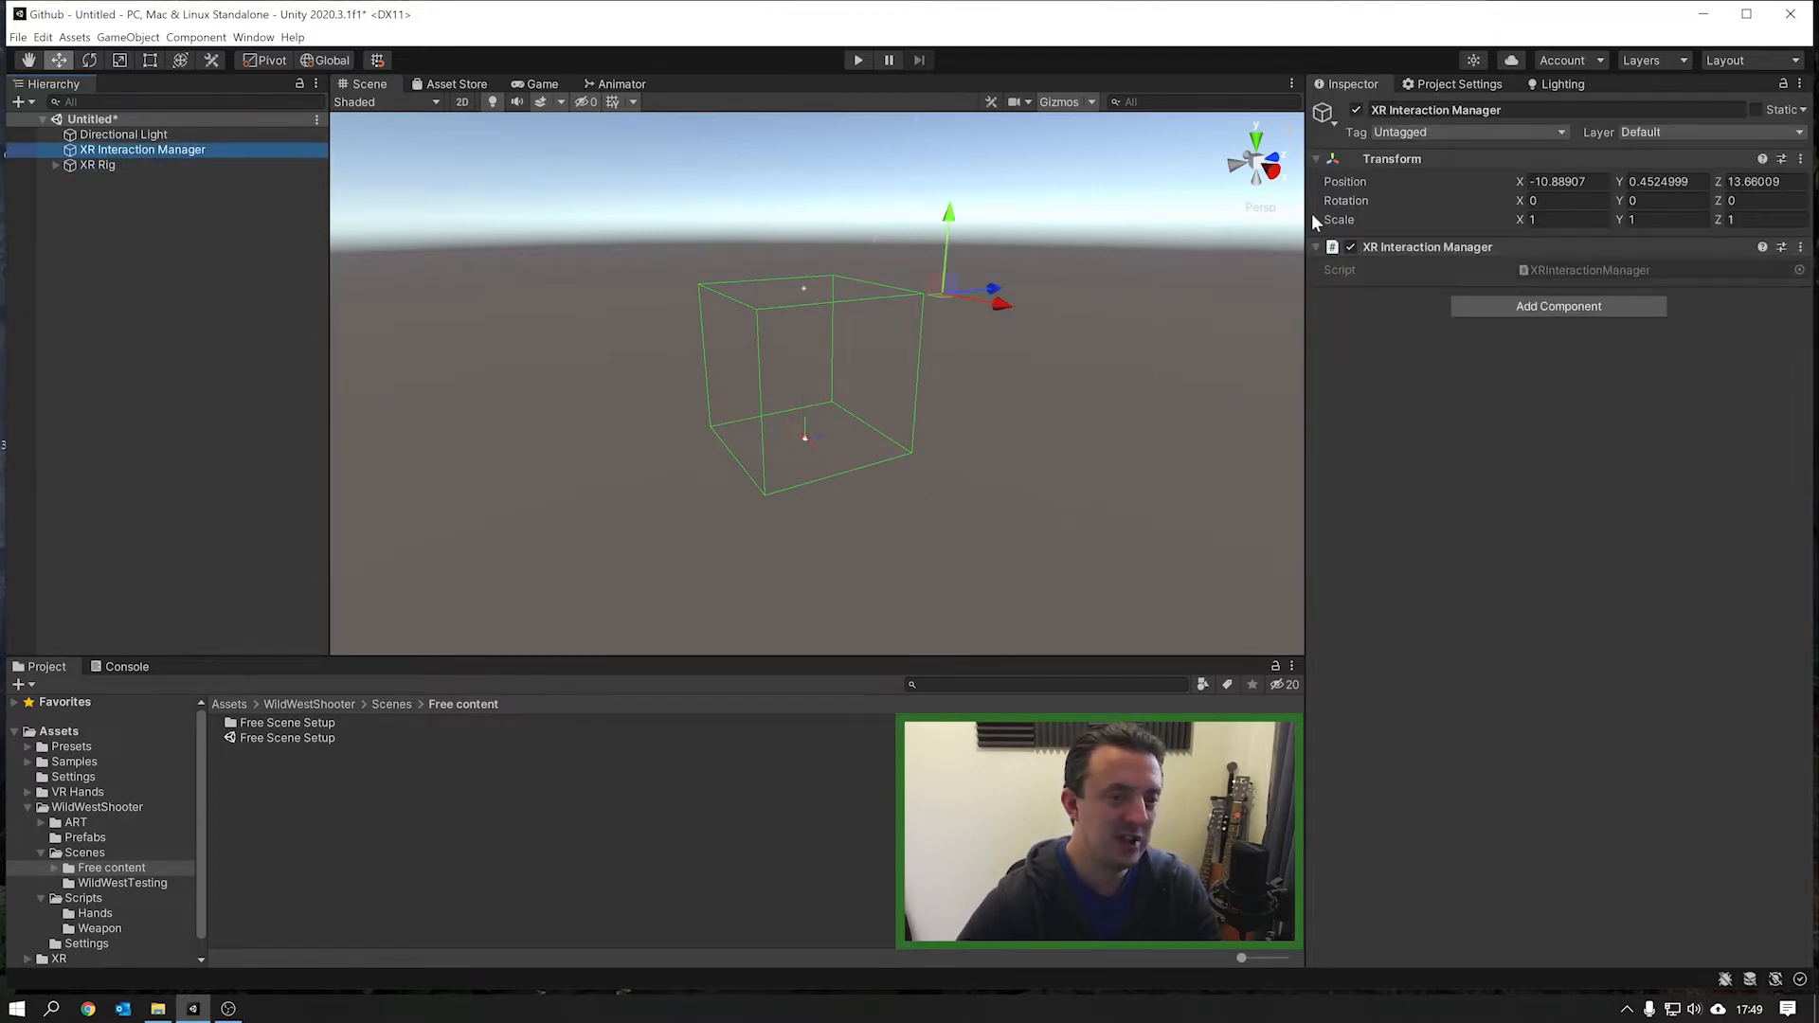
{"action": "mouse_move", "coordinate": [1684, 486]}
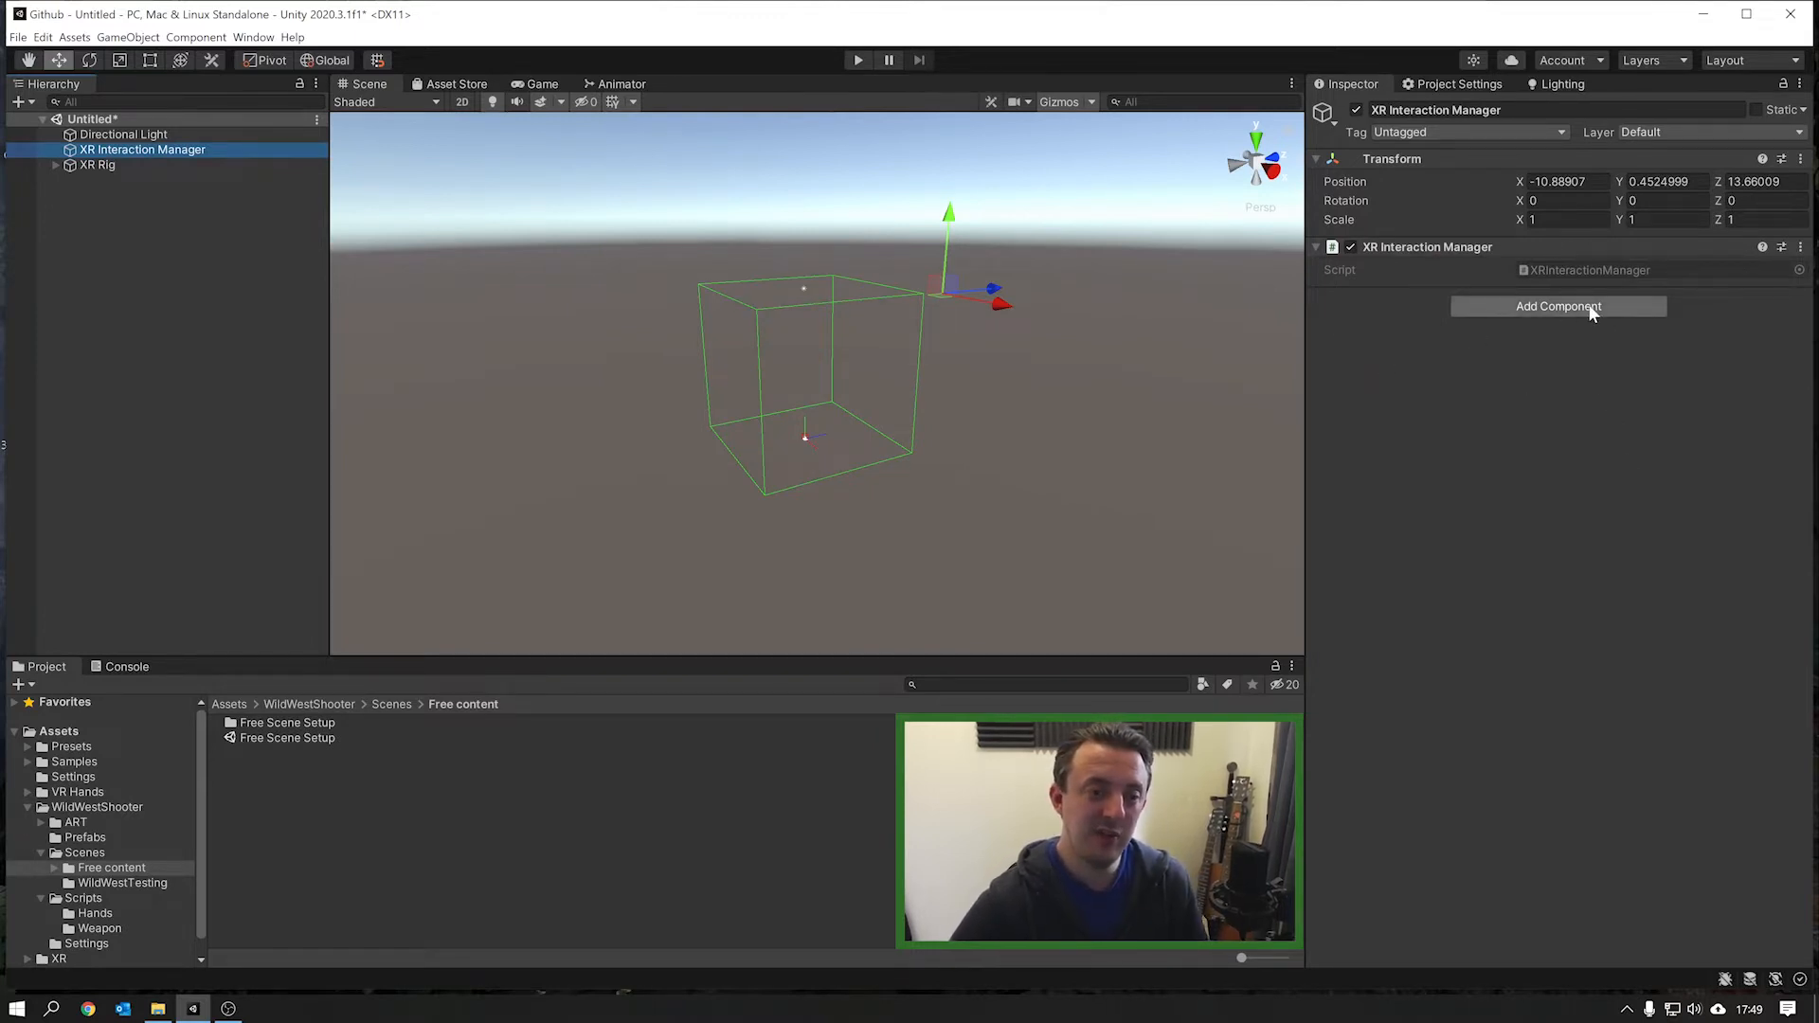
{"action": "type", "text": "xrg"}
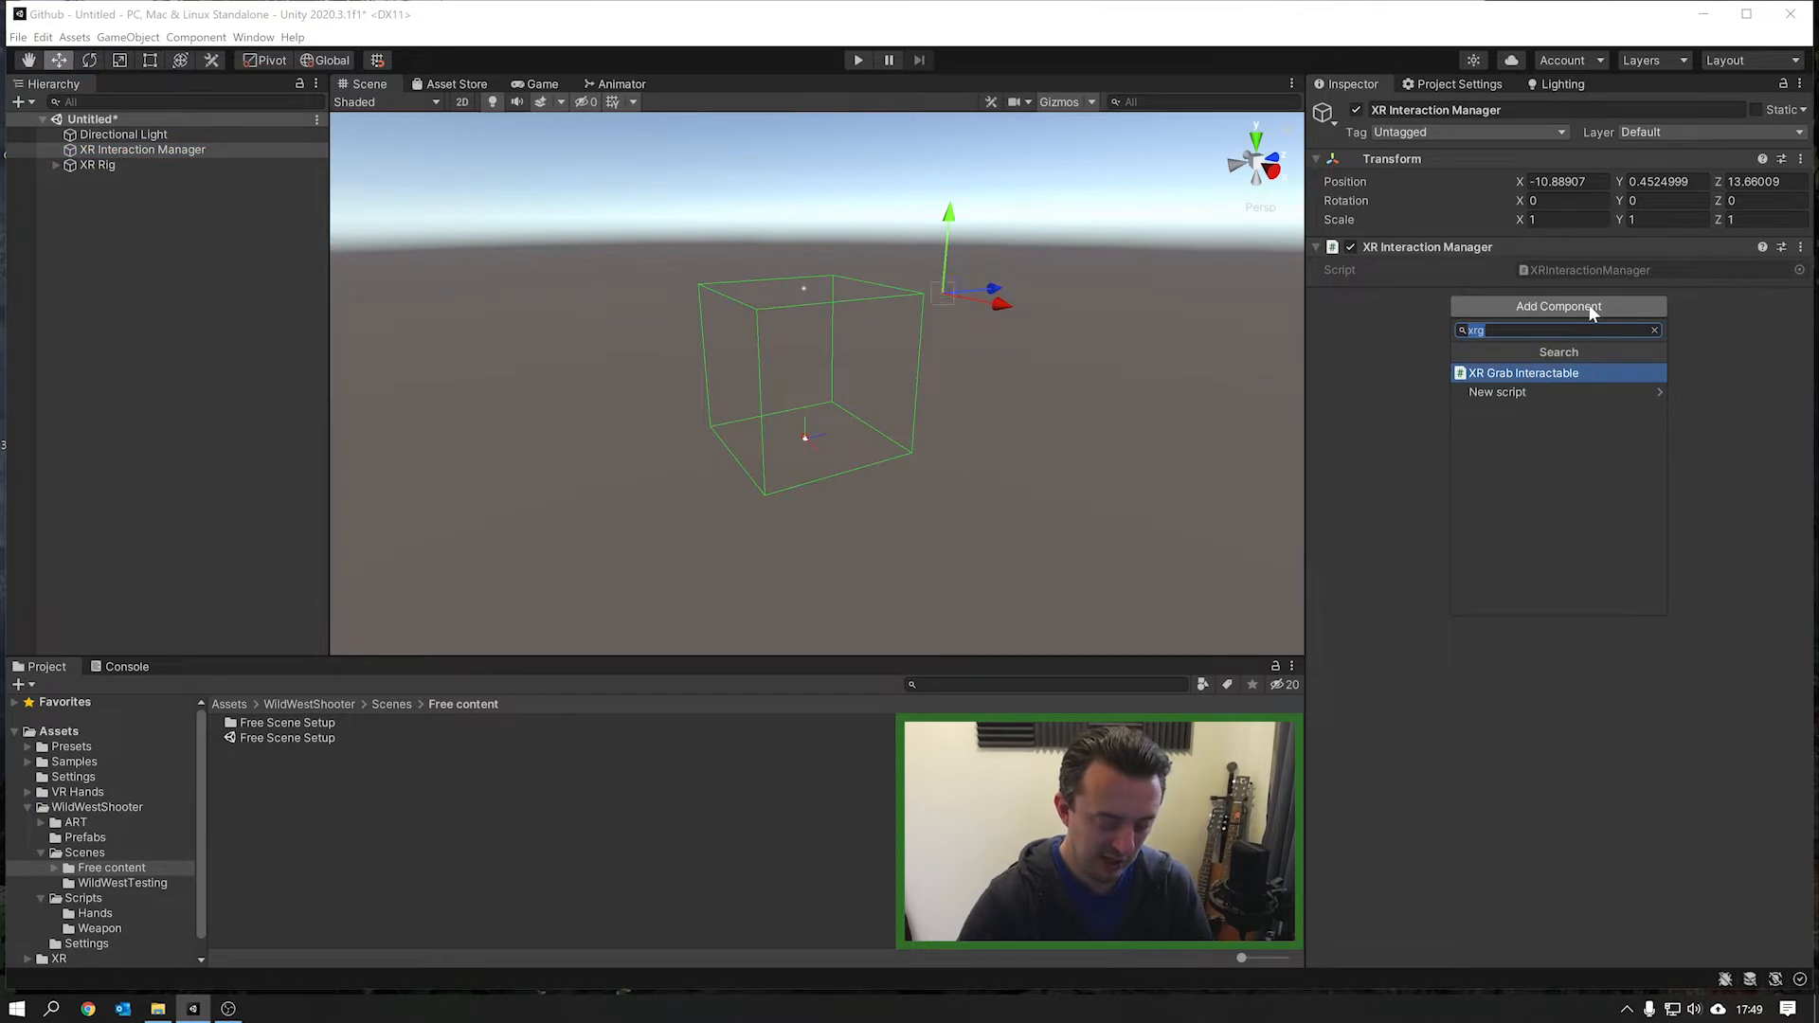
{"action": "type", "text": "Input"}
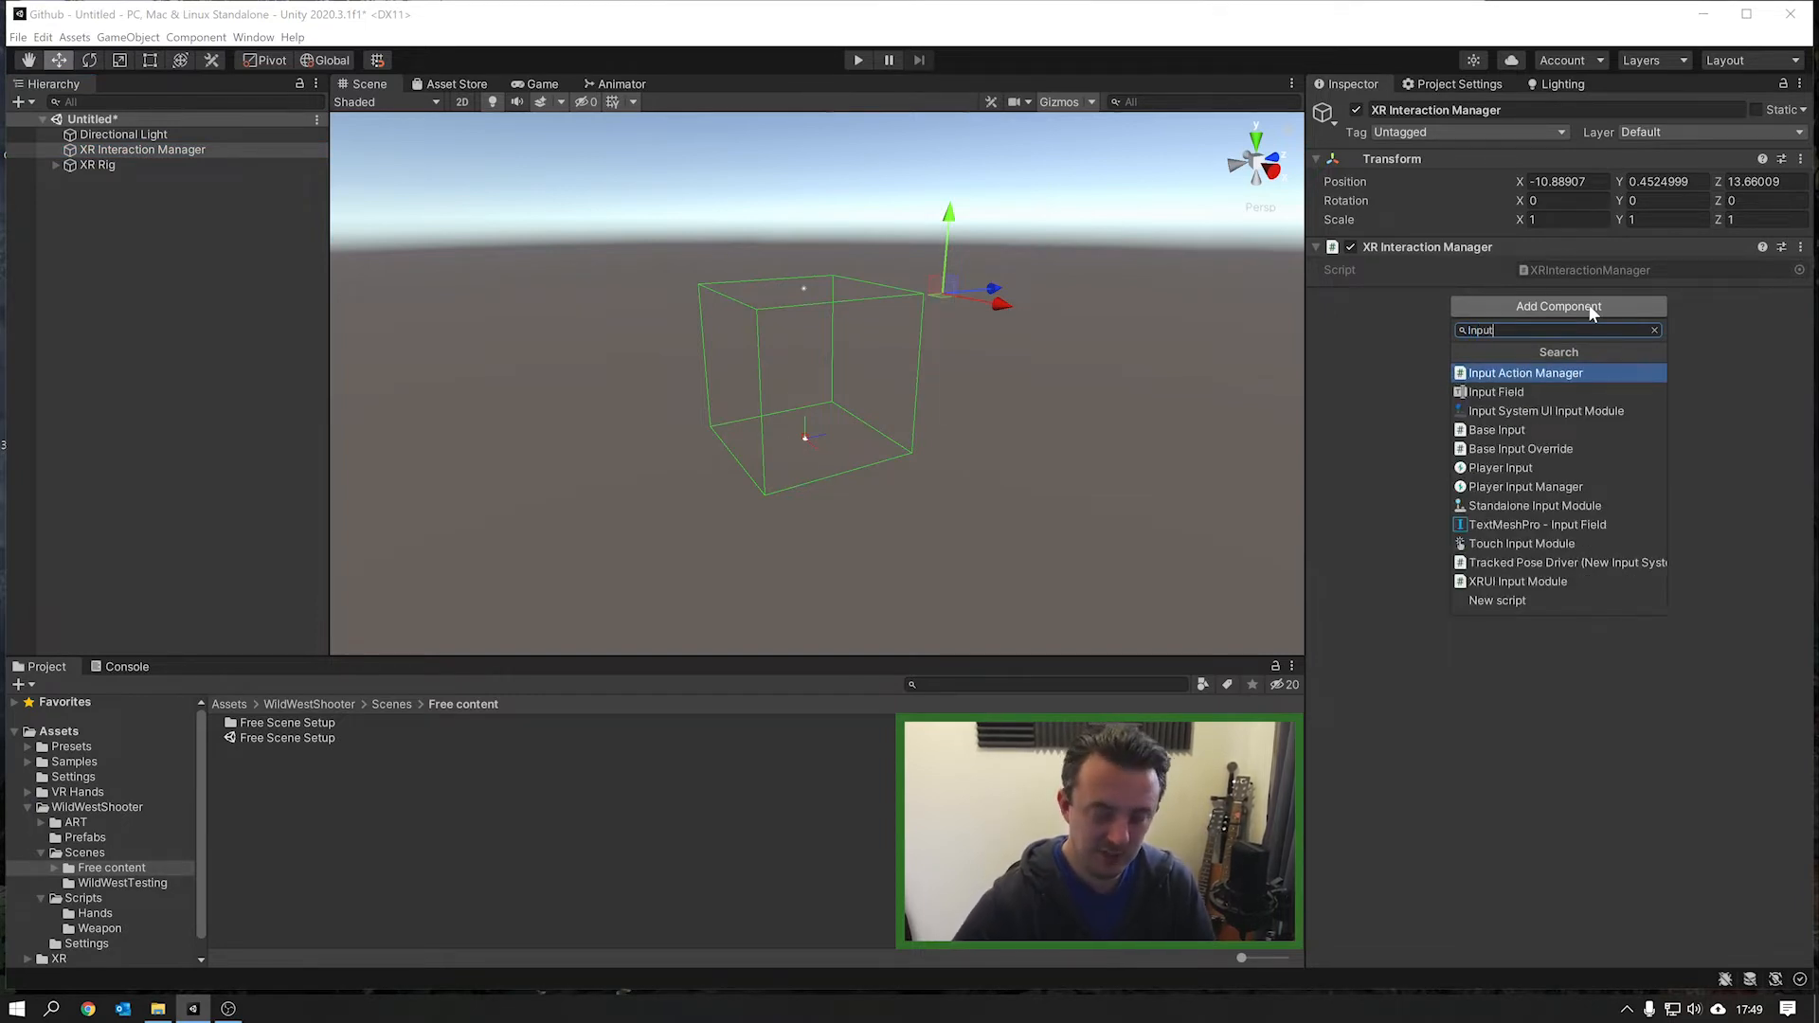
{"action": "left_click", "coordinate": [1524, 372]}
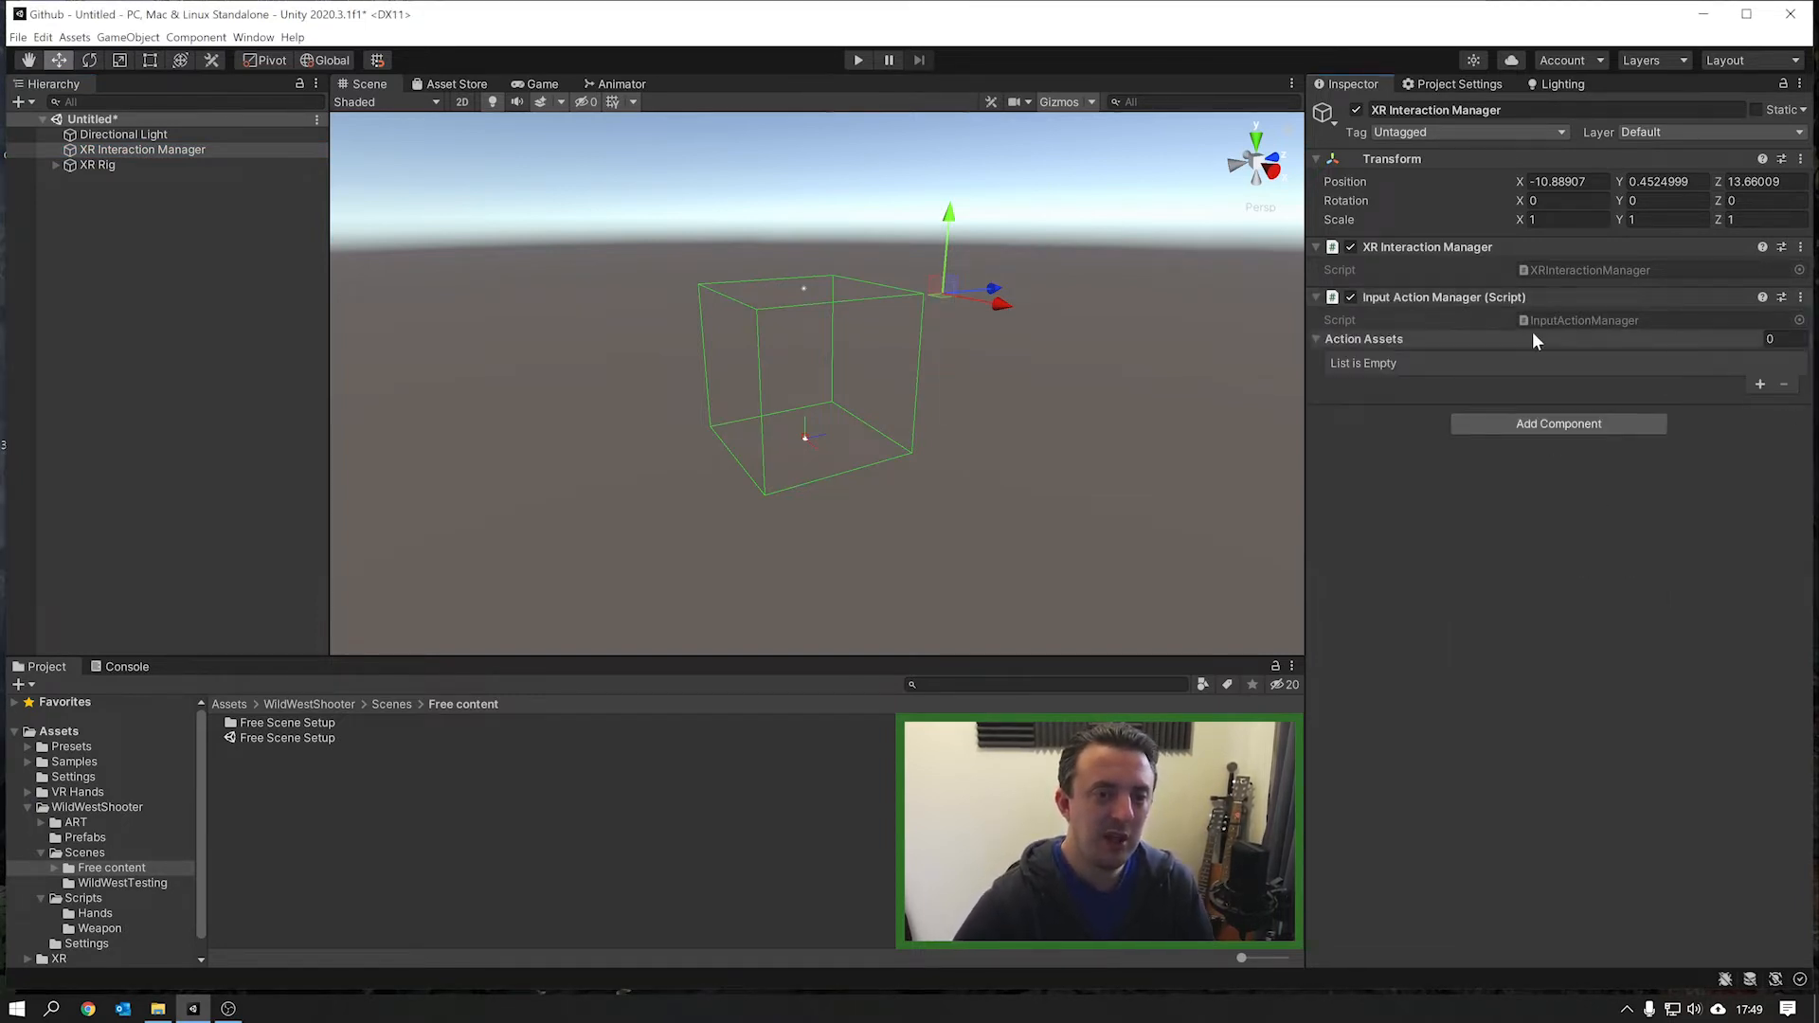
{"action": "left_click", "coordinate": [1760, 384]}
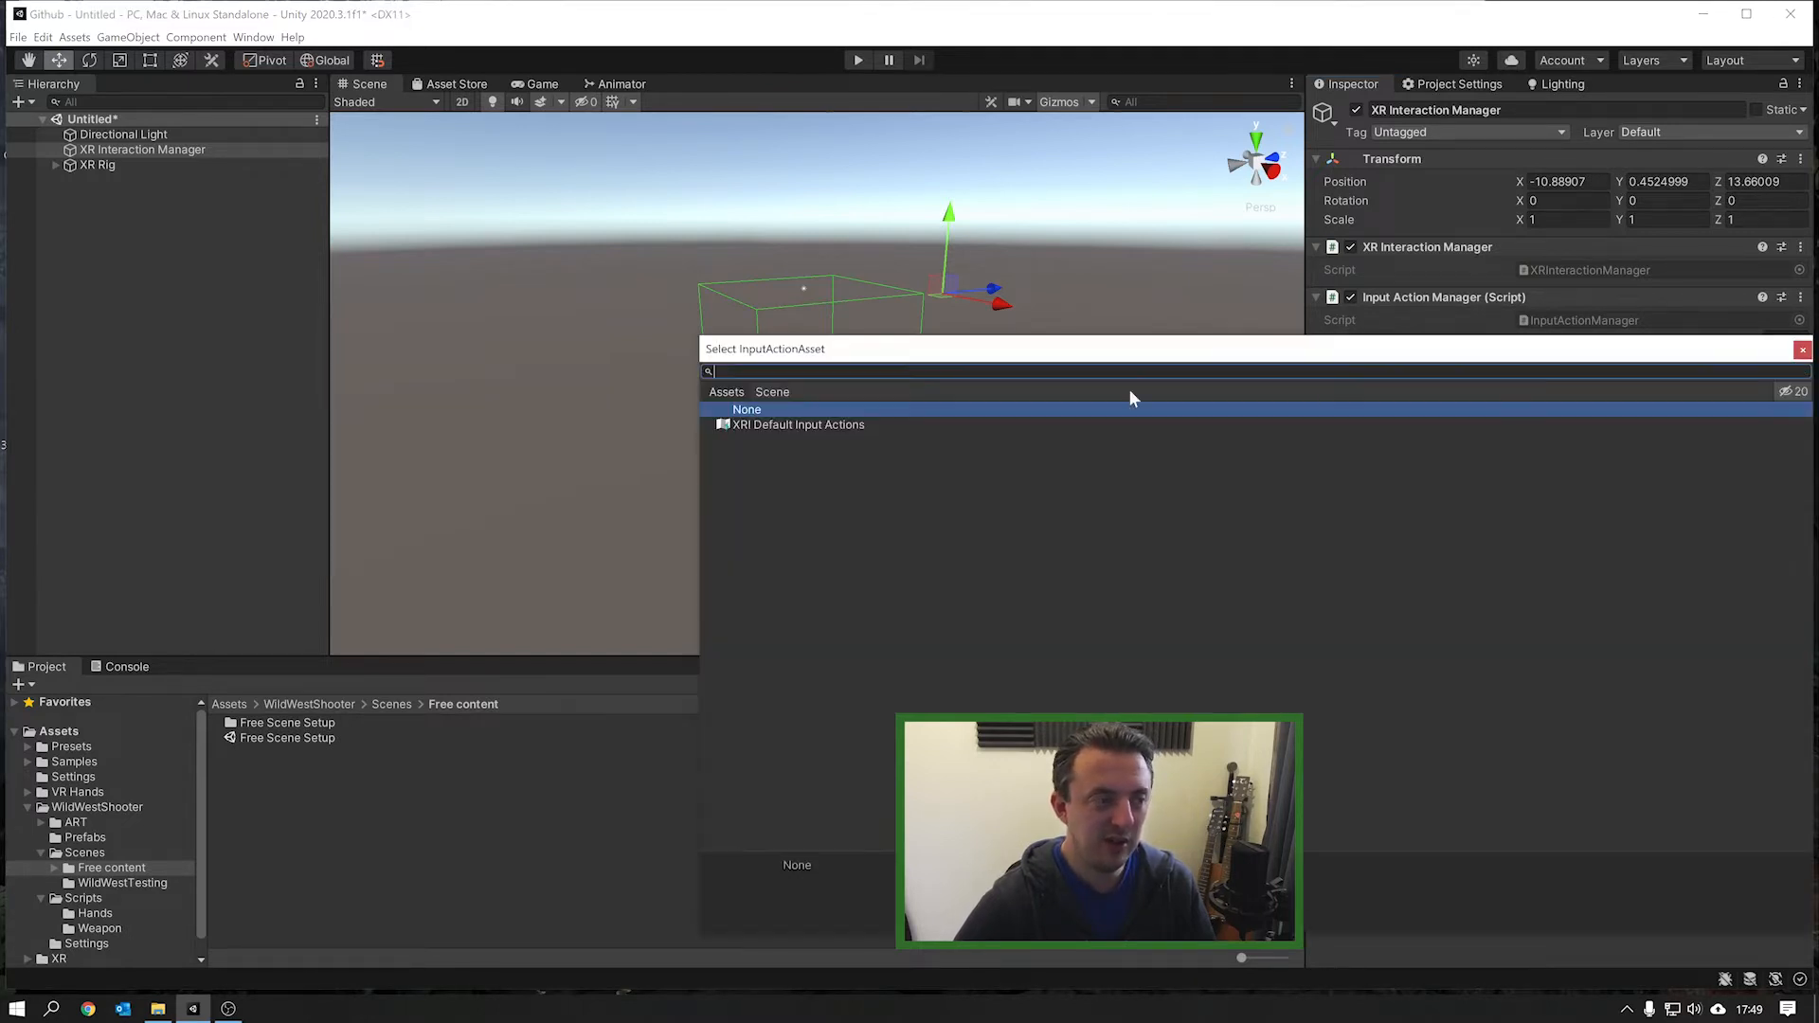
{"action": "double_click", "coordinate": [798, 424]}
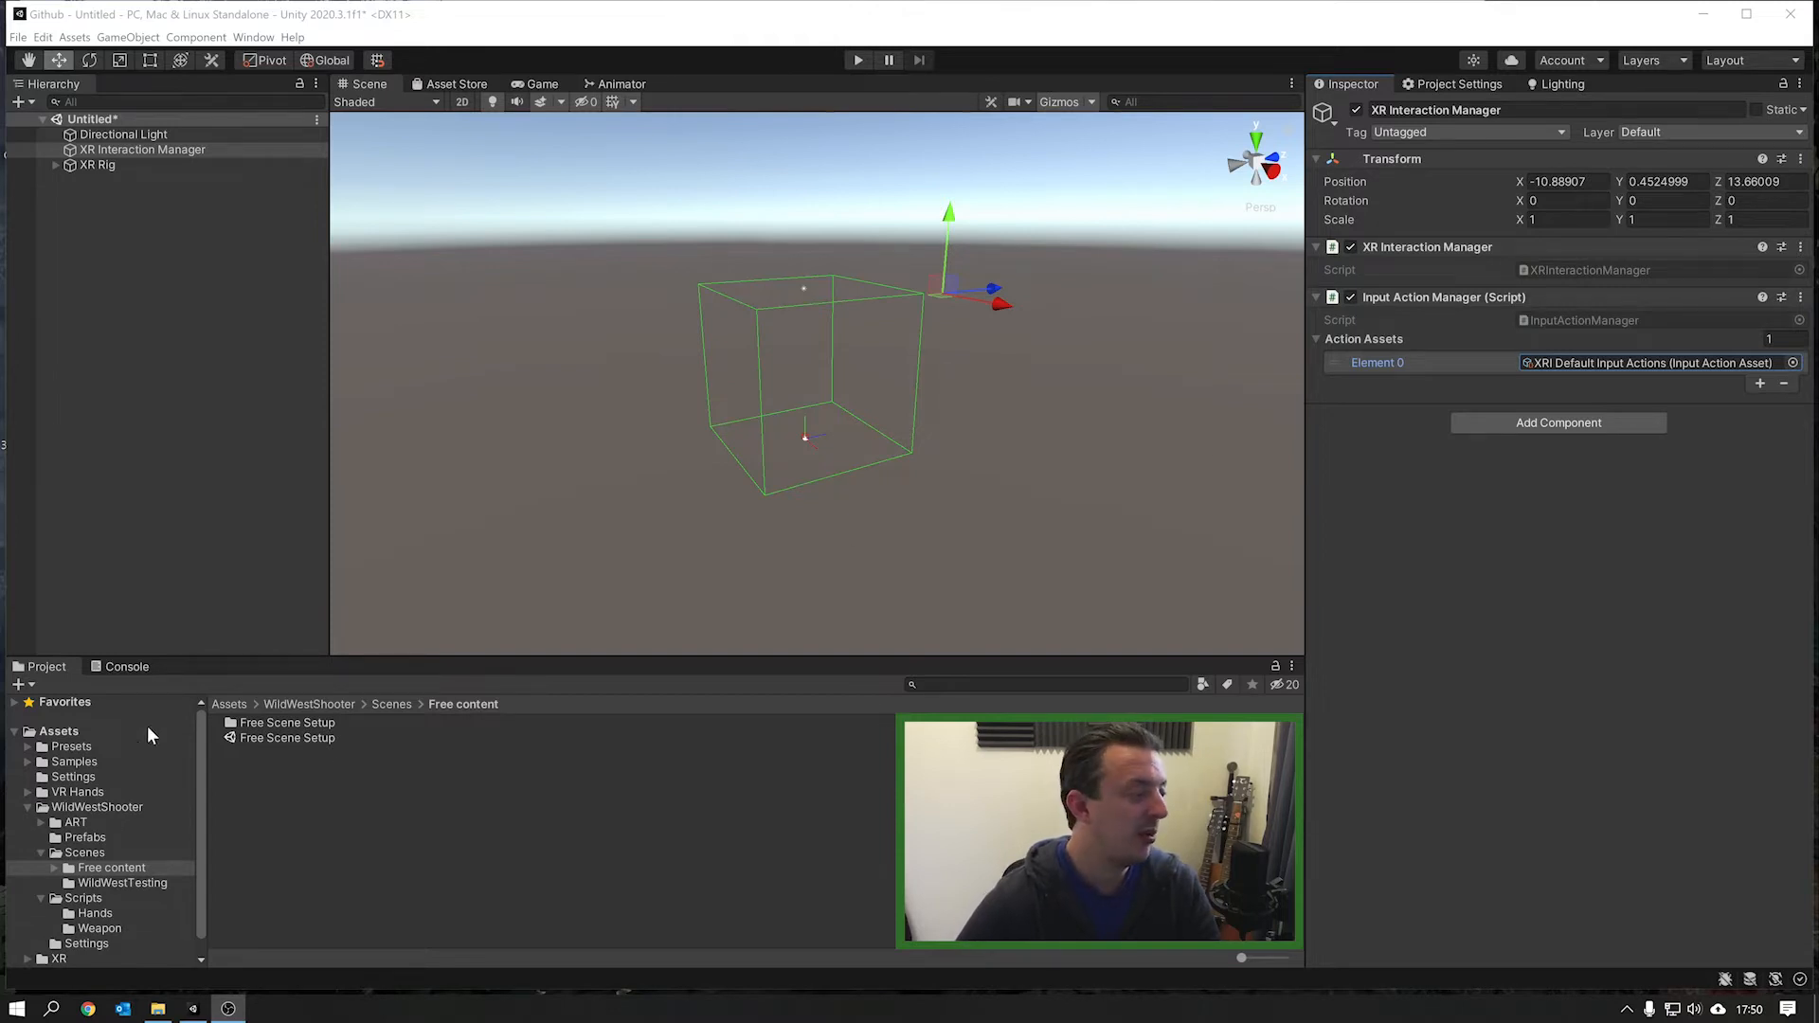
Step: Preview the EnviroArtPack_free custom package import, then close the import window
{"action": "right_click", "coordinate": [57, 731]}
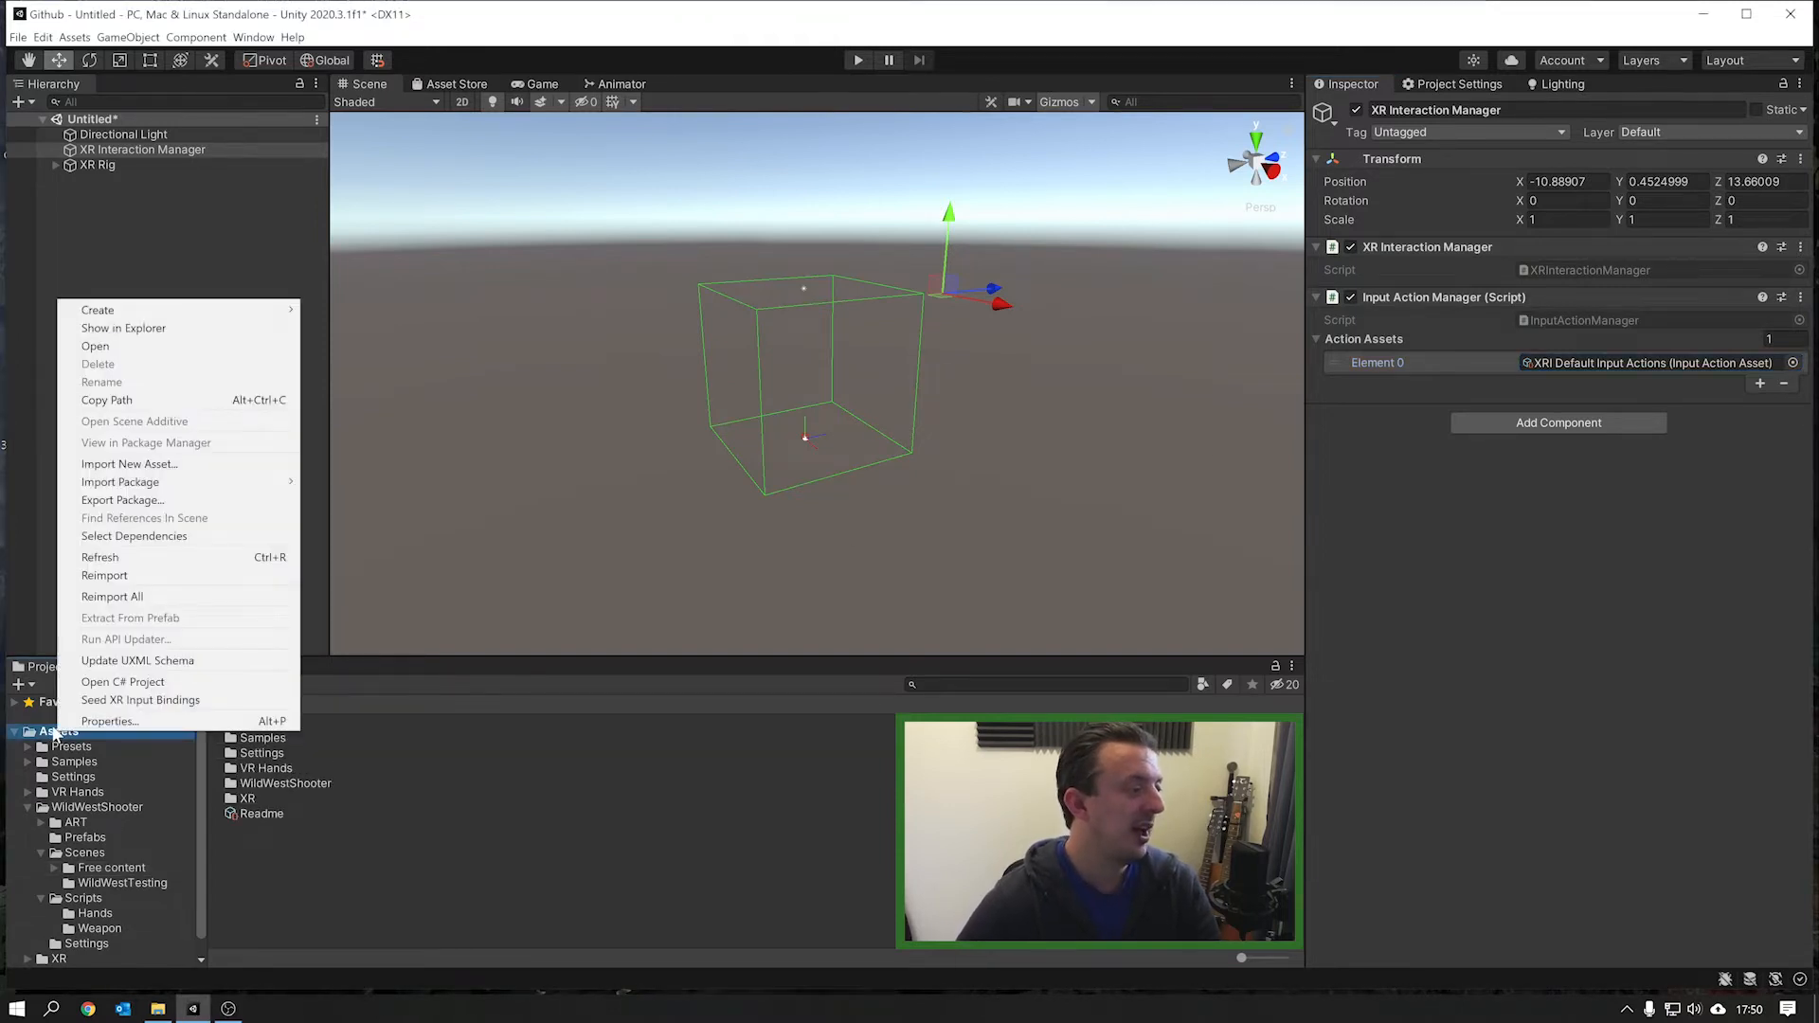
{"action": "mouse_move", "coordinate": [119, 481]}
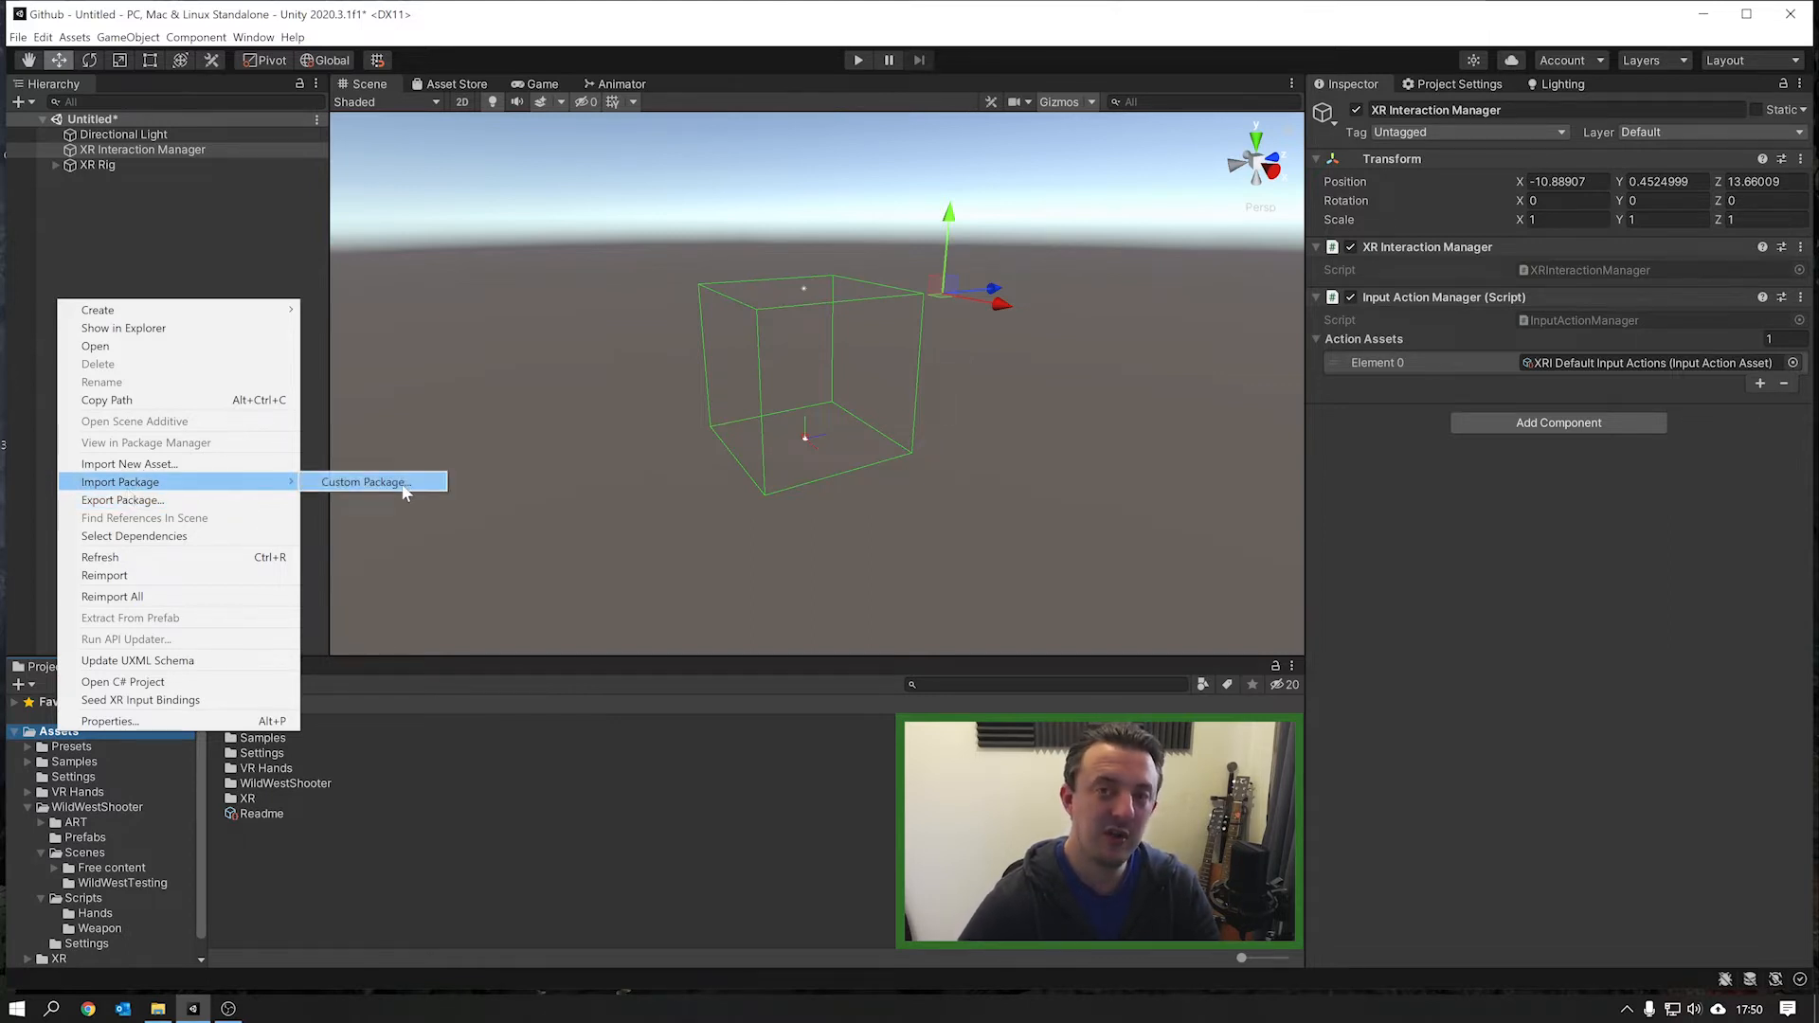
{"action": "mouse_move", "coordinate": [398, 787]}
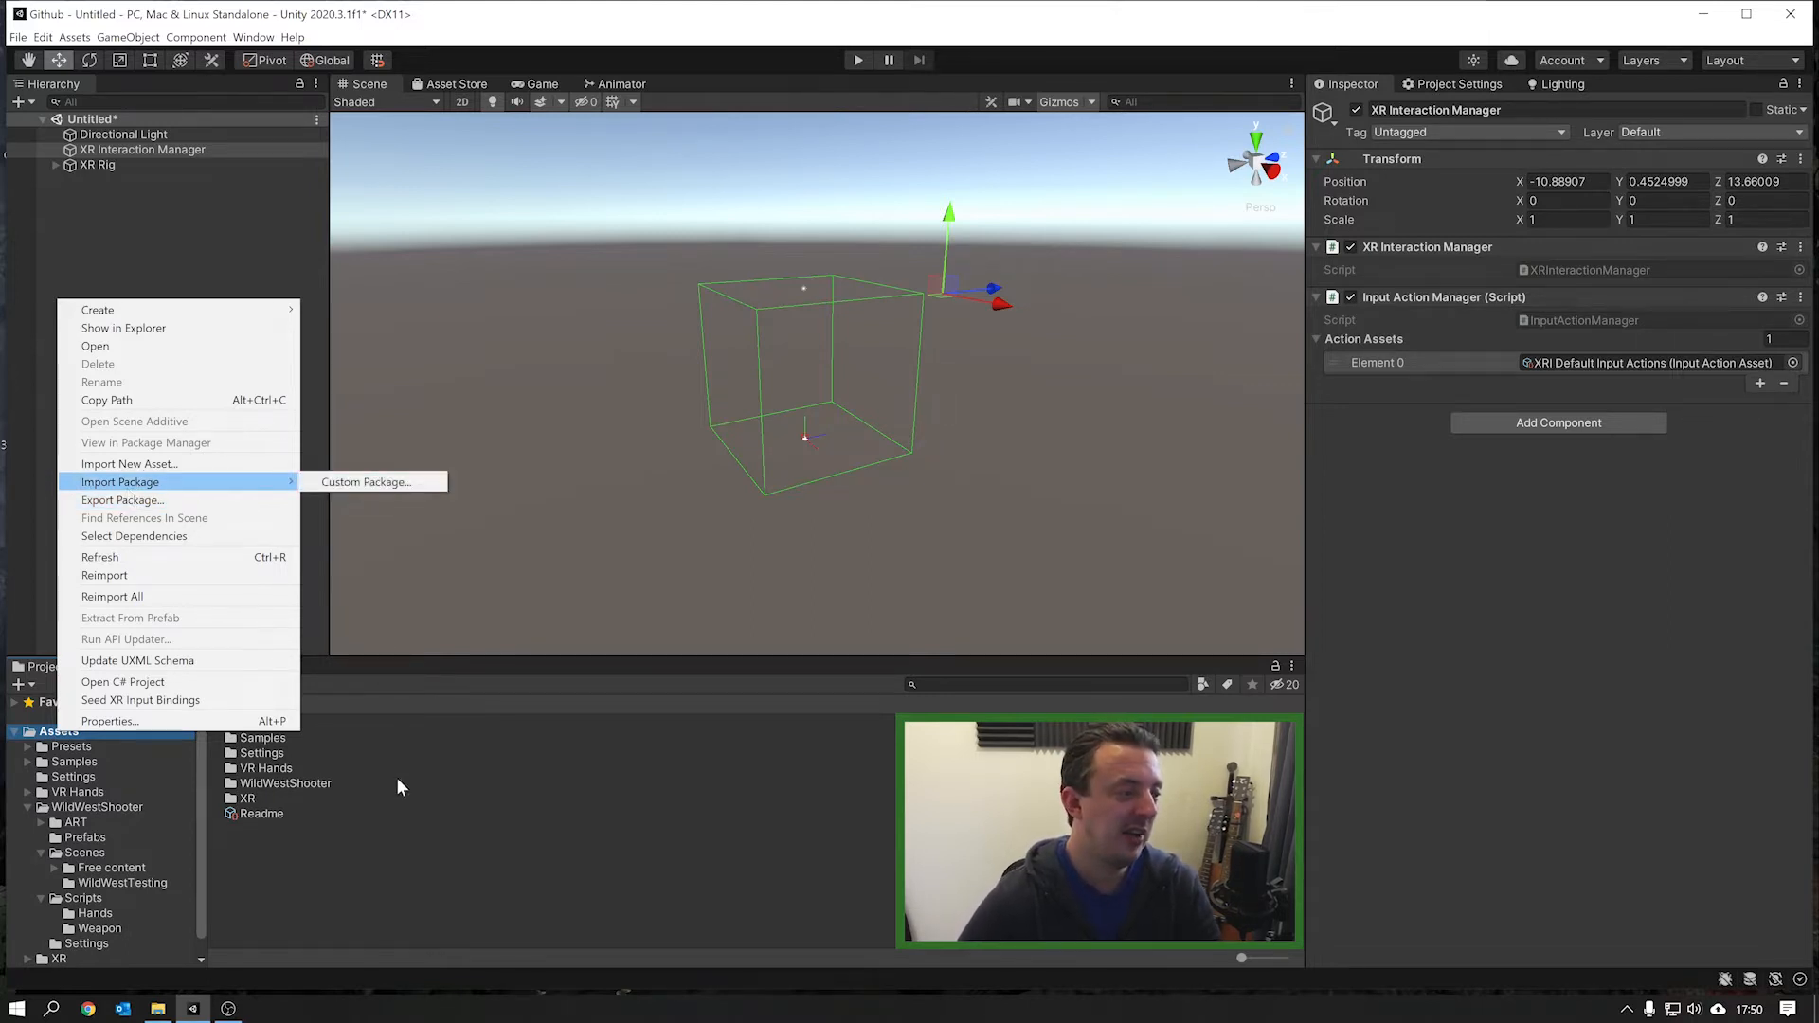
{"action": "left_click", "coordinate": [363, 481]}
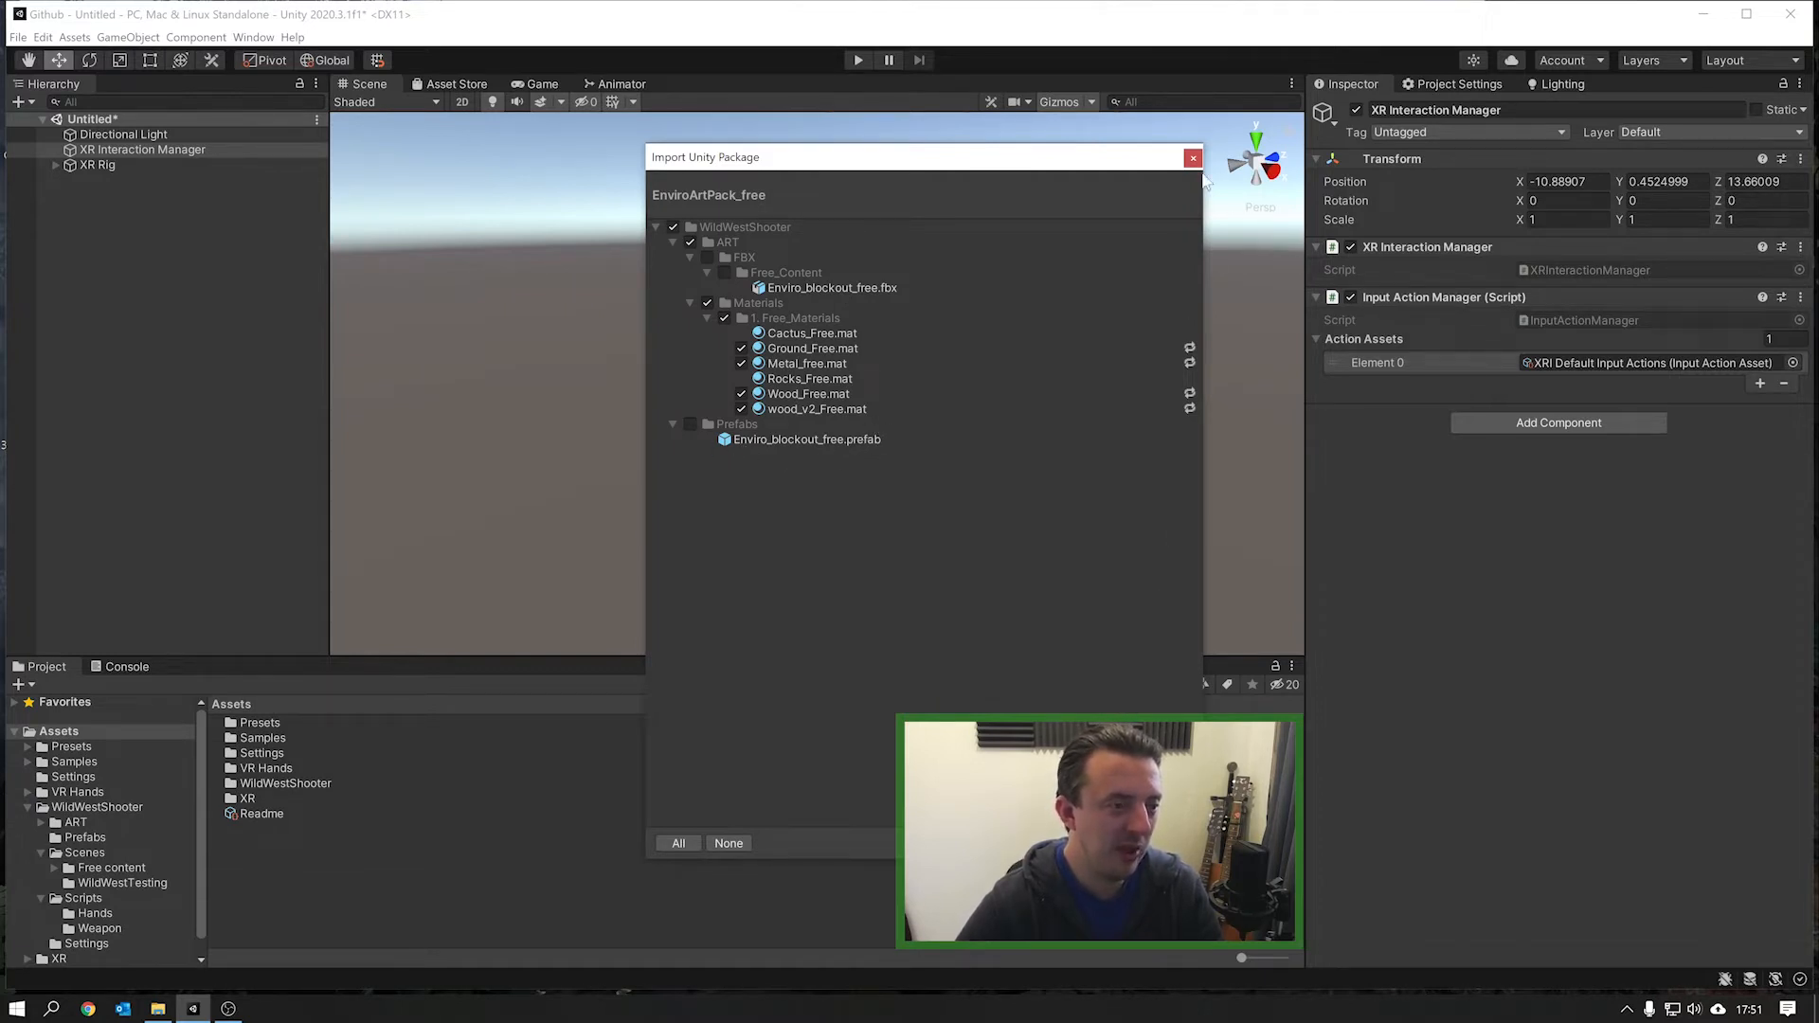
{"action": "left_click", "coordinate": [1192, 156]}
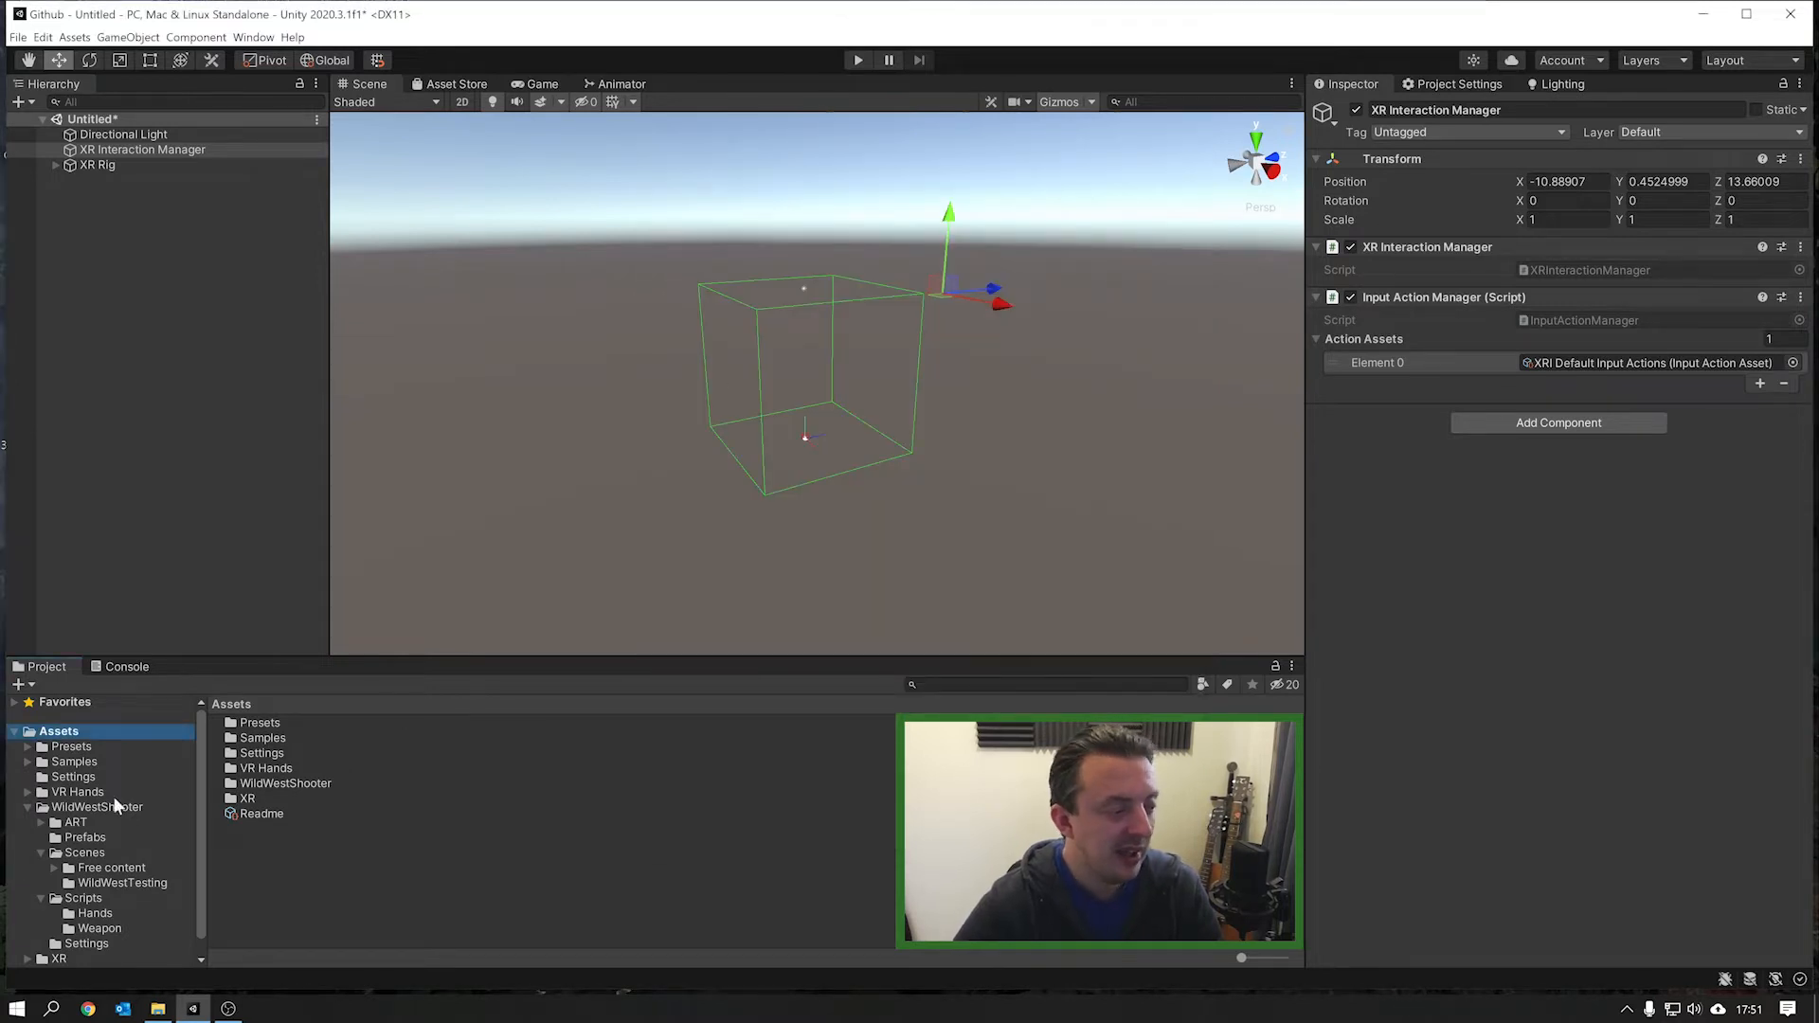
Step: Browse to WildWestShooter/ART/FBX/Free_Content and select Enviro_blockout_free to view its import settings
{"action": "left_click", "coordinate": [98, 807]}
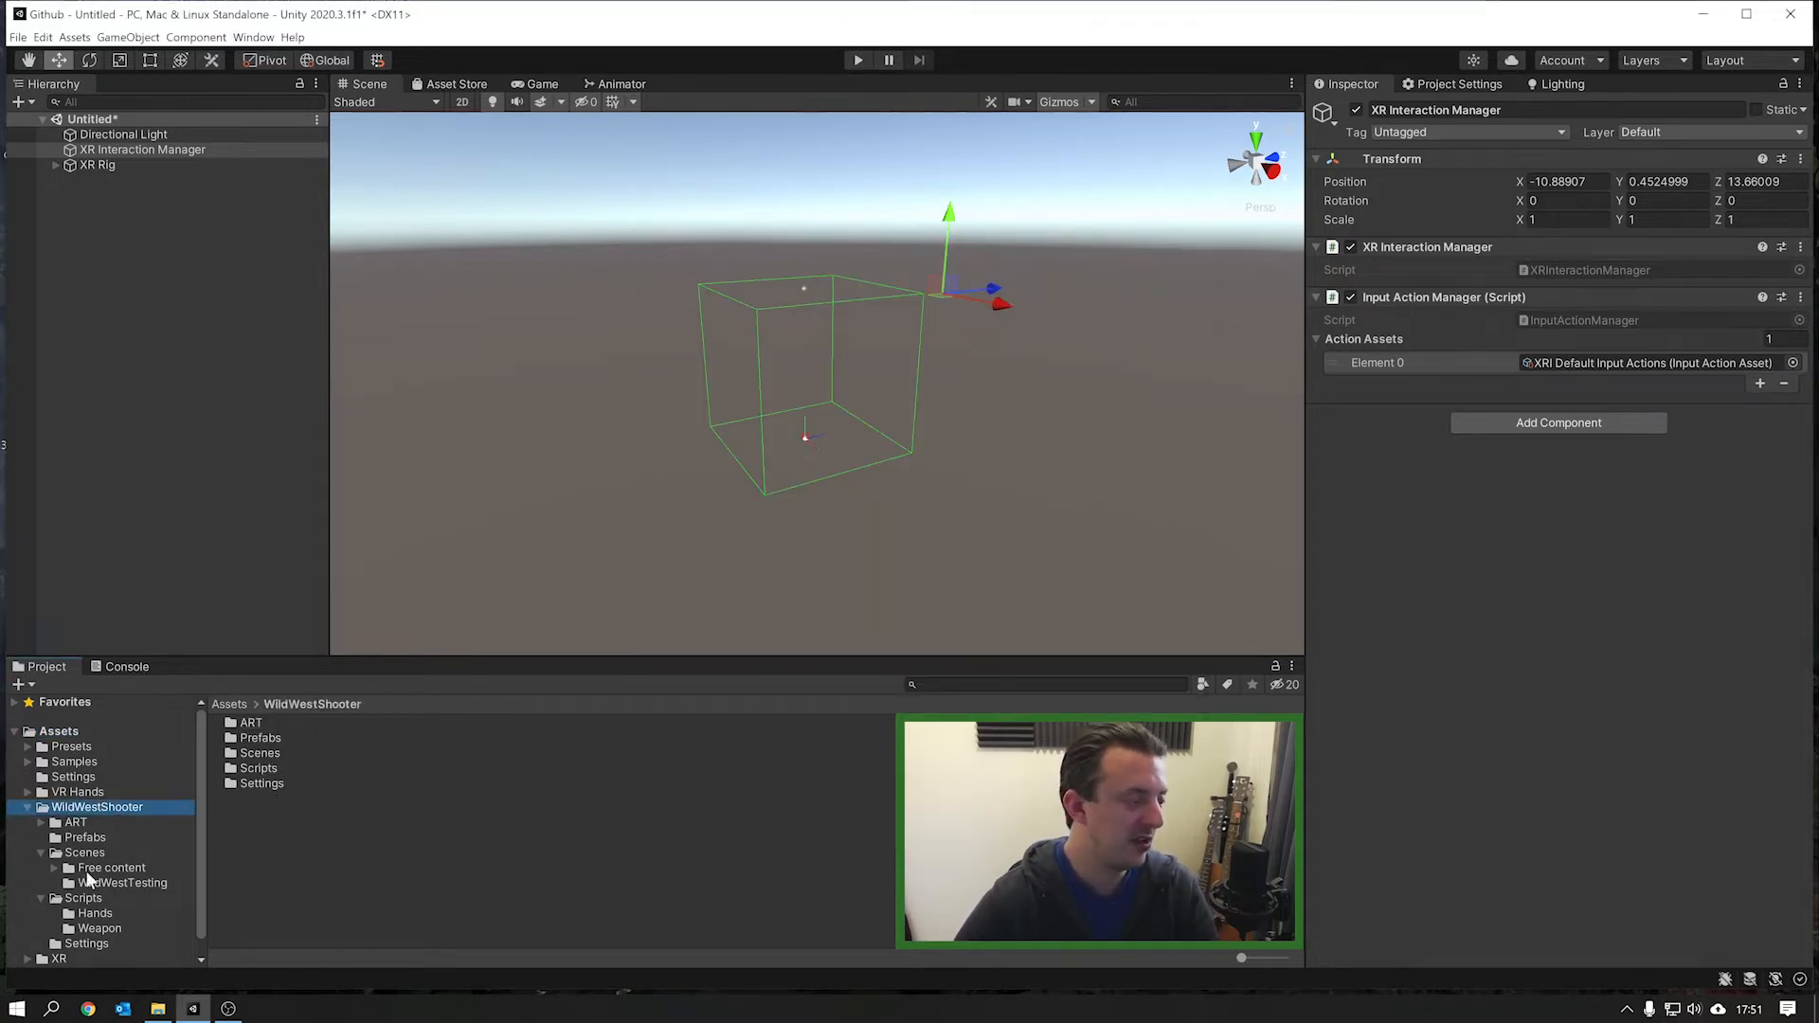
{"action": "left_click", "coordinate": [76, 822]}
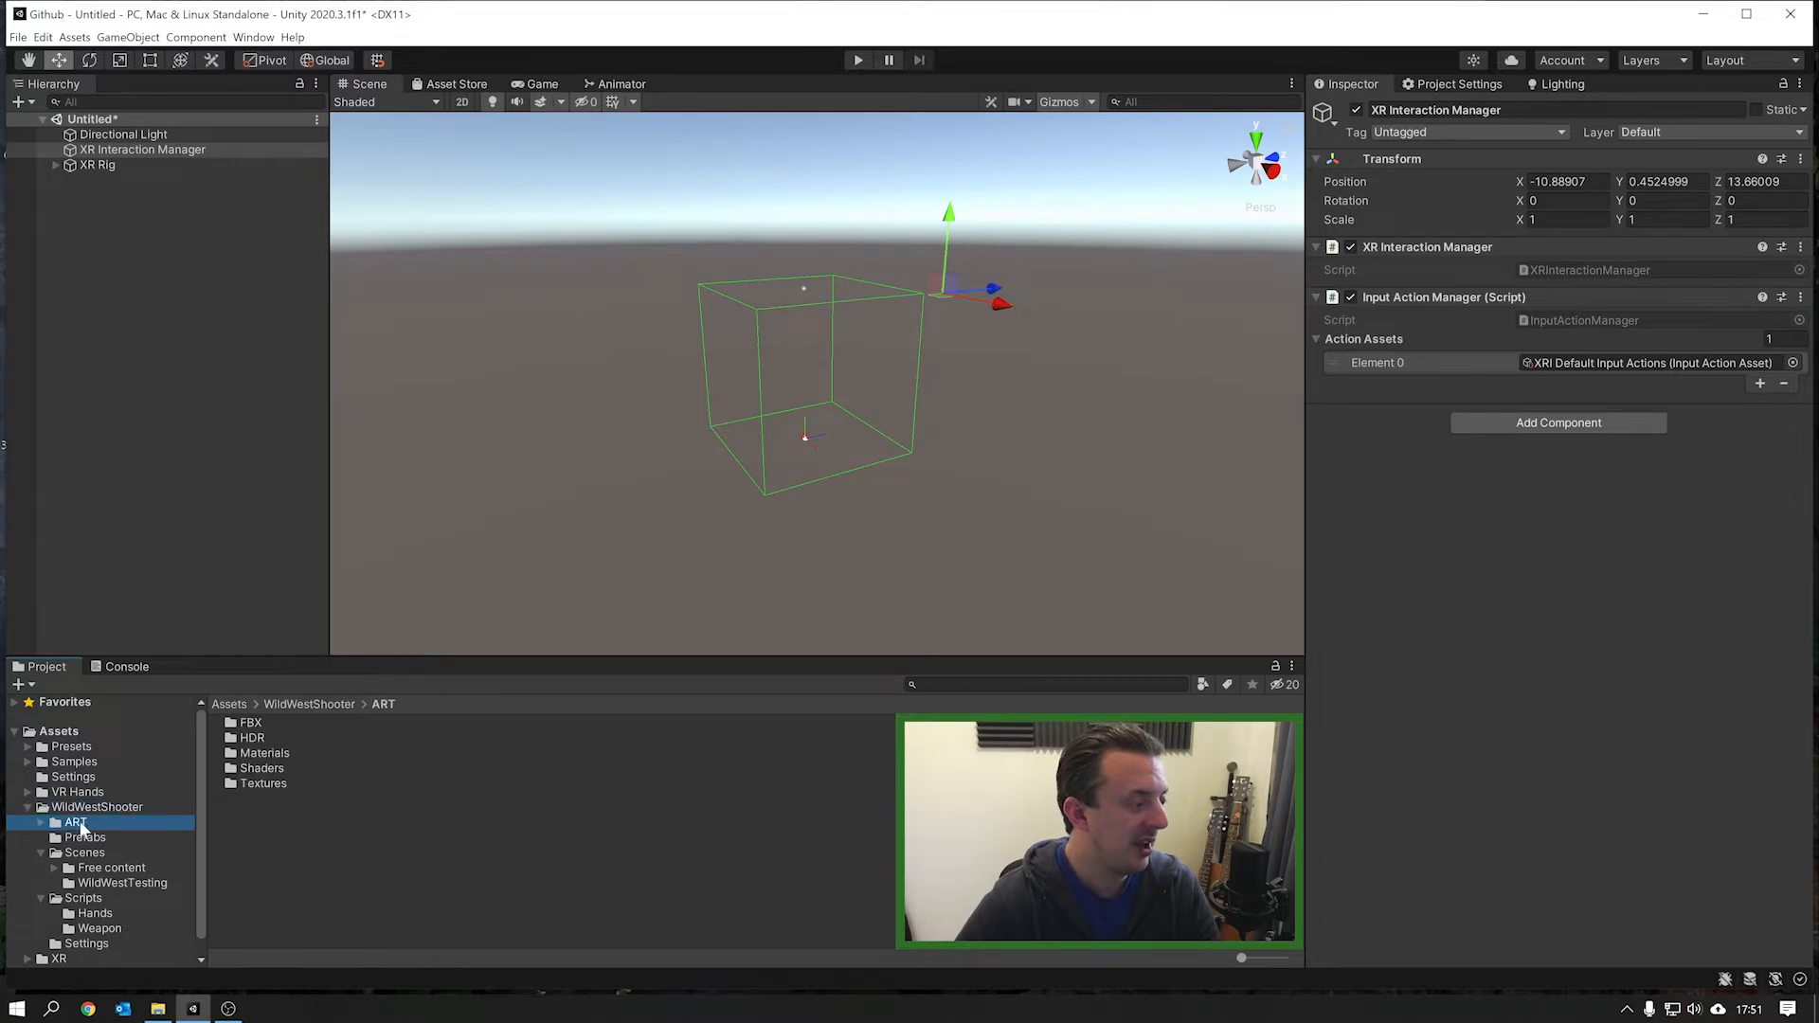
{"action": "left_click", "coordinate": [41, 822]}
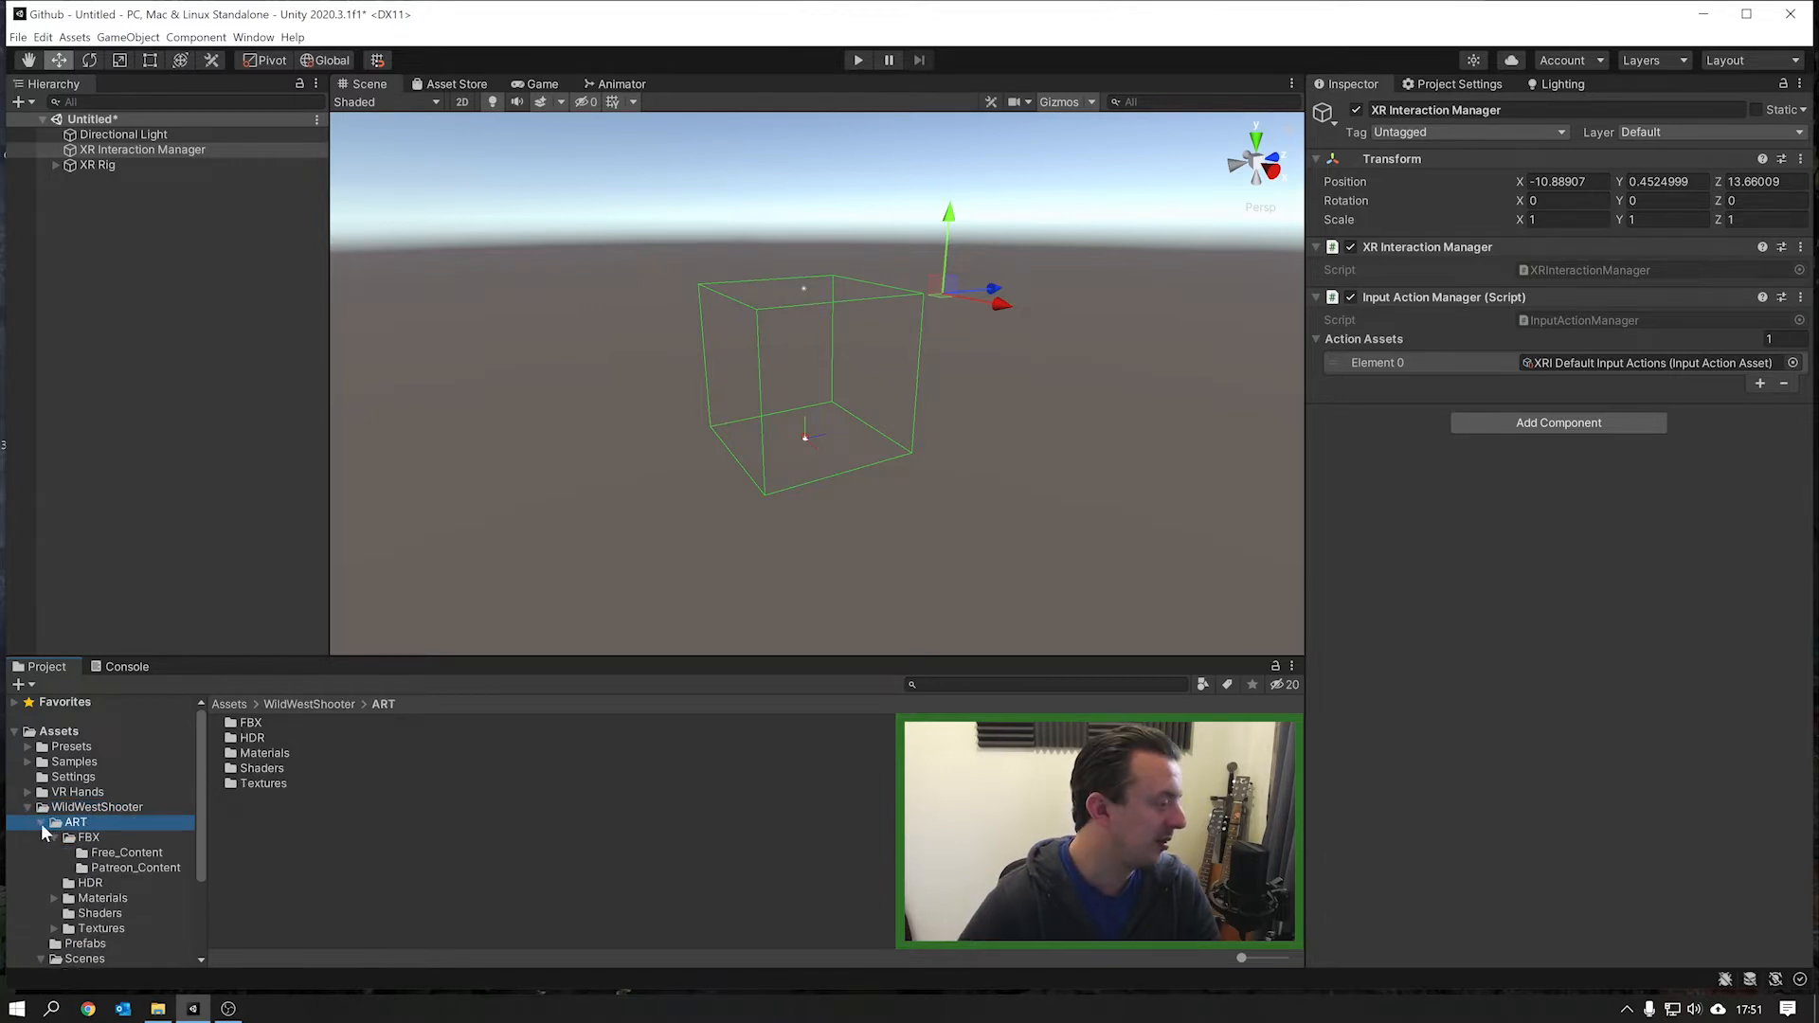
{"action": "left_click", "coordinate": [89, 837]}
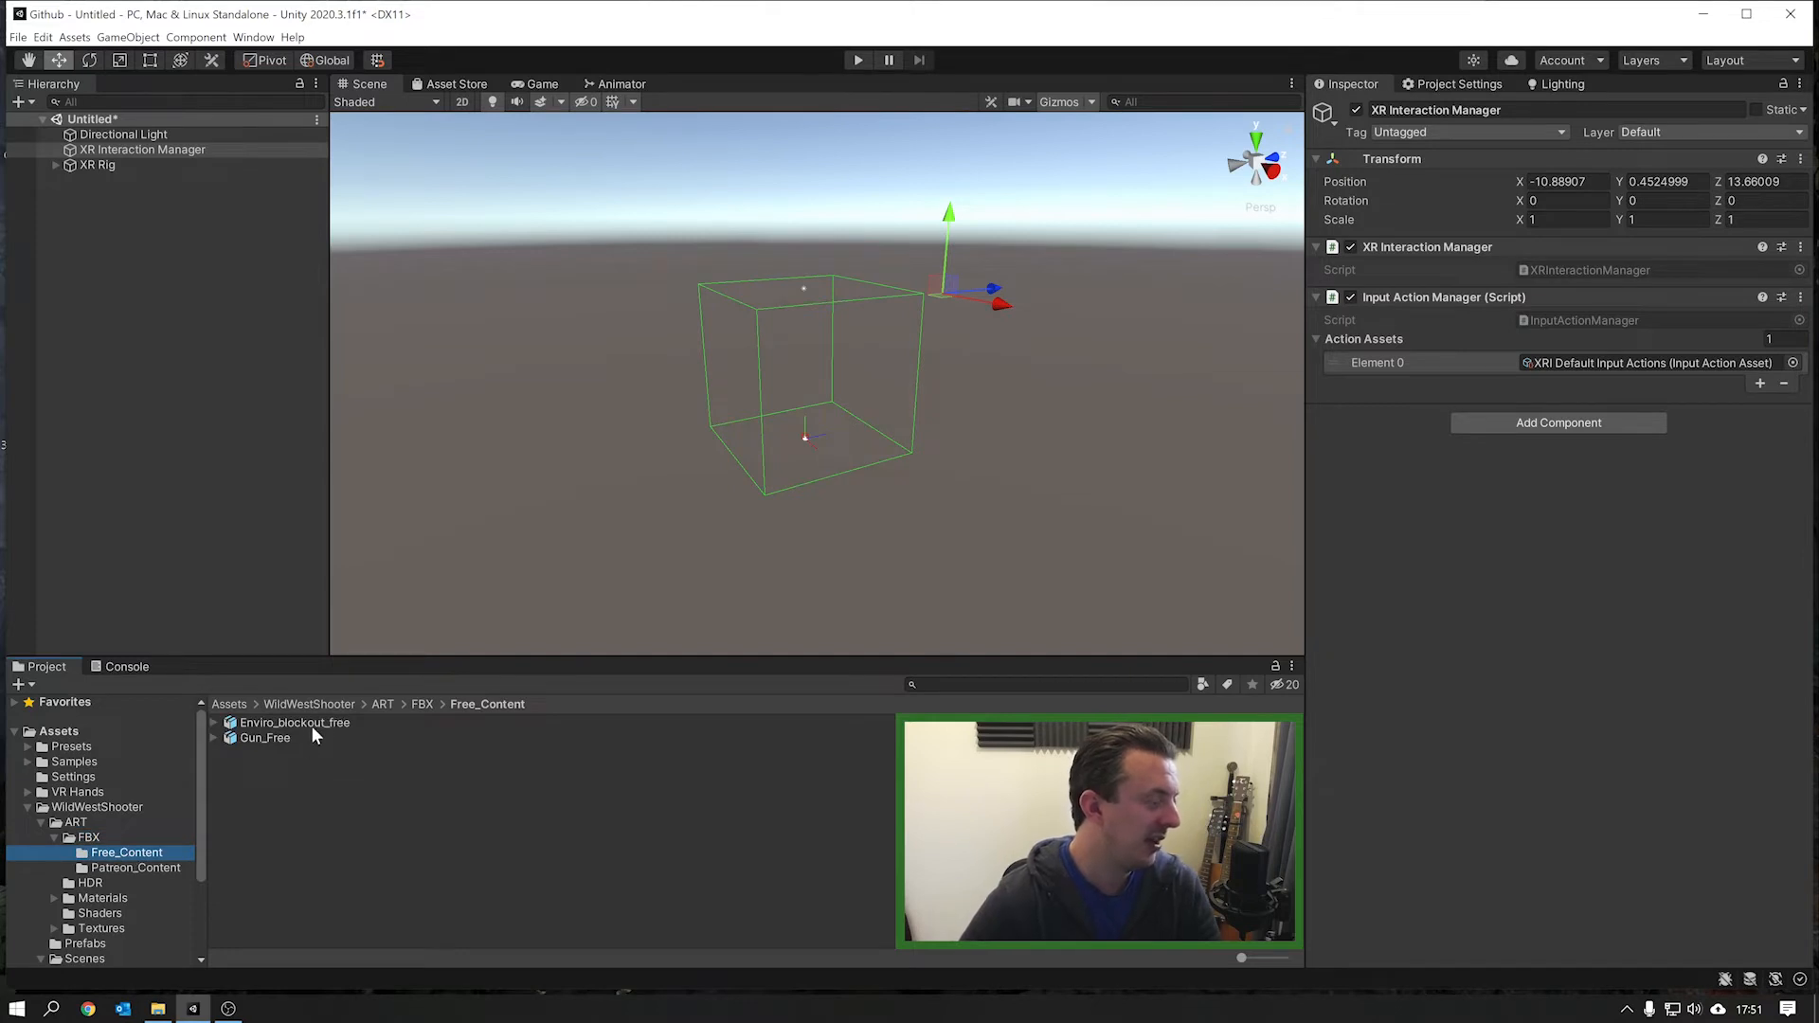
{"action": "left_click", "coordinate": [295, 722]}
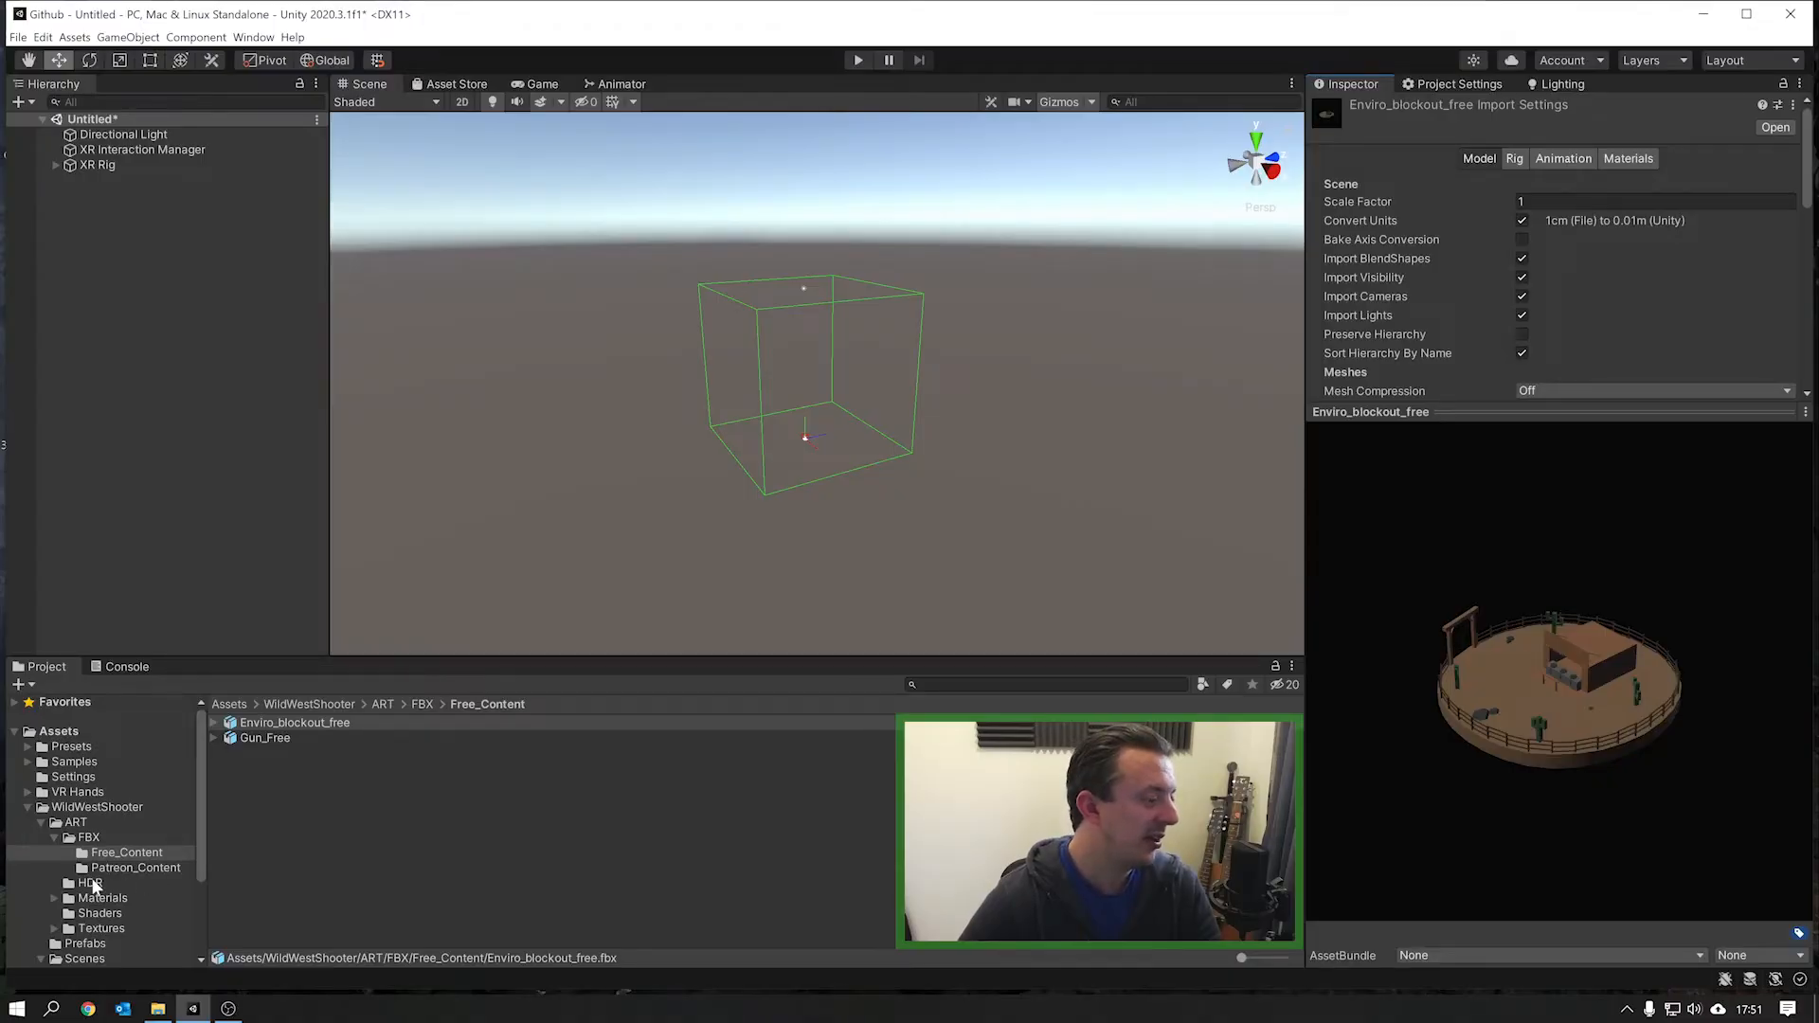
Step: Place the Enviro_blockout_free prefab from the Prefabs folder into the scene
{"action": "left_click", "coordinate": [84, 944]}
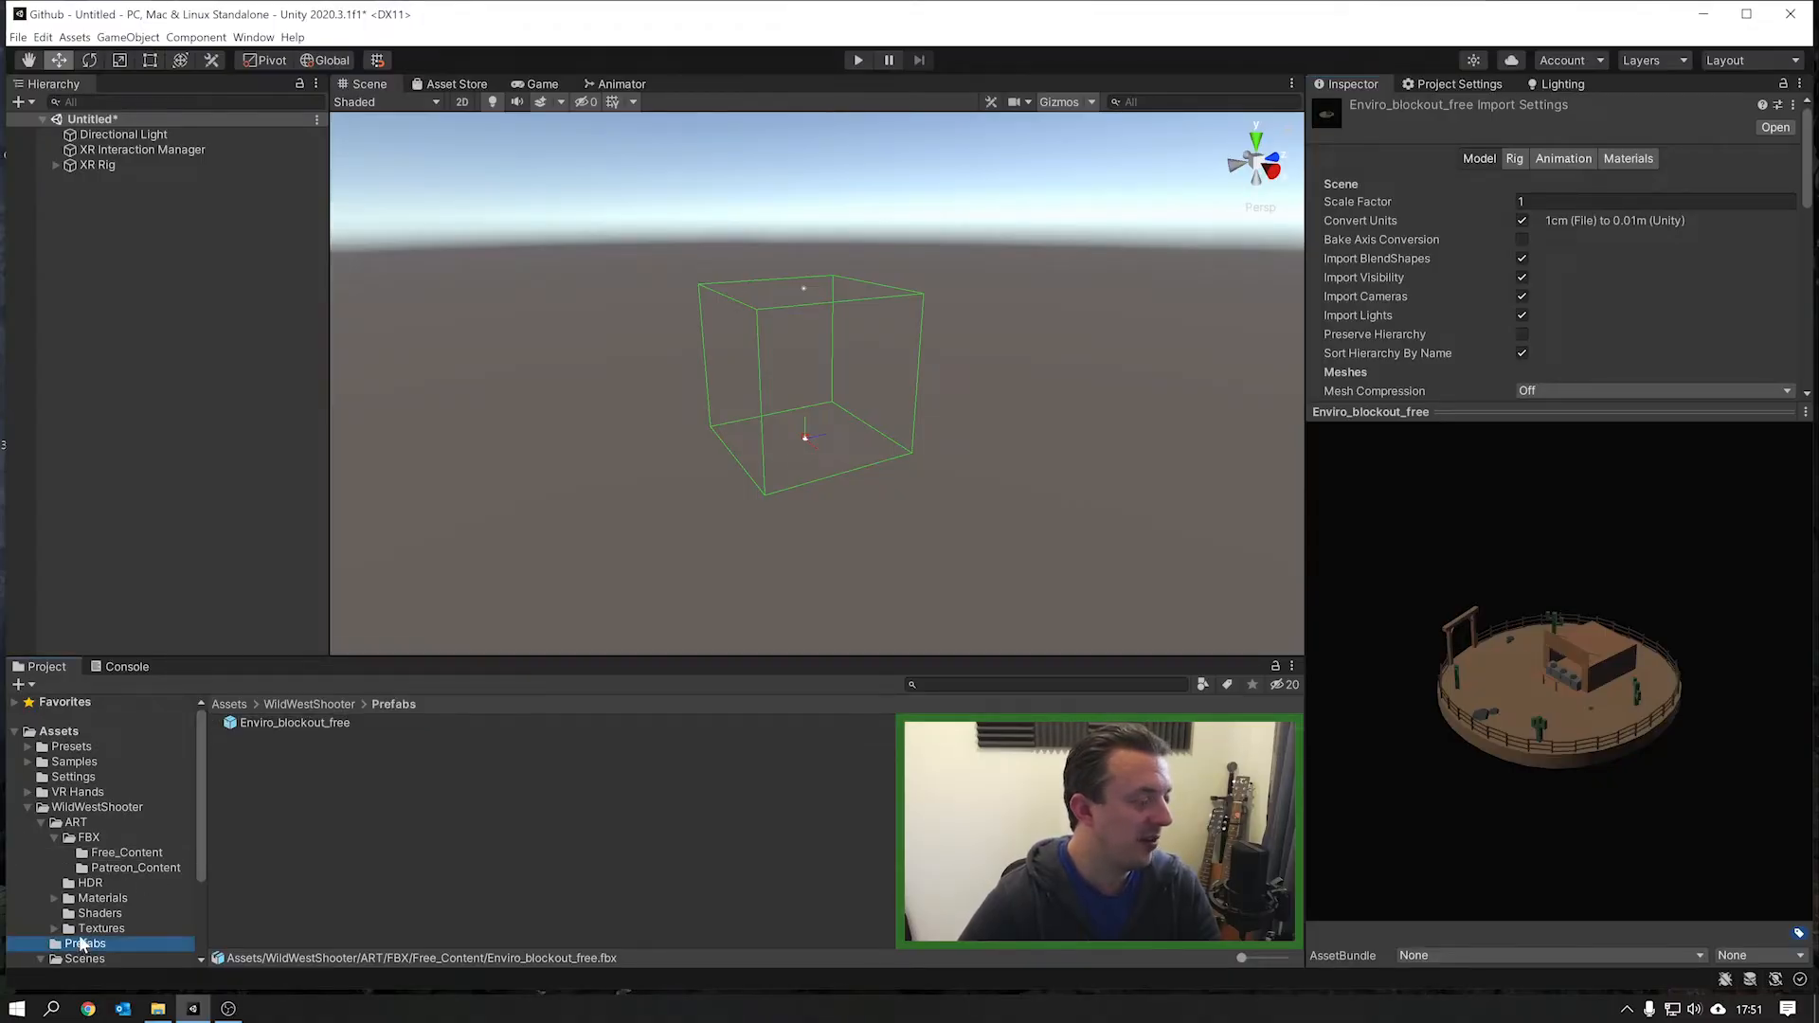
{"action": "left_click", "coordinate": [295, 722]}
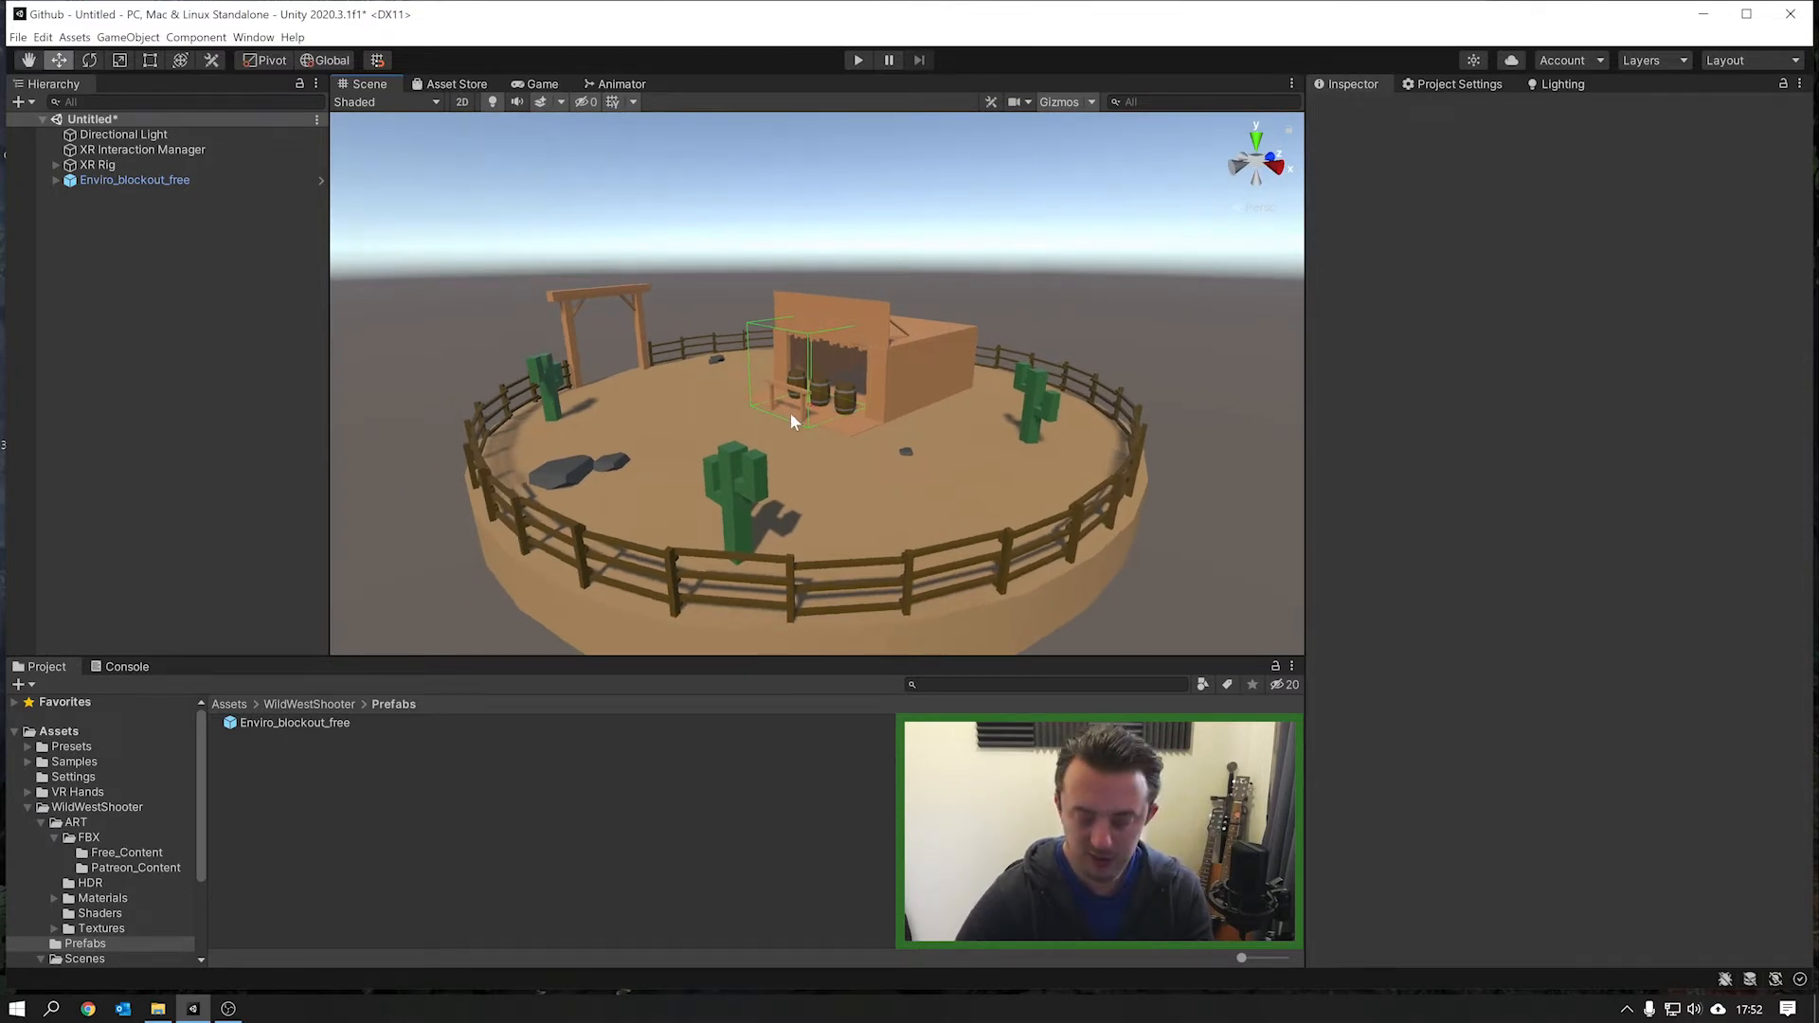
Step: Inspect the Directional Light, then show the Lighting window's Environment settings
{"action": "left_click", "coordinate": [124, 133]}
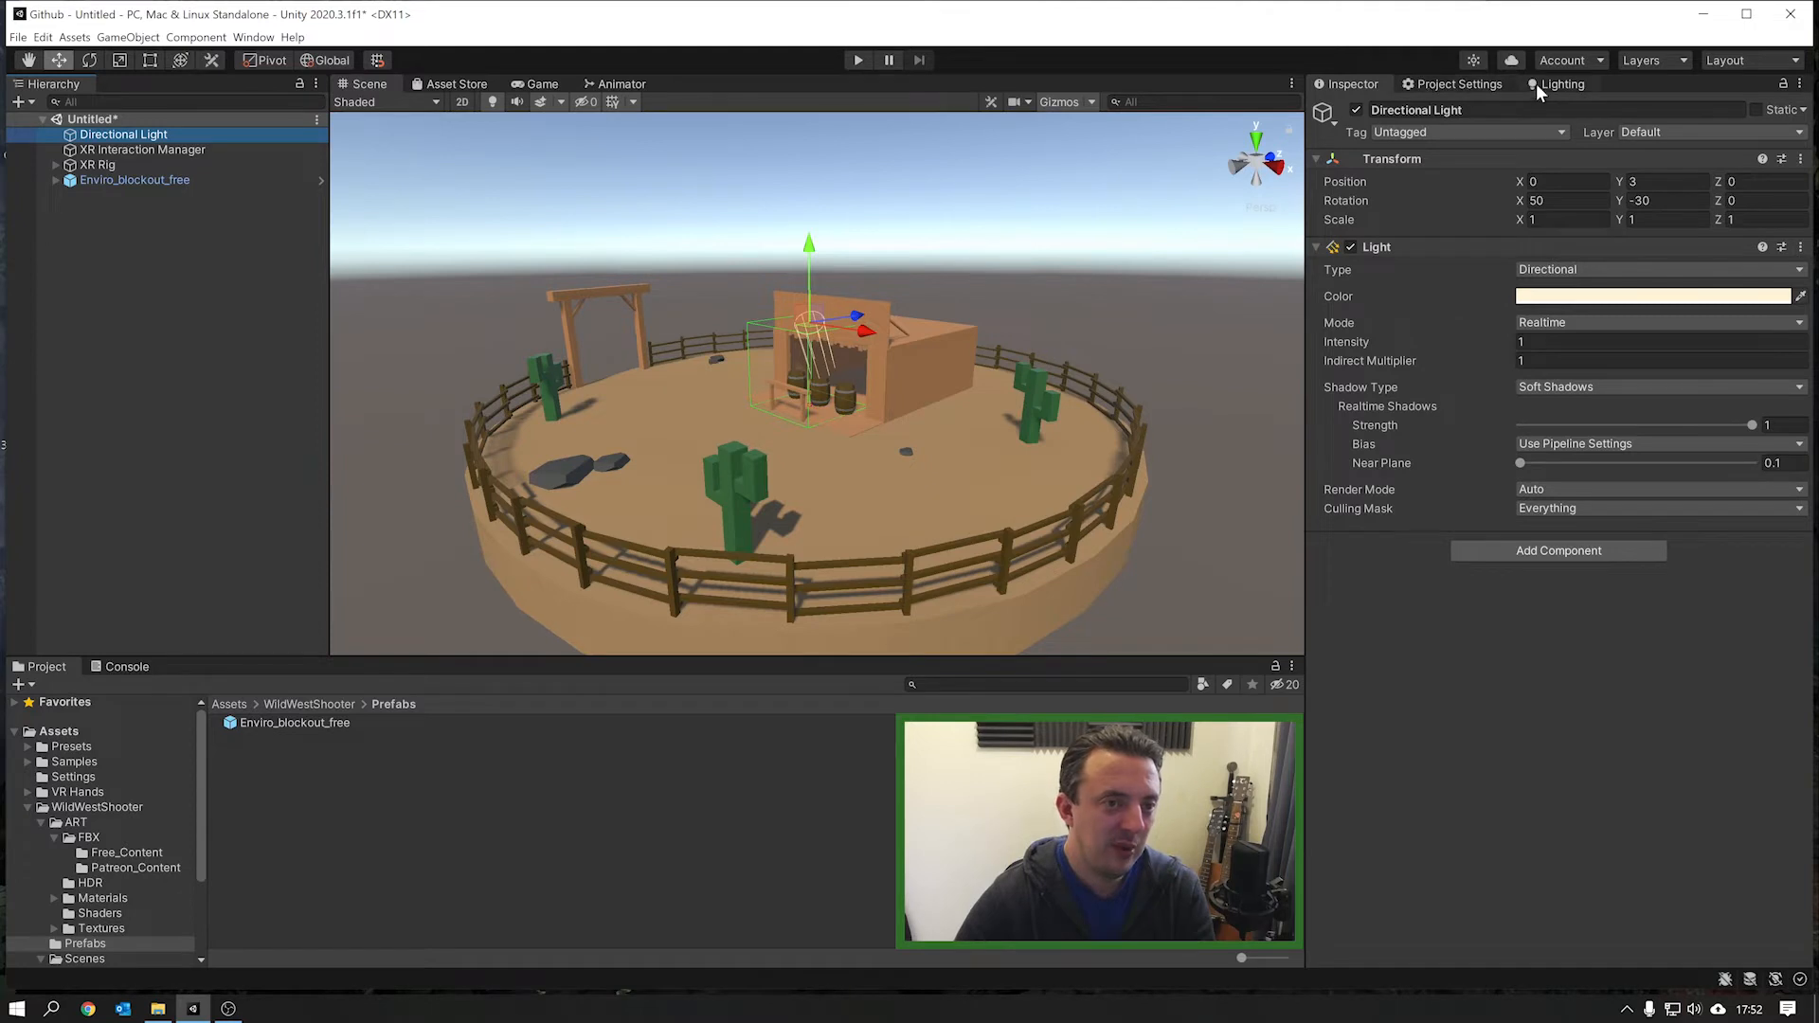
{"action": "left_click", "coordinate": [1565, 84]}
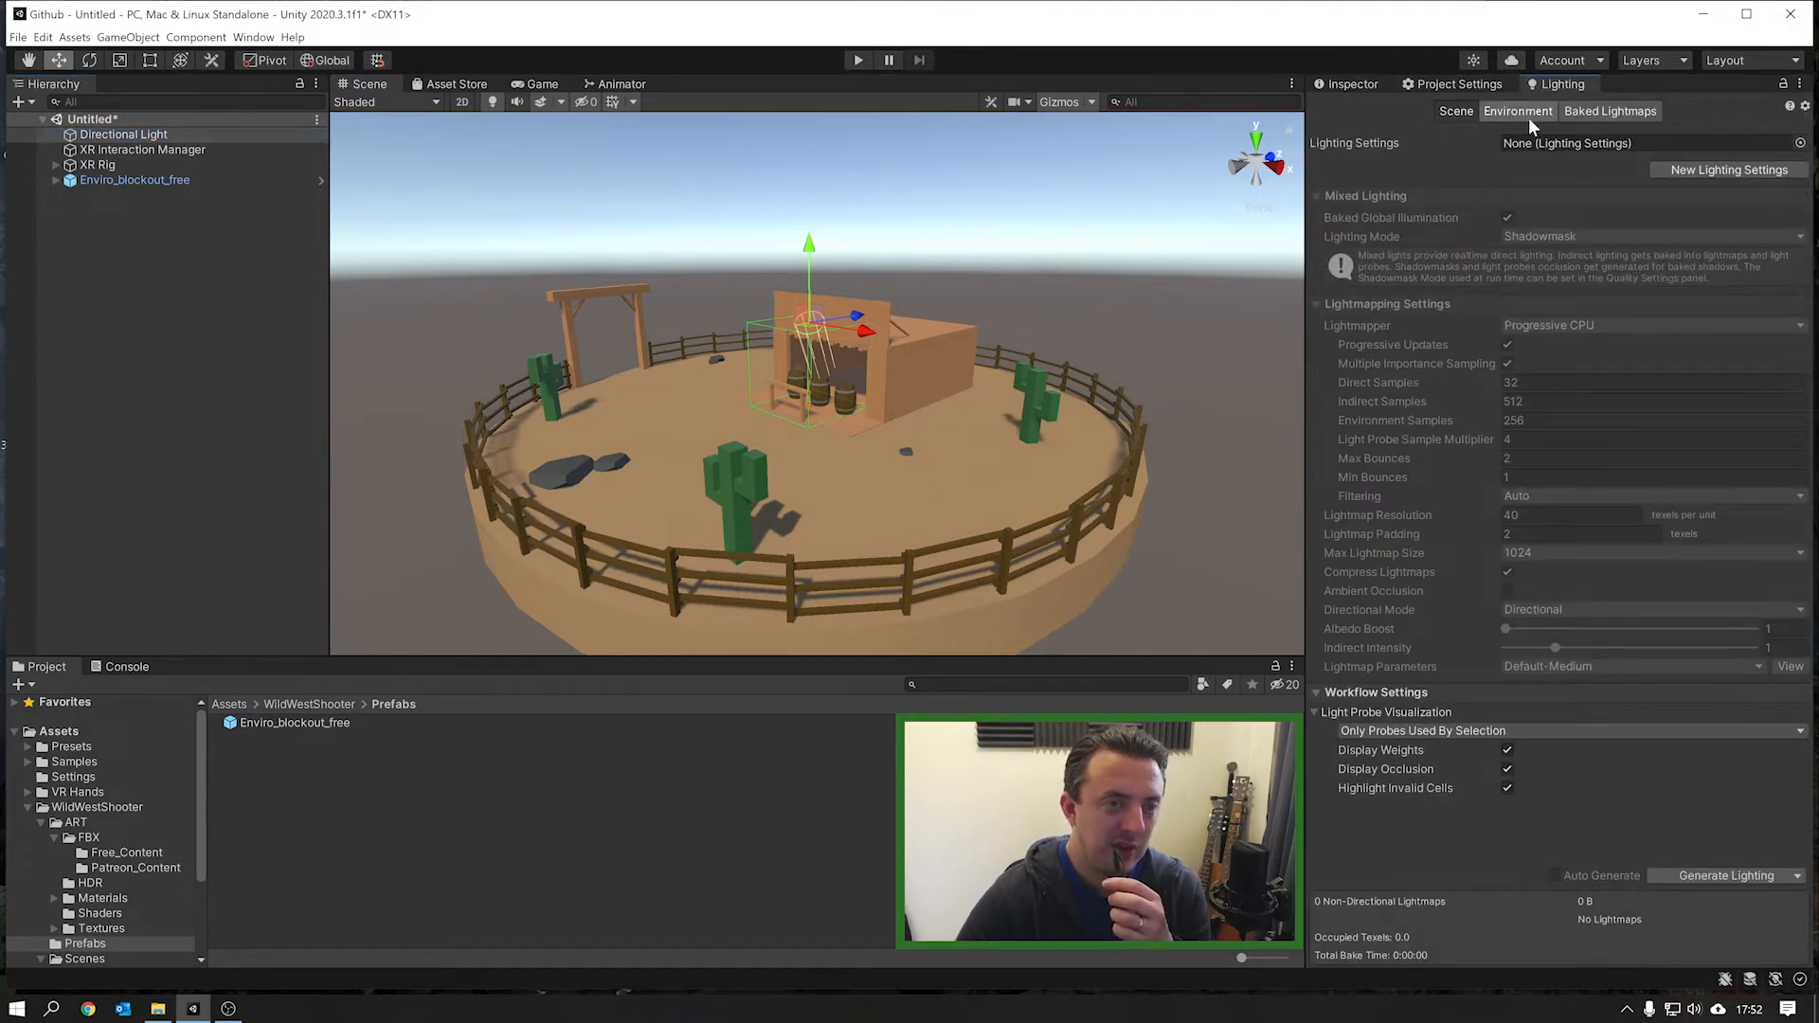
{"action": "left_click", "coordinate": [1518, 110]}
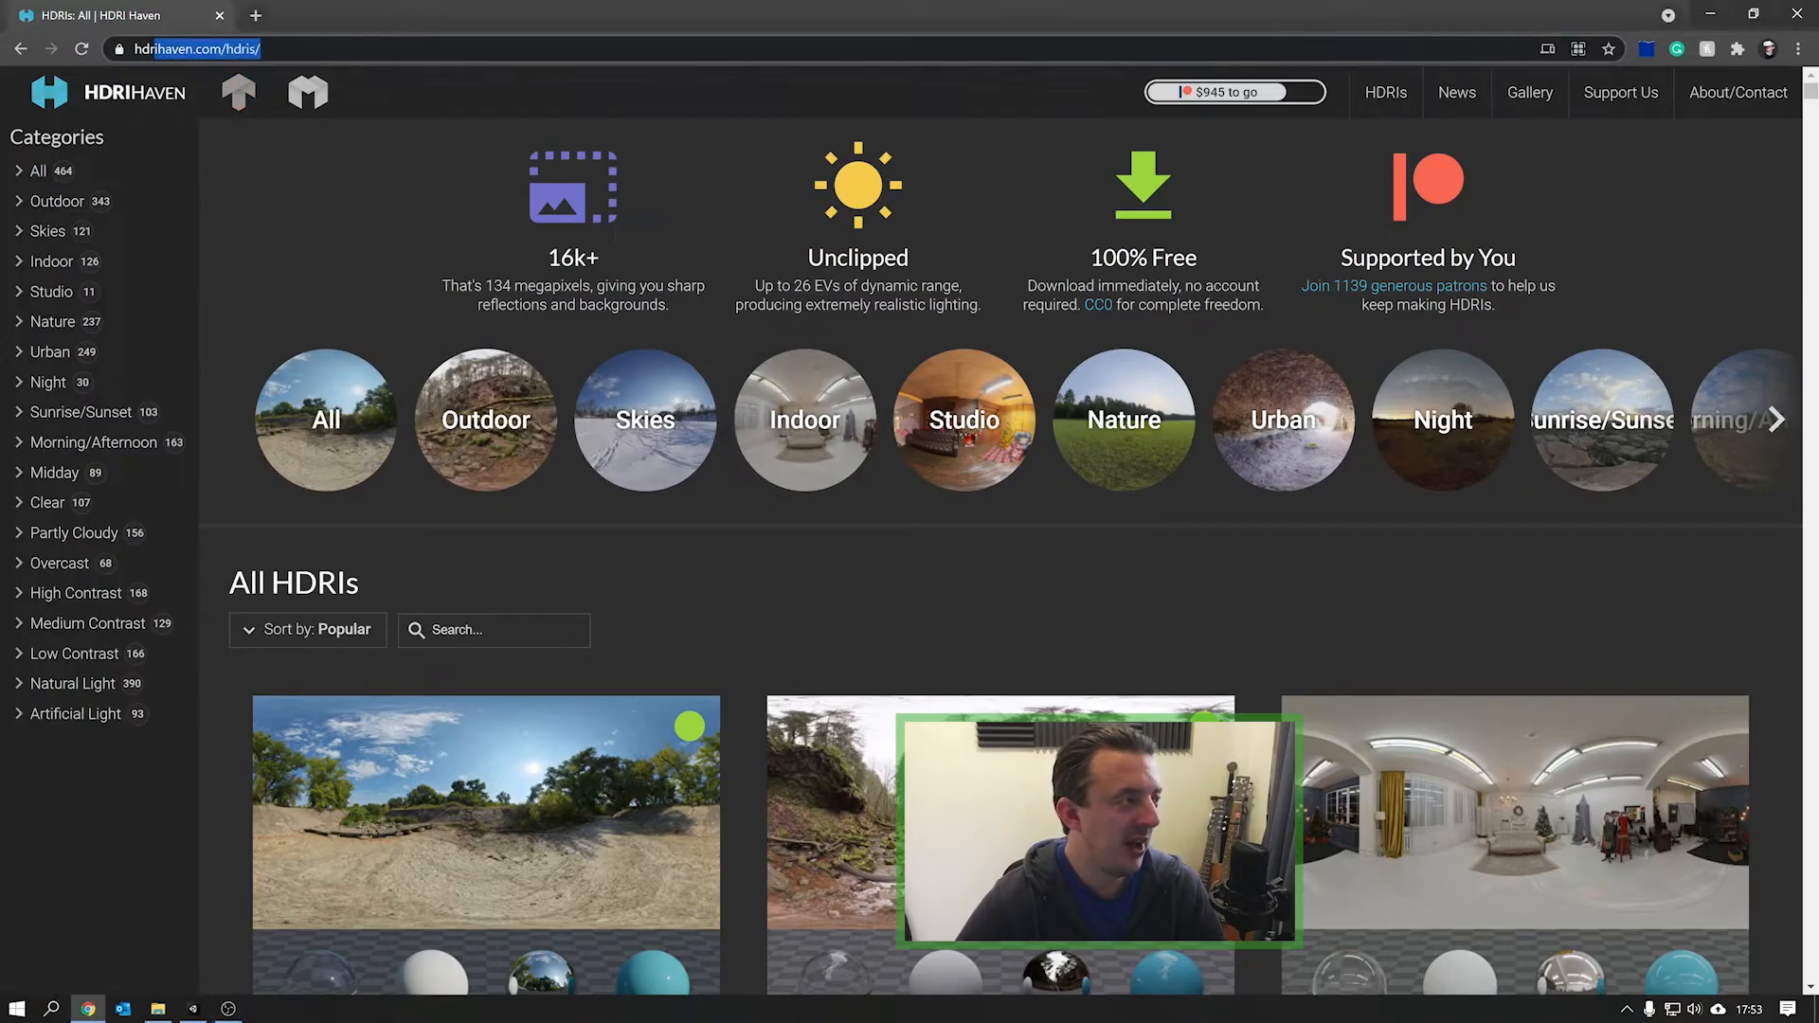
{"action": "left_click", "coordinate": [197, 48]}
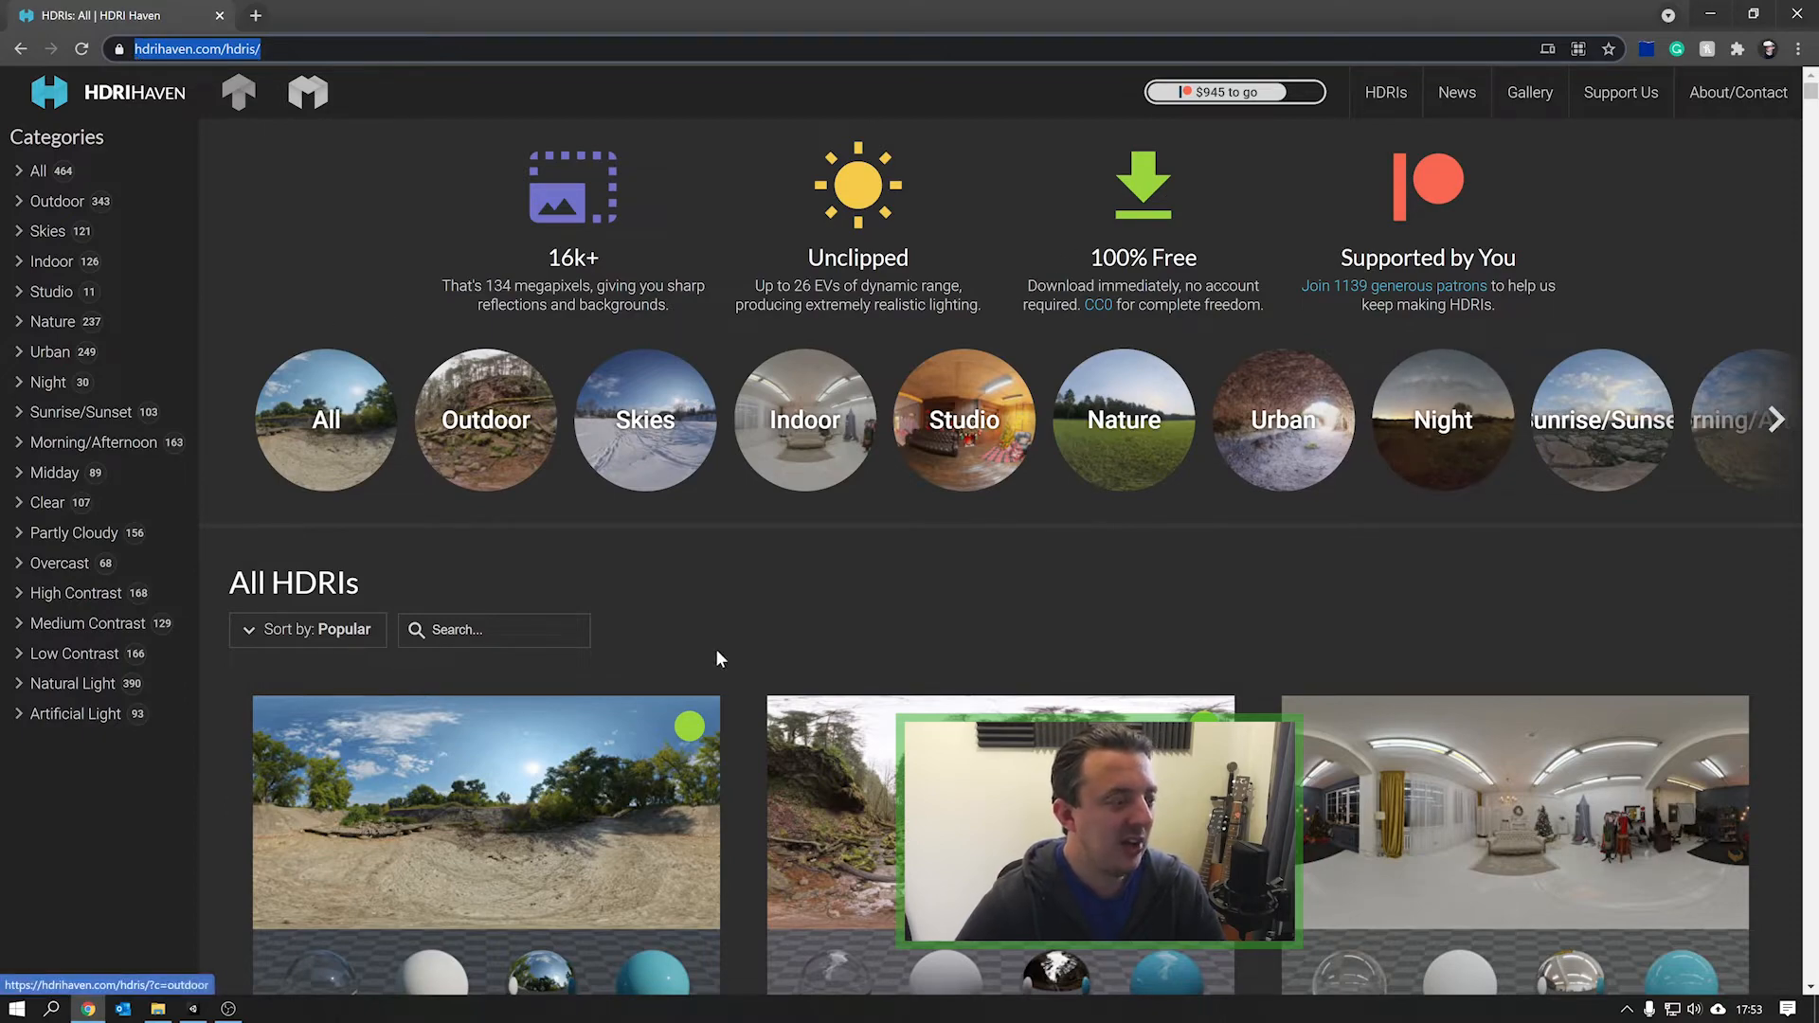
{"action": "scroll", "scroll_direction": "down", "scroll_amount": 3}
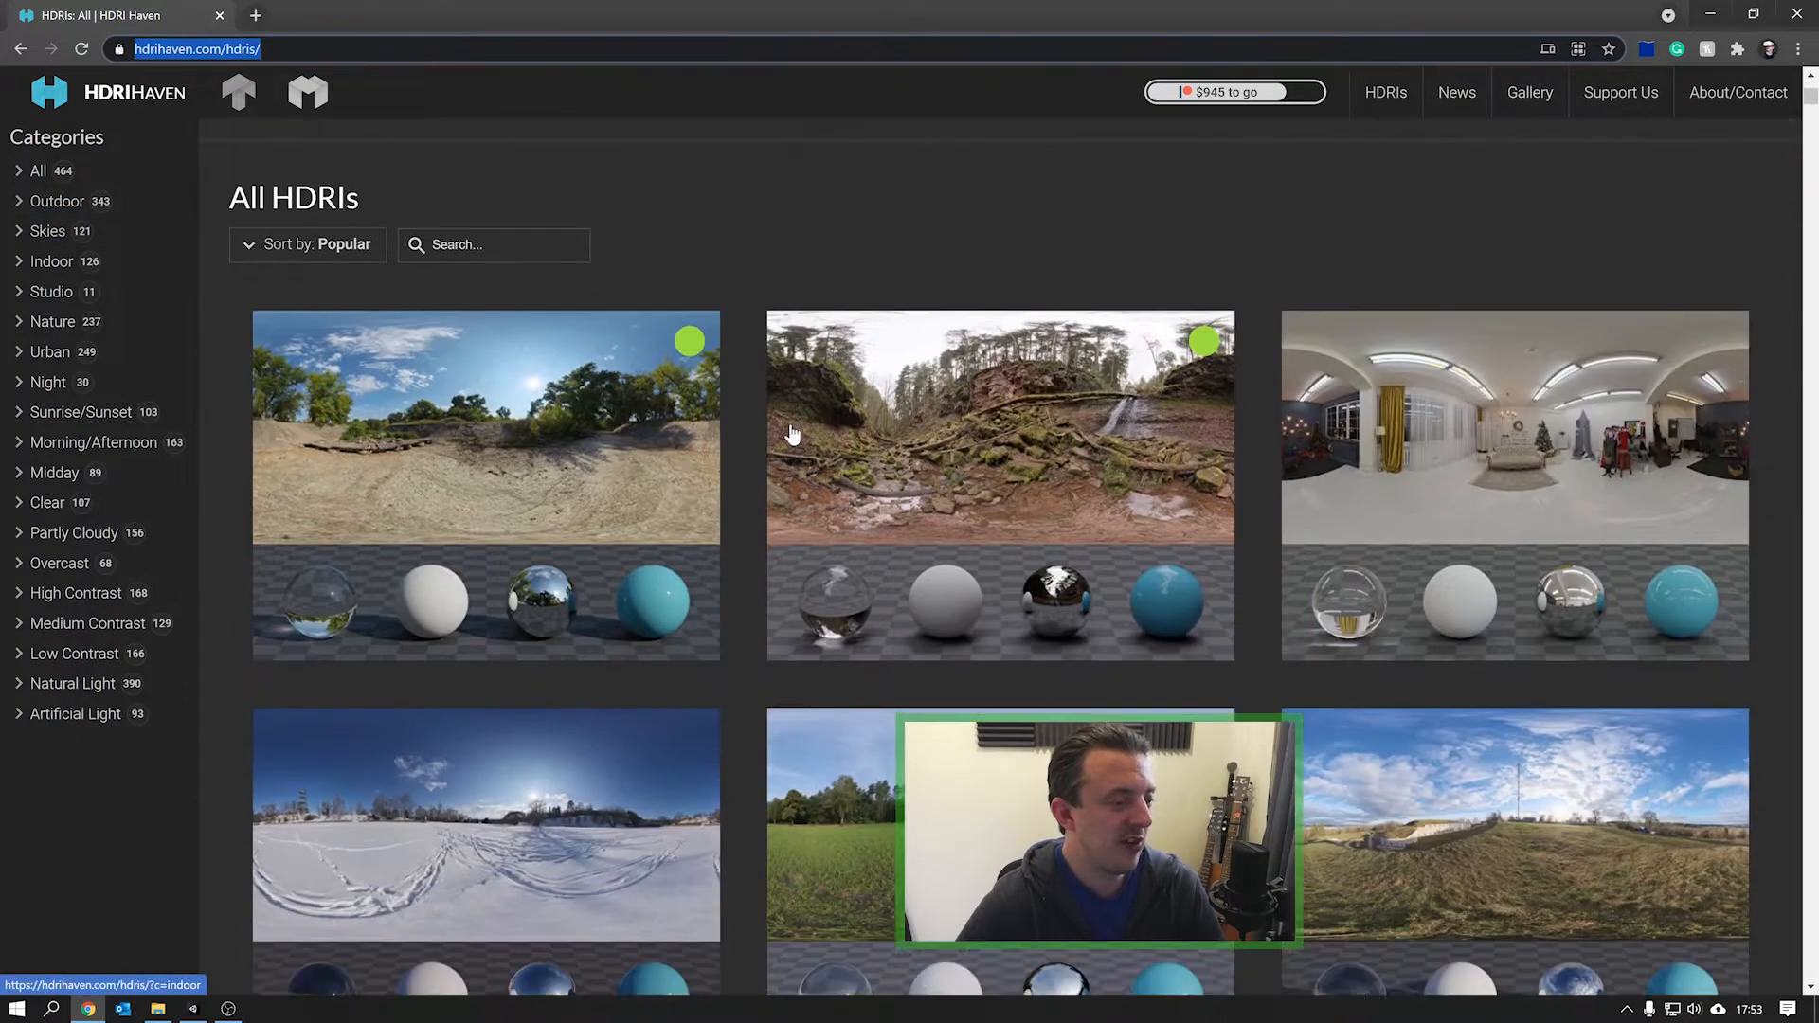
{"action": "scroll", "scroll_direction": "down", "scroll_amount": 3}
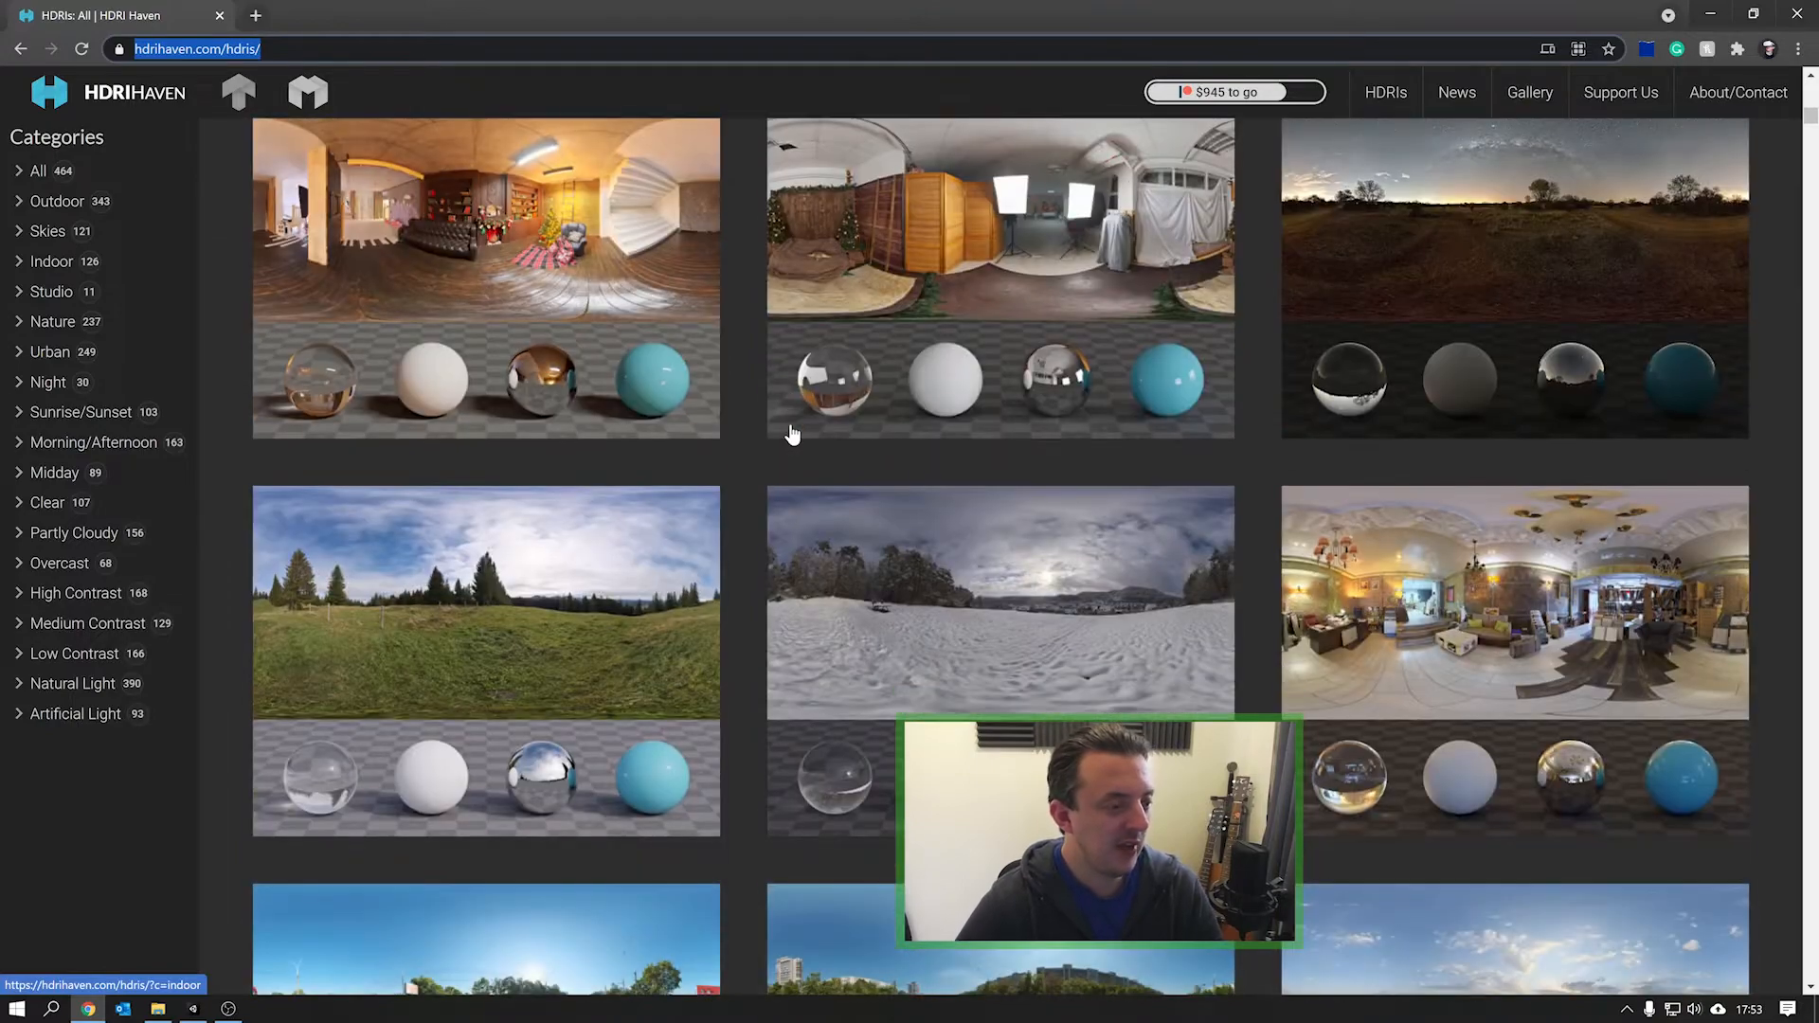
{"action": "scroll", "scroll_direction": "down", "scroll_amount": 3}
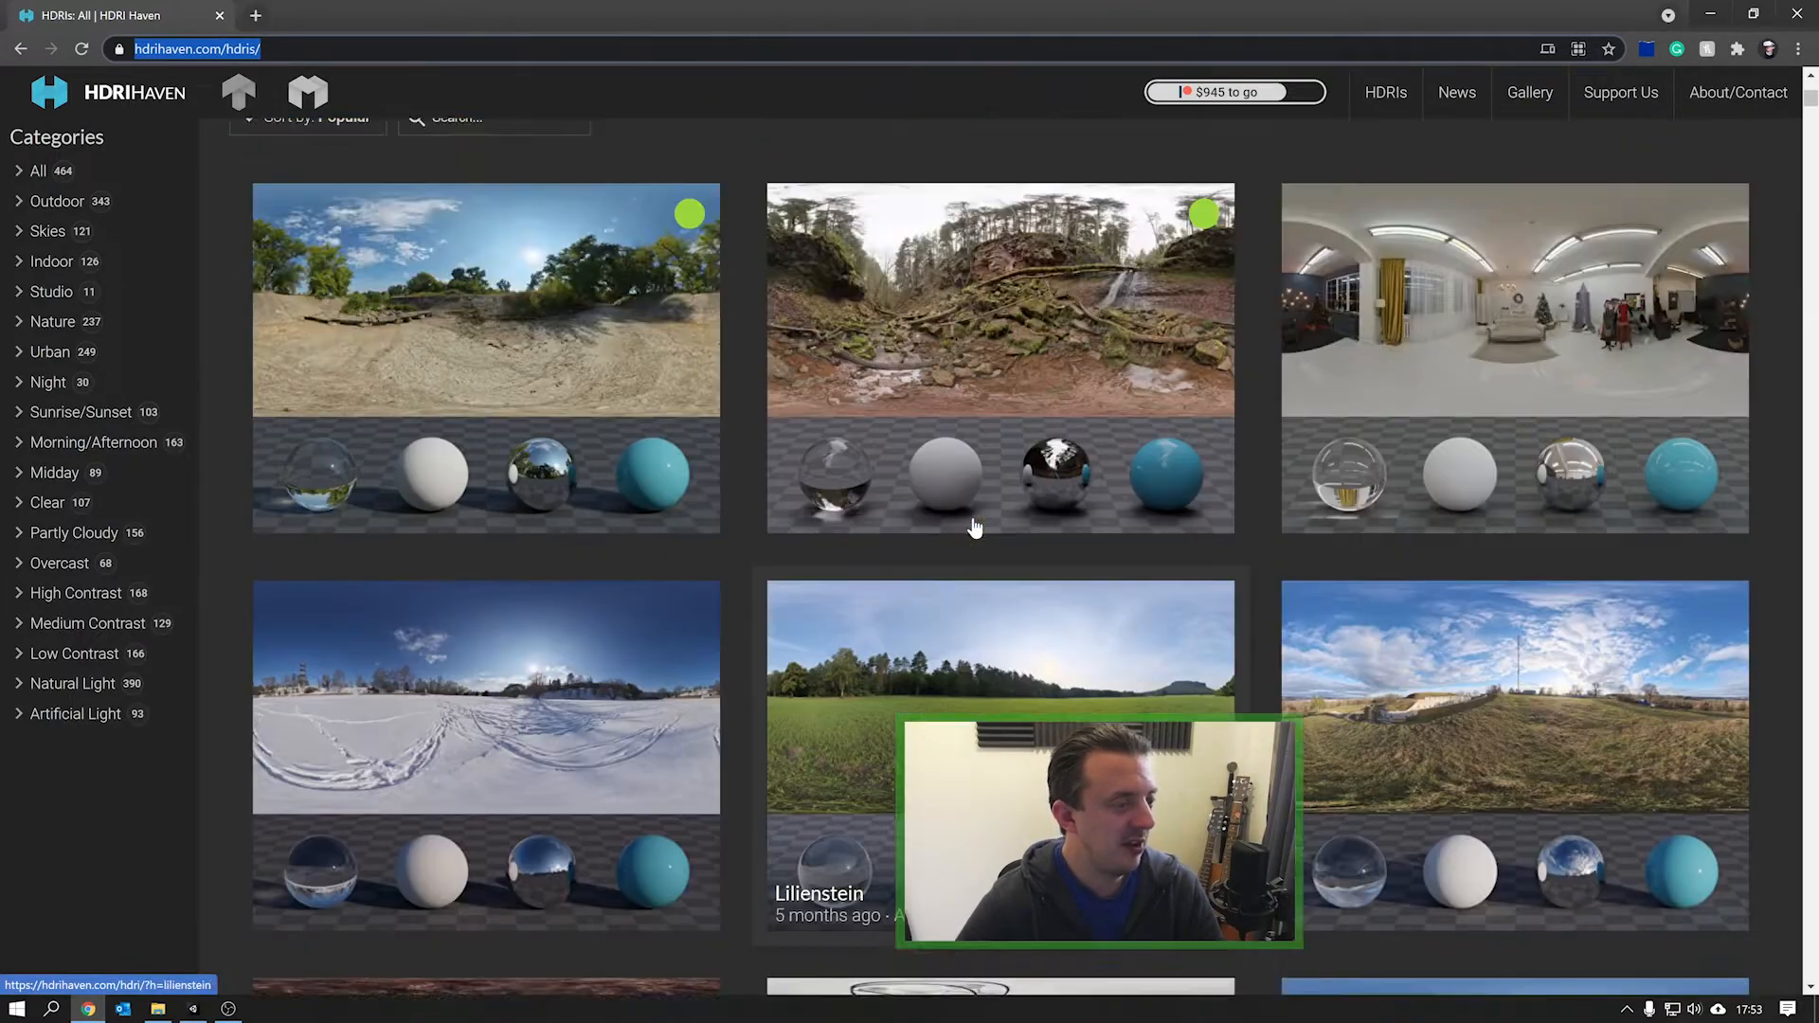
{"action": "scroll", "scroll_direction": "up", "scroll_amount": 3}
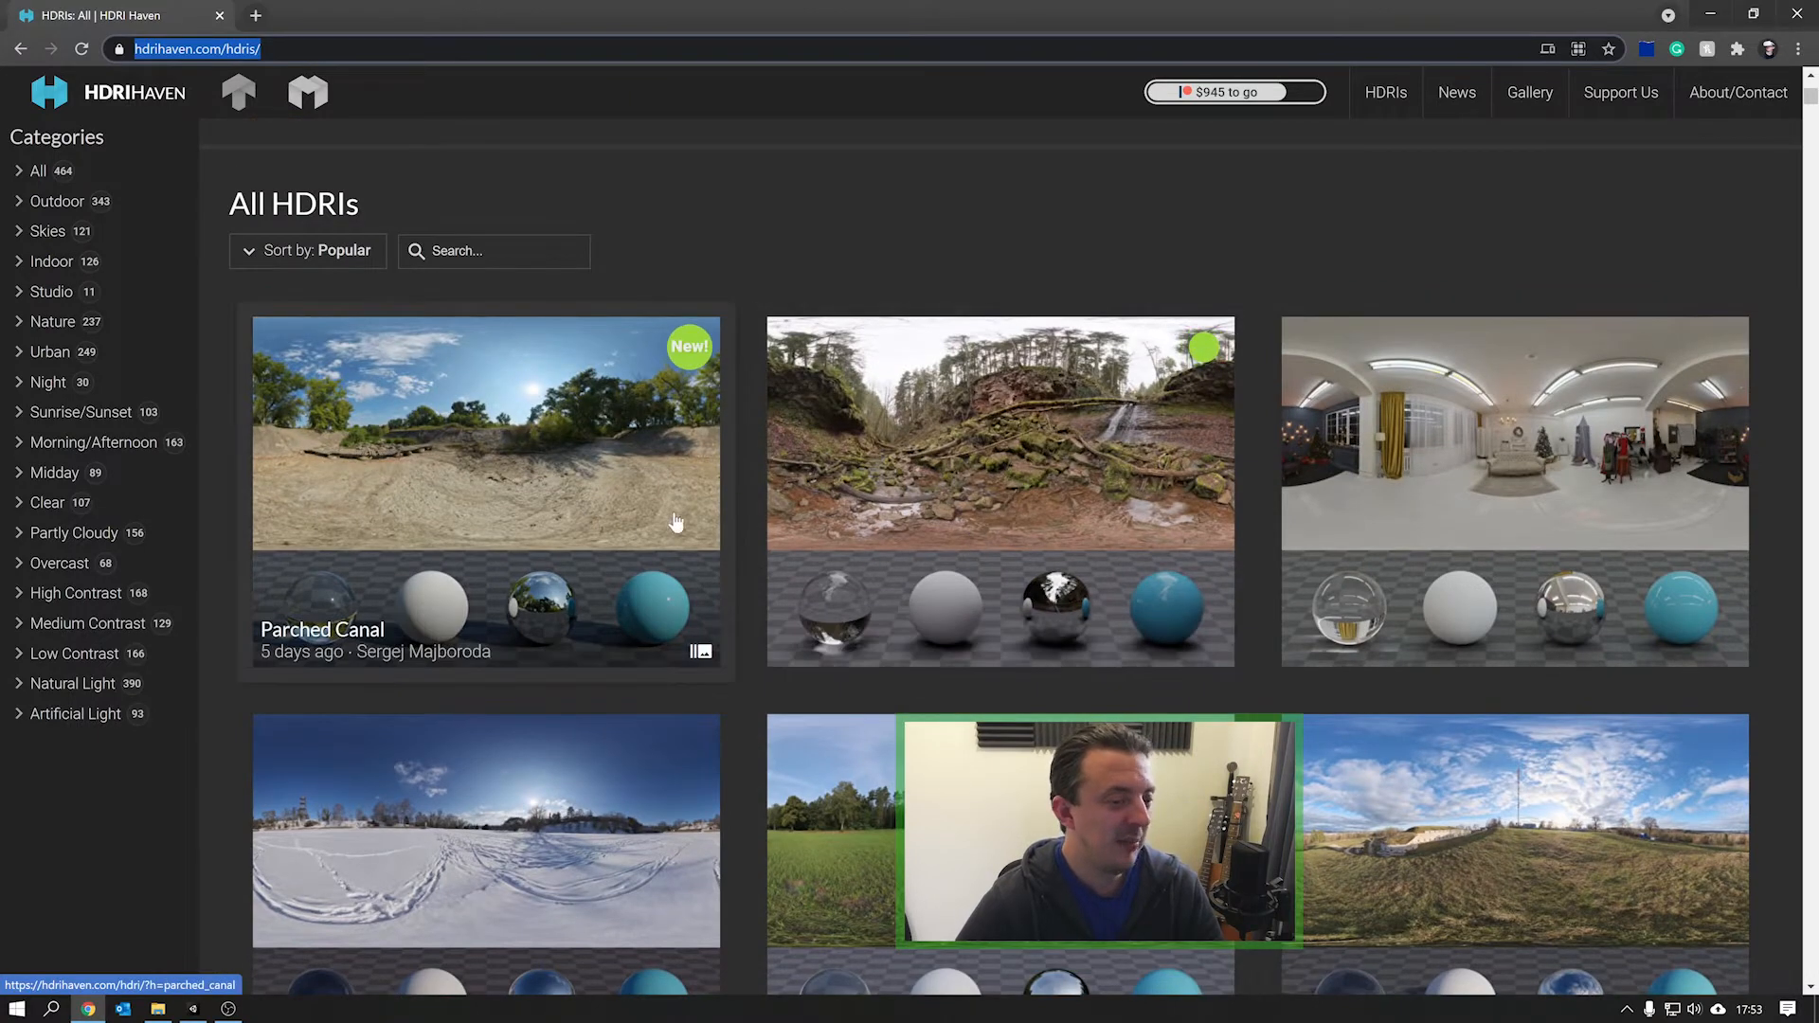
{"action": "scroll", "scroll_direction": "down", "scroll_amount": 3}
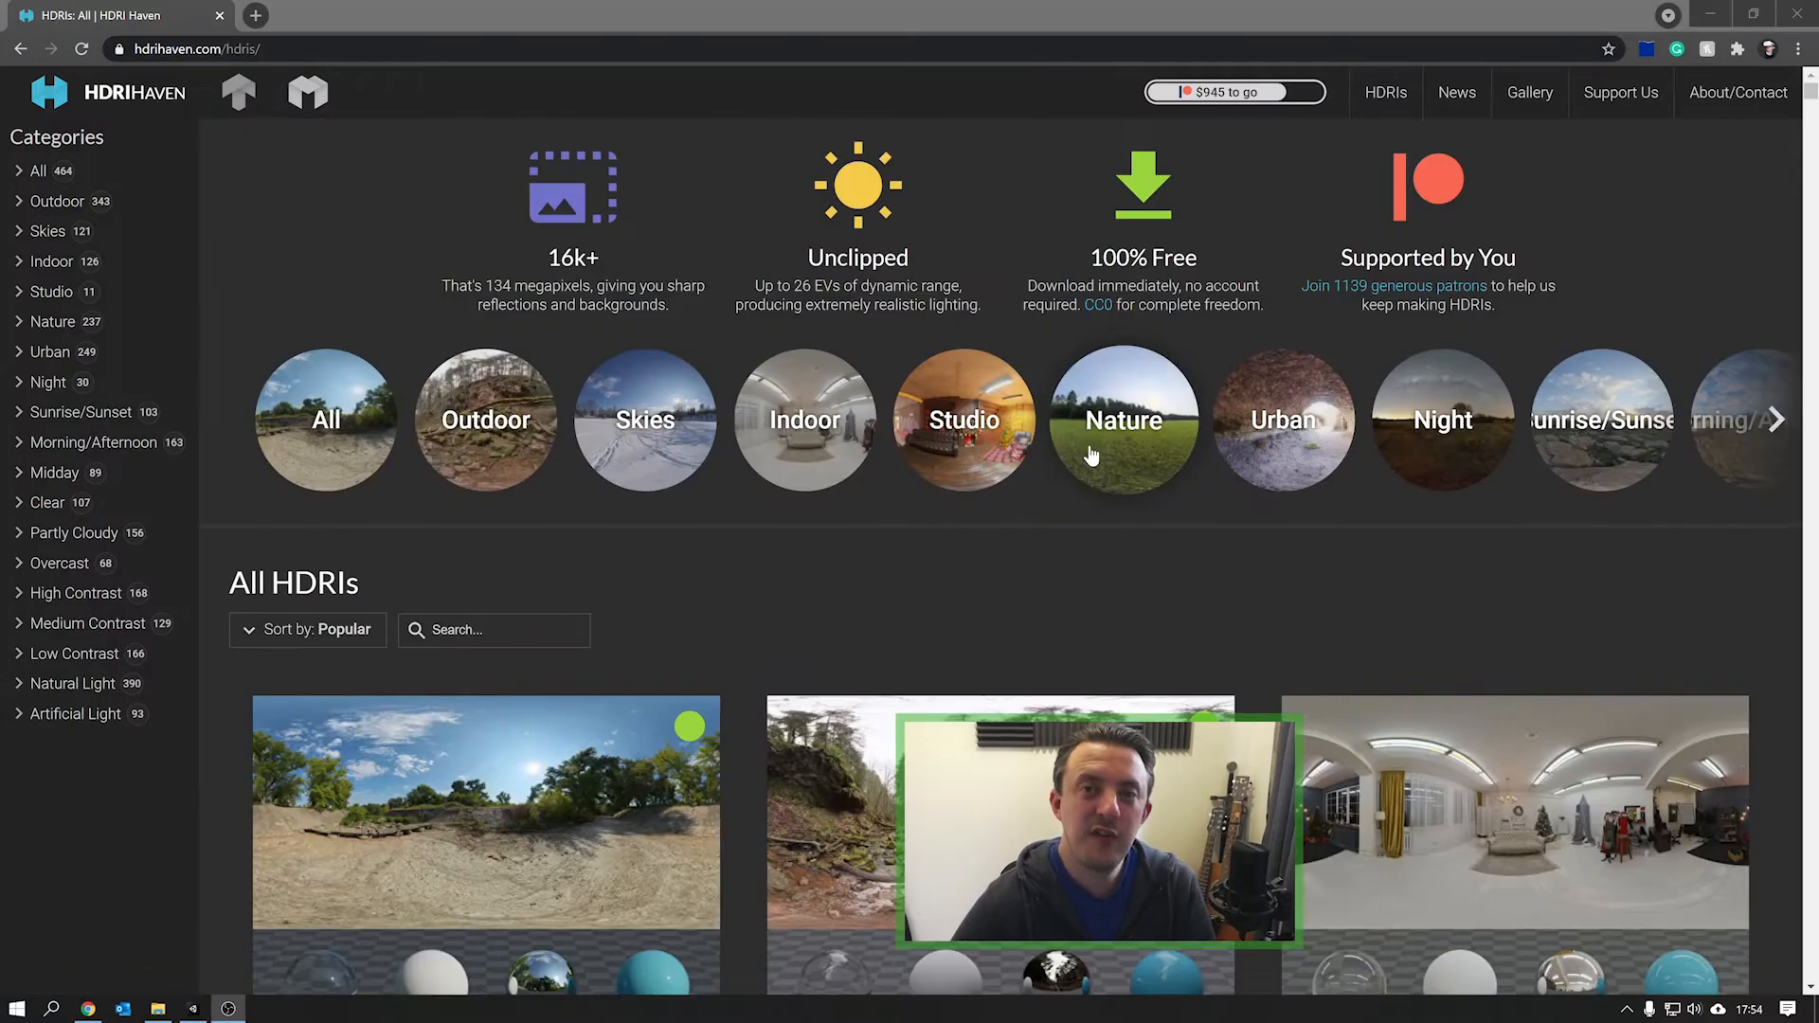
{"action": "mouse_move", "coordinate": [56, 207]}
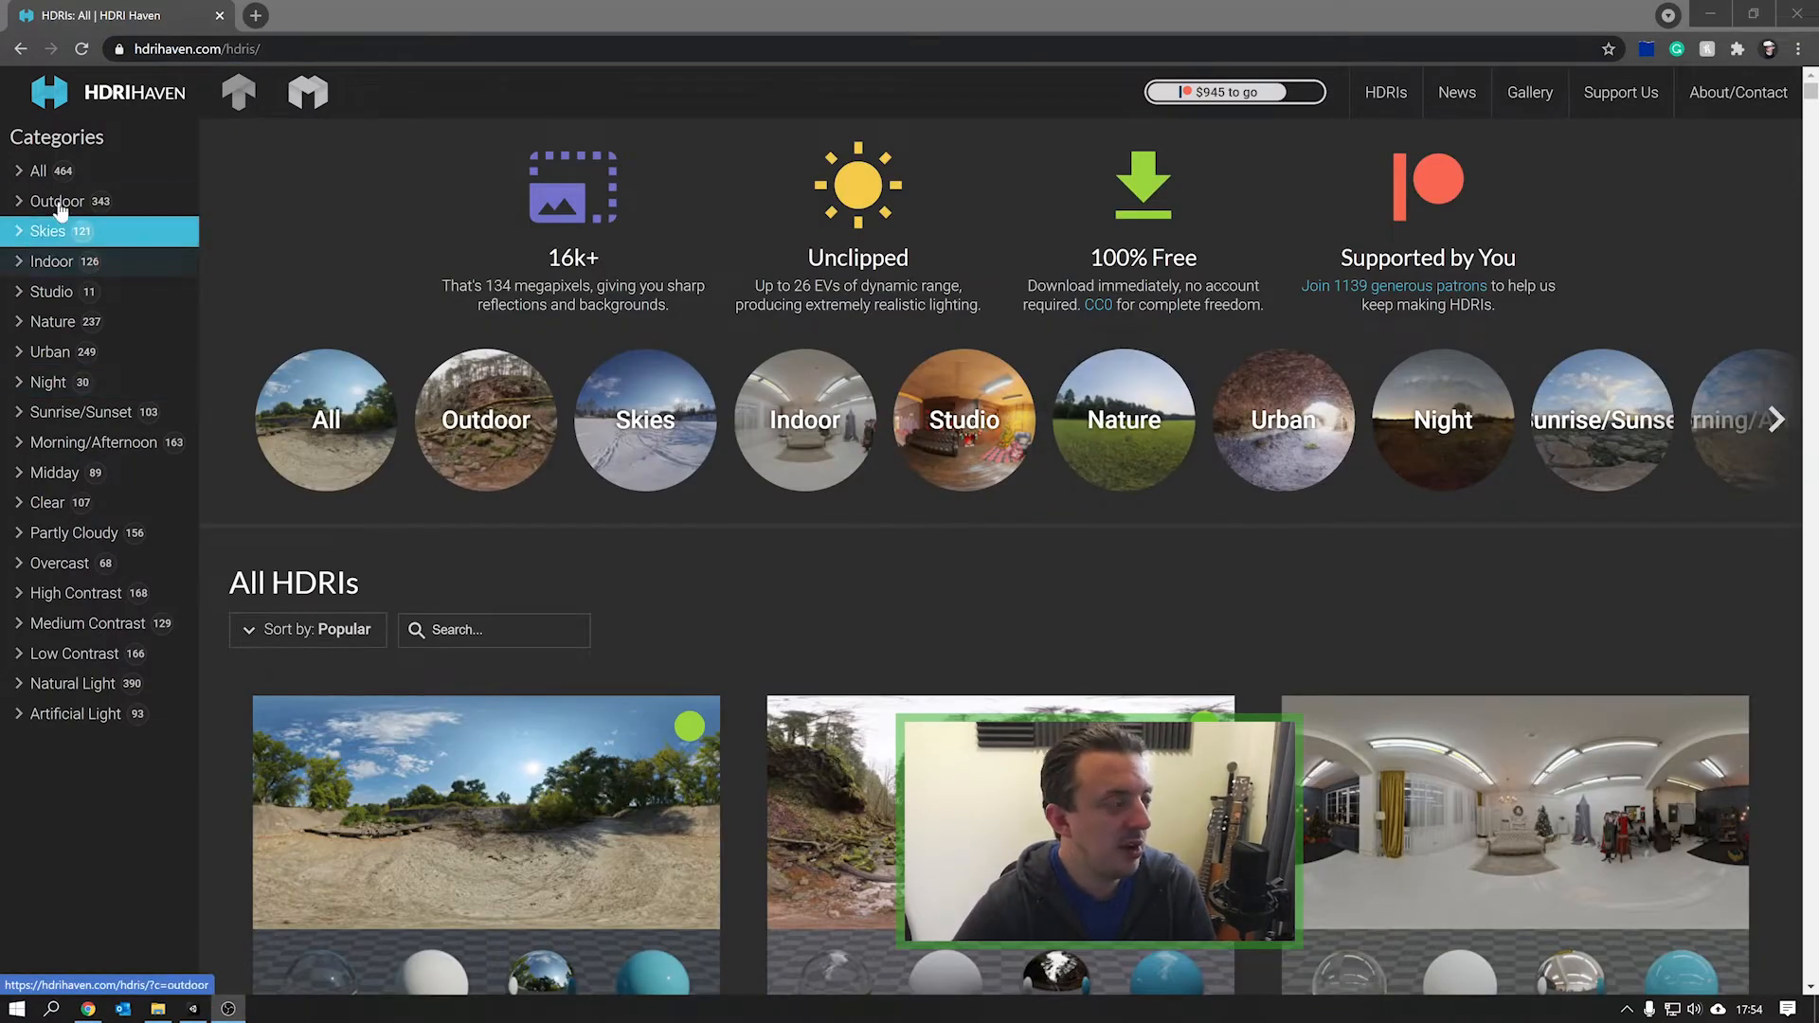
Step: Filter to Outdoor HDRIs, search 'desert', and download Goegap as a 2k HDR
{"action": "left_click", "coordinate": [56, 201]}
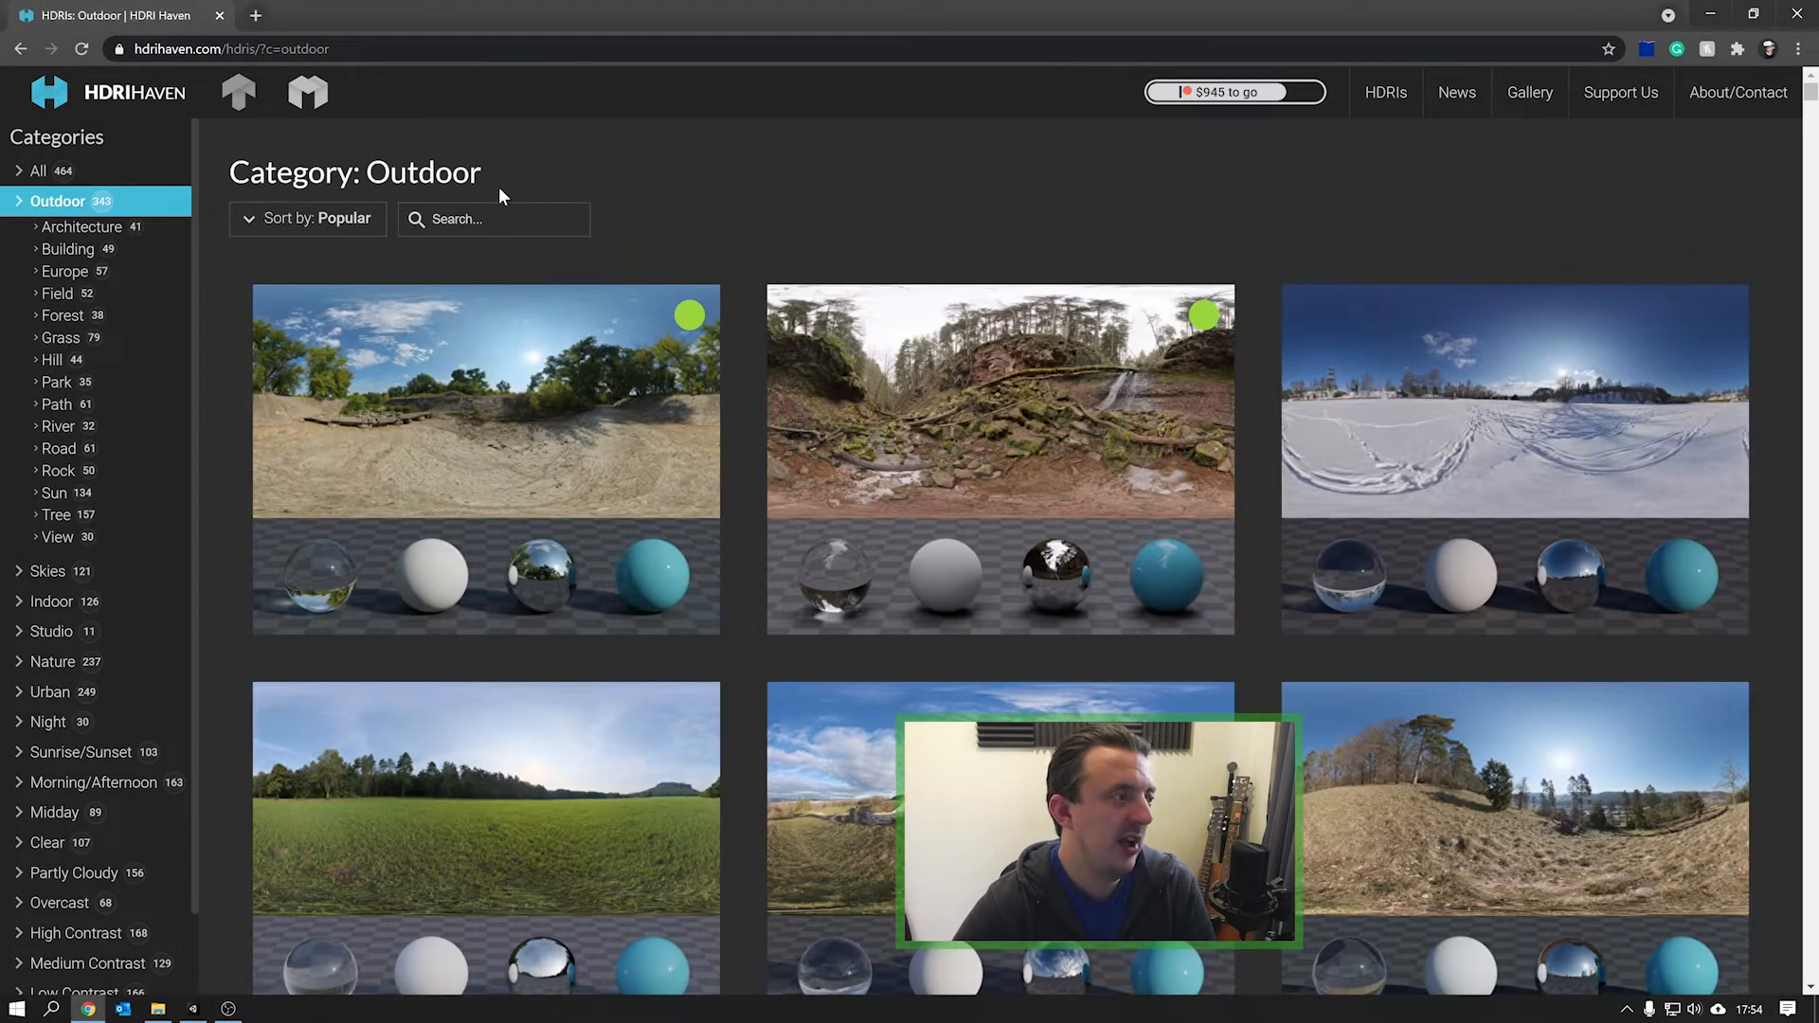
{"action": "type", "text": "desert"}
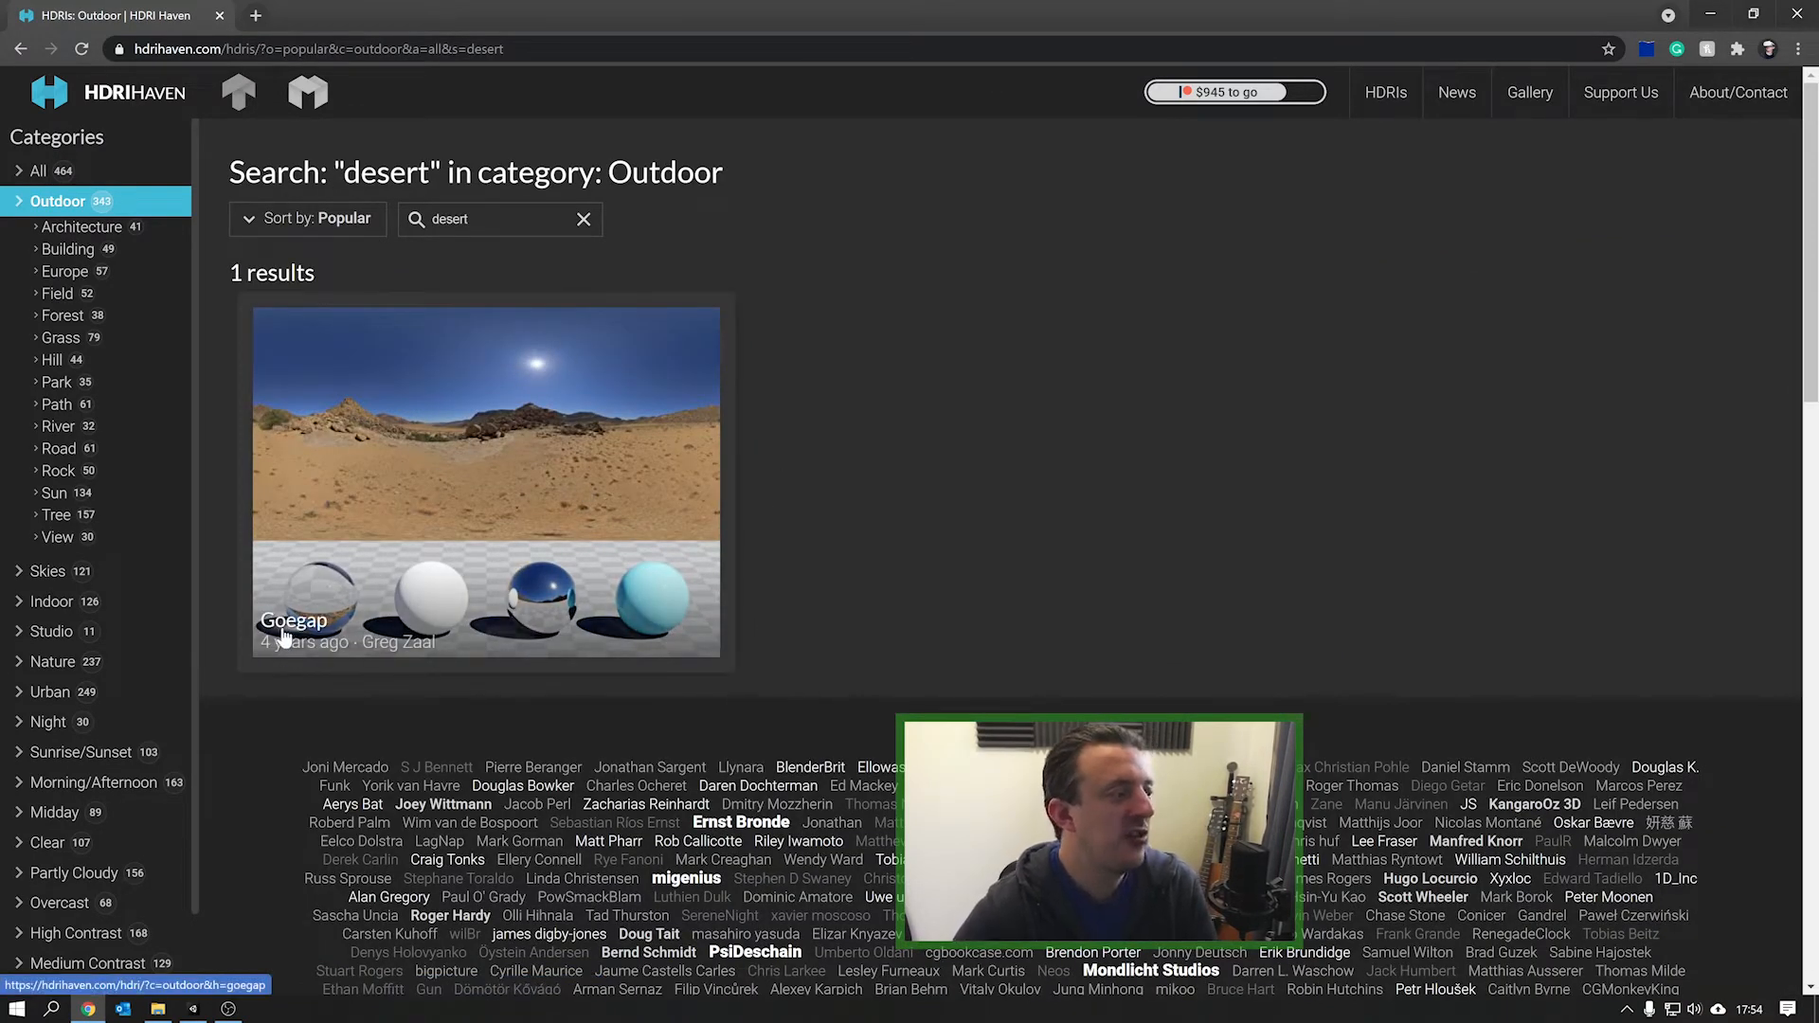
{"action": "left_click", "coordinate": [485, 481]}
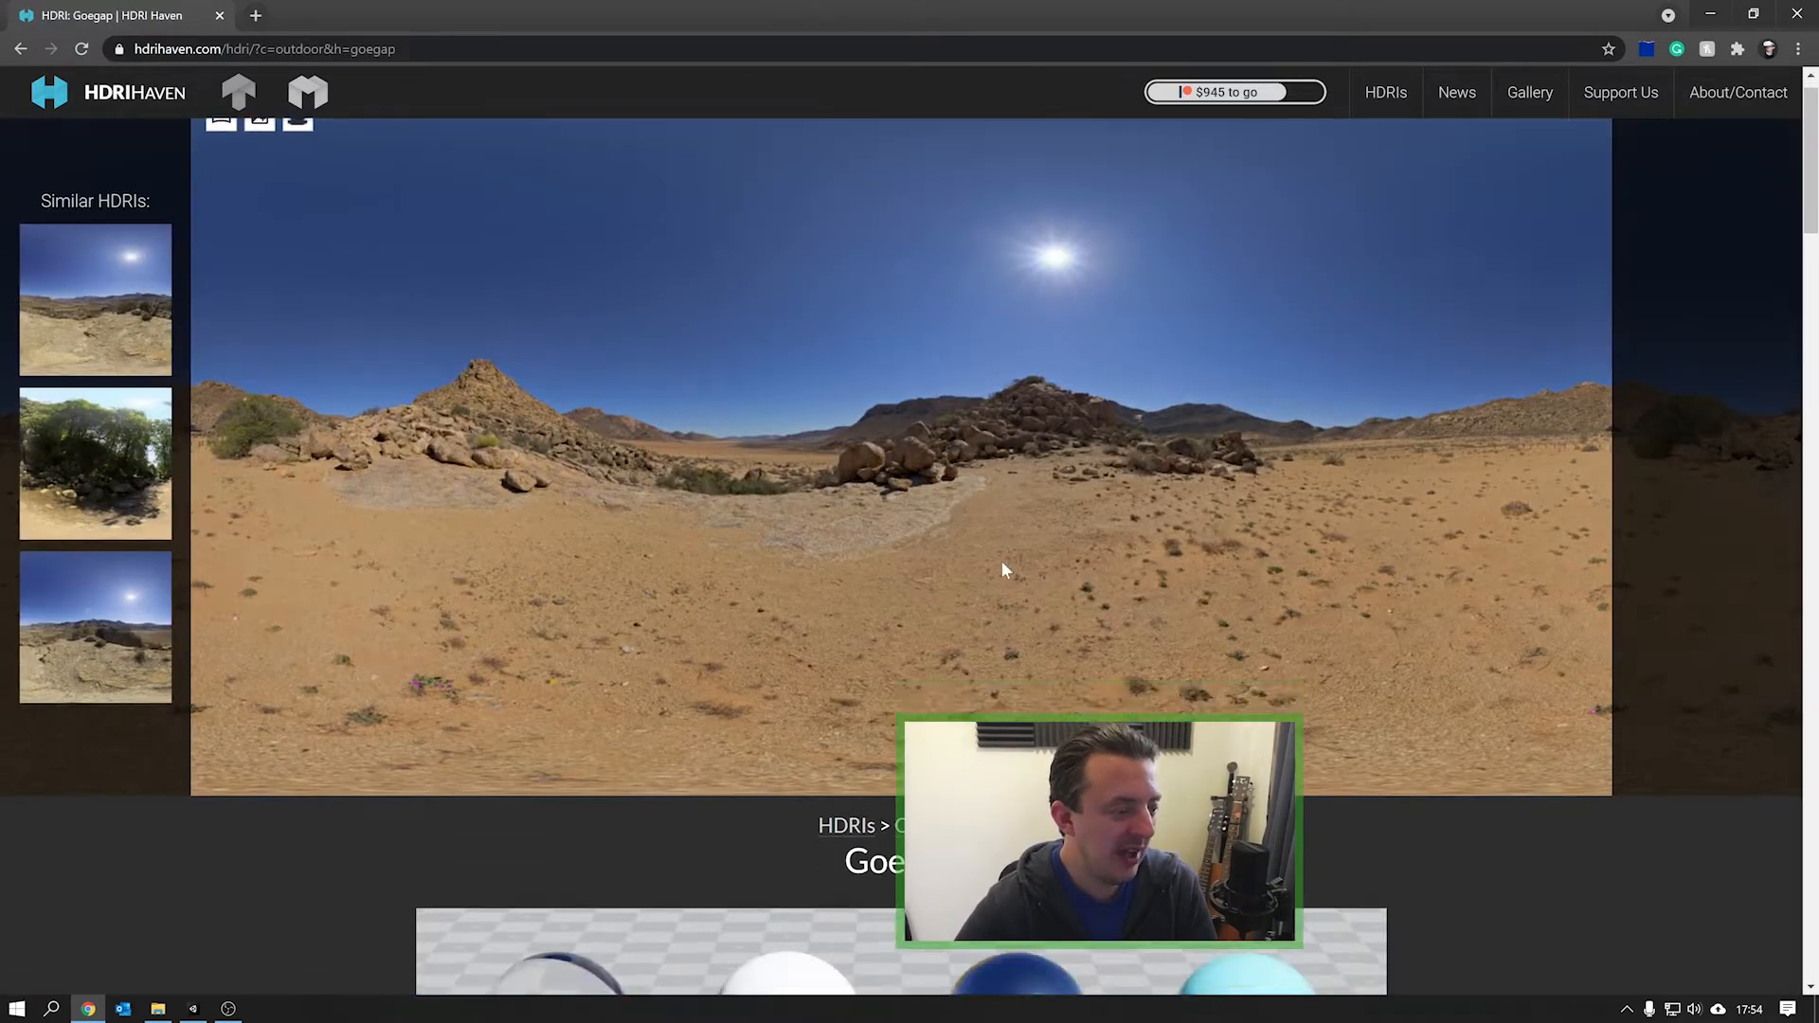
{"action": "scroll", "scroll_direction": "down", "scroll_amount": 3}
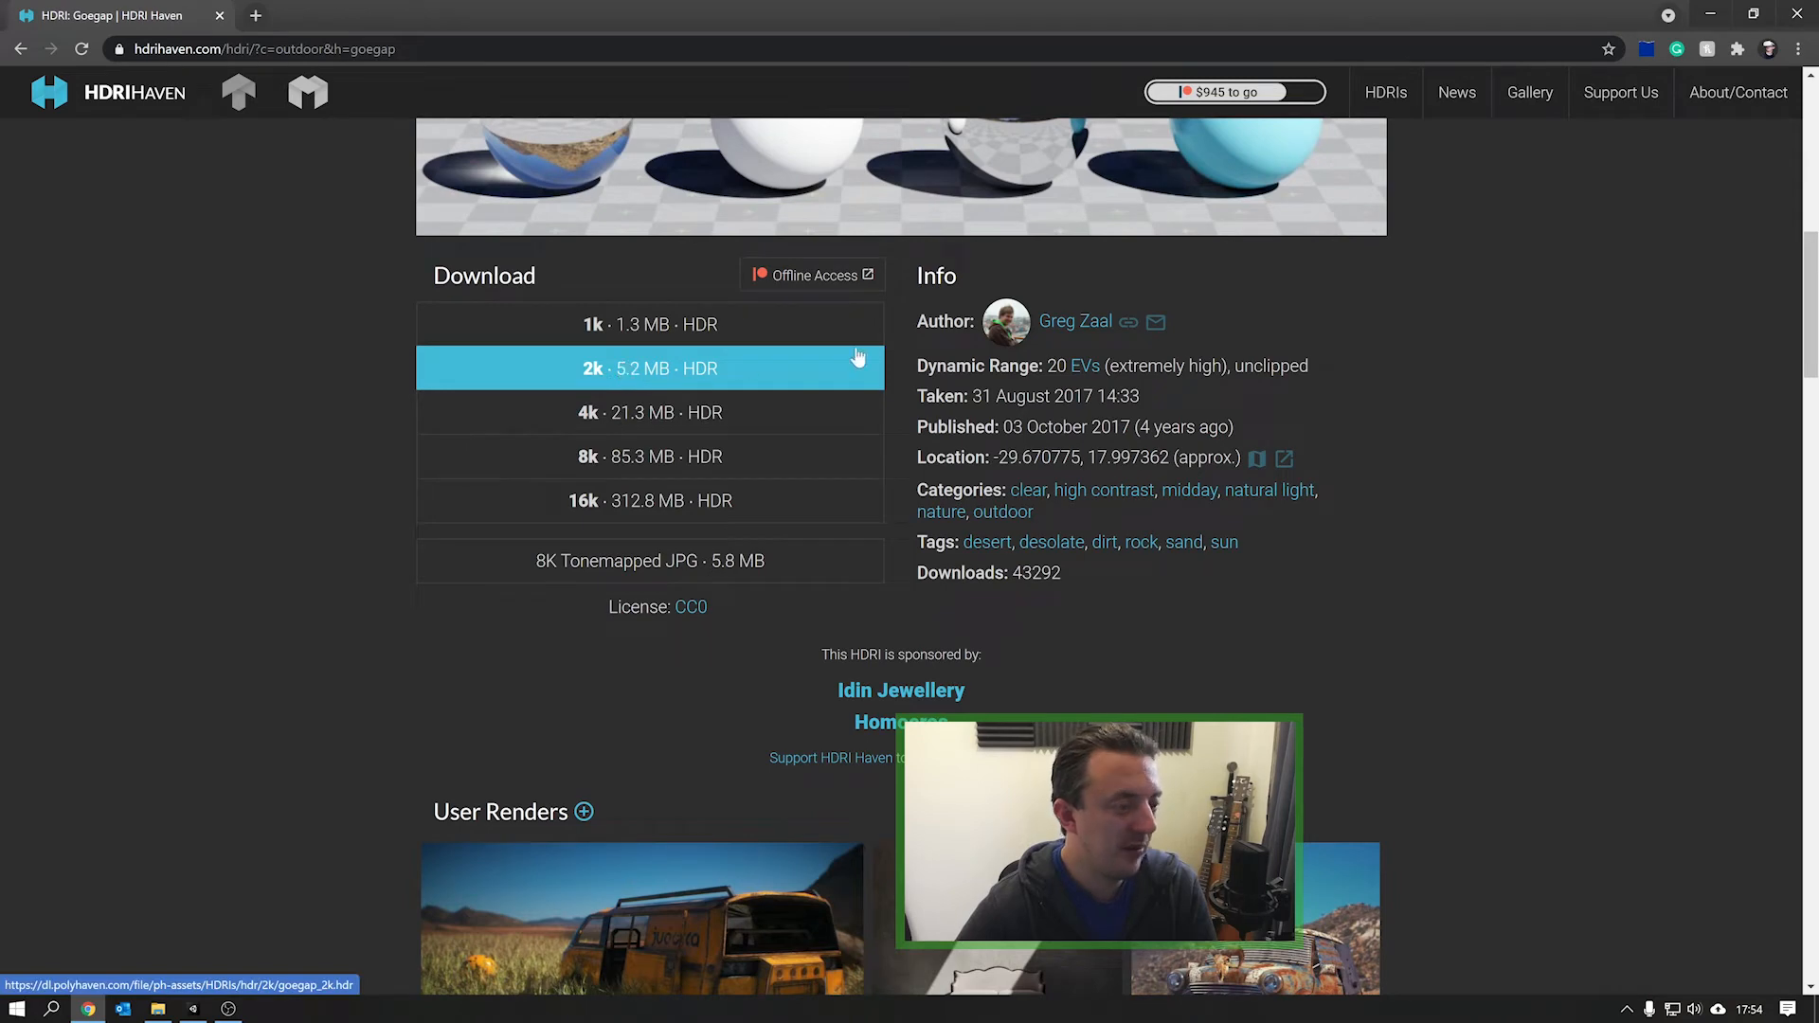
{"action": "left_click", "coordinate": [648, 368]}
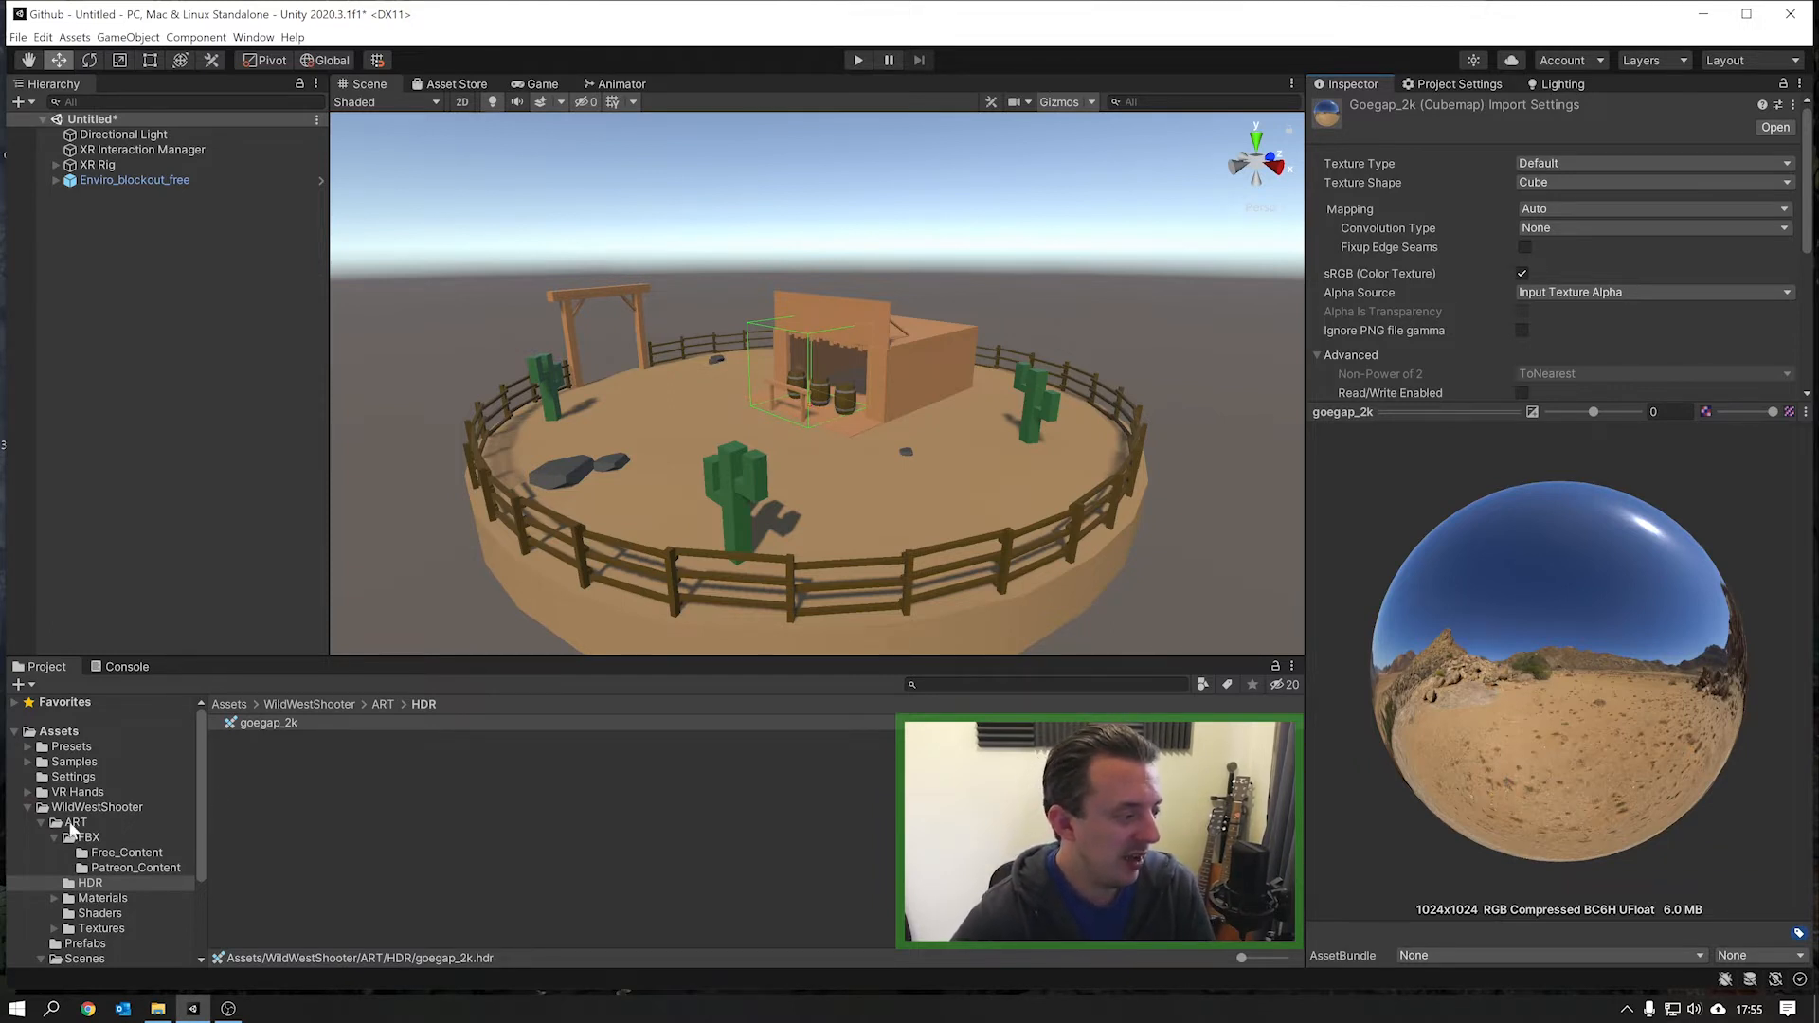
Step: Select goegap_2k in ART/HDR and review its cubemap wrap, filter and format settings
{"action": "left_click", "coordinate": [89, 883]}
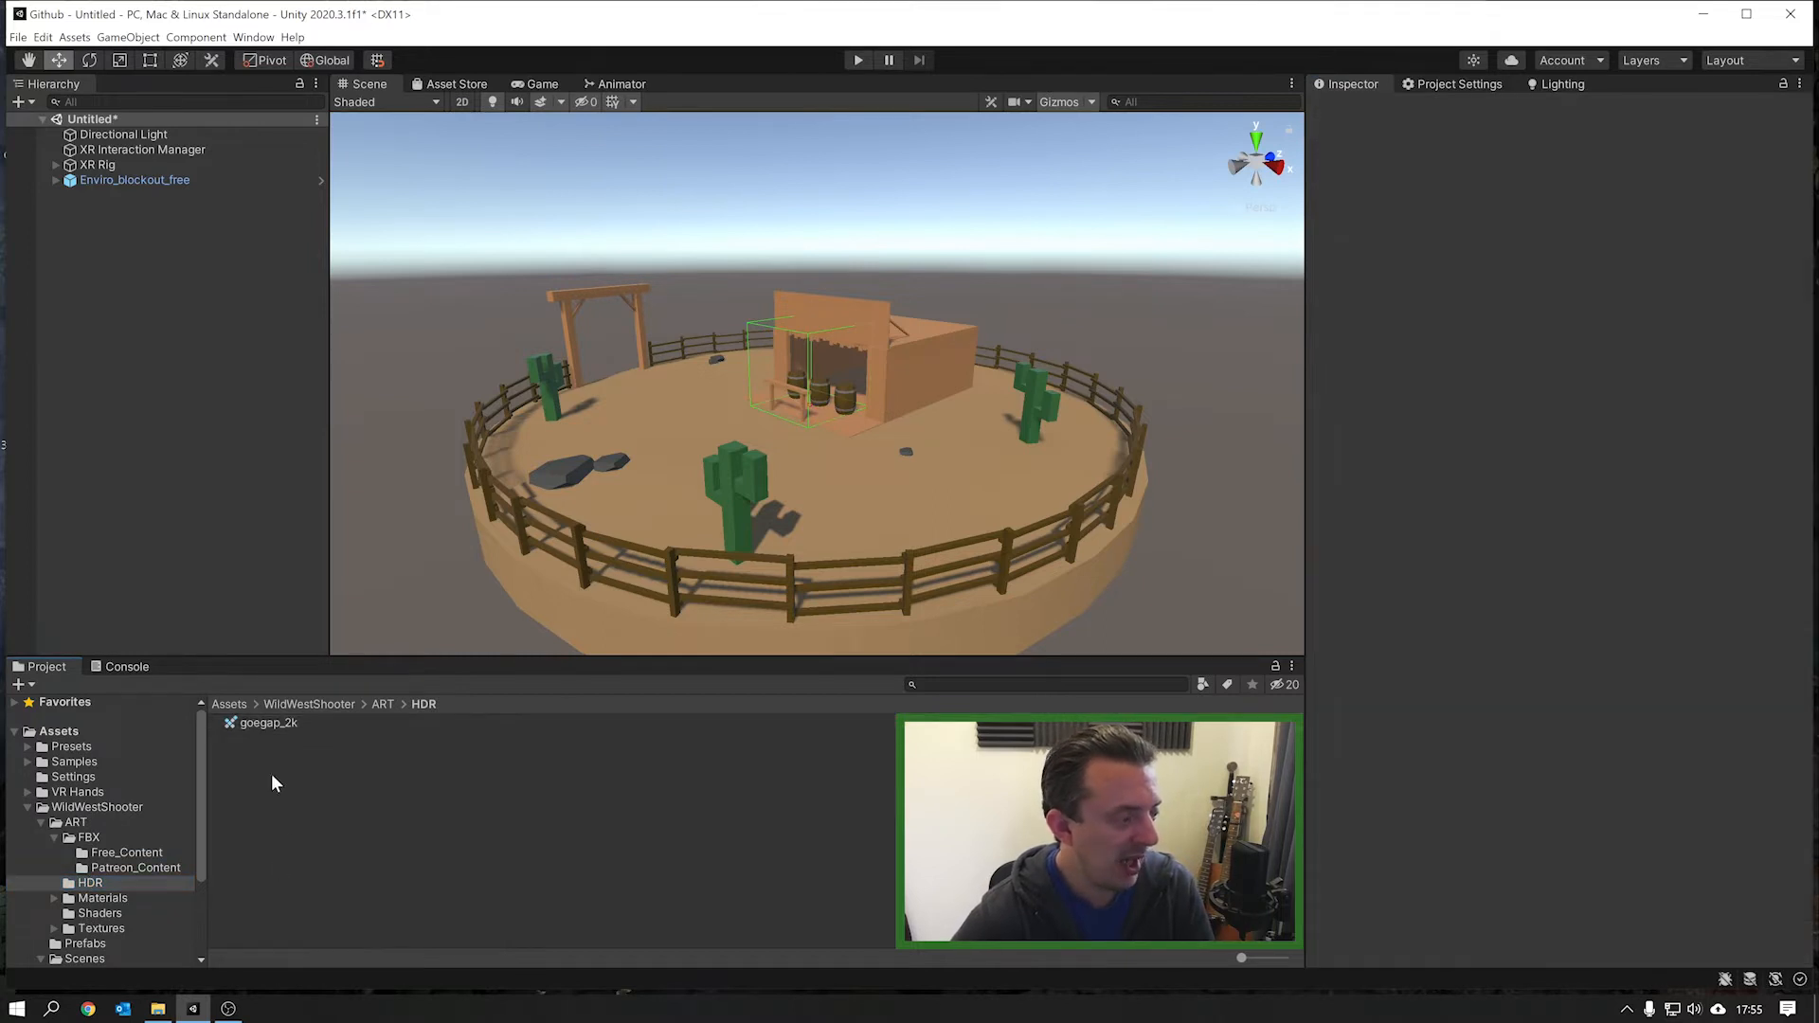
{"action": "left_click", "coordinate": [268, 722]}
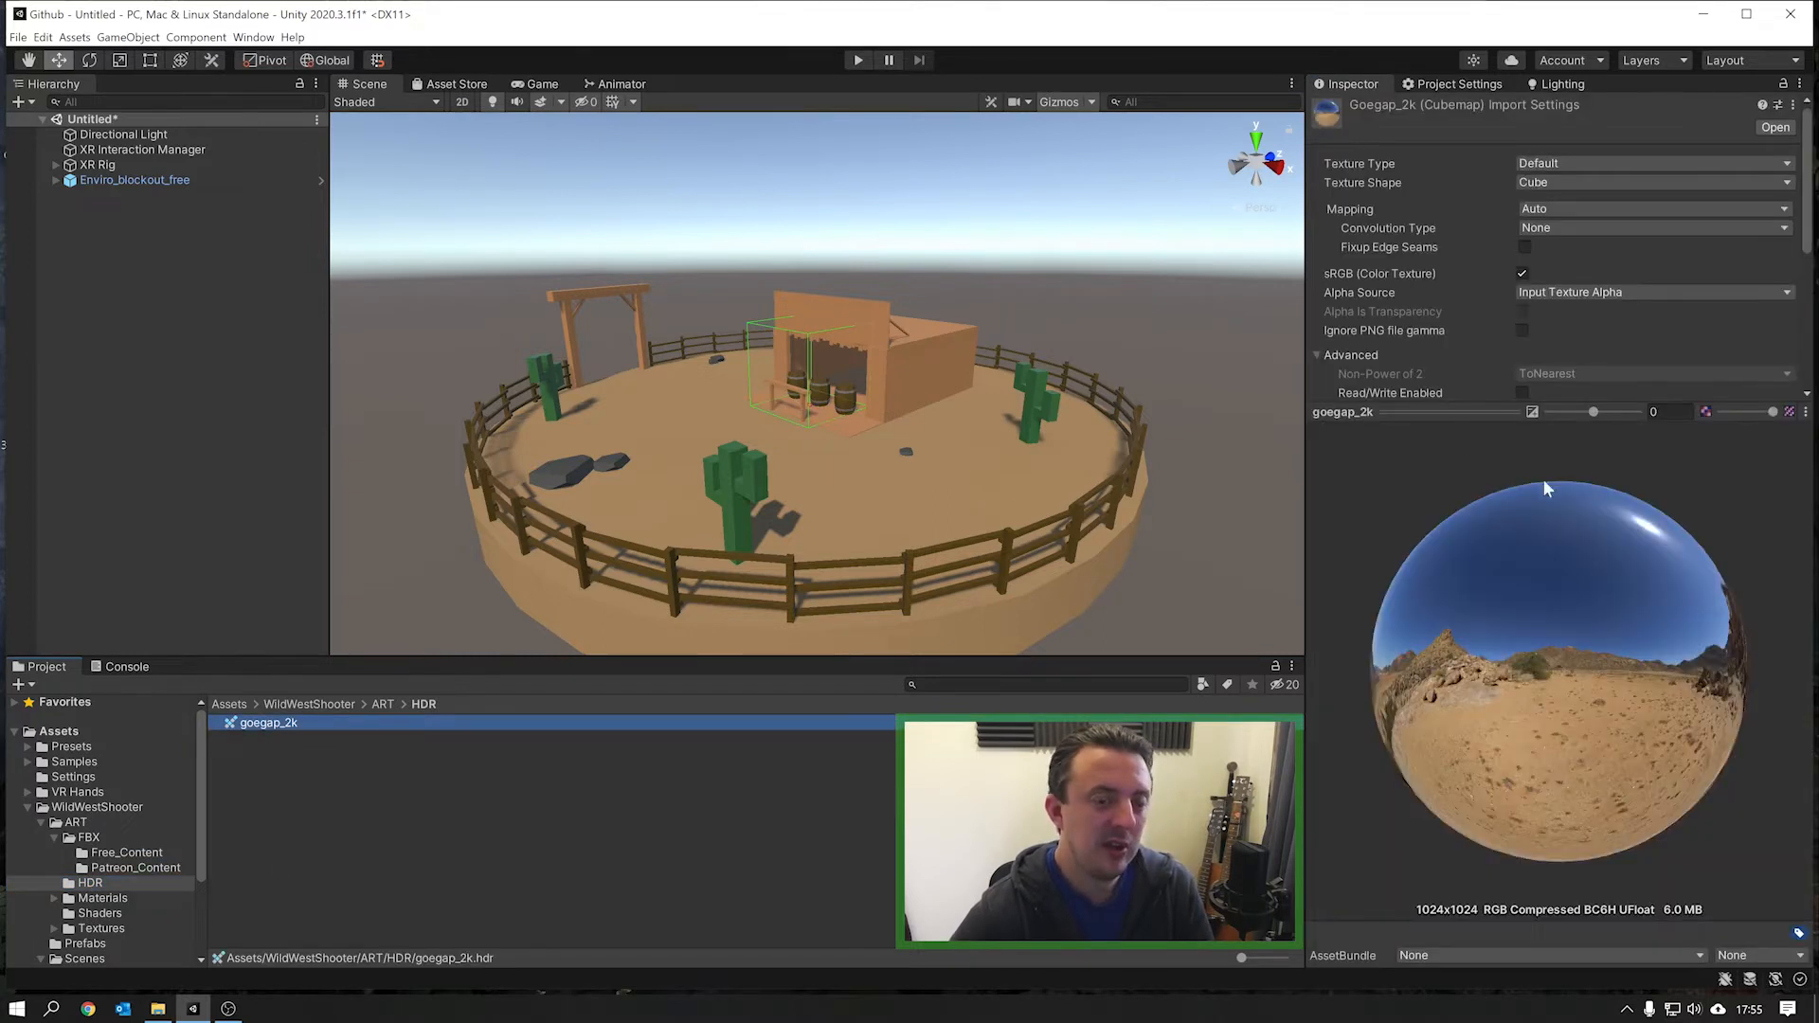
{"action": "left_click", "coordinate": [1349, 353]}
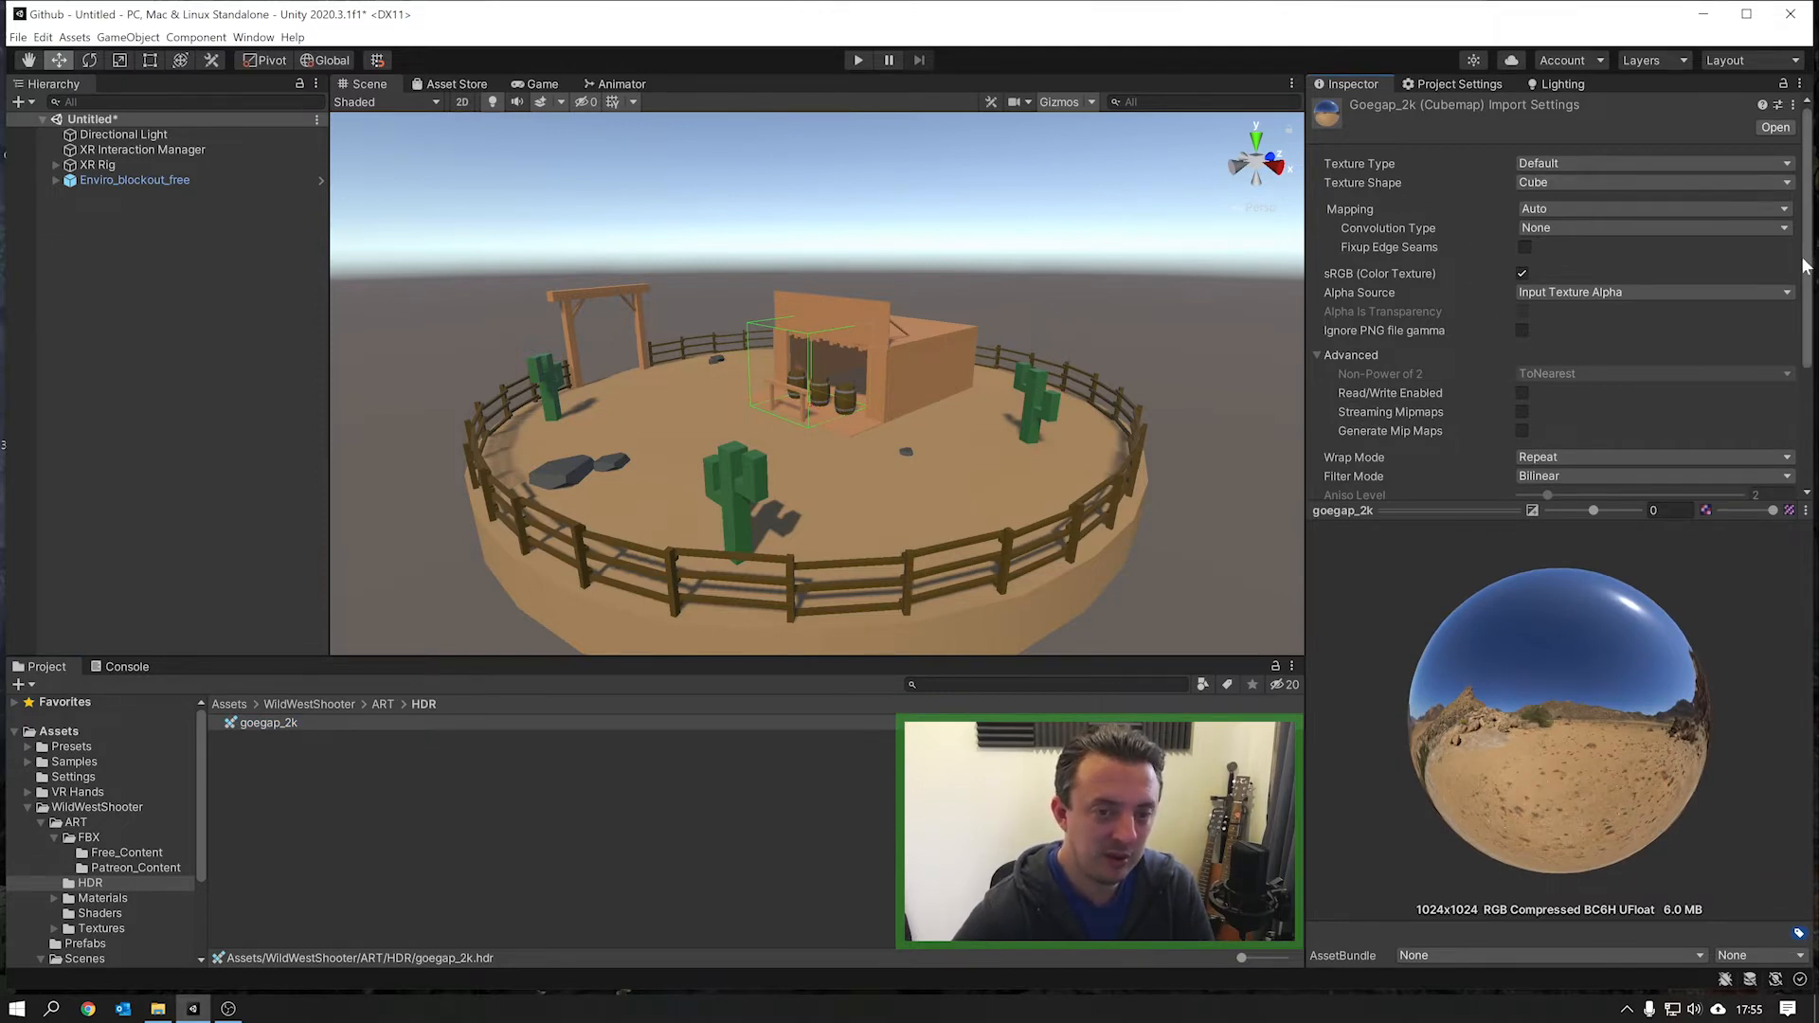
{"action": "scroll", "scroll_direction": "down", "scroll_amount": 3}
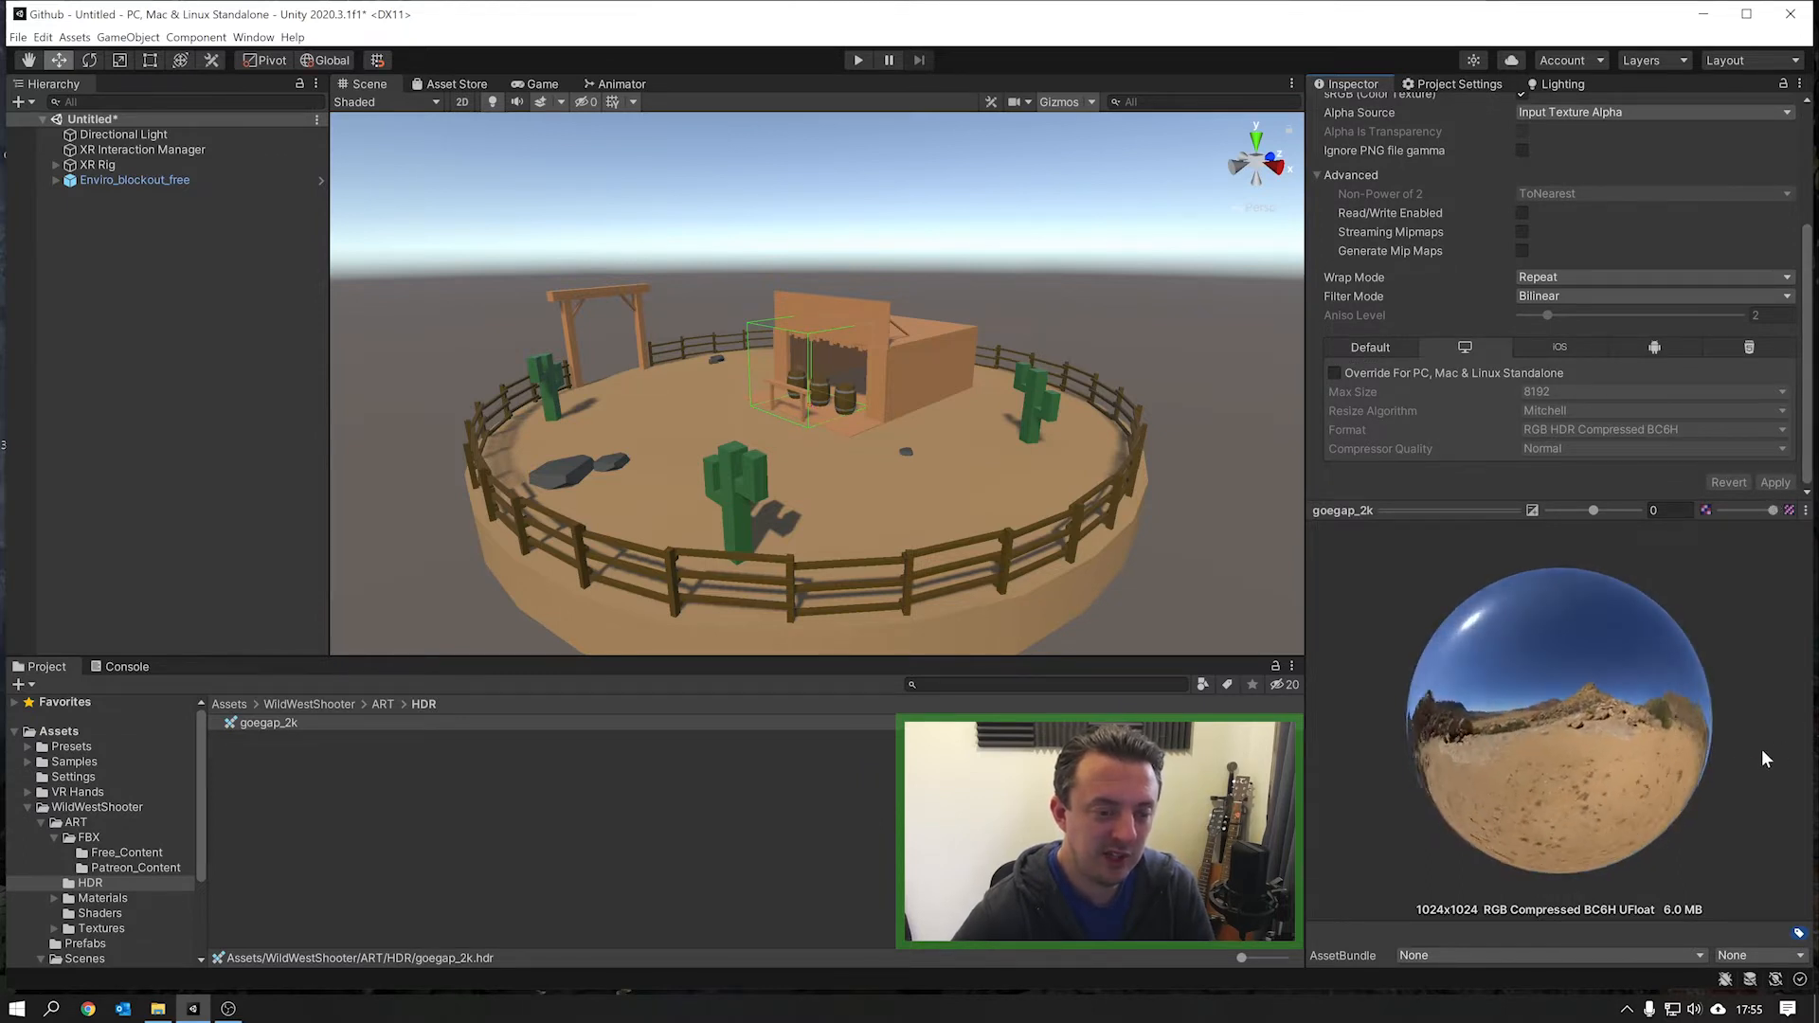
{"action": "left_click", "coordinate": [268, 722]}
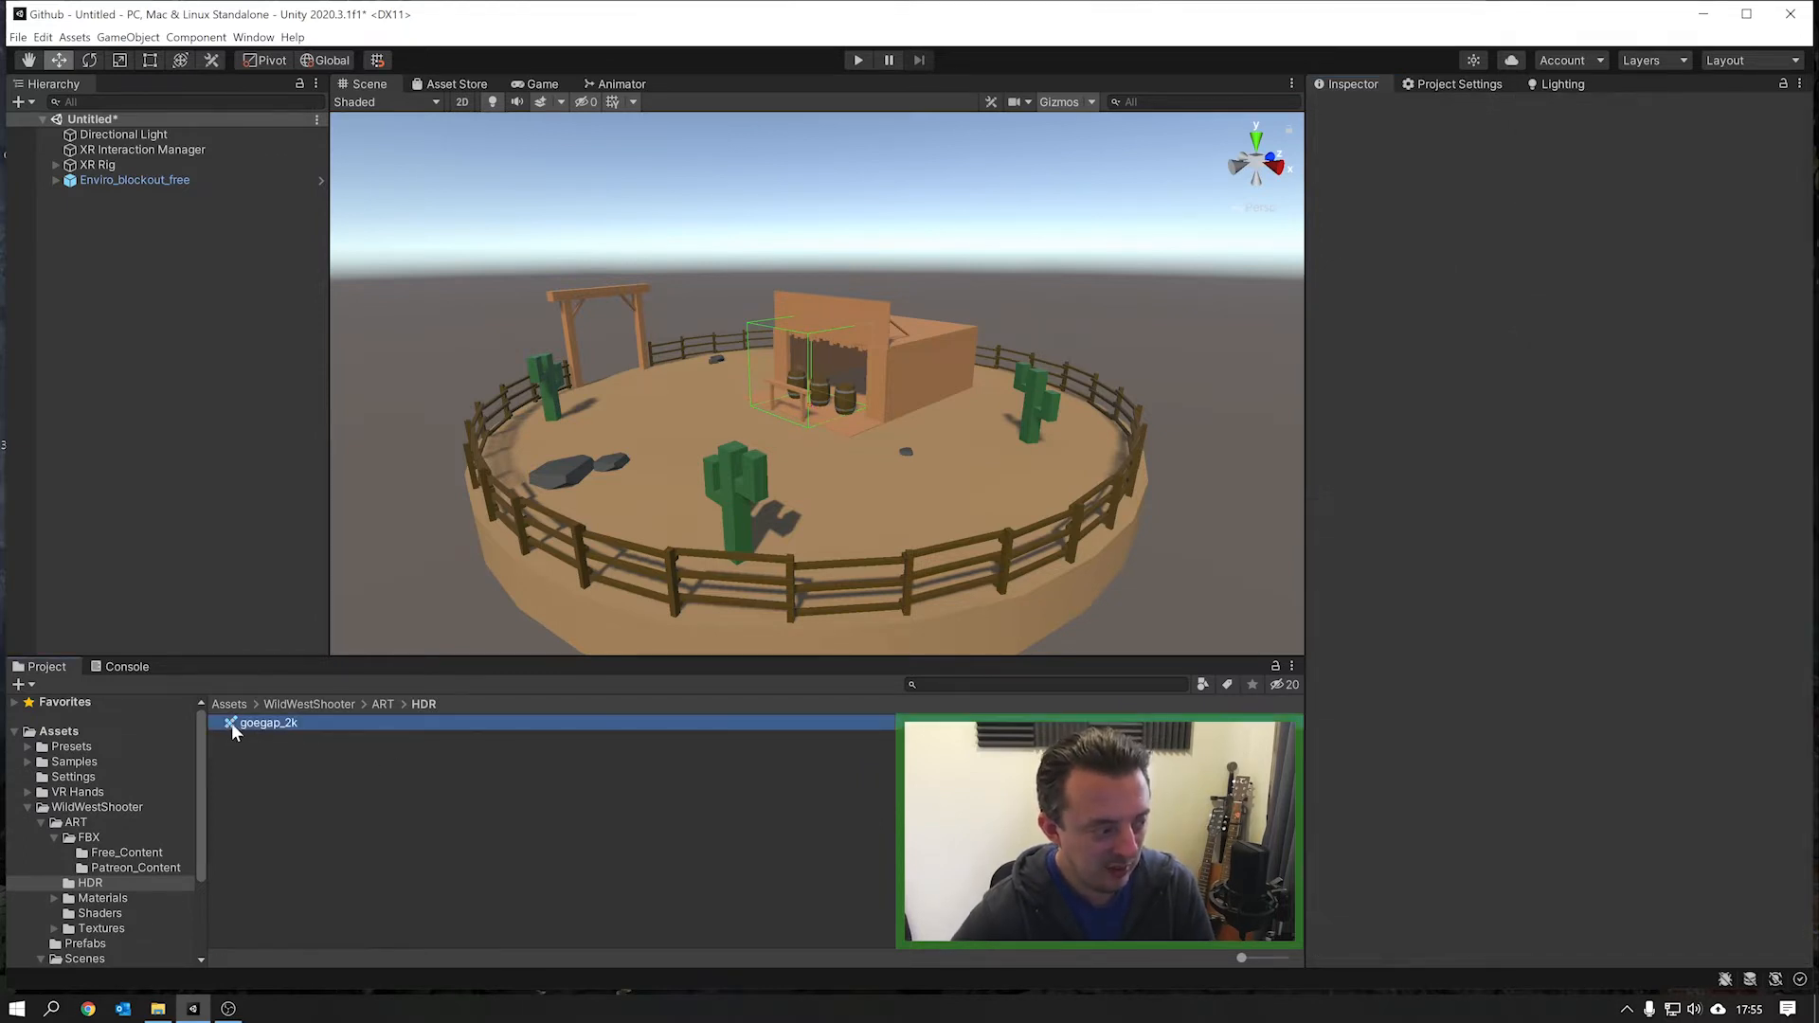
{"action": "left_click", "coordinate": [269, 722]}
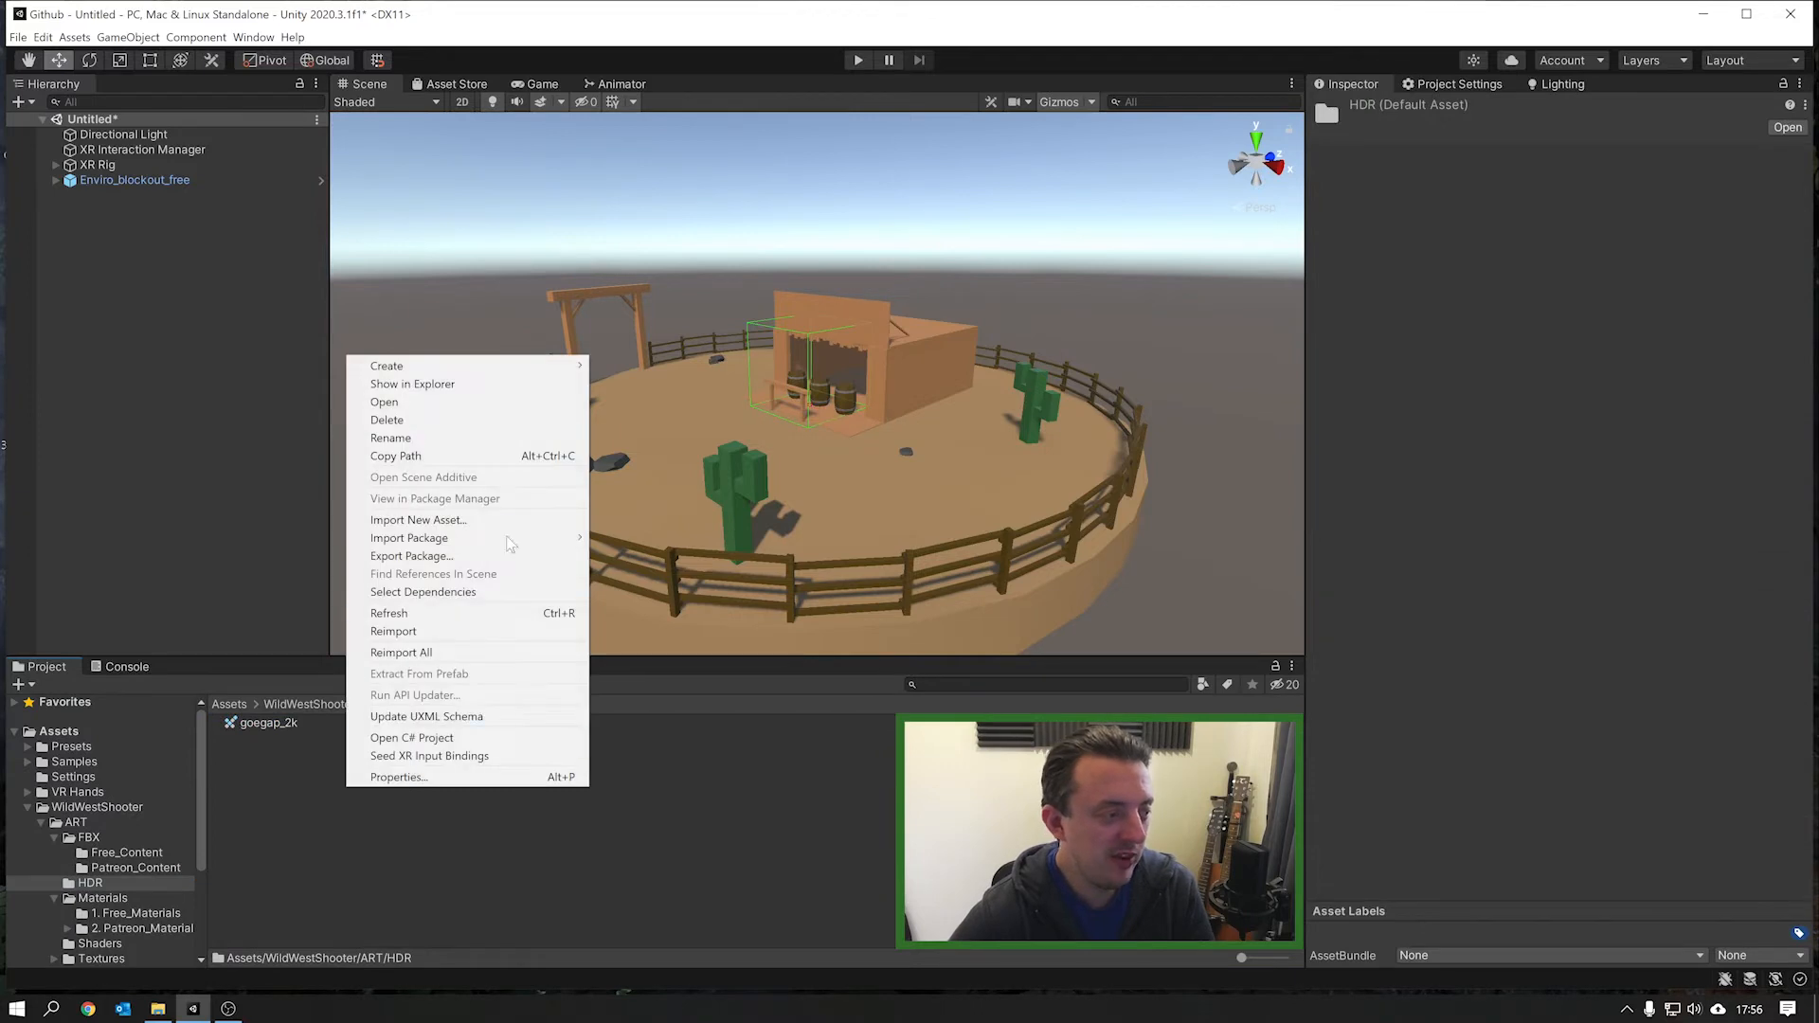
{"action": "mouse_move", "coordinate": [387, 366]}
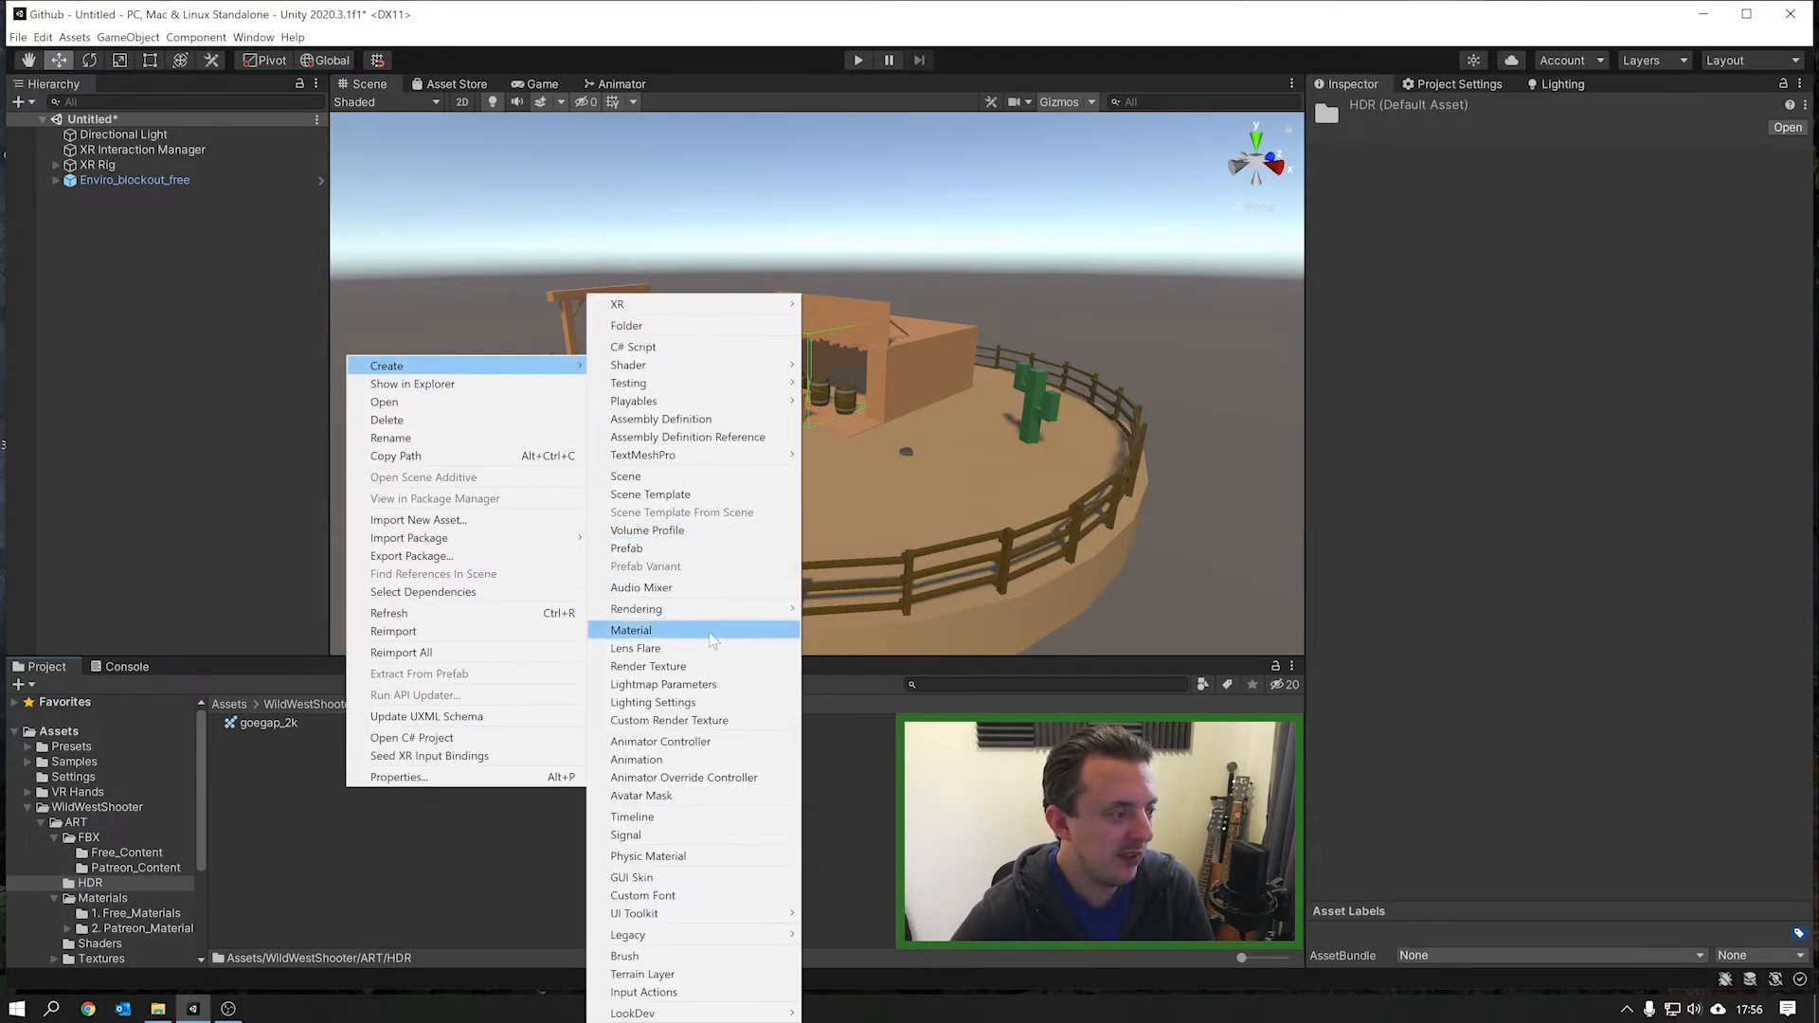
Step: Create material WildWestSkybox using Skybox/Cubemap shader with goegap_2k as its cubemap
{"action": "left_click", "coordinate": [630, 630]}
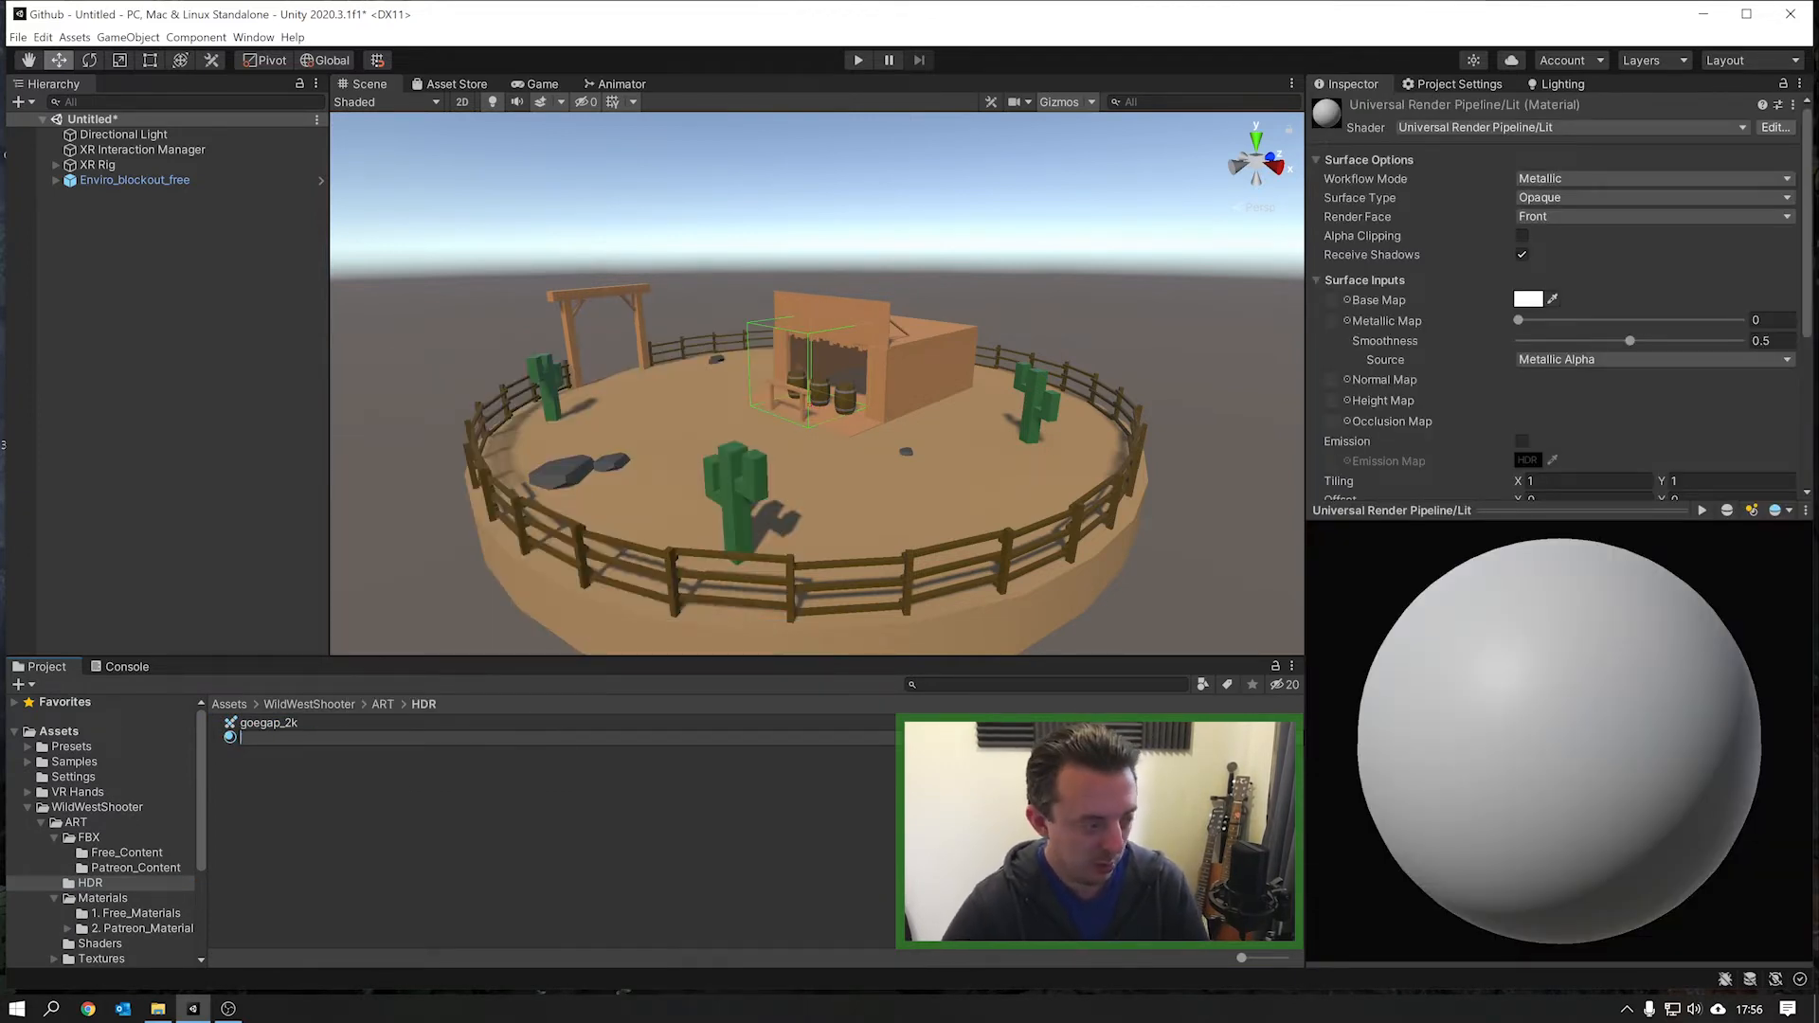
{"action": "type", "text": "Will"}
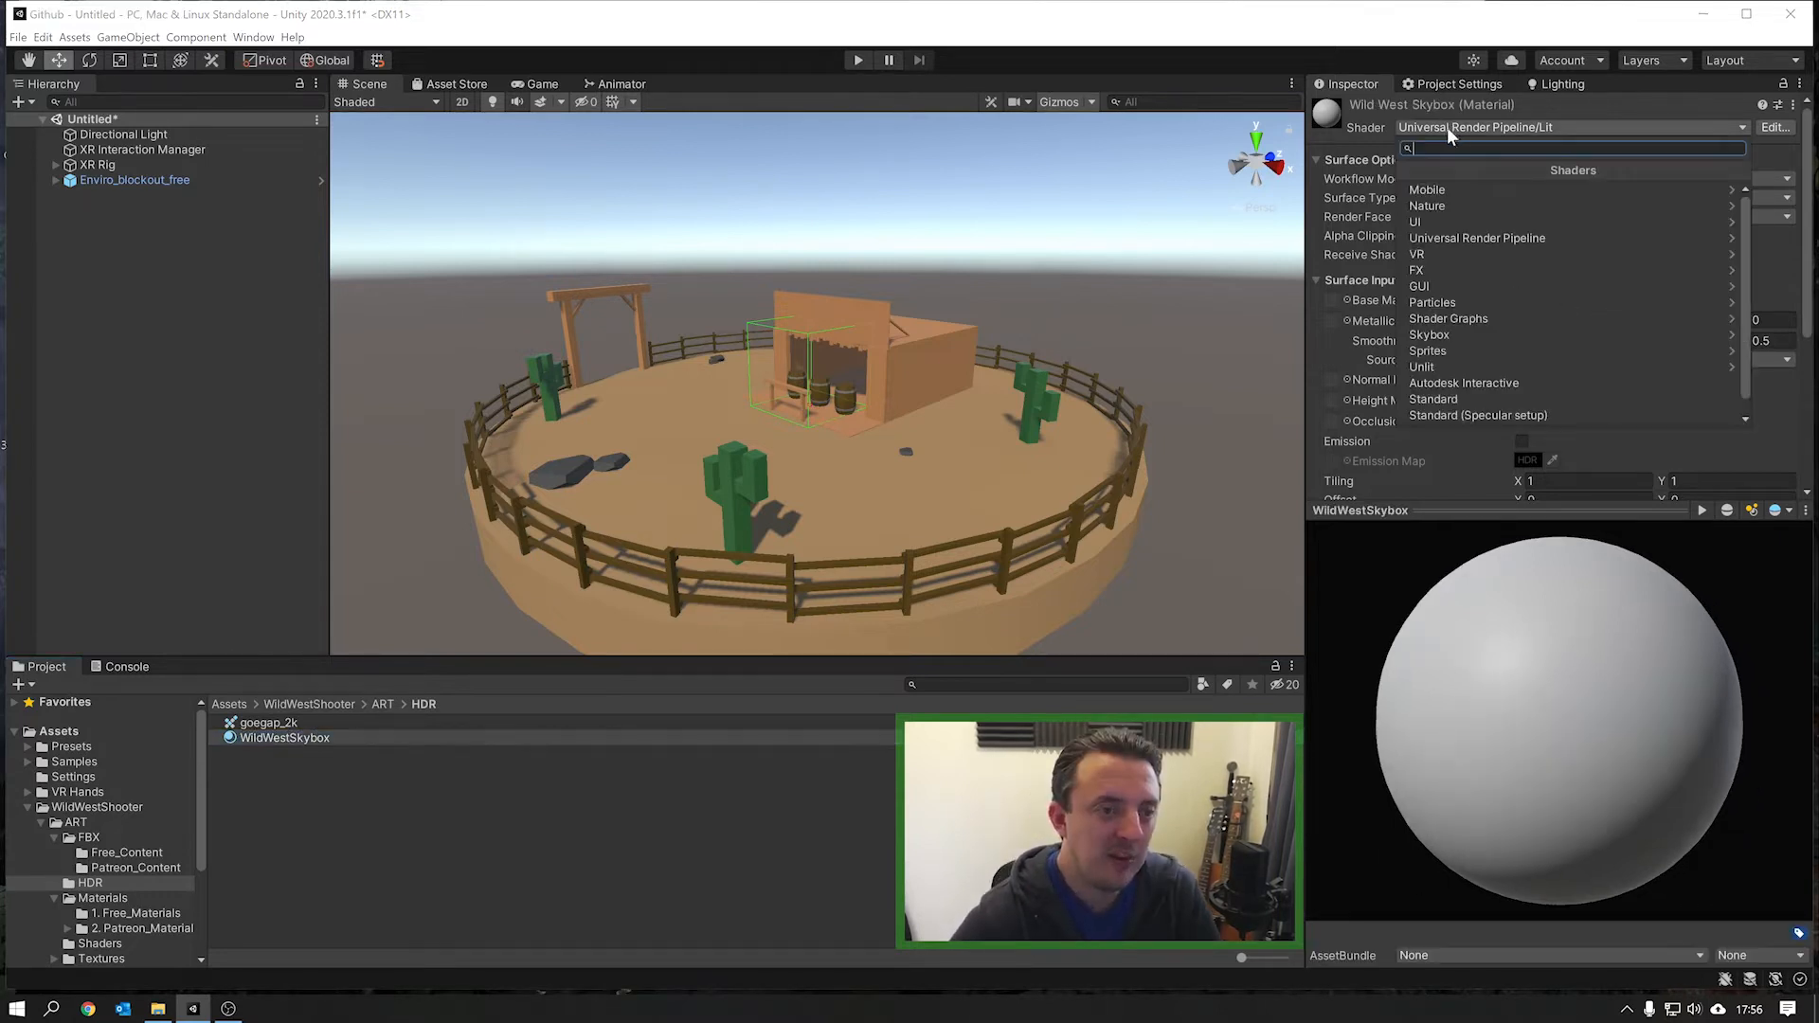
{"action": "left_click", "coordinate": [1428, 334]}
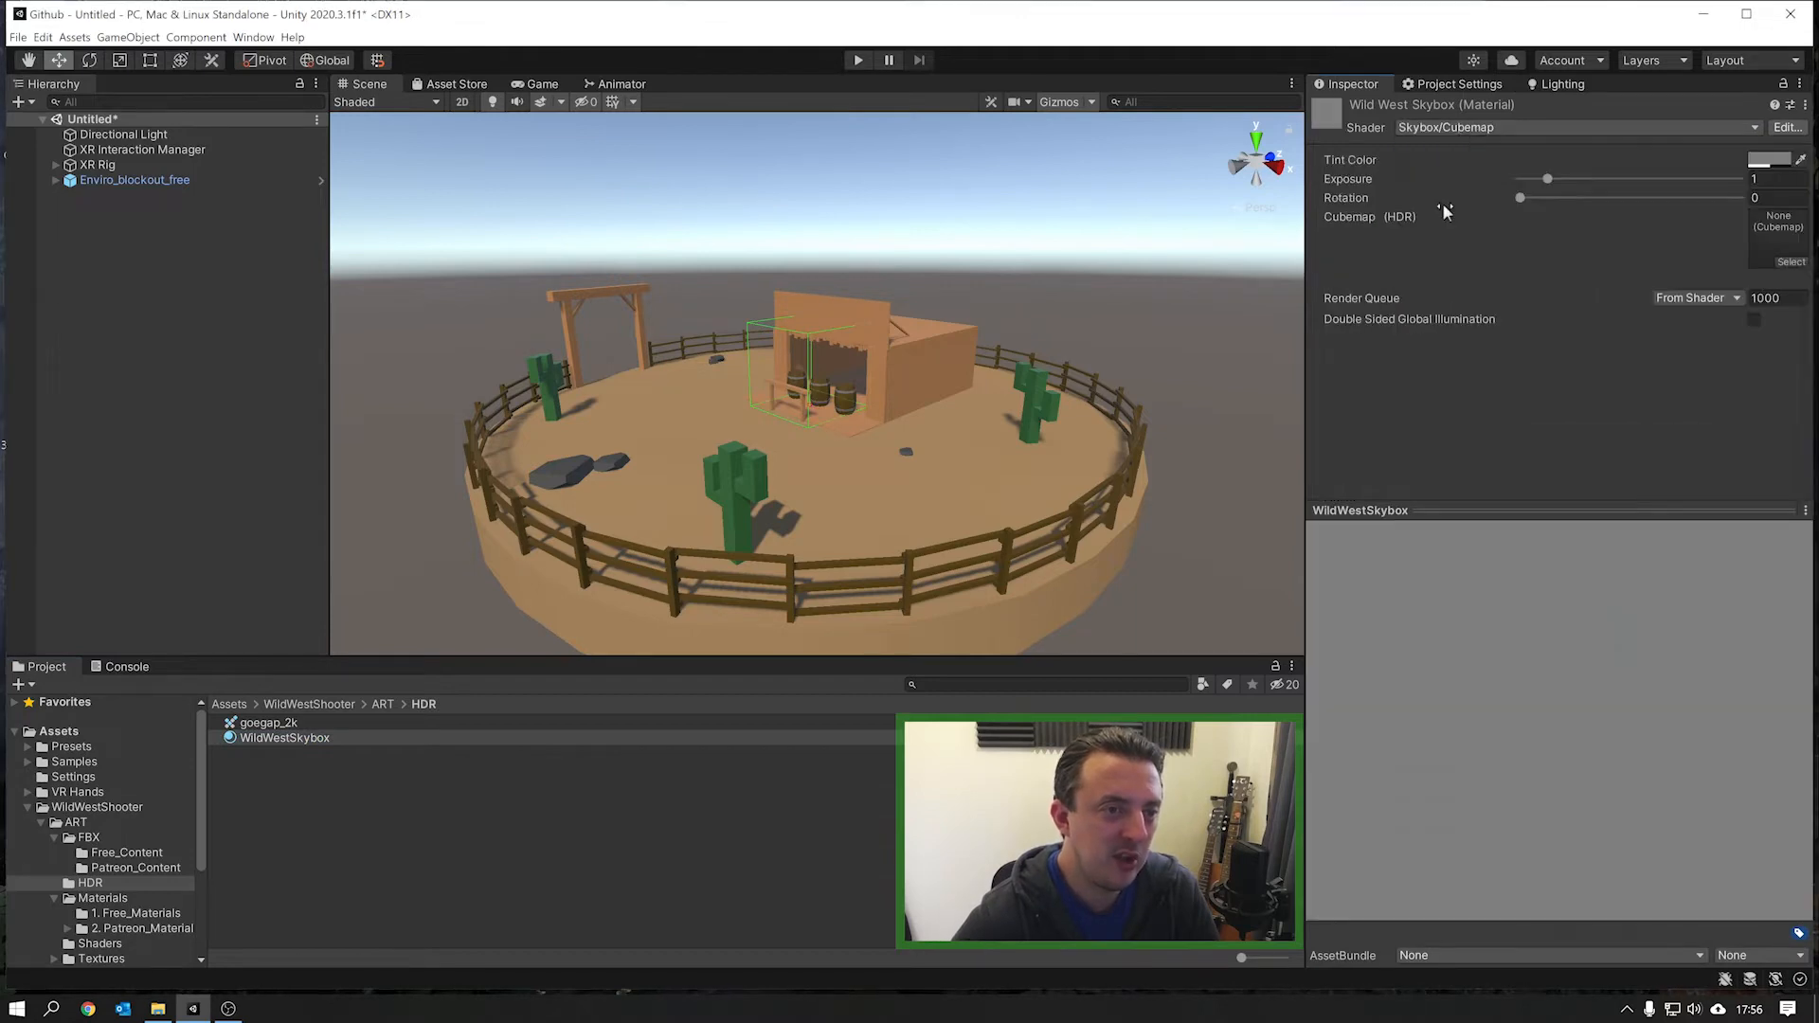
{"action": "left_click", "coordinate": [285, 738]}
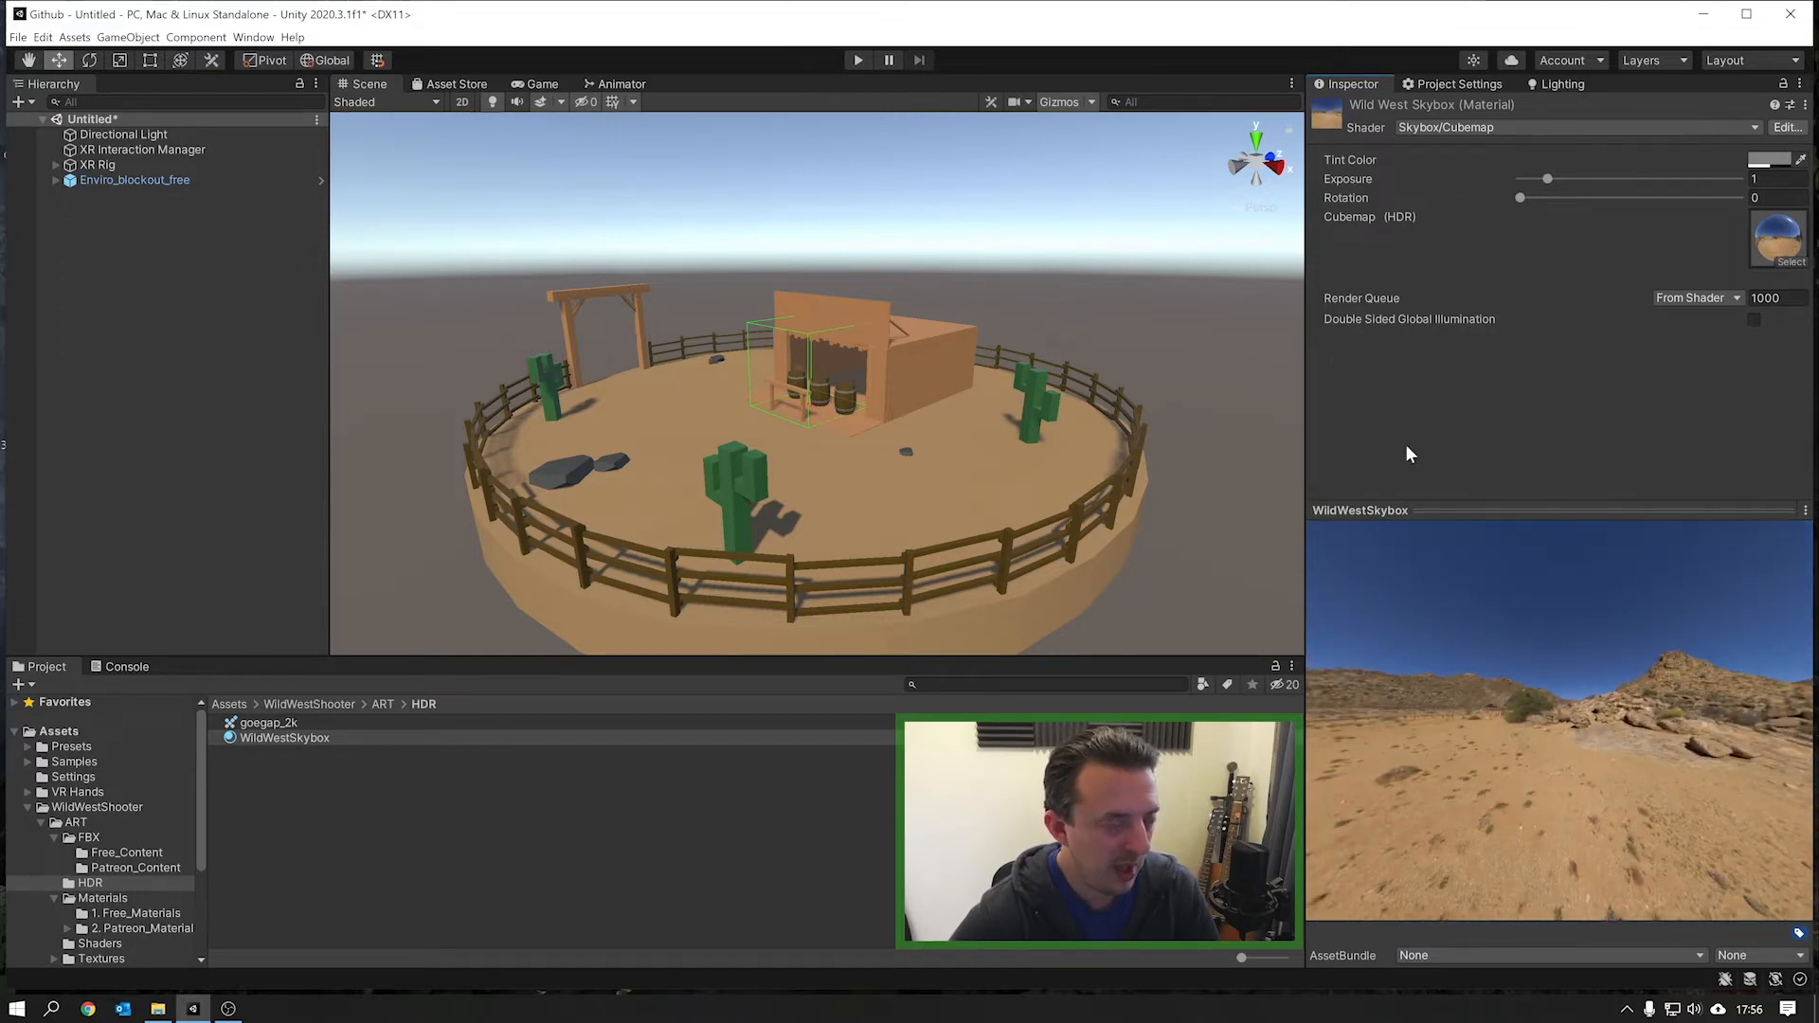
Step: Set WildWestSkybox as the environment Skybox Material and show the Scene lighting page
{"action": "left_click", "coordinate": [1563, 84]}
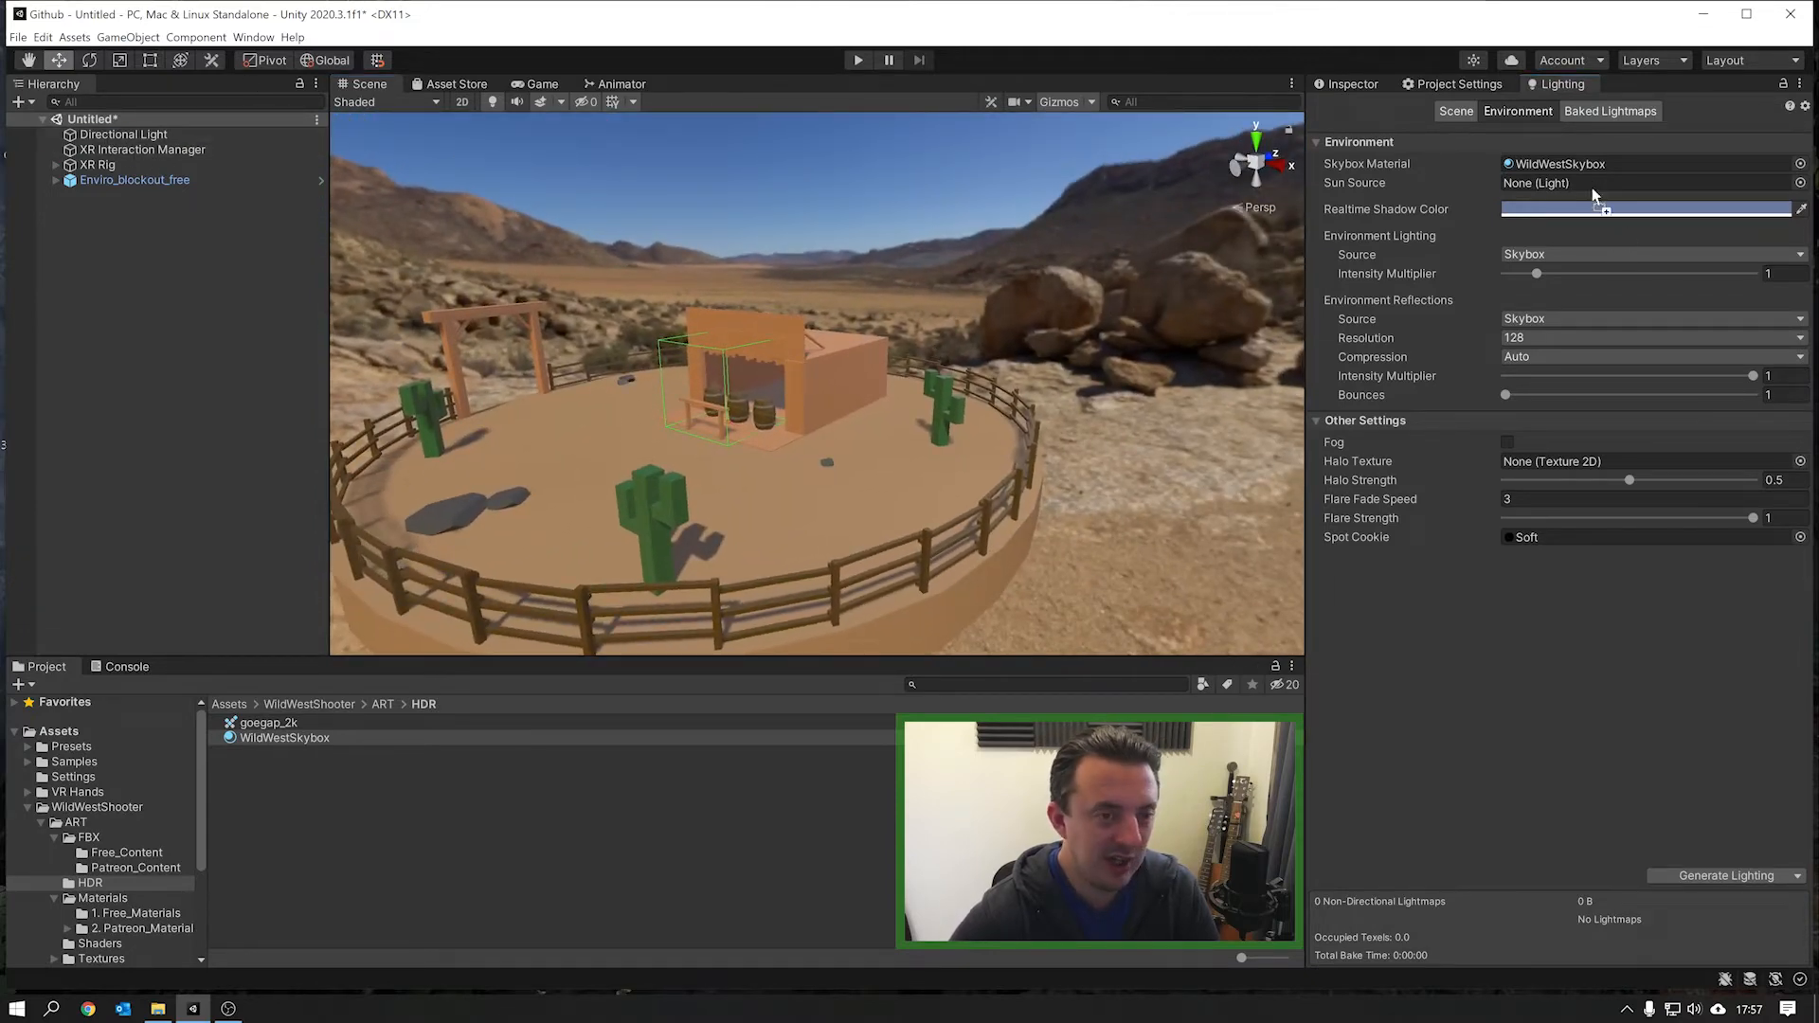
{"action": "left_click", "coordinate": [1648, 182]}
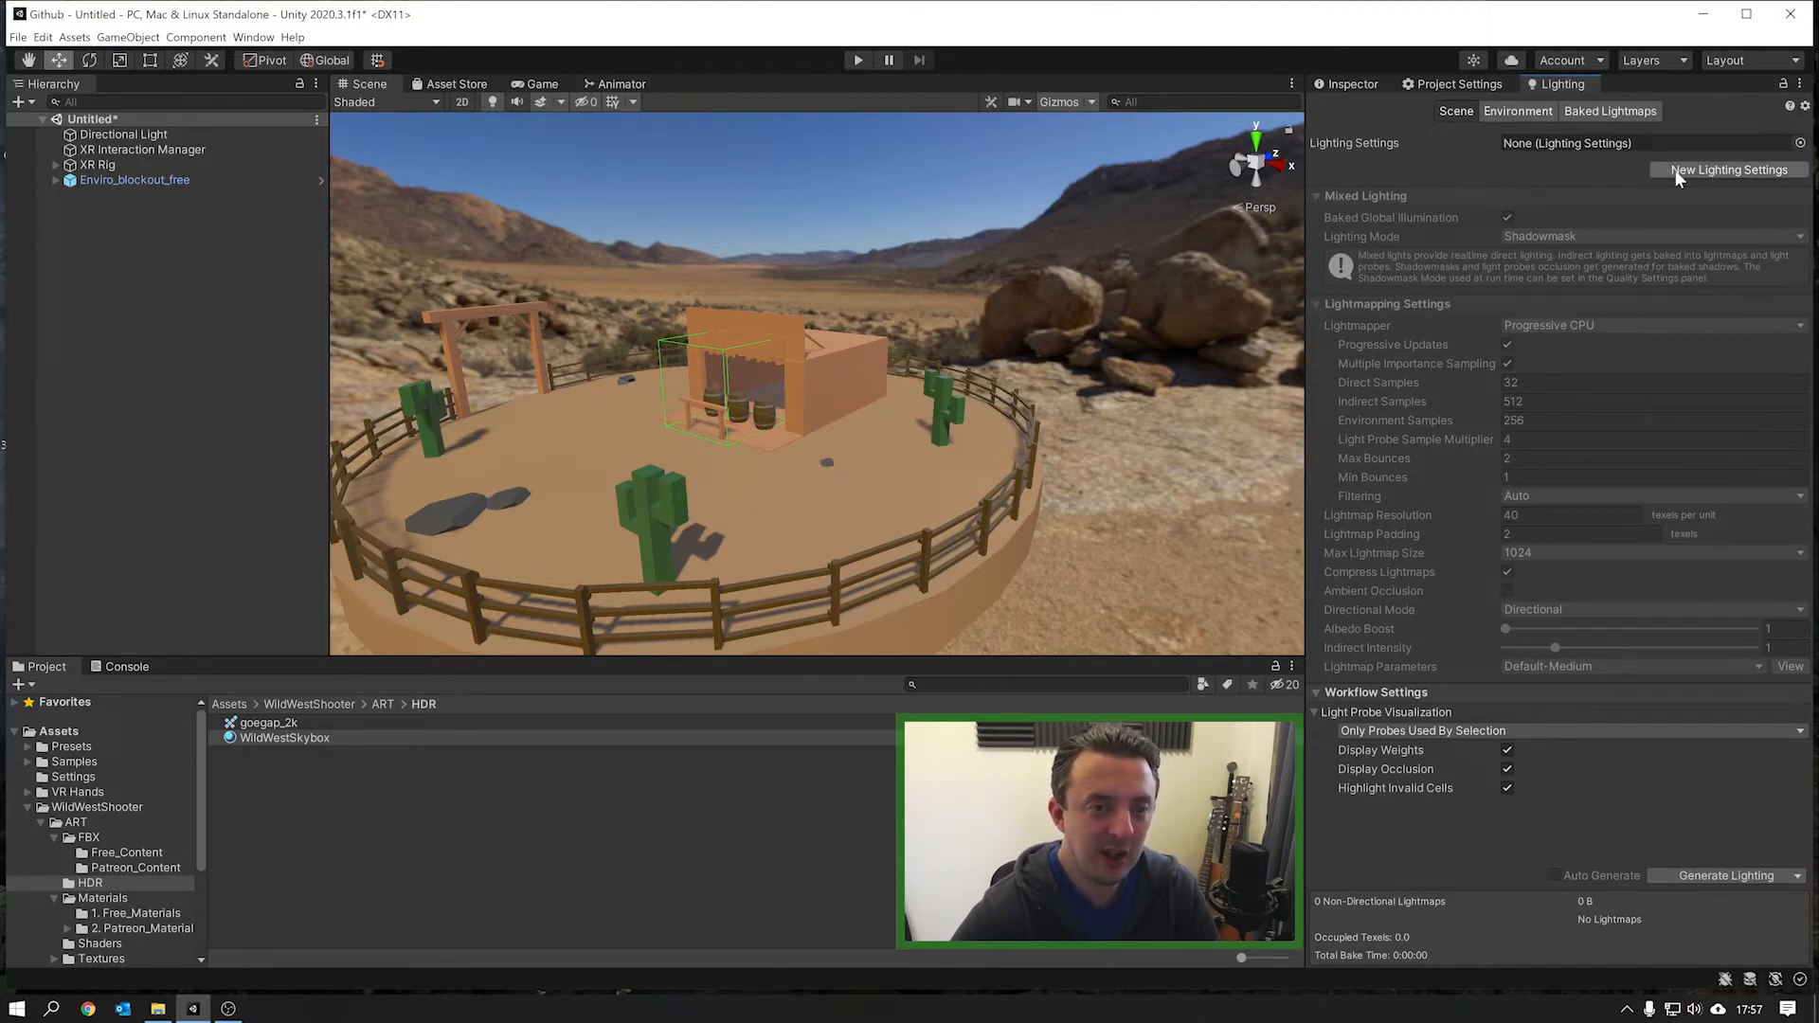
Step: Create a new lighting settings asset named WildWestShooterSettings
{"action": "left_click", "coordinate": [1728, 170]}
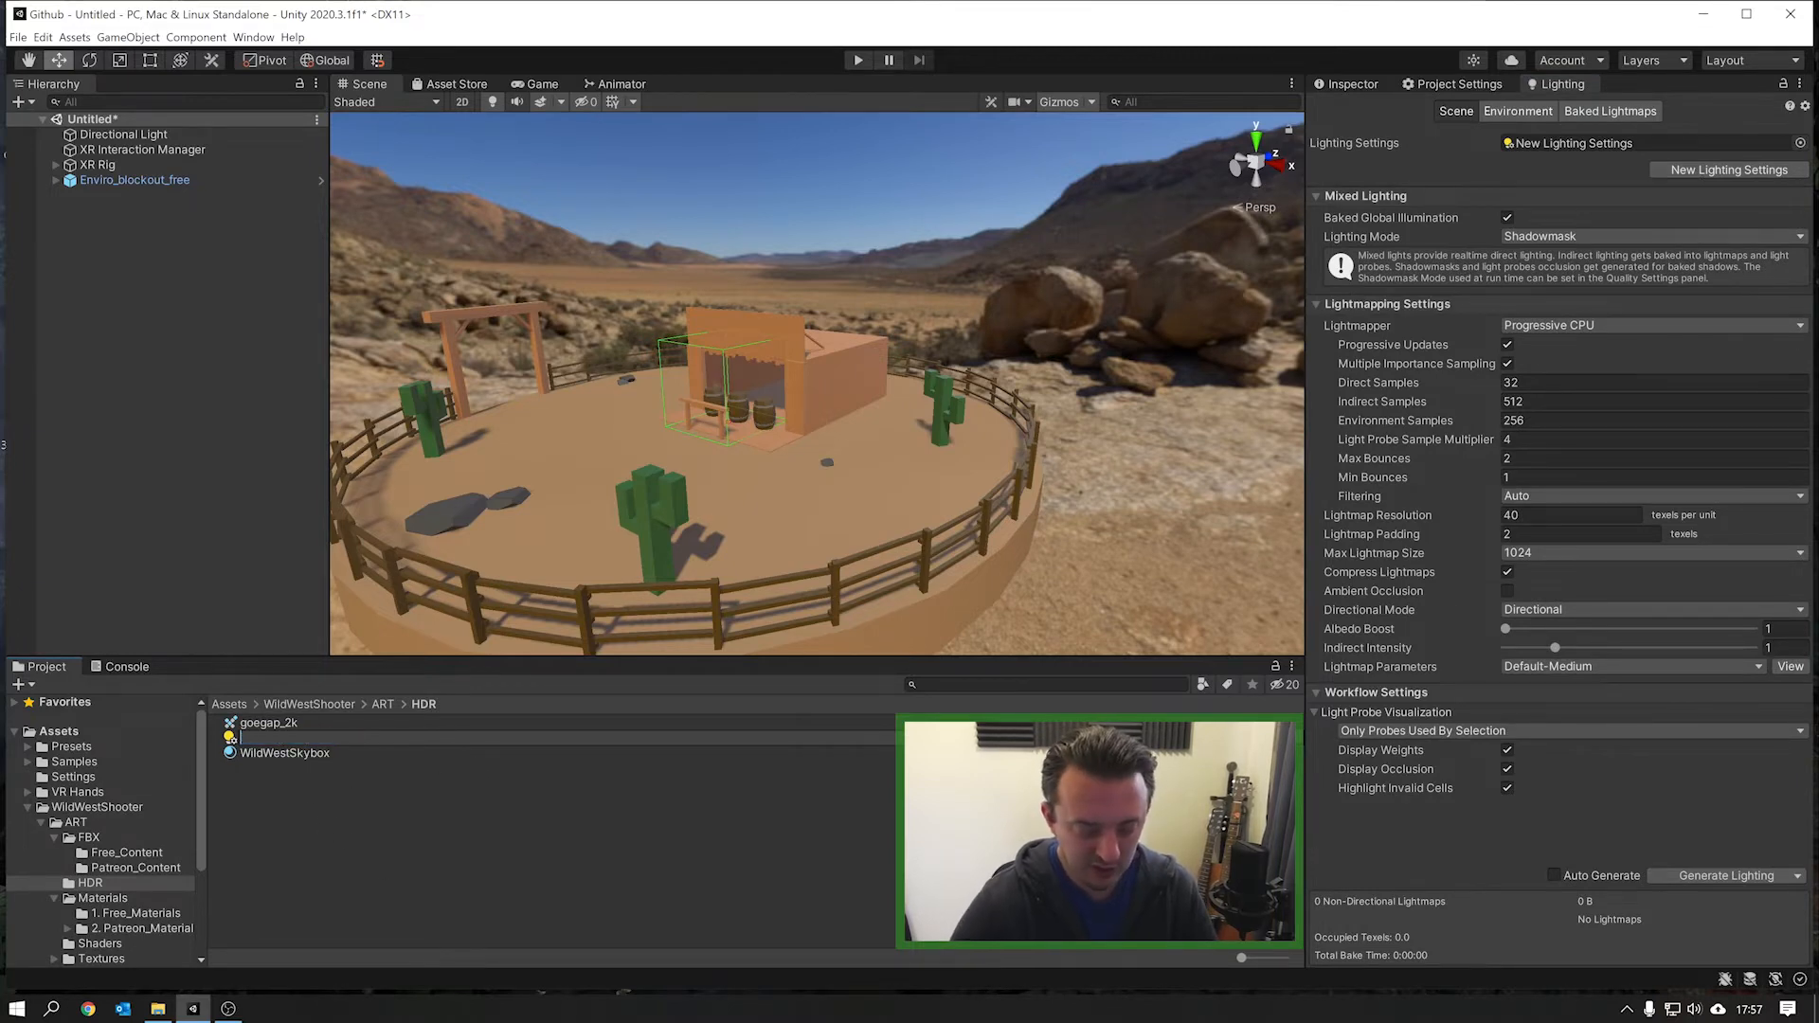
{"action": "type", "text": "WildWestShooterSettings"}
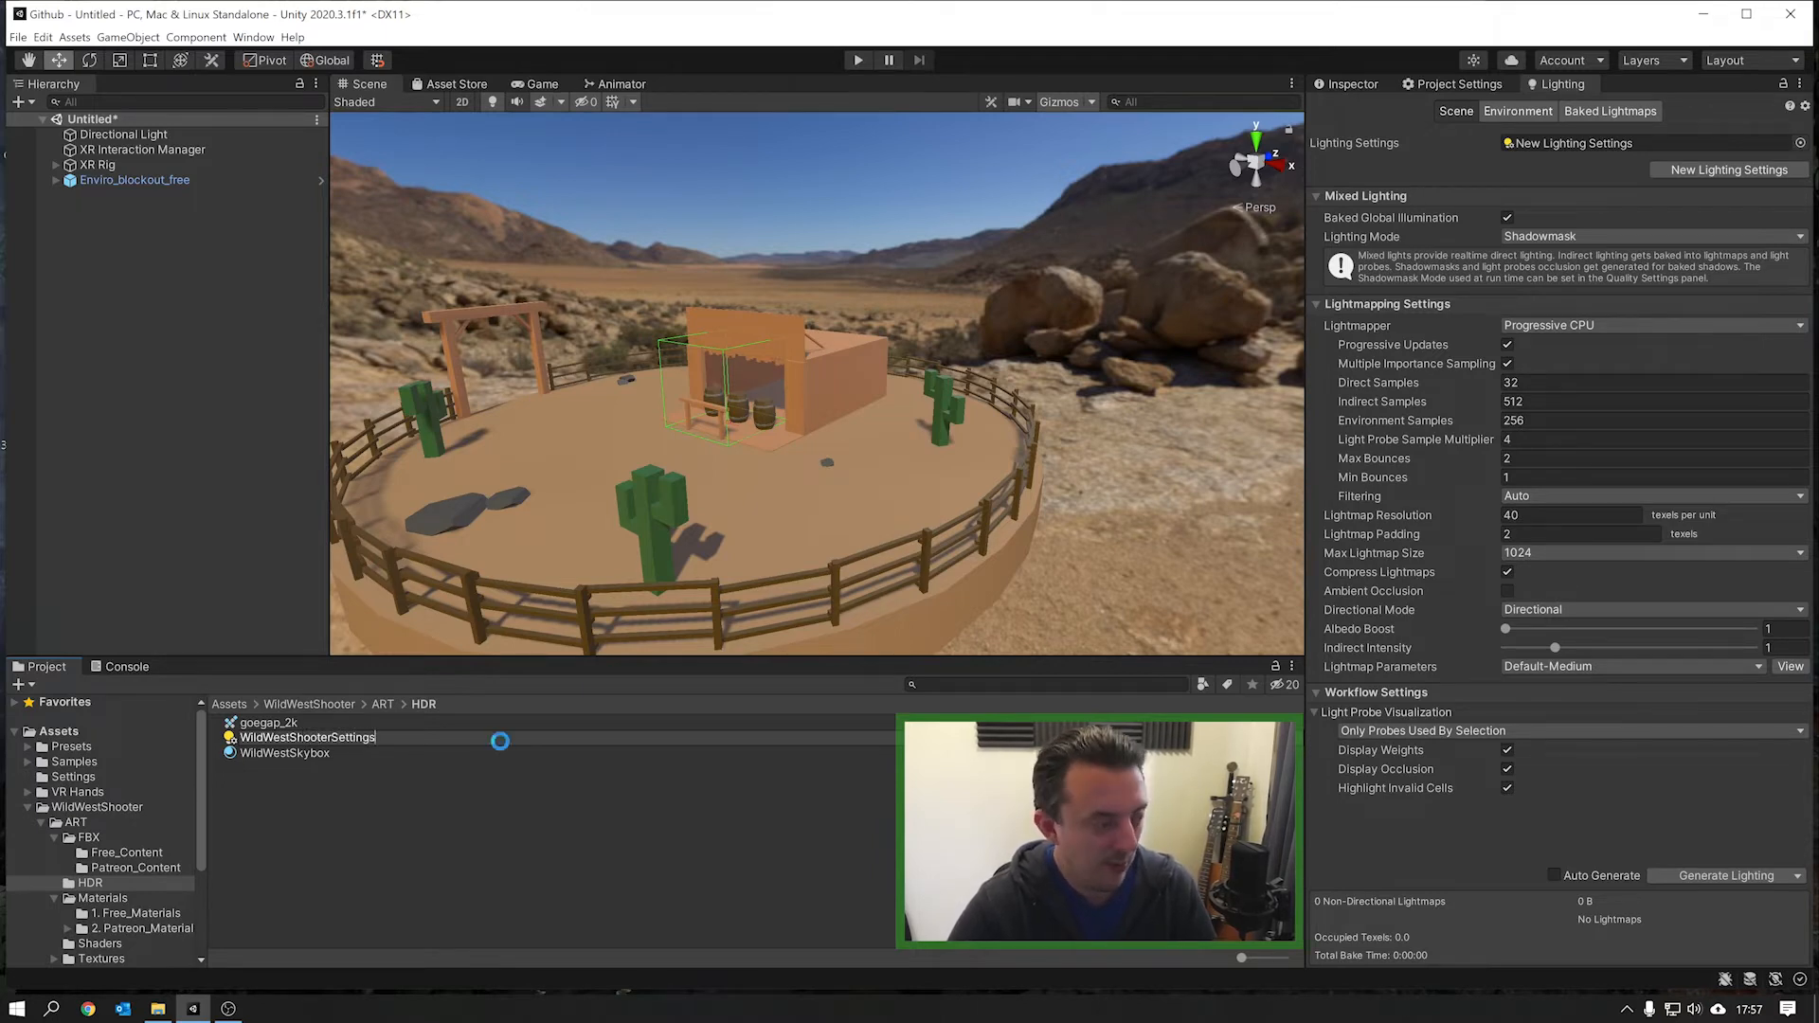
{"action": "left_click", "coordinate": [306, 737]}
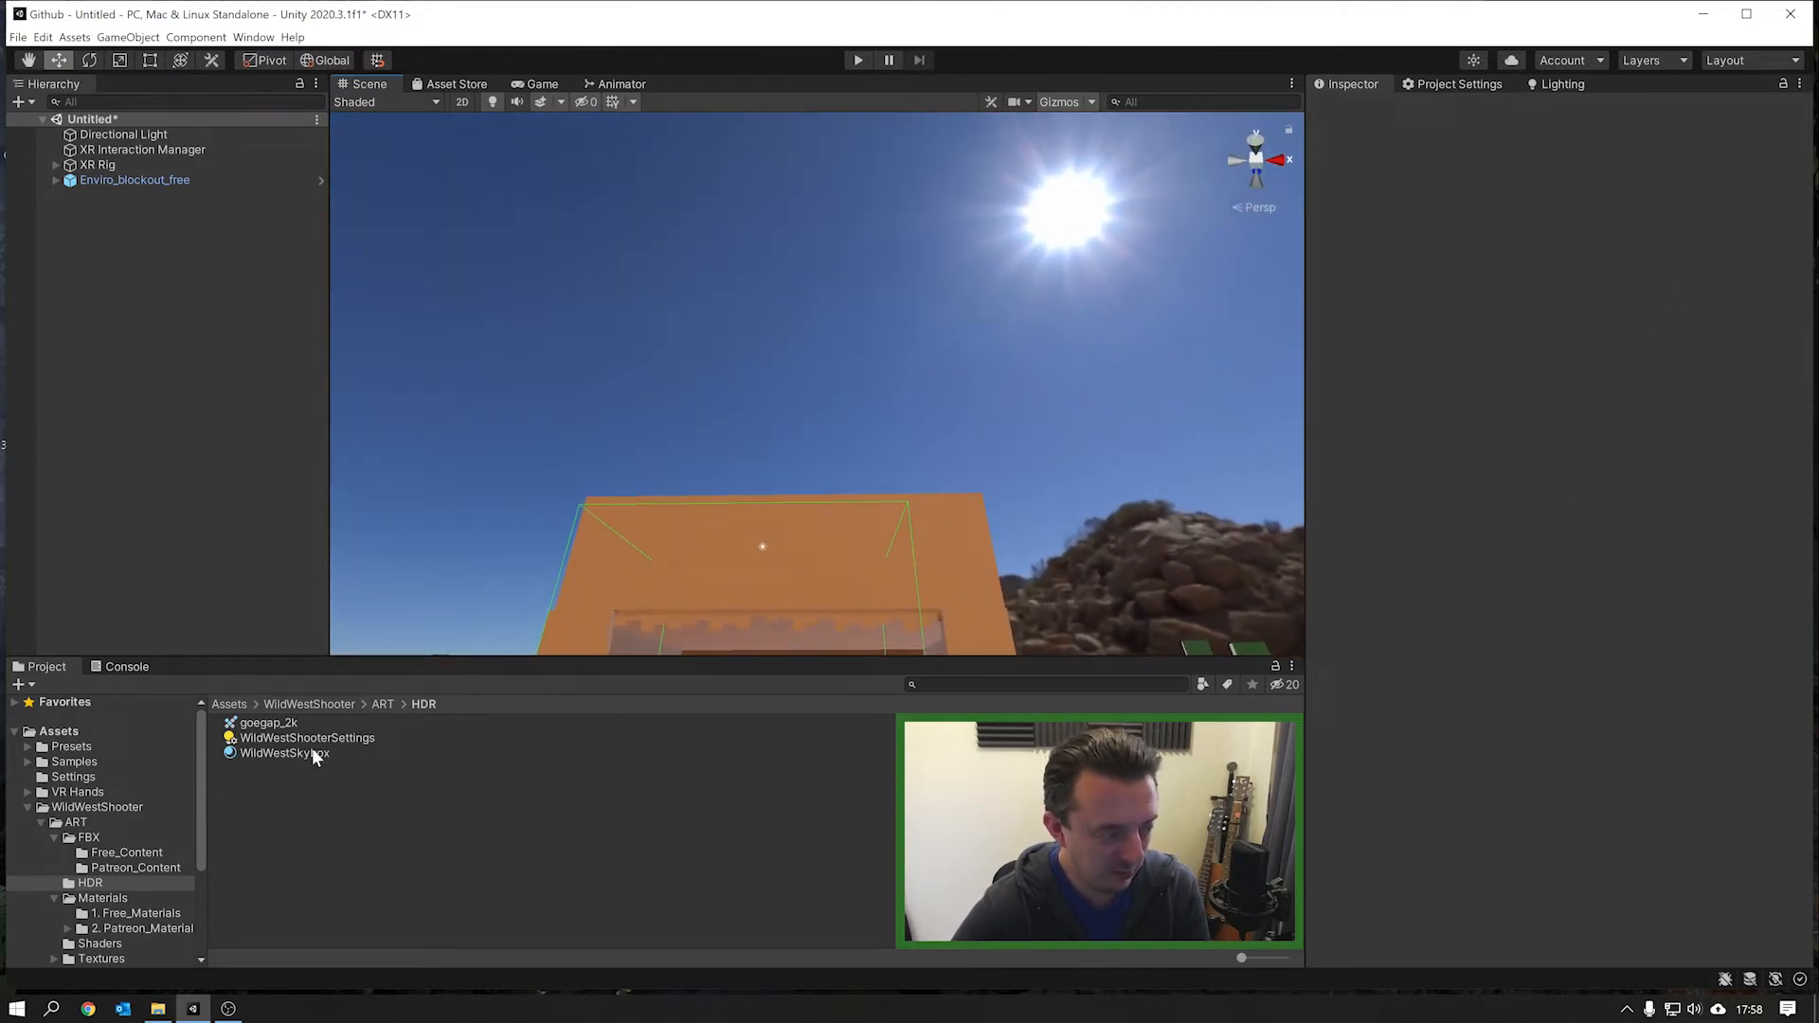
Step: Drag the WildWestSkybox Rotation slider to about 240 to reposition the HDRI sun
{"action": "left_click", "coordinate": [284, 752]}
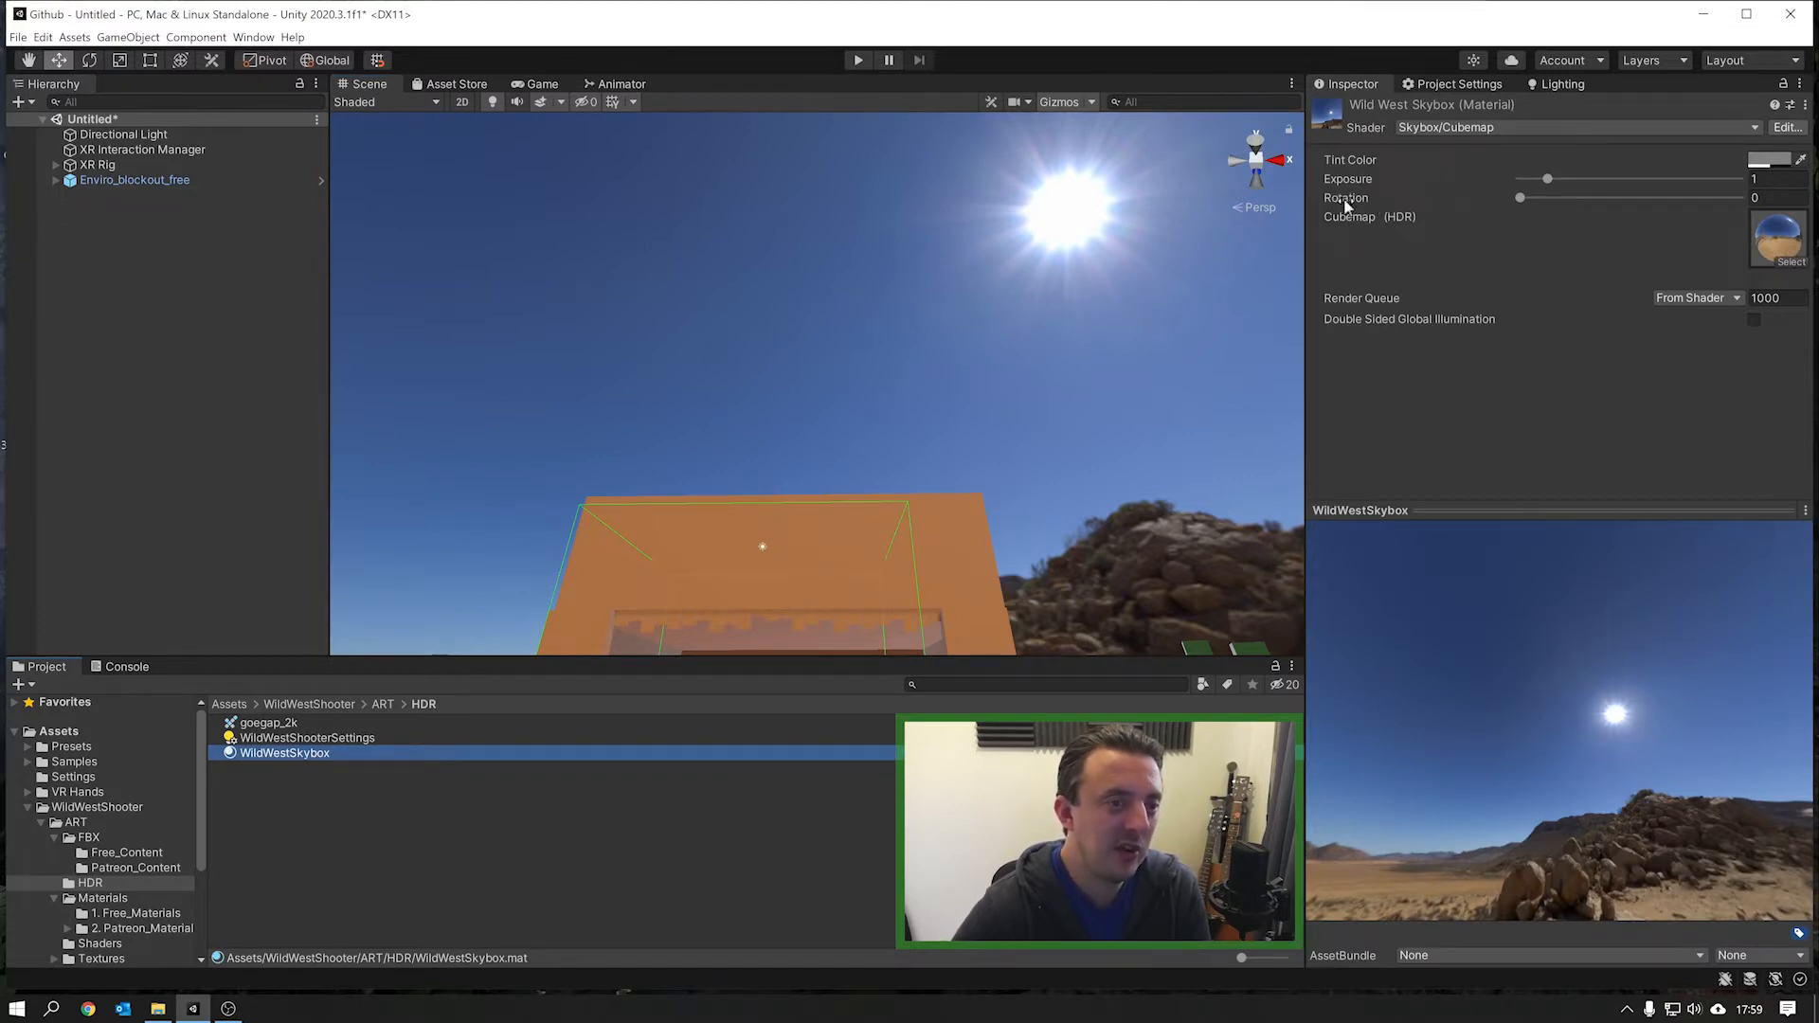
{"action": "left_click_drag", "start_coordinate": [1520, 197], "coordinate": [1542, 197]}
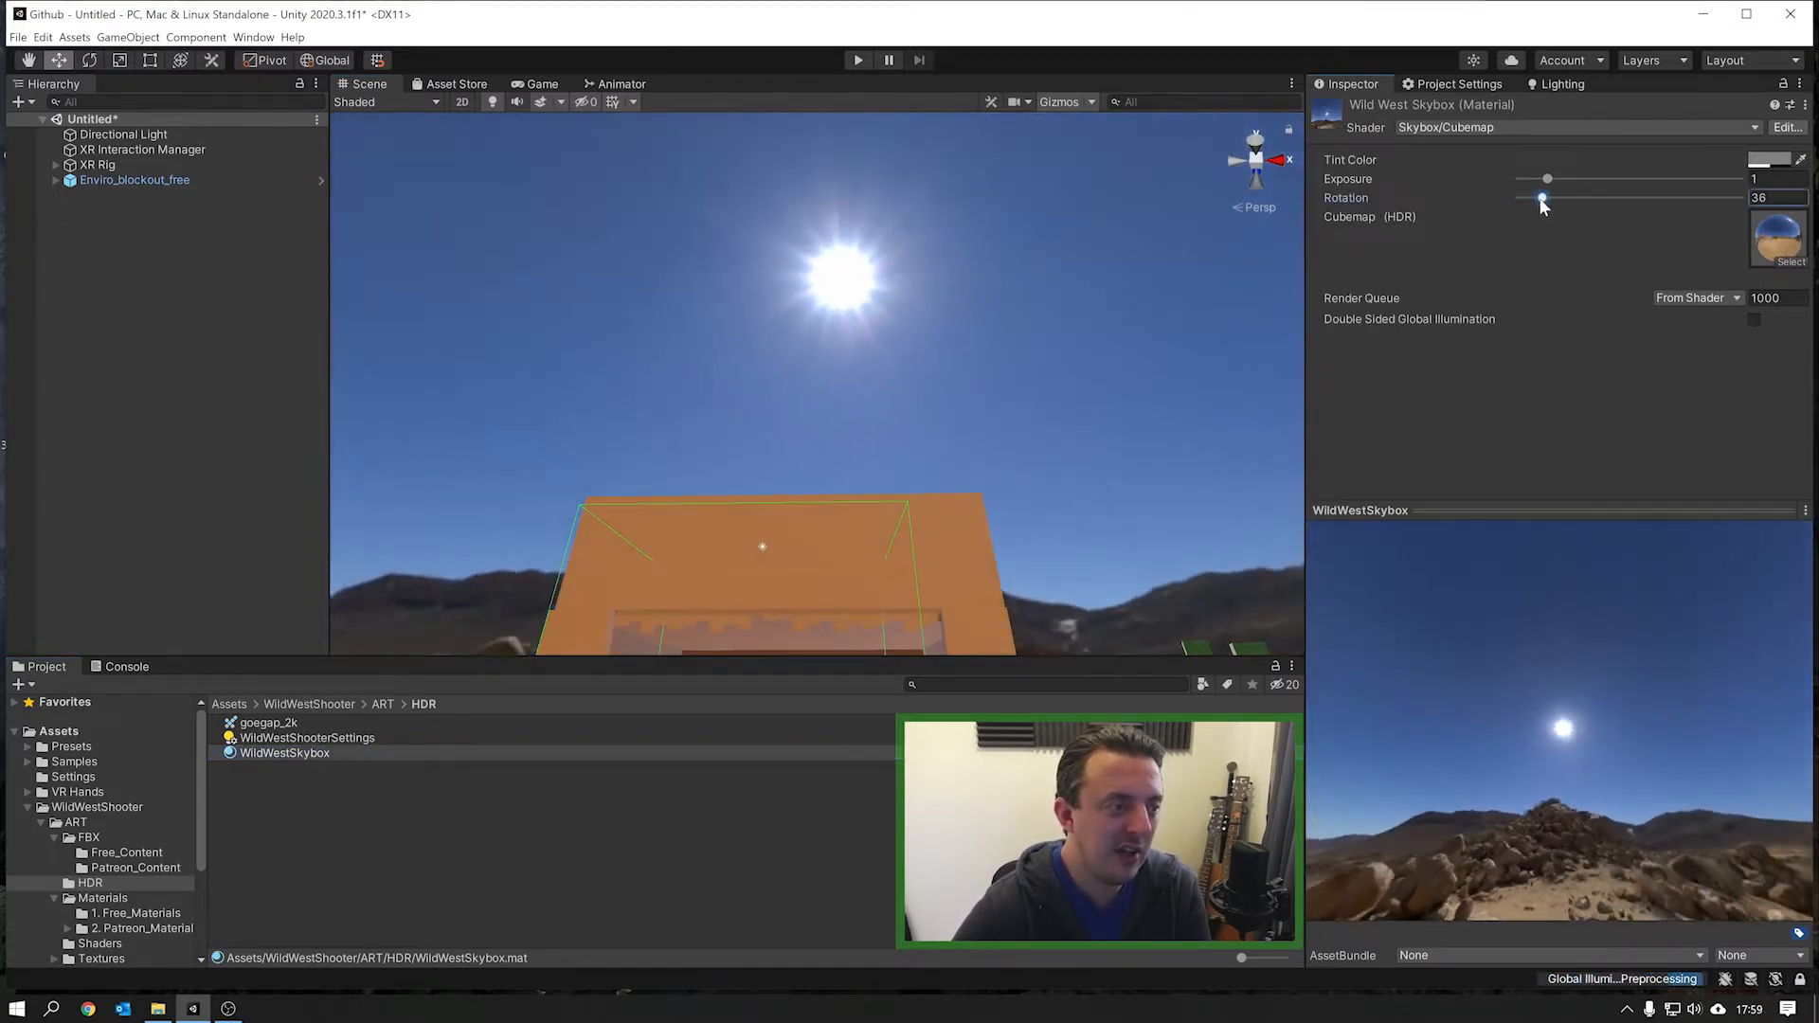
{"action": "left_click_drag", "start_coordinate": [1541, 200], "coordinate": [1619, 200]}
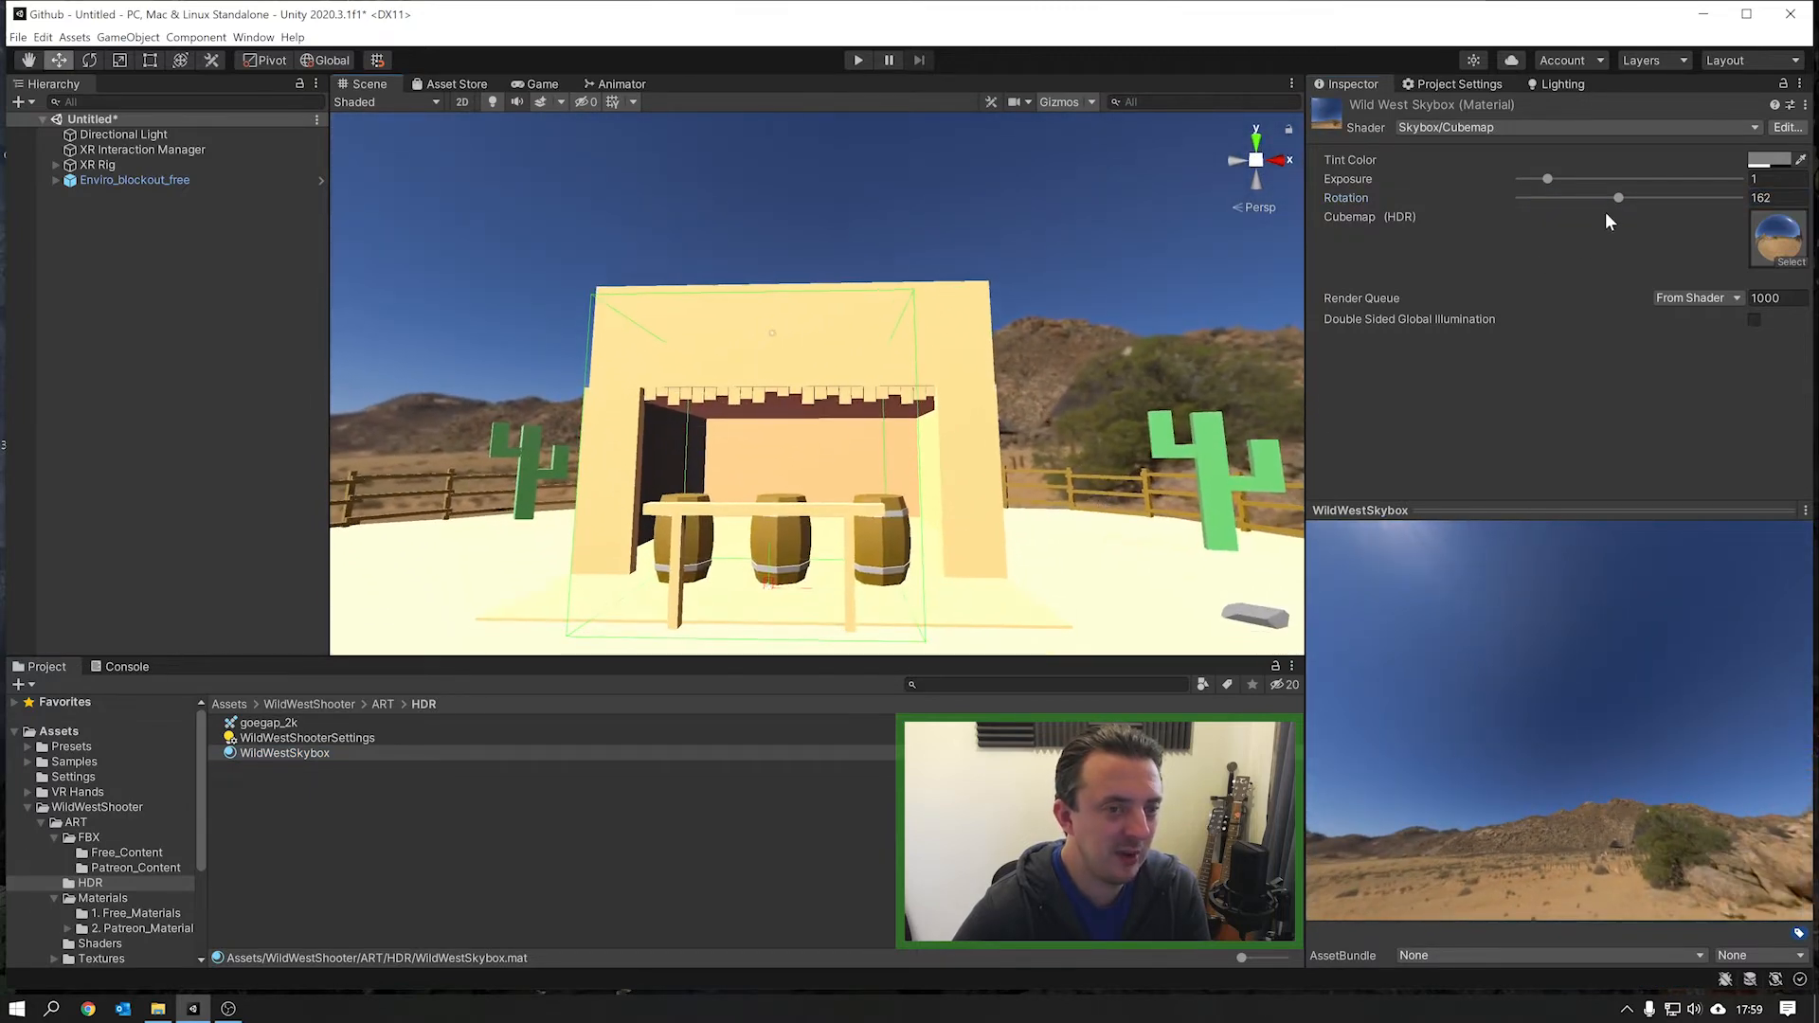
{"action": "left_click_drag", "start_coordinate": [1619, 197], "coordinate": [1664, 197]}
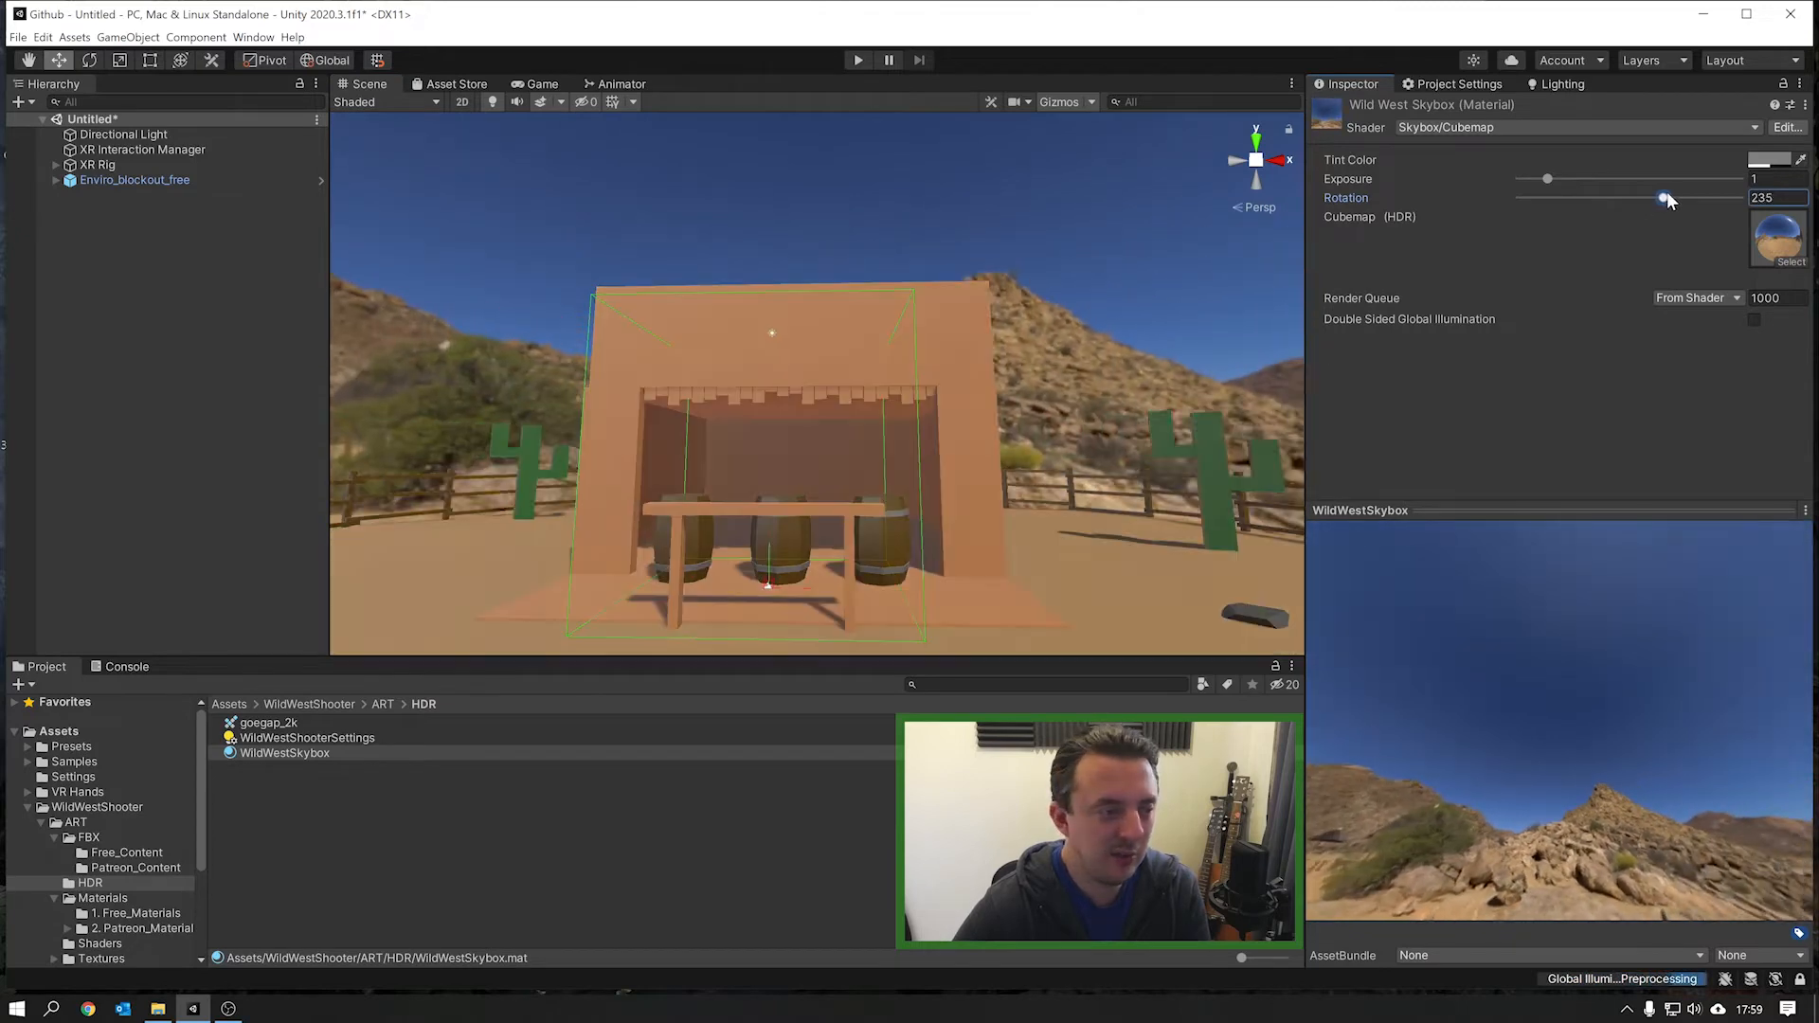
{"action": "left_click_drag", "start_coordinate": [1661, 198], "coordinate": [1666, 198]}
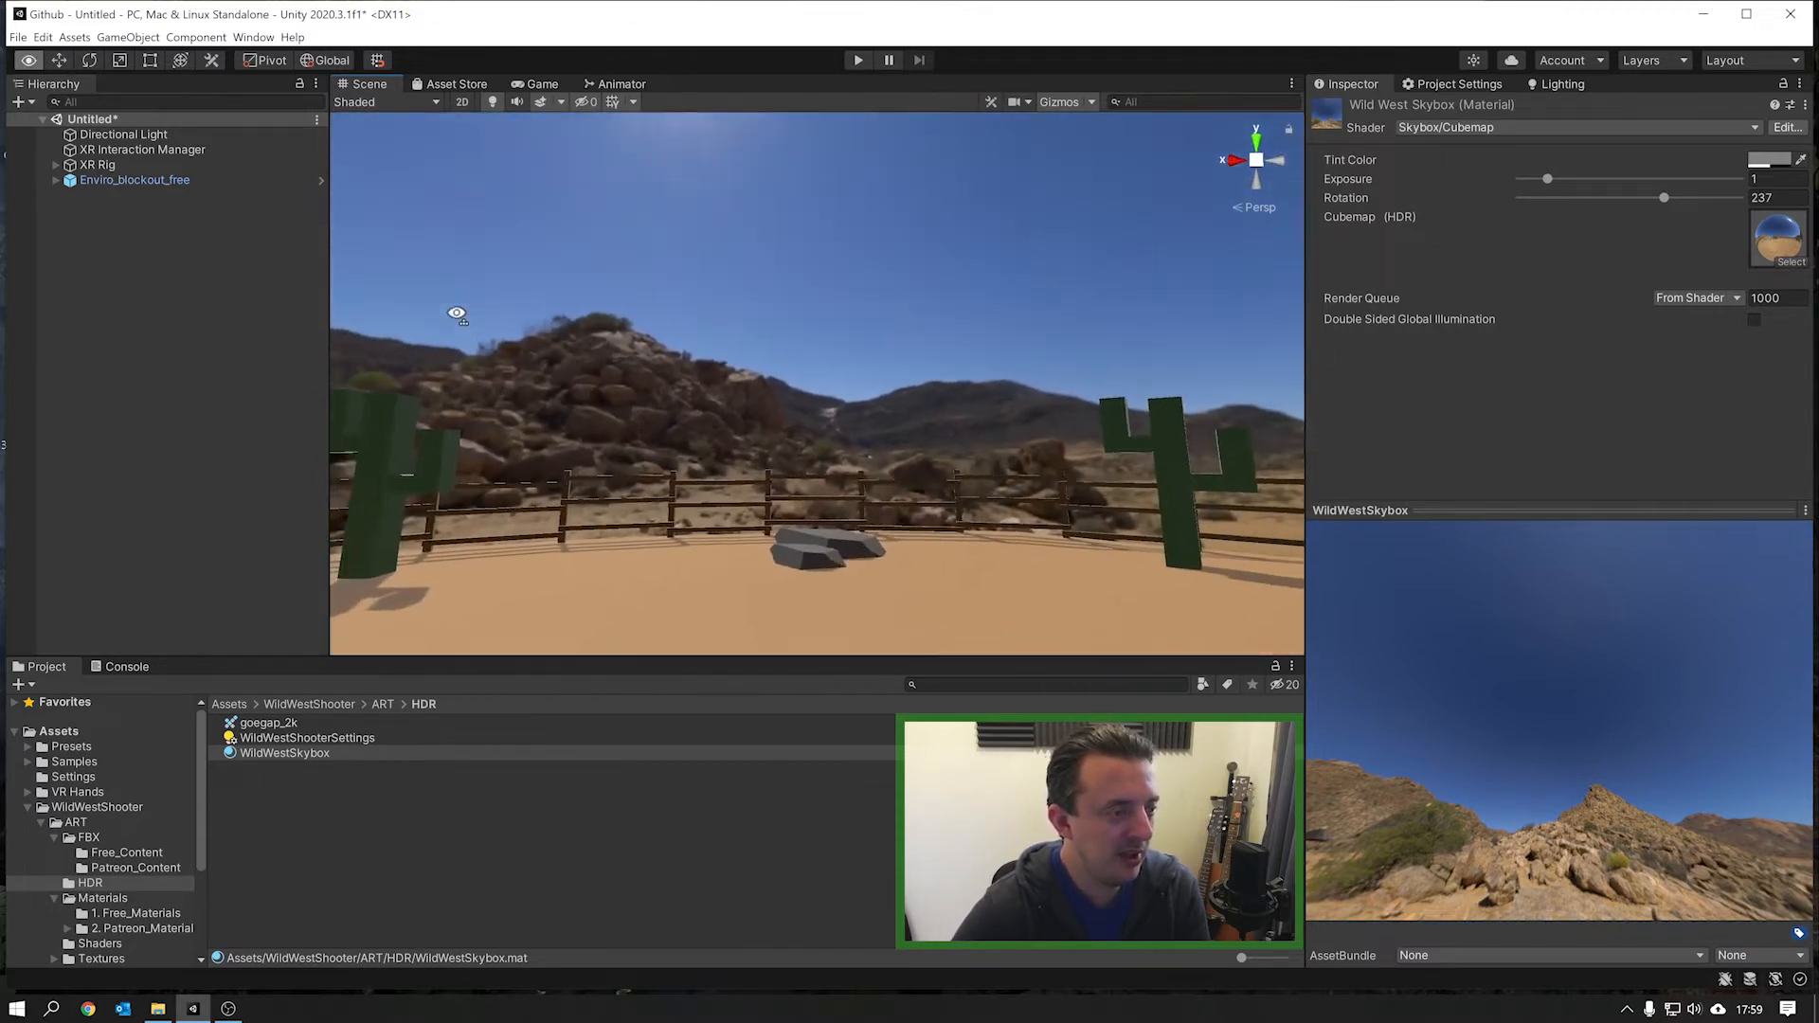
{"action": "left_click_drag", "start_coordinate": [1661, 197], "coordinate": [1660, 197]}
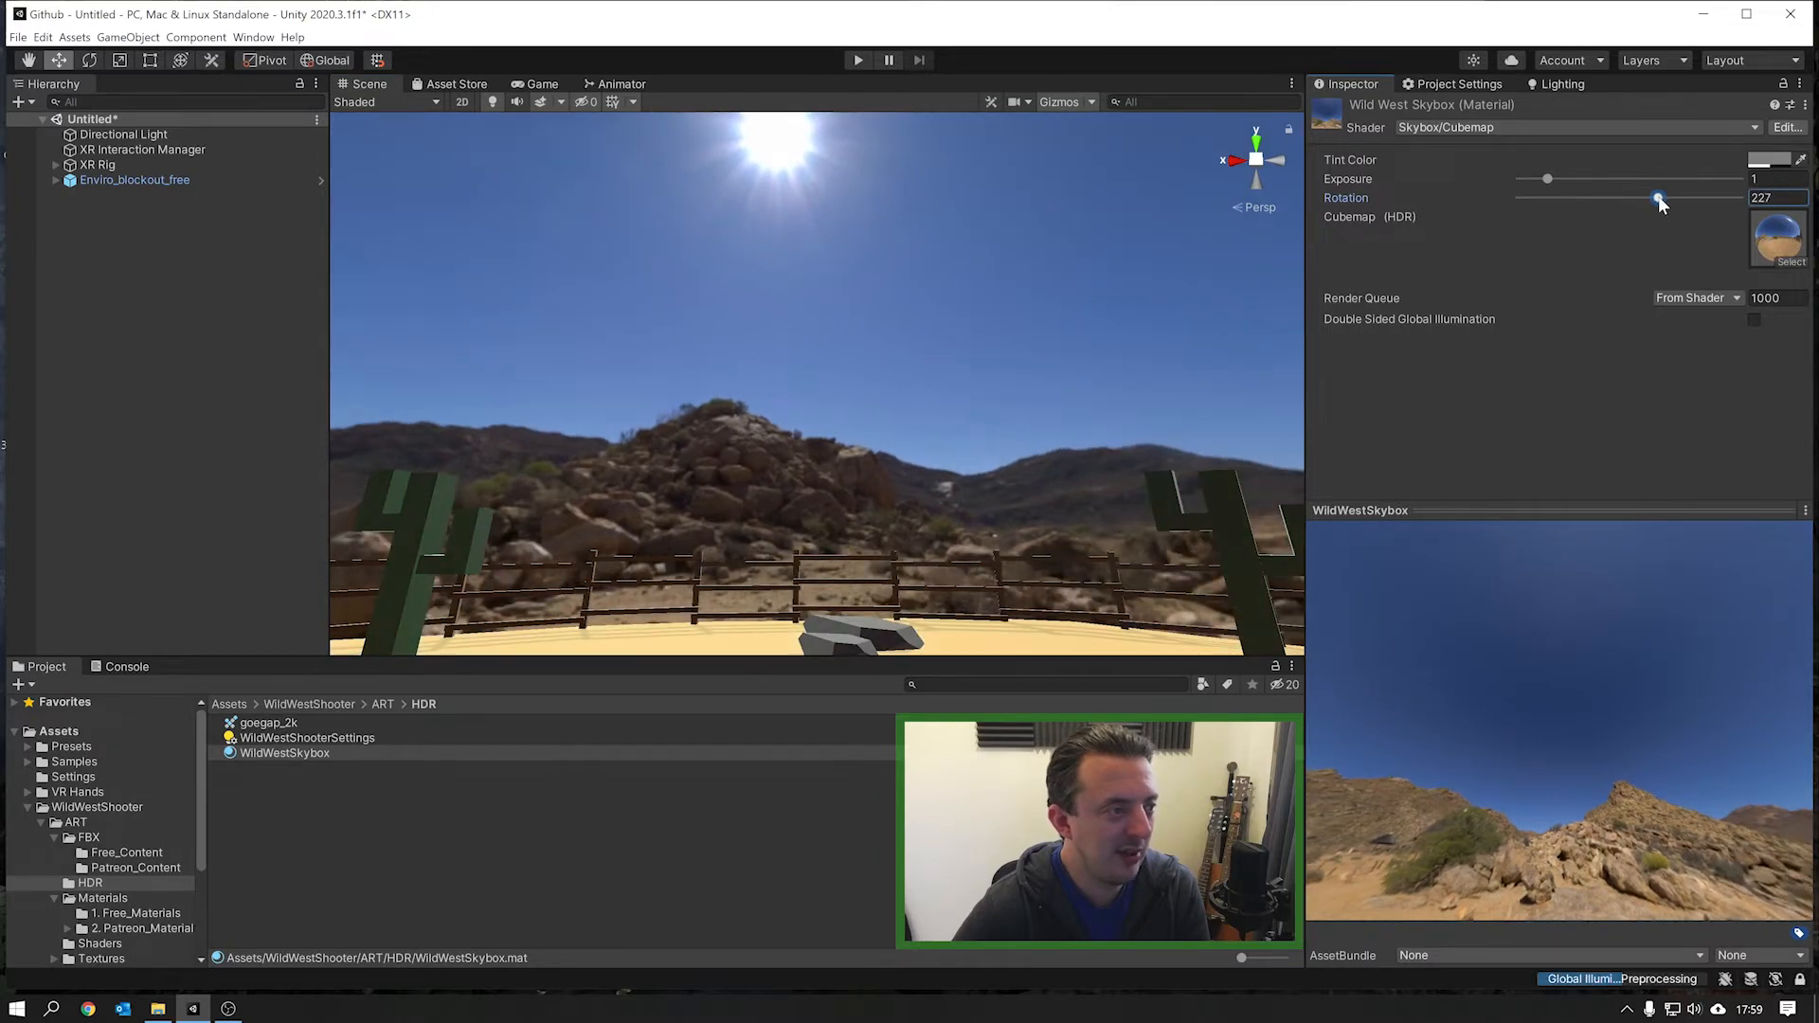
{"action": "left_click_drag", "start_coordinate": [1658, 197], "coordinate": [1665, 198]}
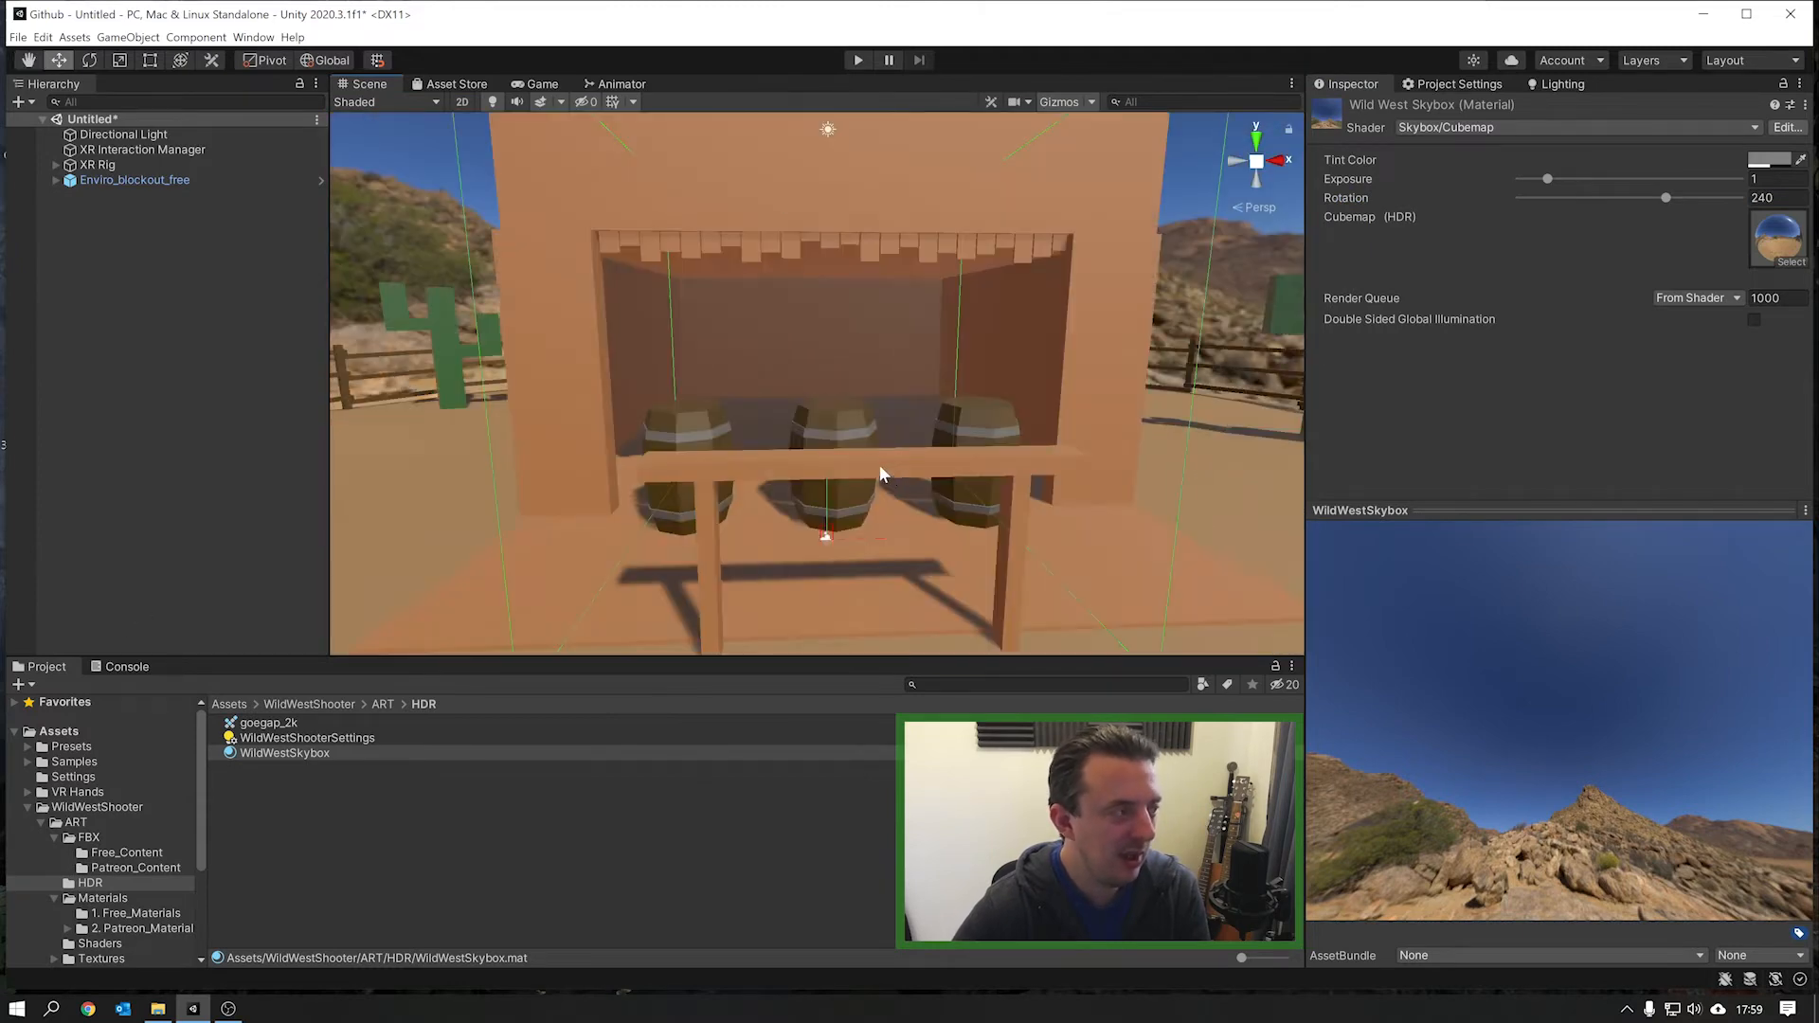
Step: Select the Directional Light and switch to the Rotate tool to align it with the sun
{"action": "left_click", "coordinate": [123, 133]}
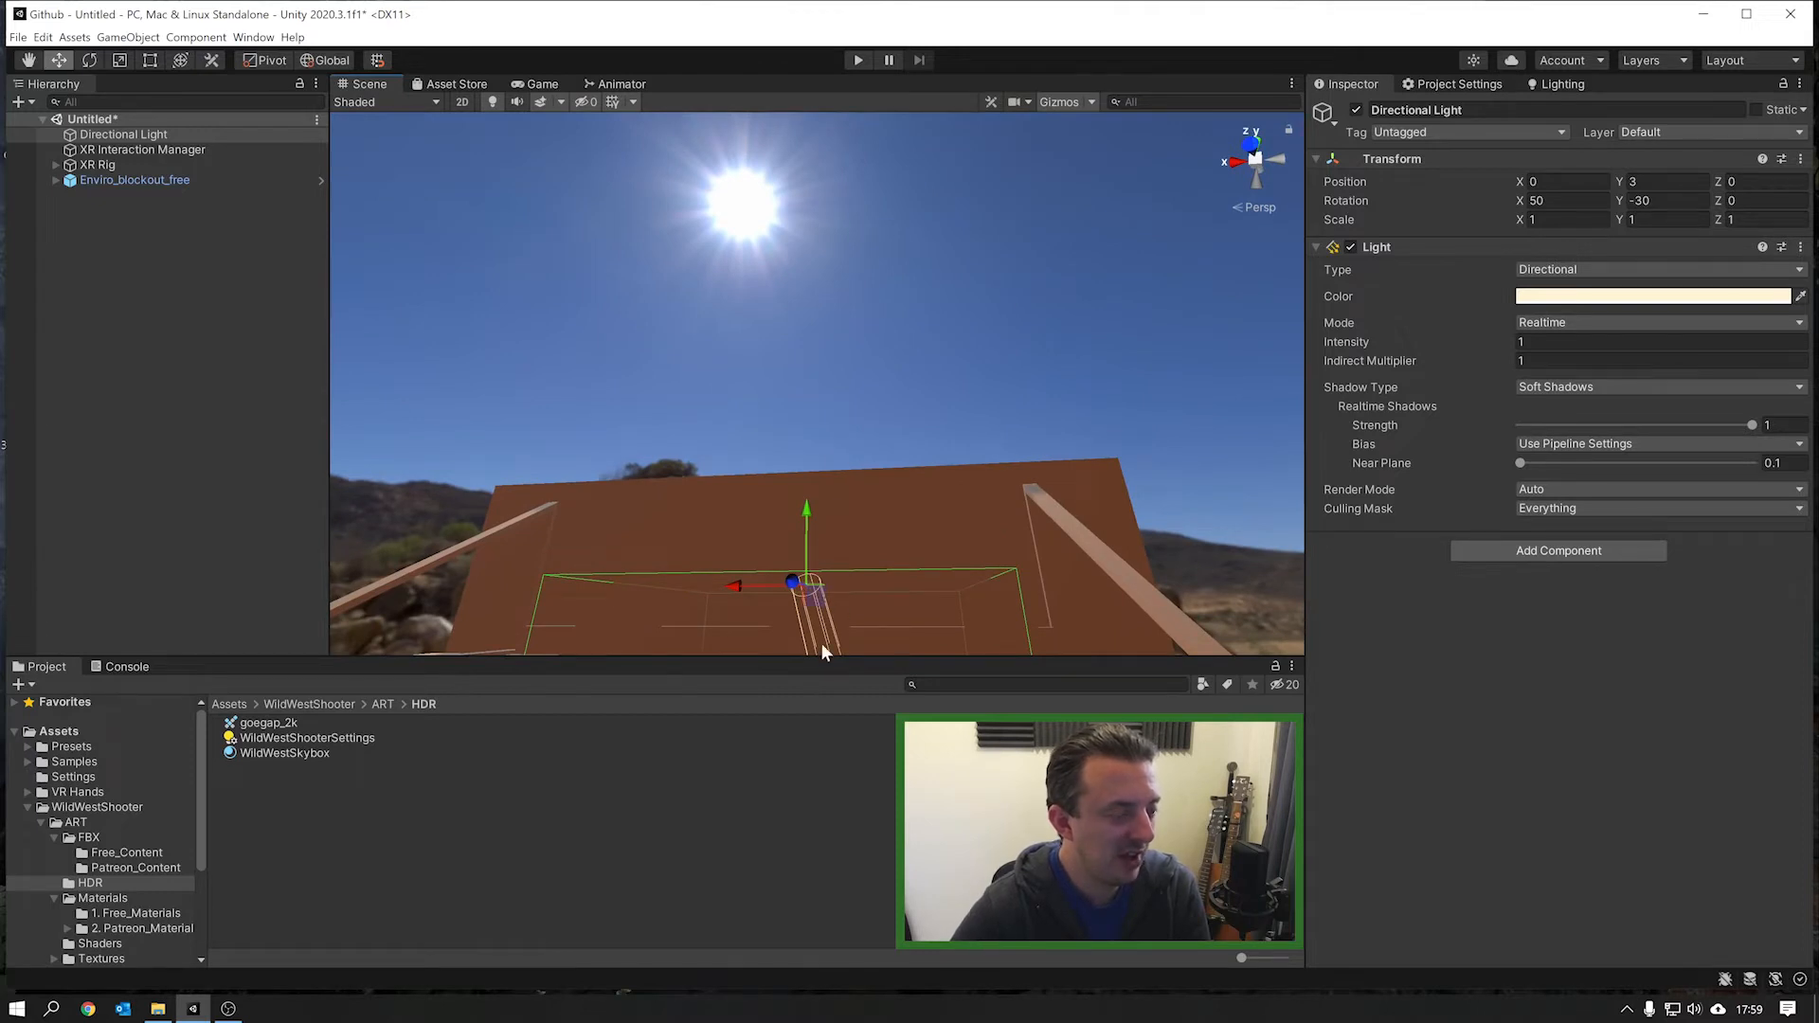
{"action": "mouse_move", "coordinate": [745, 241]}
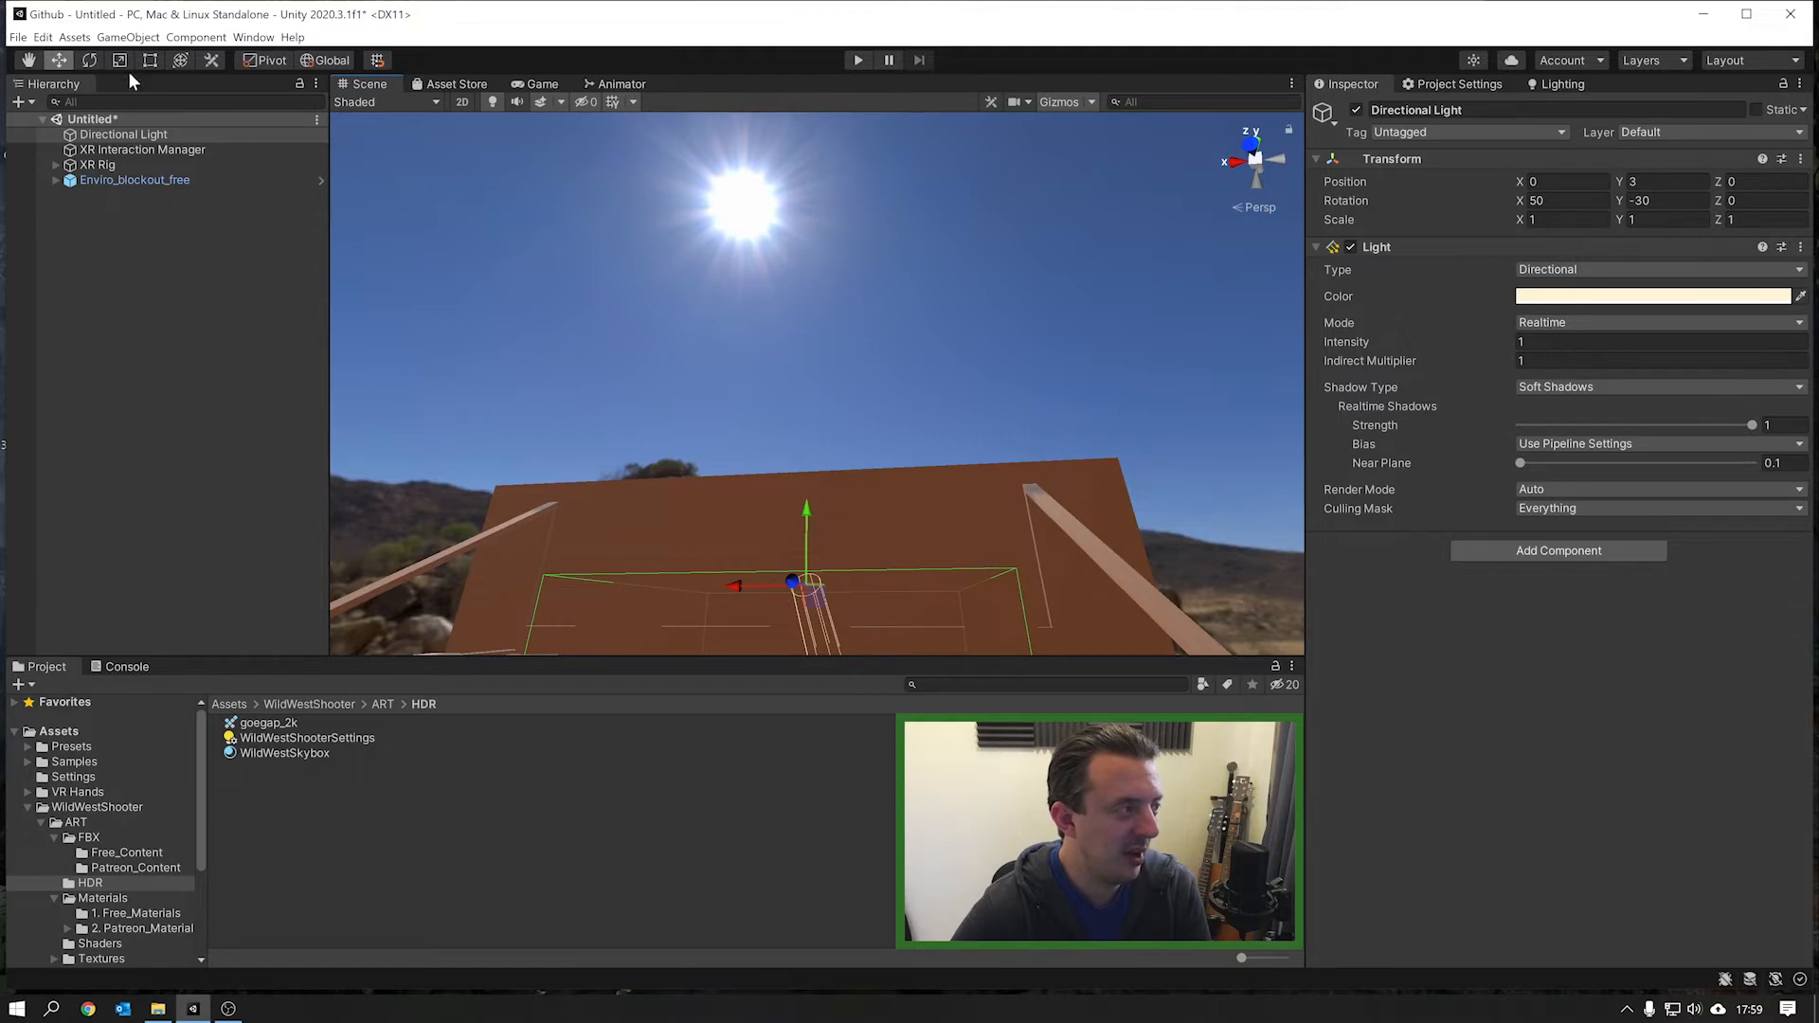
{"action": "left_click", "coordinate": [89, 59]}
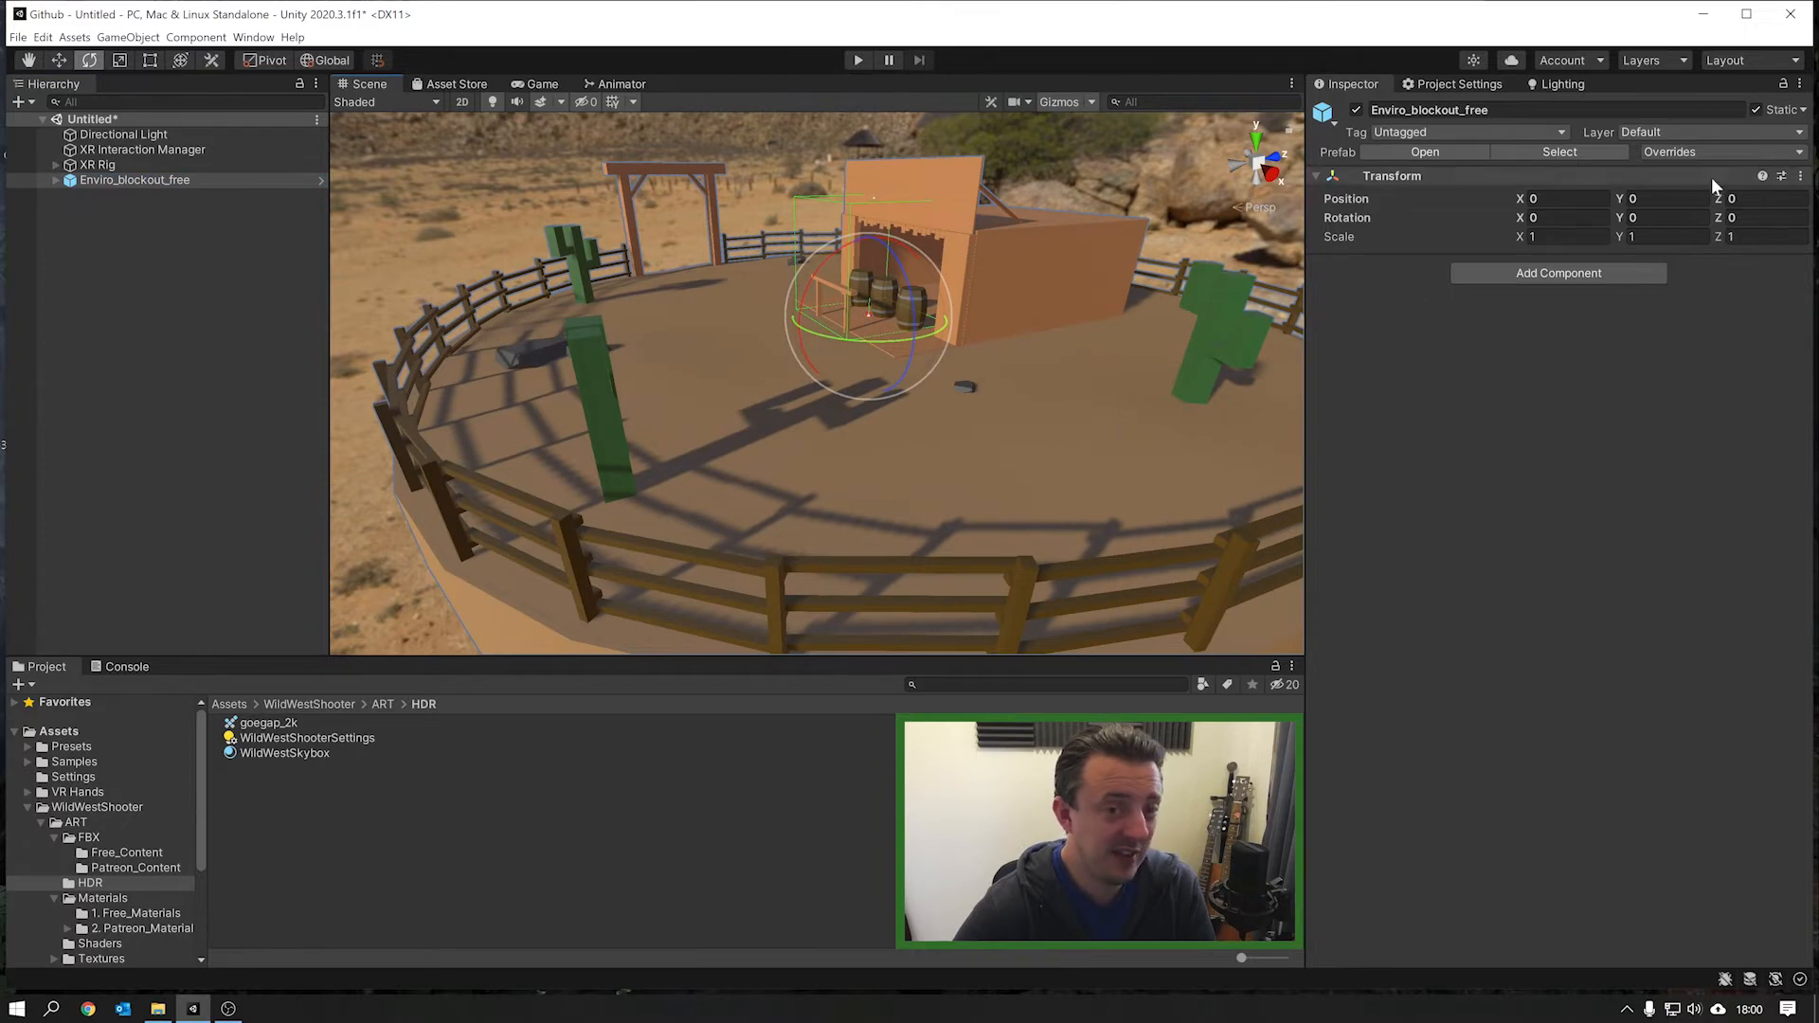
{"action": "mouse_move", "coordinate": [1636, 180]}
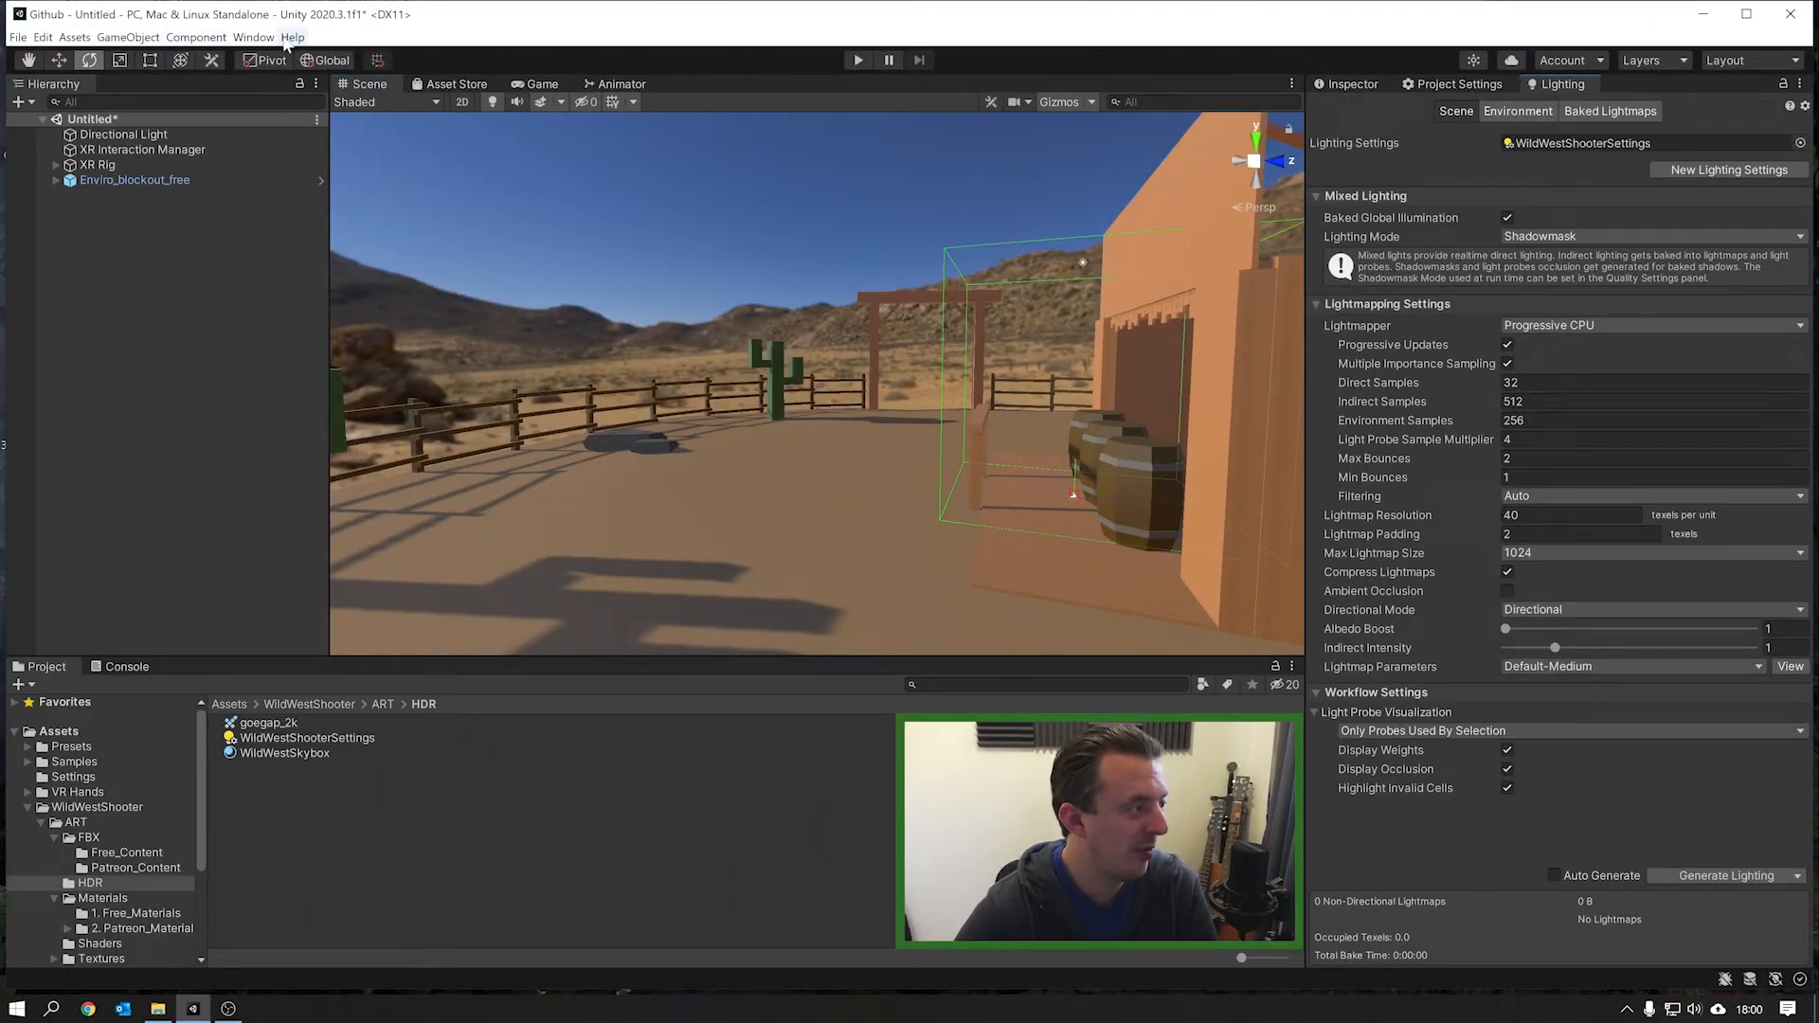
Step: Change the mixed Lighting Mode to Subtractive, then to Baked Indirect
{"action": "left_click", "coordinate": [253, 36]}
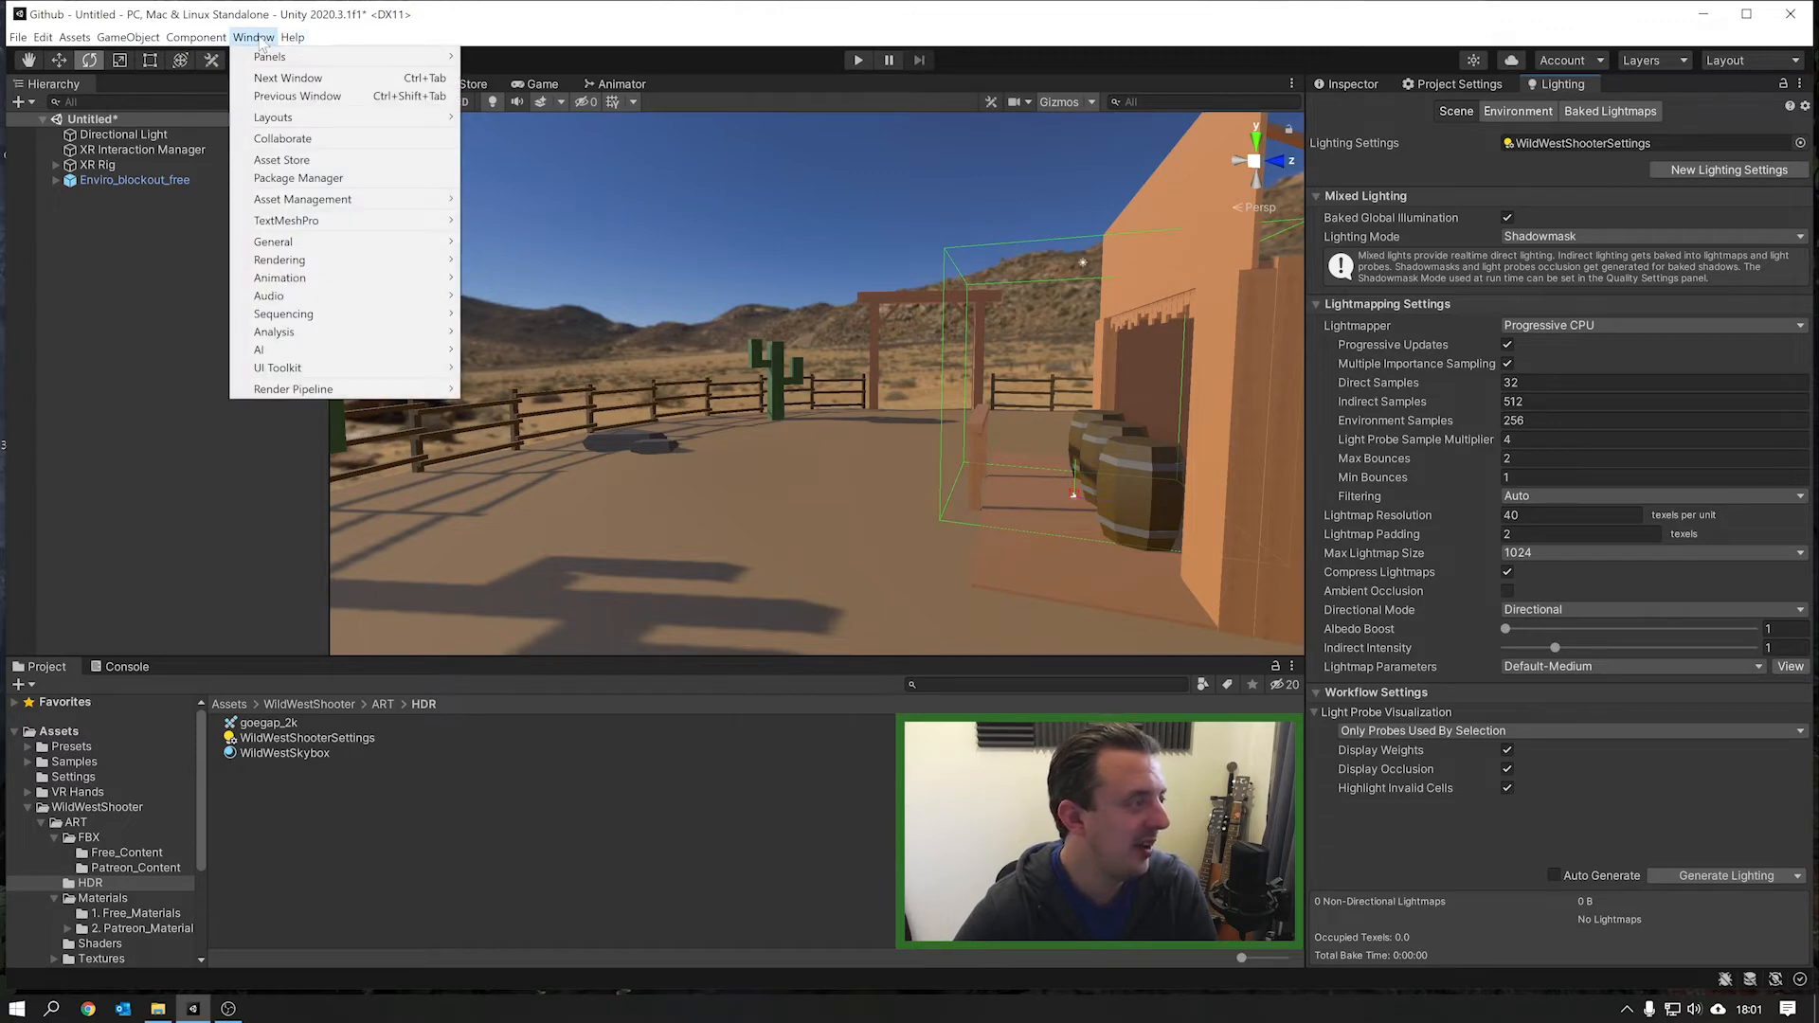
{"action": "mouse_move", "coordinate": [279, 259]}
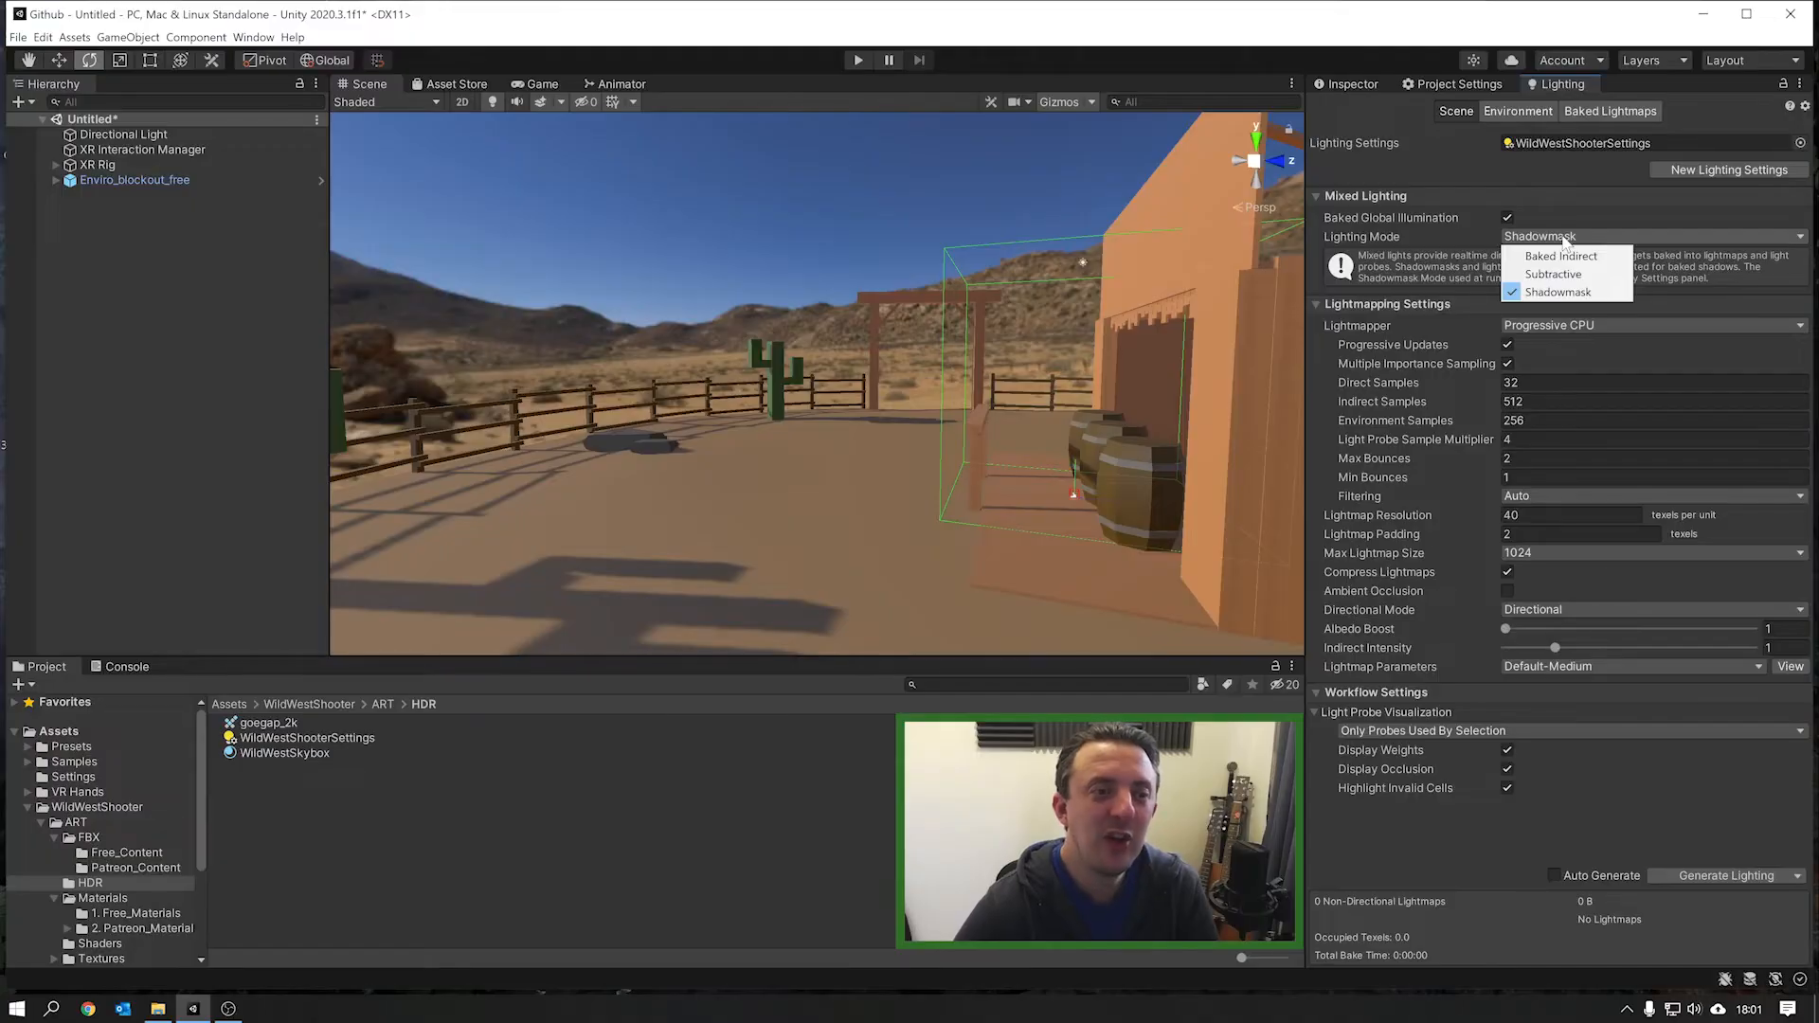
{"action": "mouse_move", "coordinate": [1561, 254]}
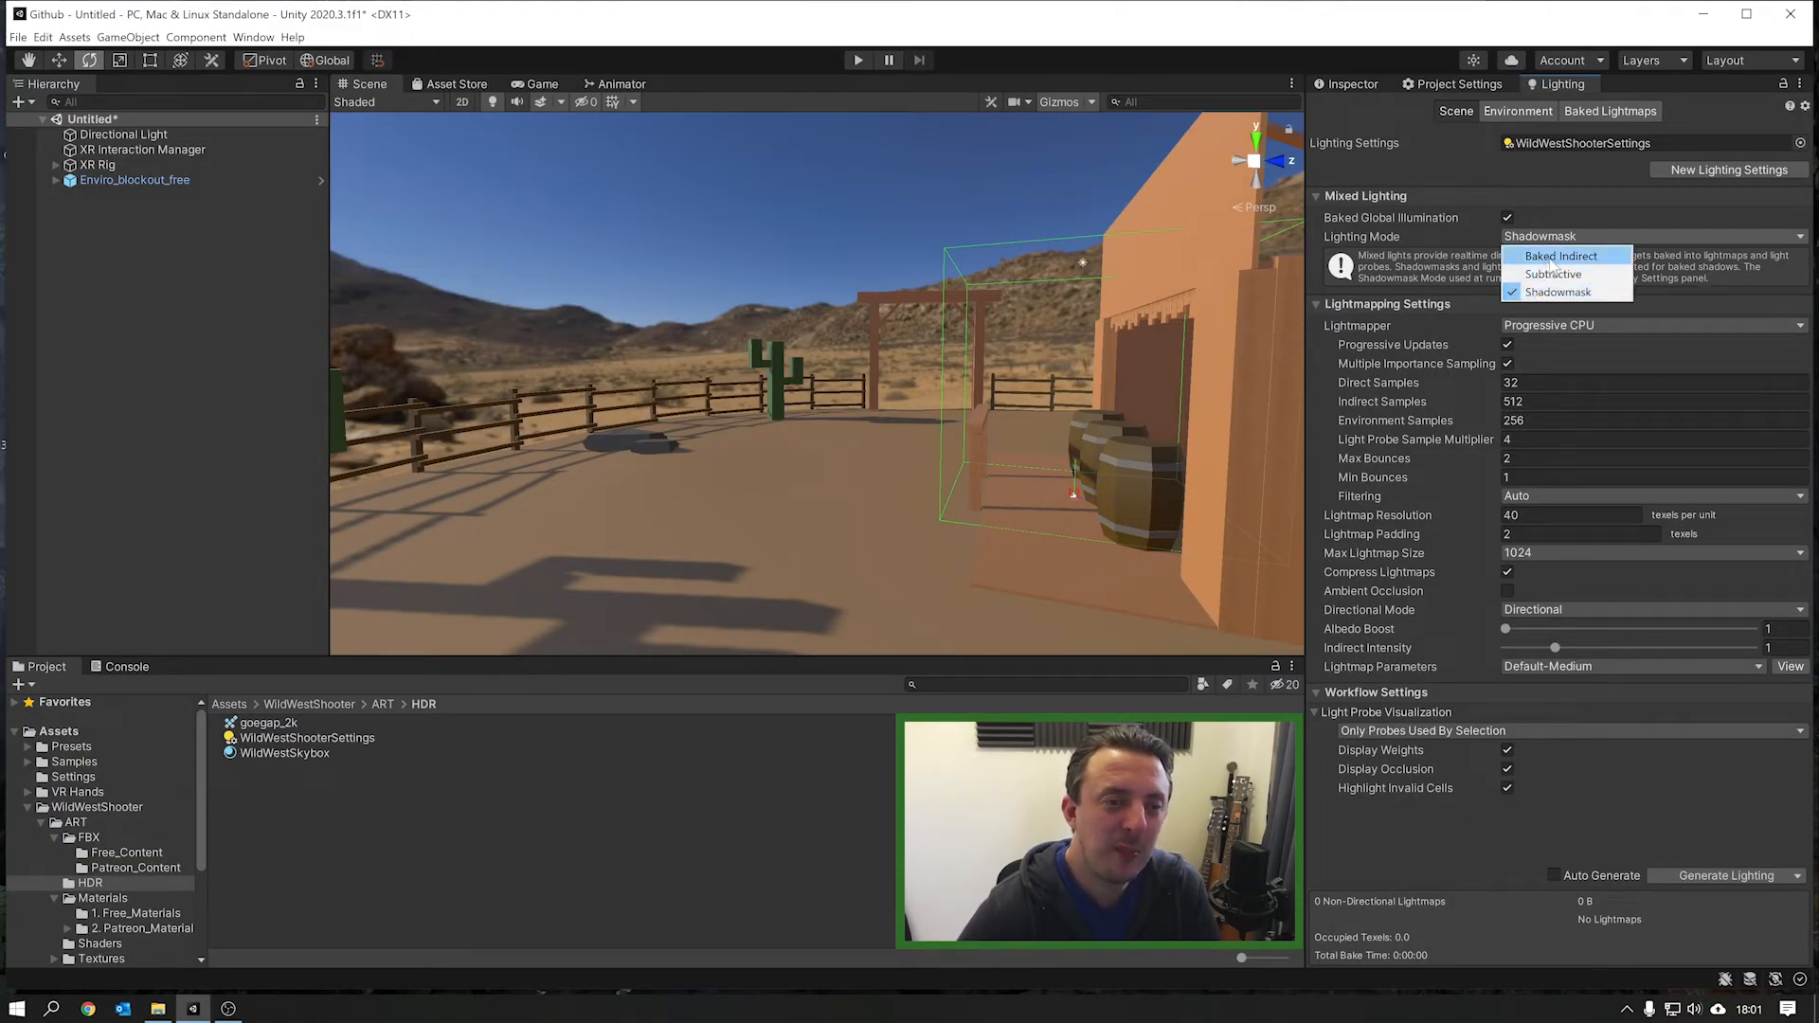
{"action": "left_click", "coordinate": [1553, 274]}
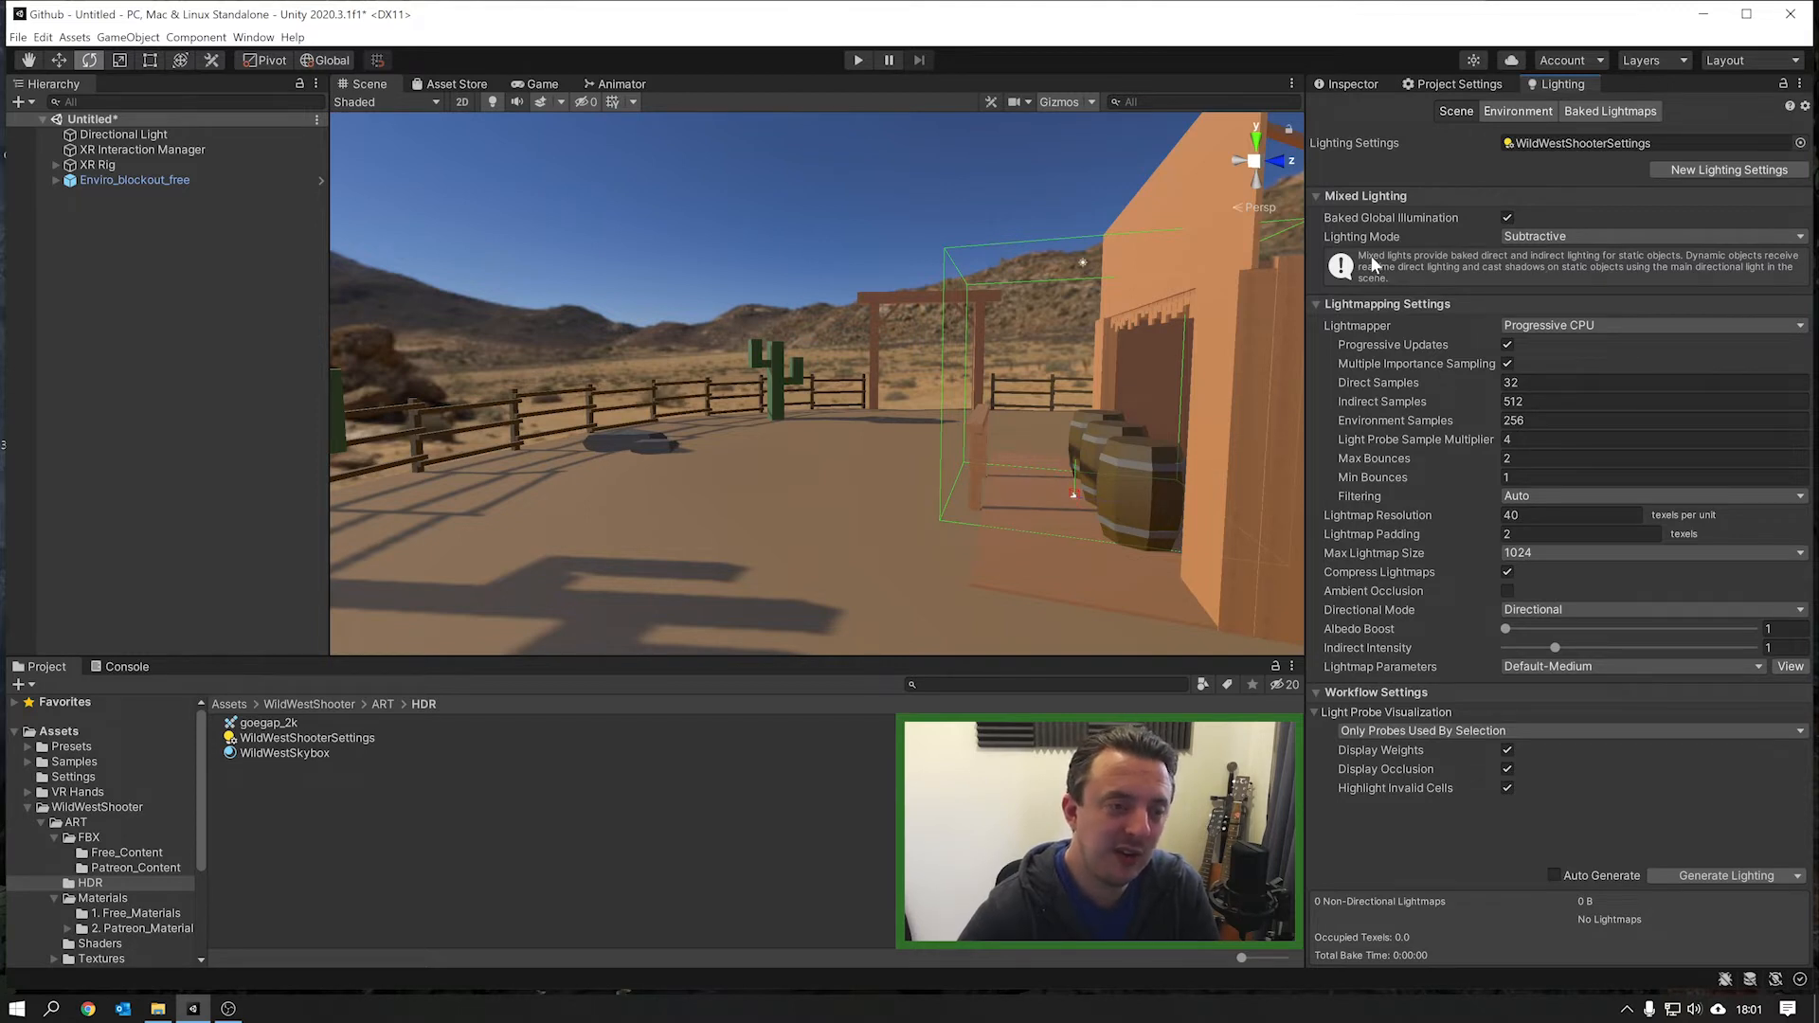
{"action": "mouse_move", "coordinate": [1469, 273]}
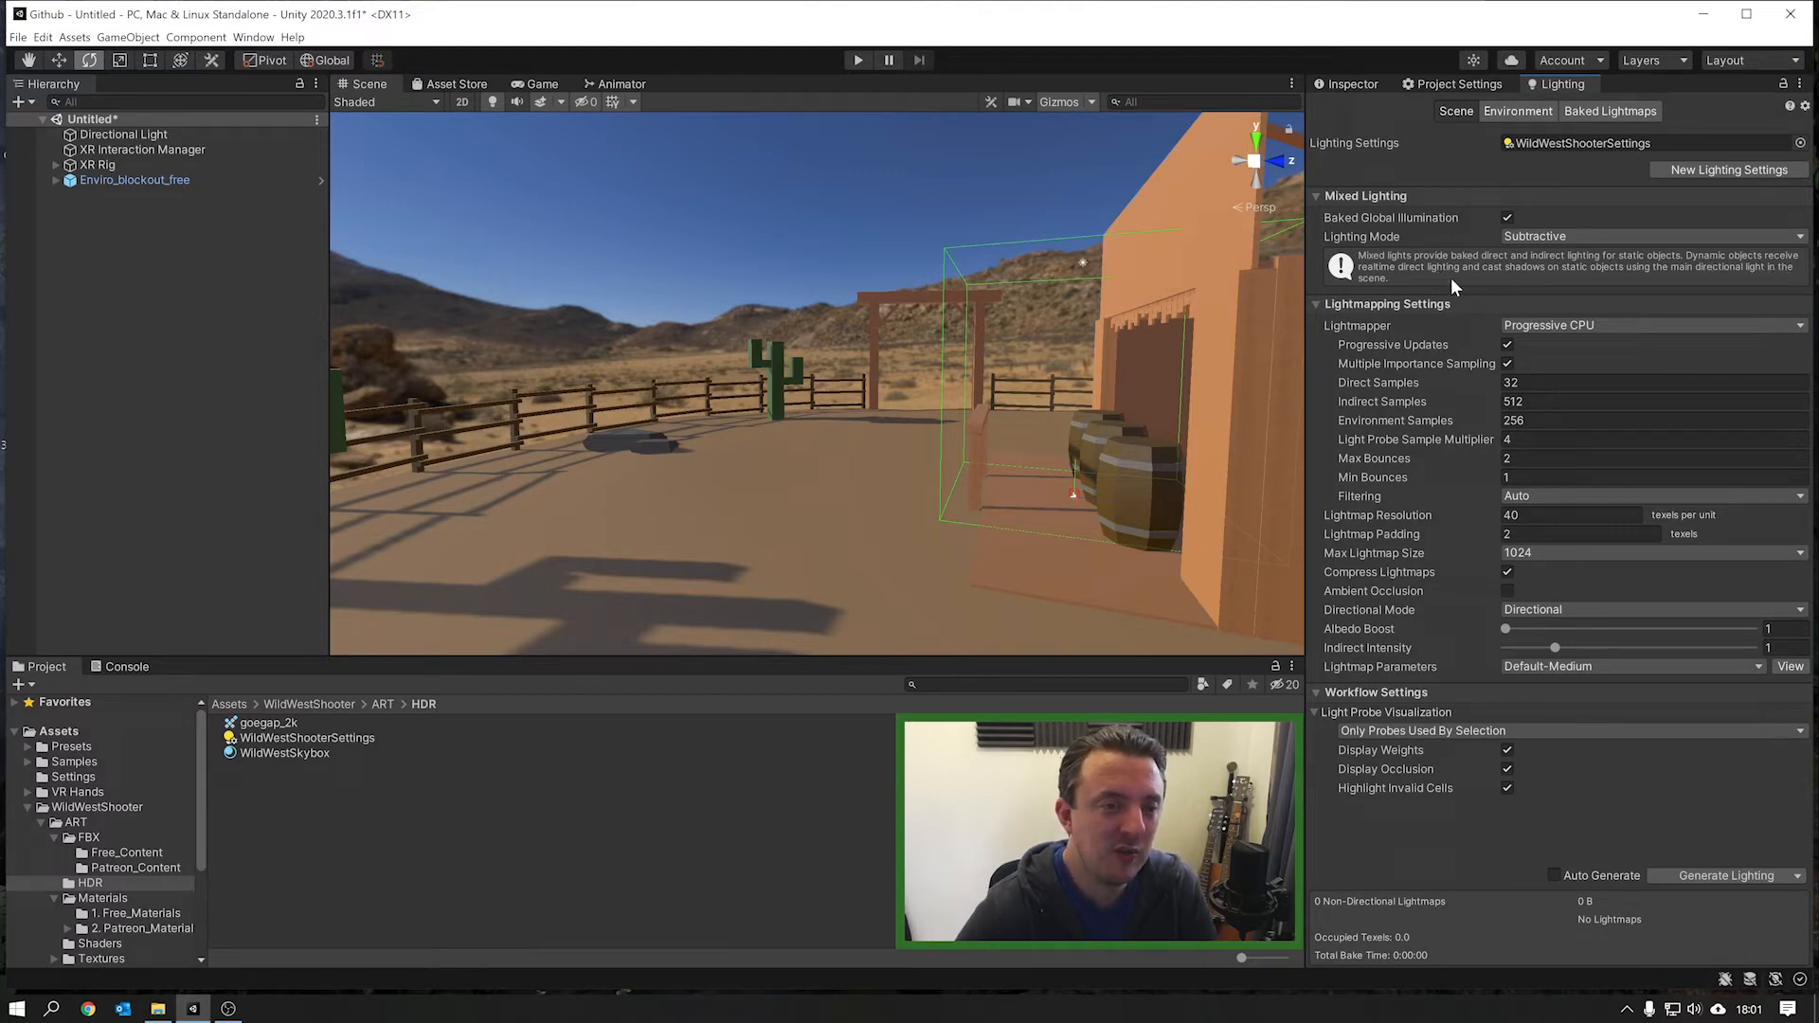
{"action": "mouse_move", "coordinate": [1598, 279]}
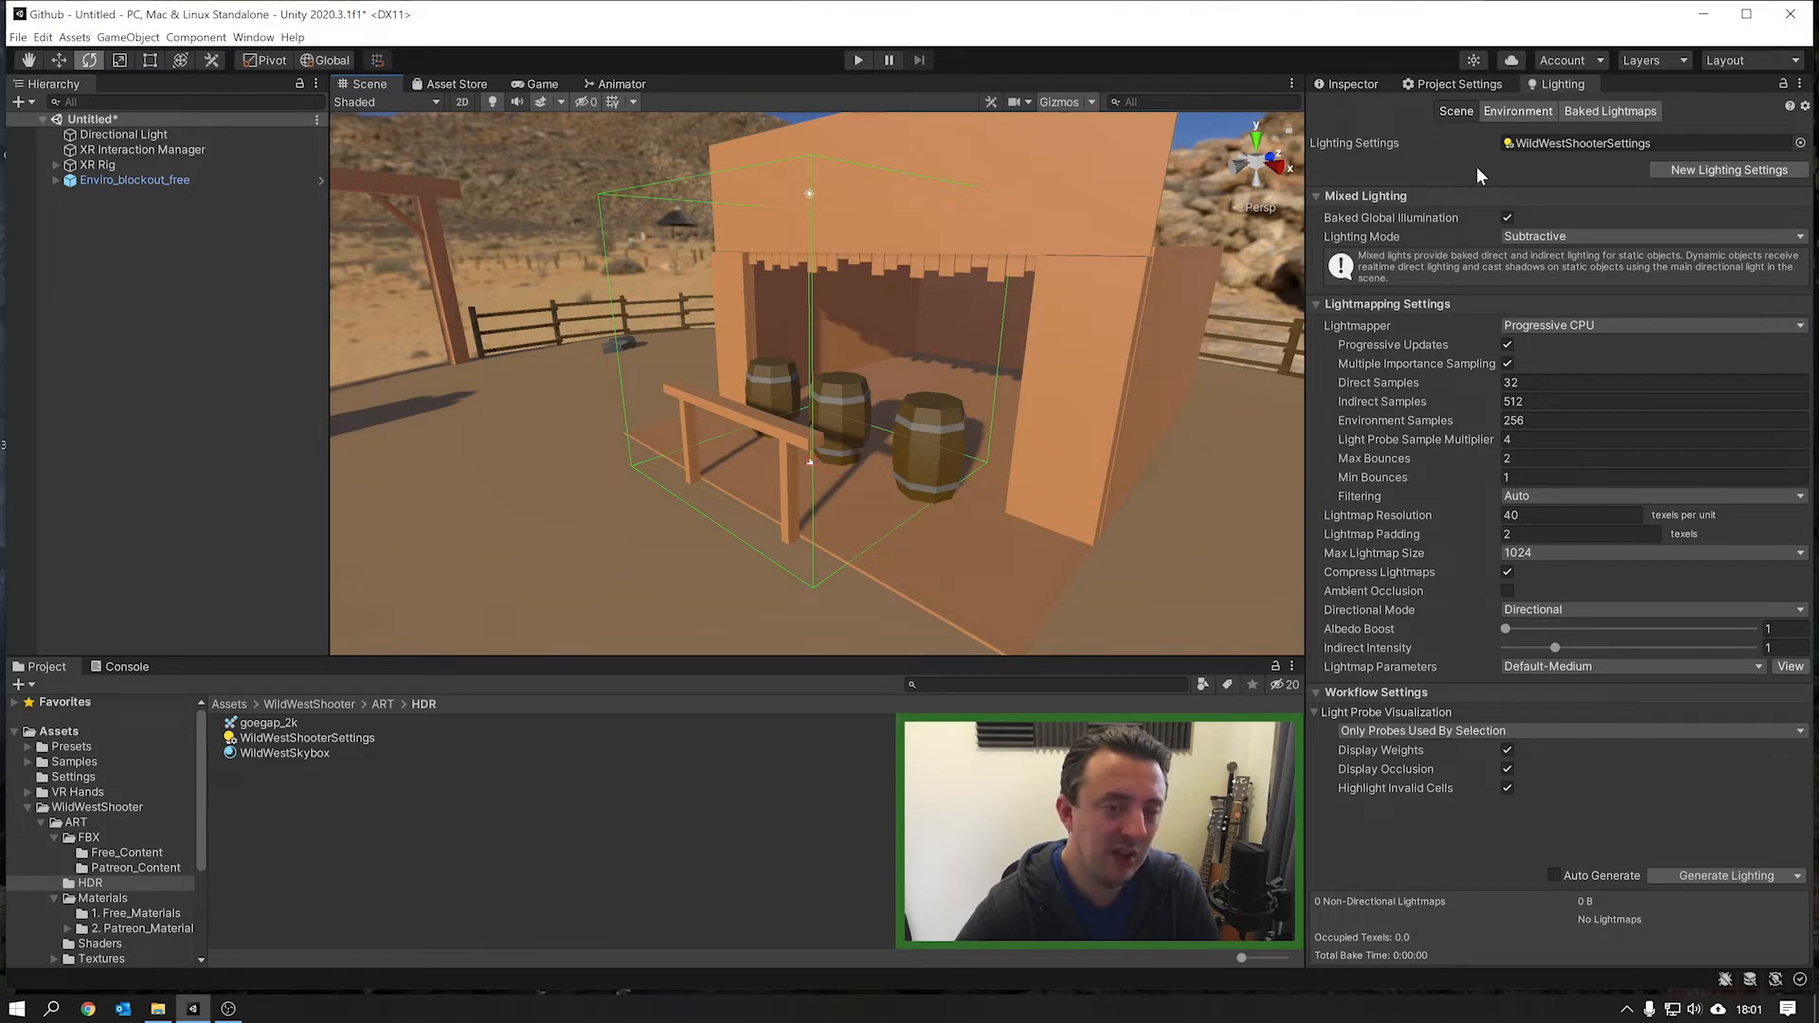
{"action": "left_click", "coordinate": [1648, 237]}
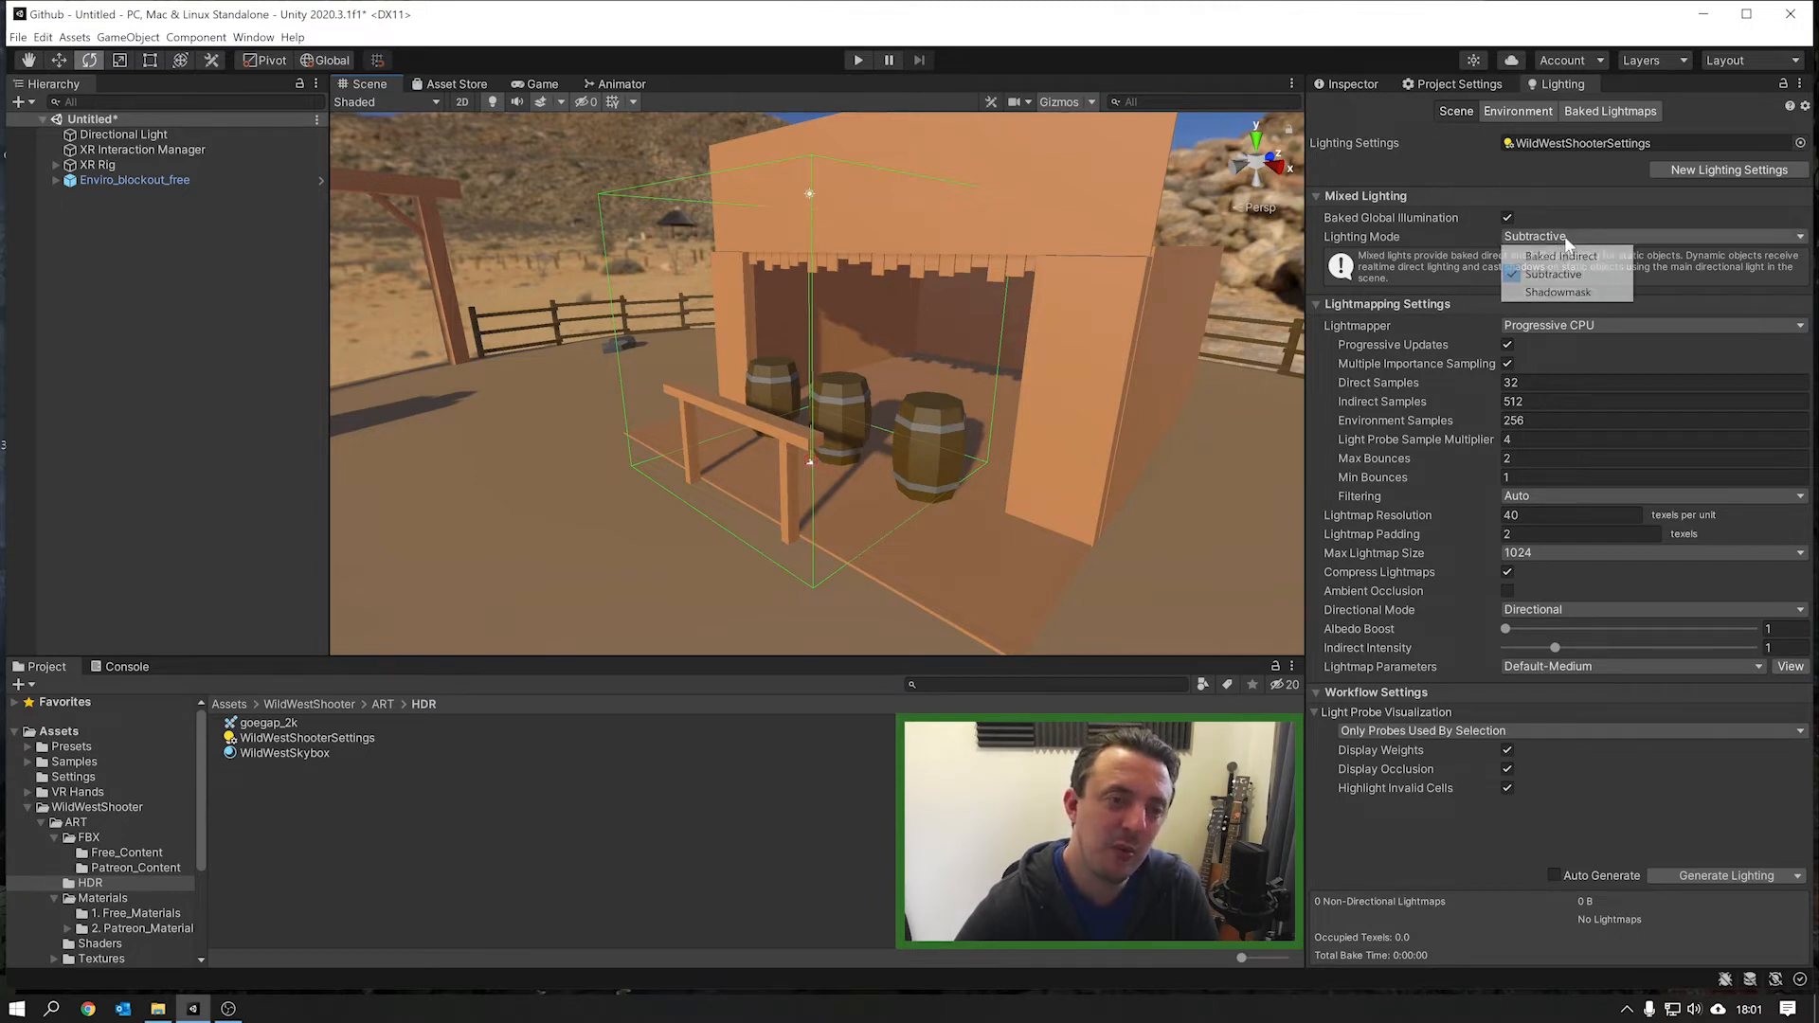
{"action": "left_click", "coordinate": [1561, 255]}
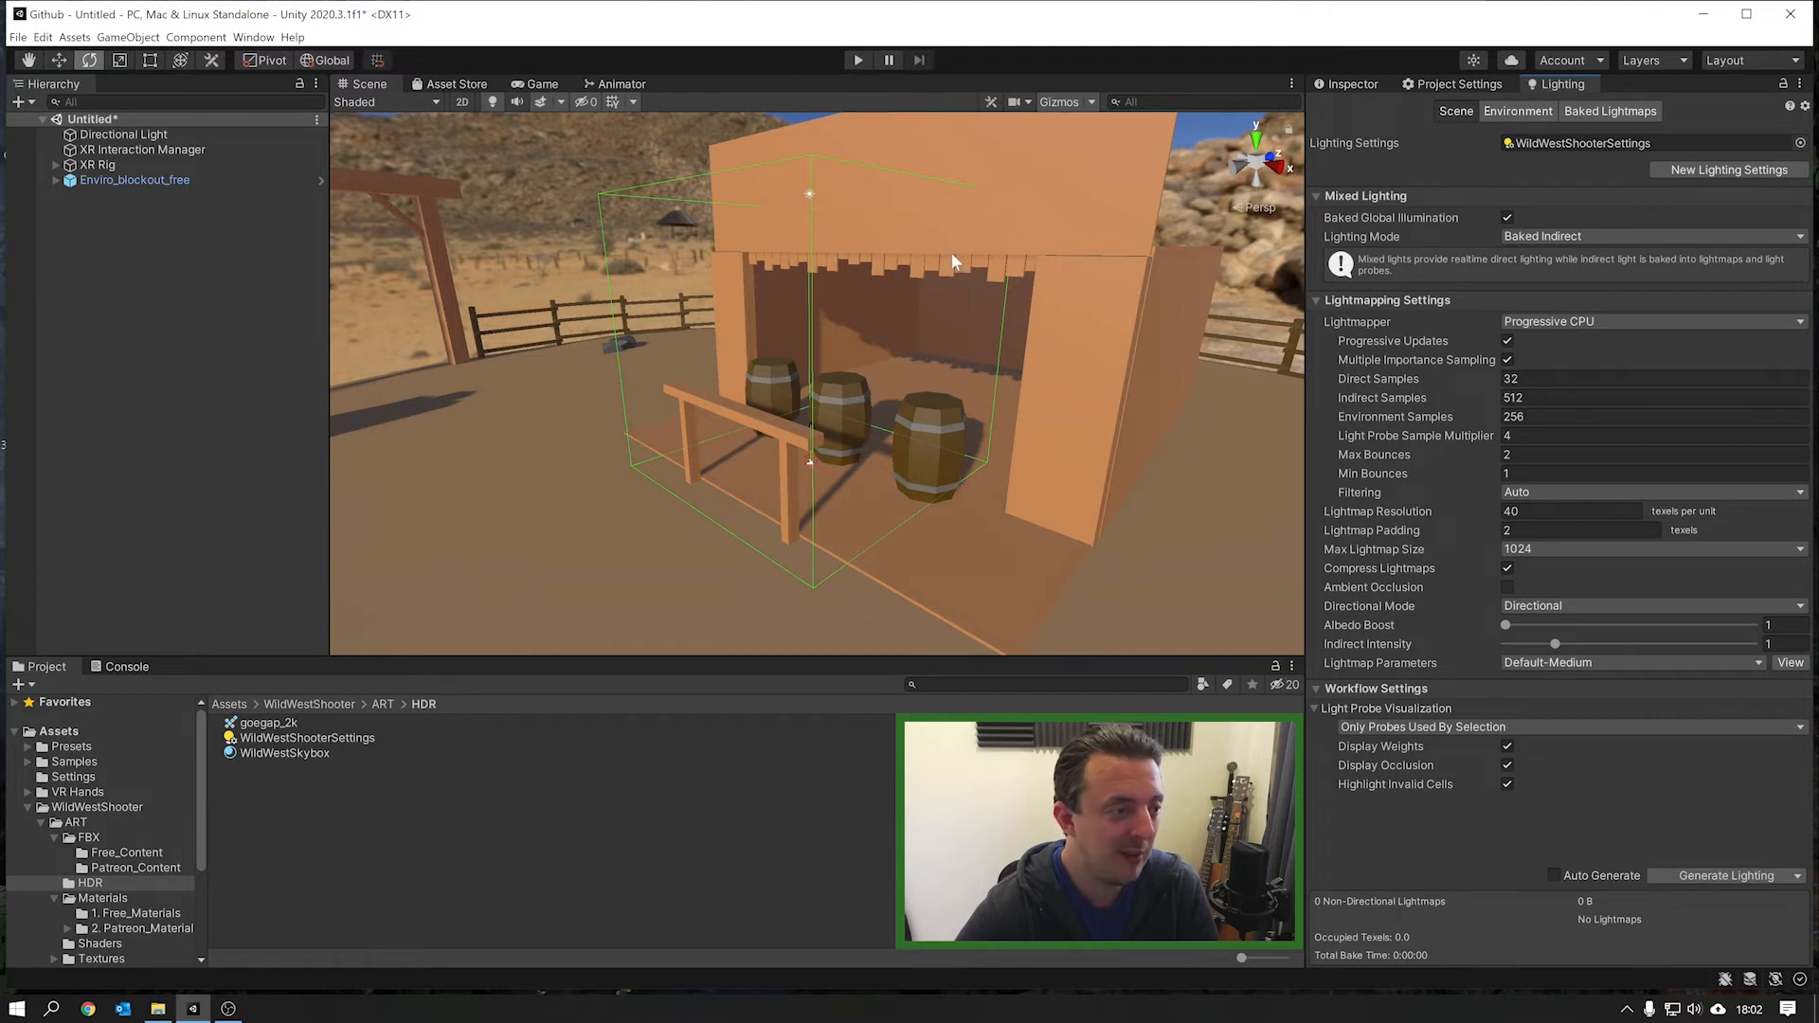
{"action": "mouse_move", "coordinate": [1647, 252]}
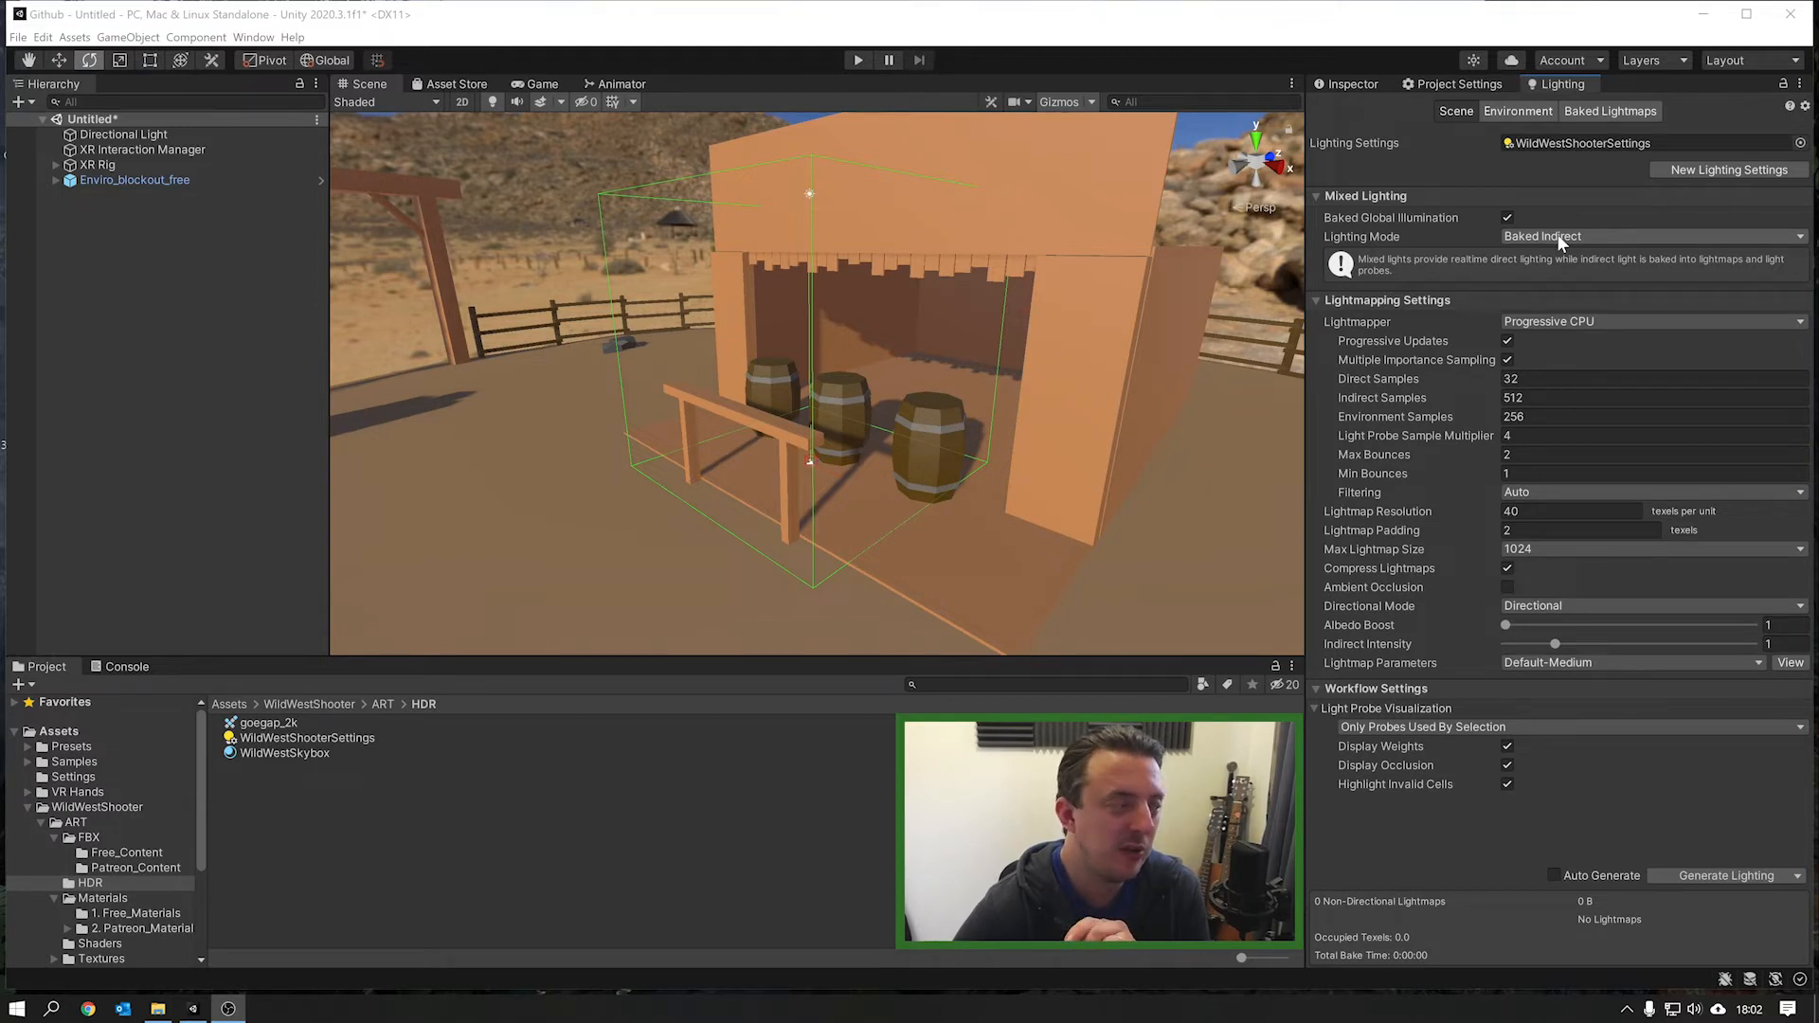
Step: Set the Directional Light's Mode to Mixed, then return to the Lighting settings
{"action": "left_click", "coordinate": [123, 134]}
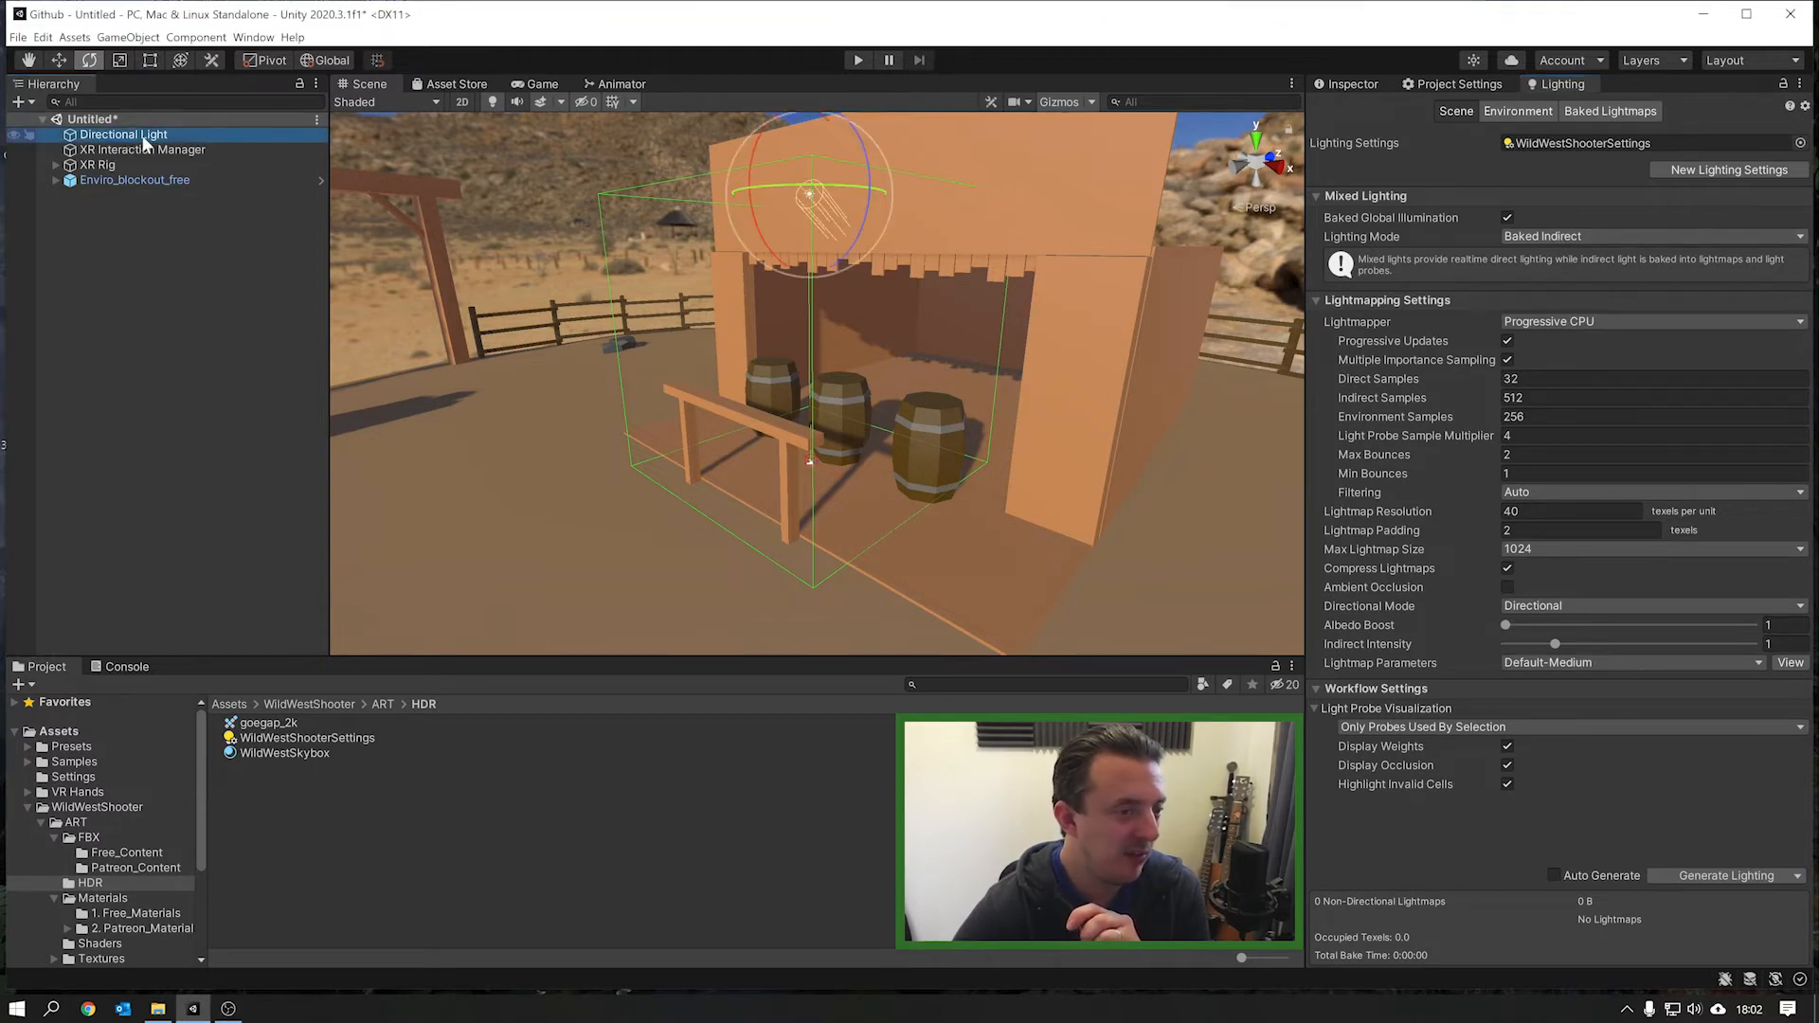
{"action": "left_click", "coordinate": [1354, 83]}
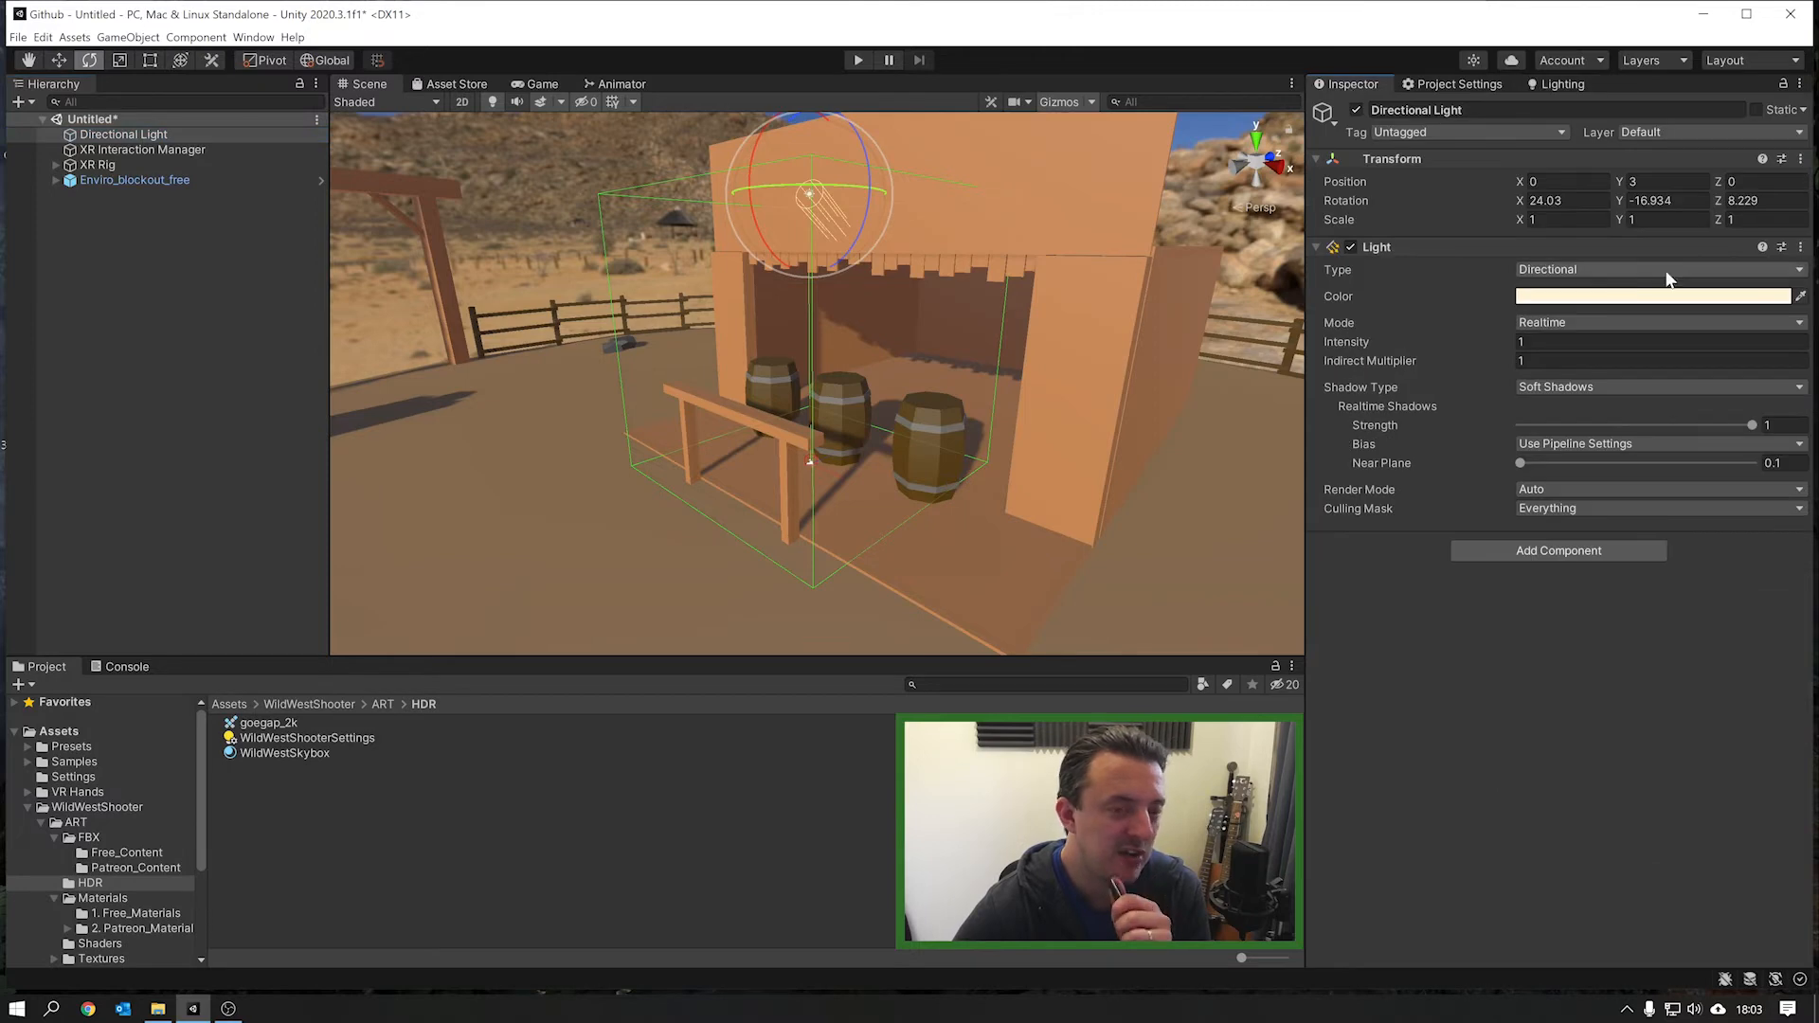
{"action": "left_click", "coordinate": [1657, 321]}
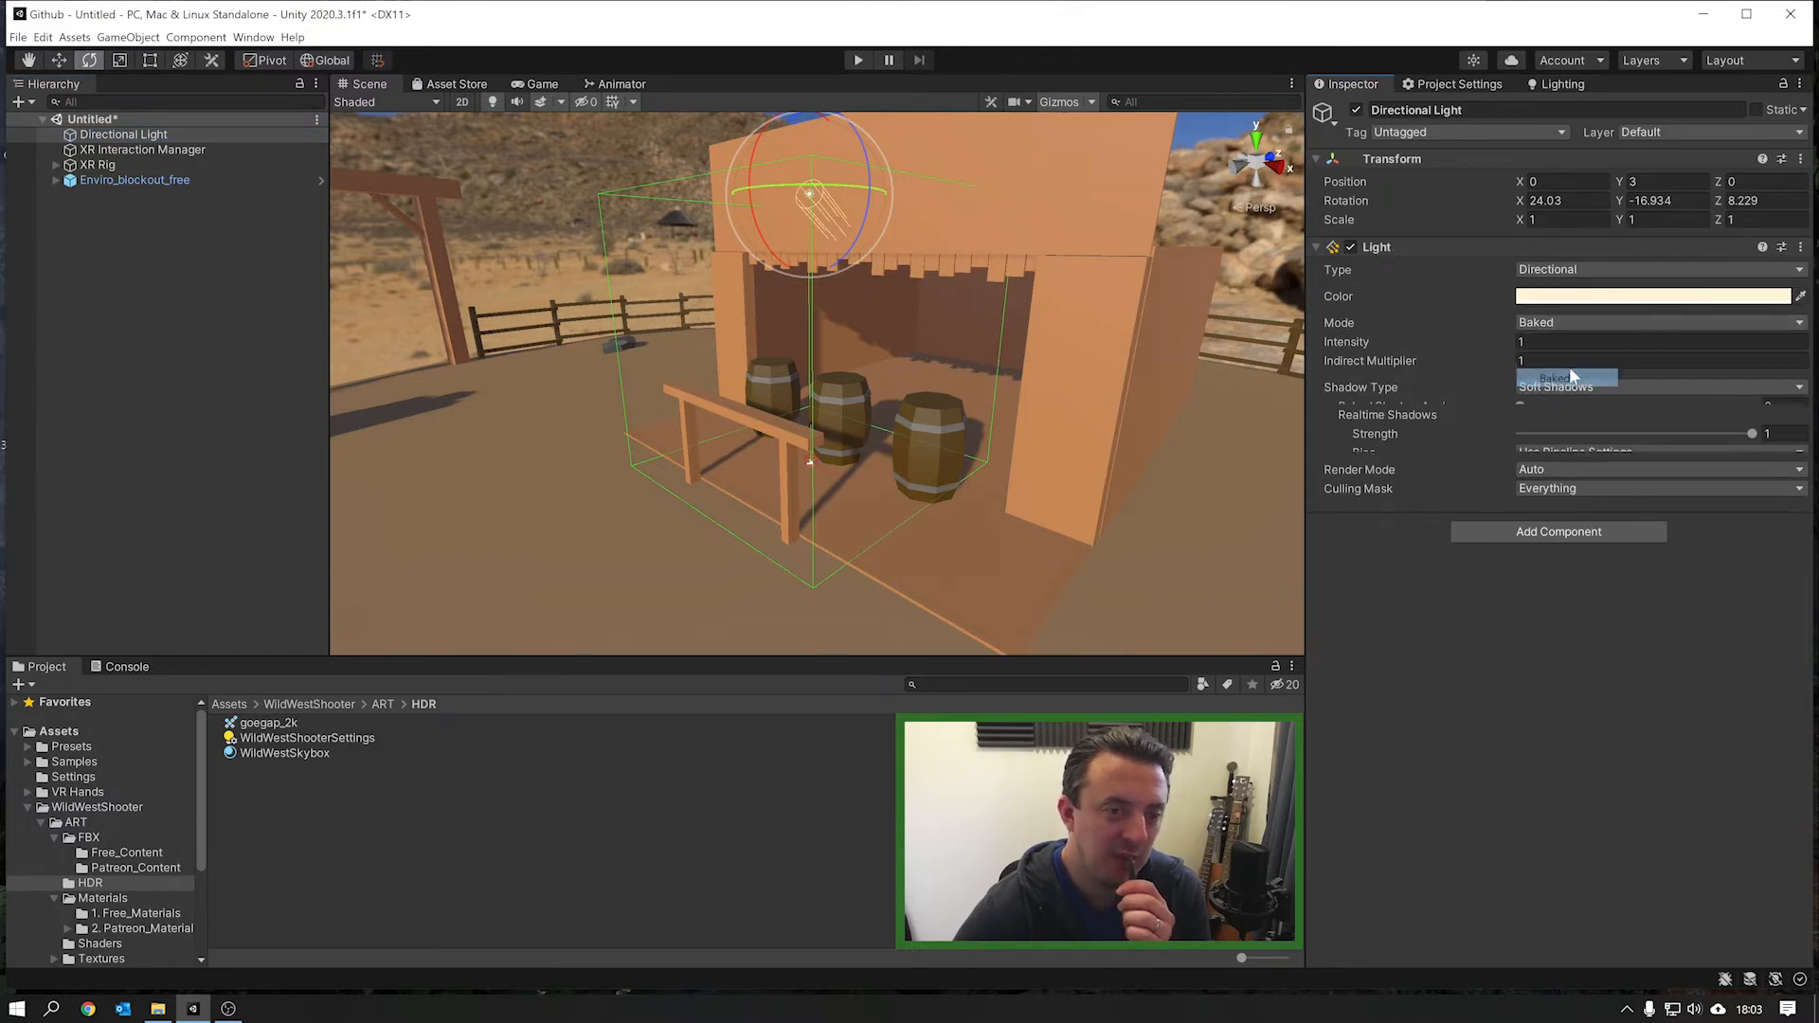
{"action": "left_click", "coordinate": [1555, 386]}
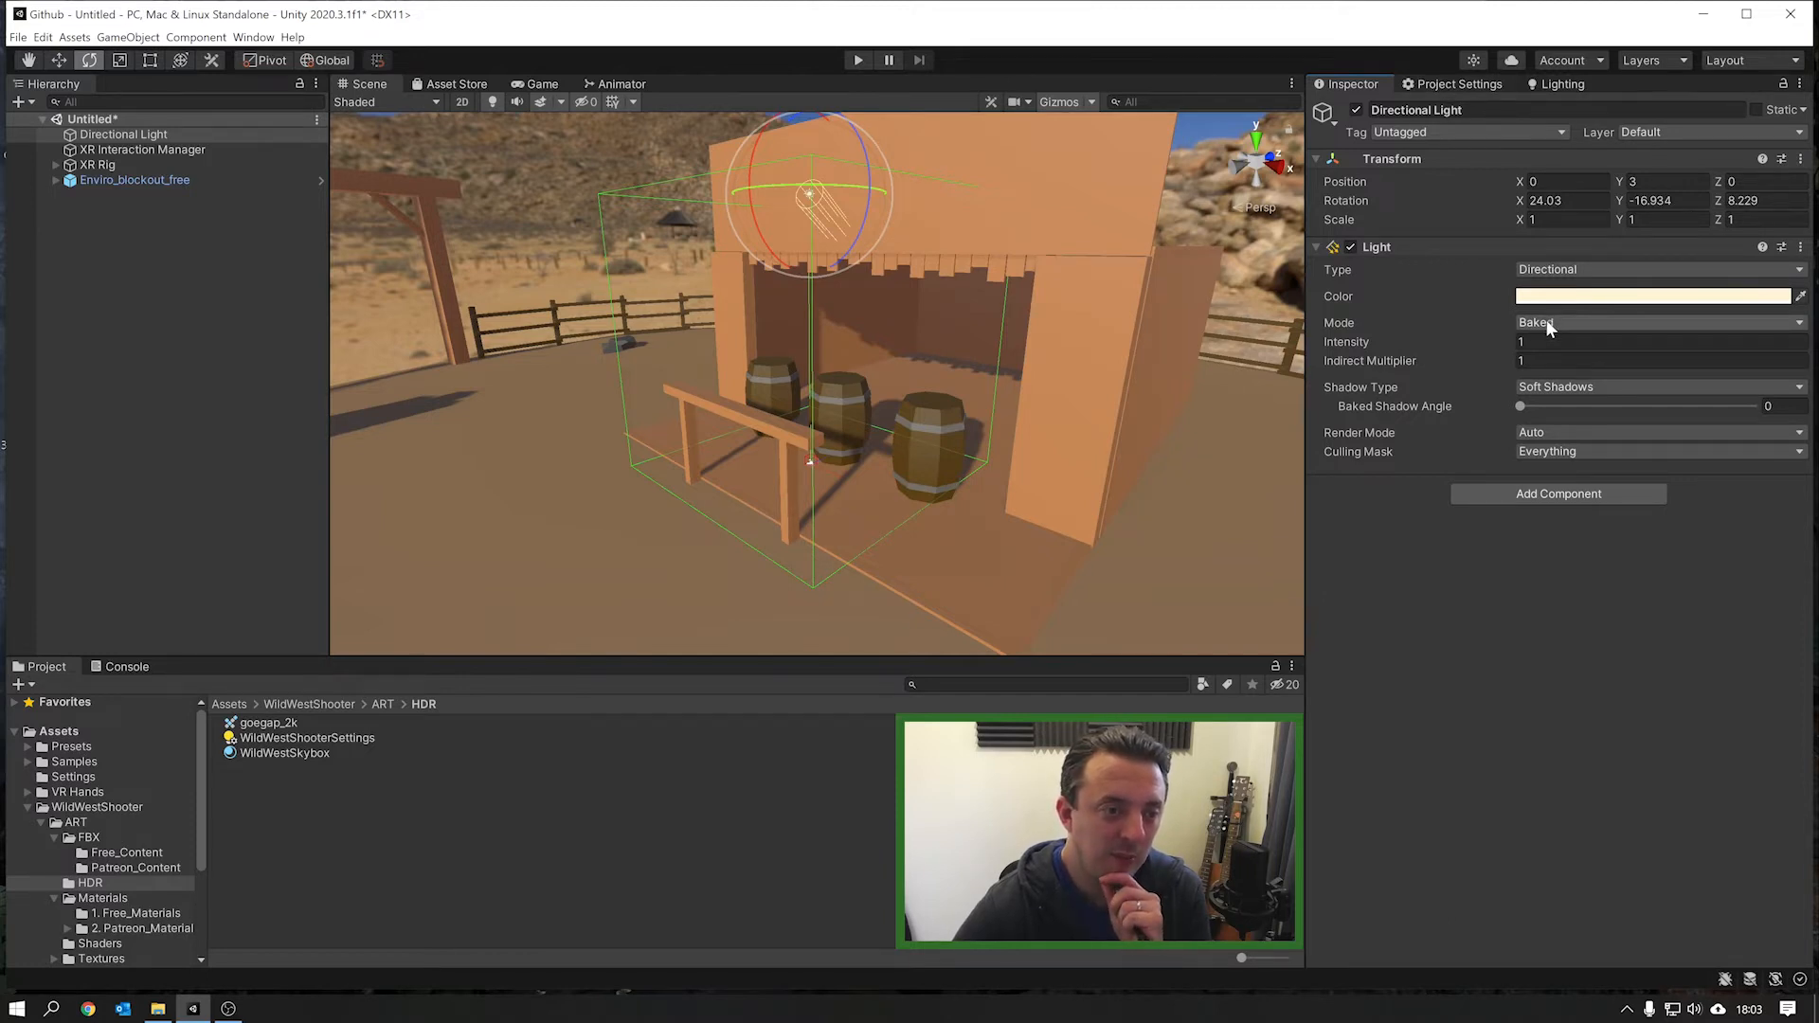
{"action": "left_click", "coordinate": [1658, 321]}
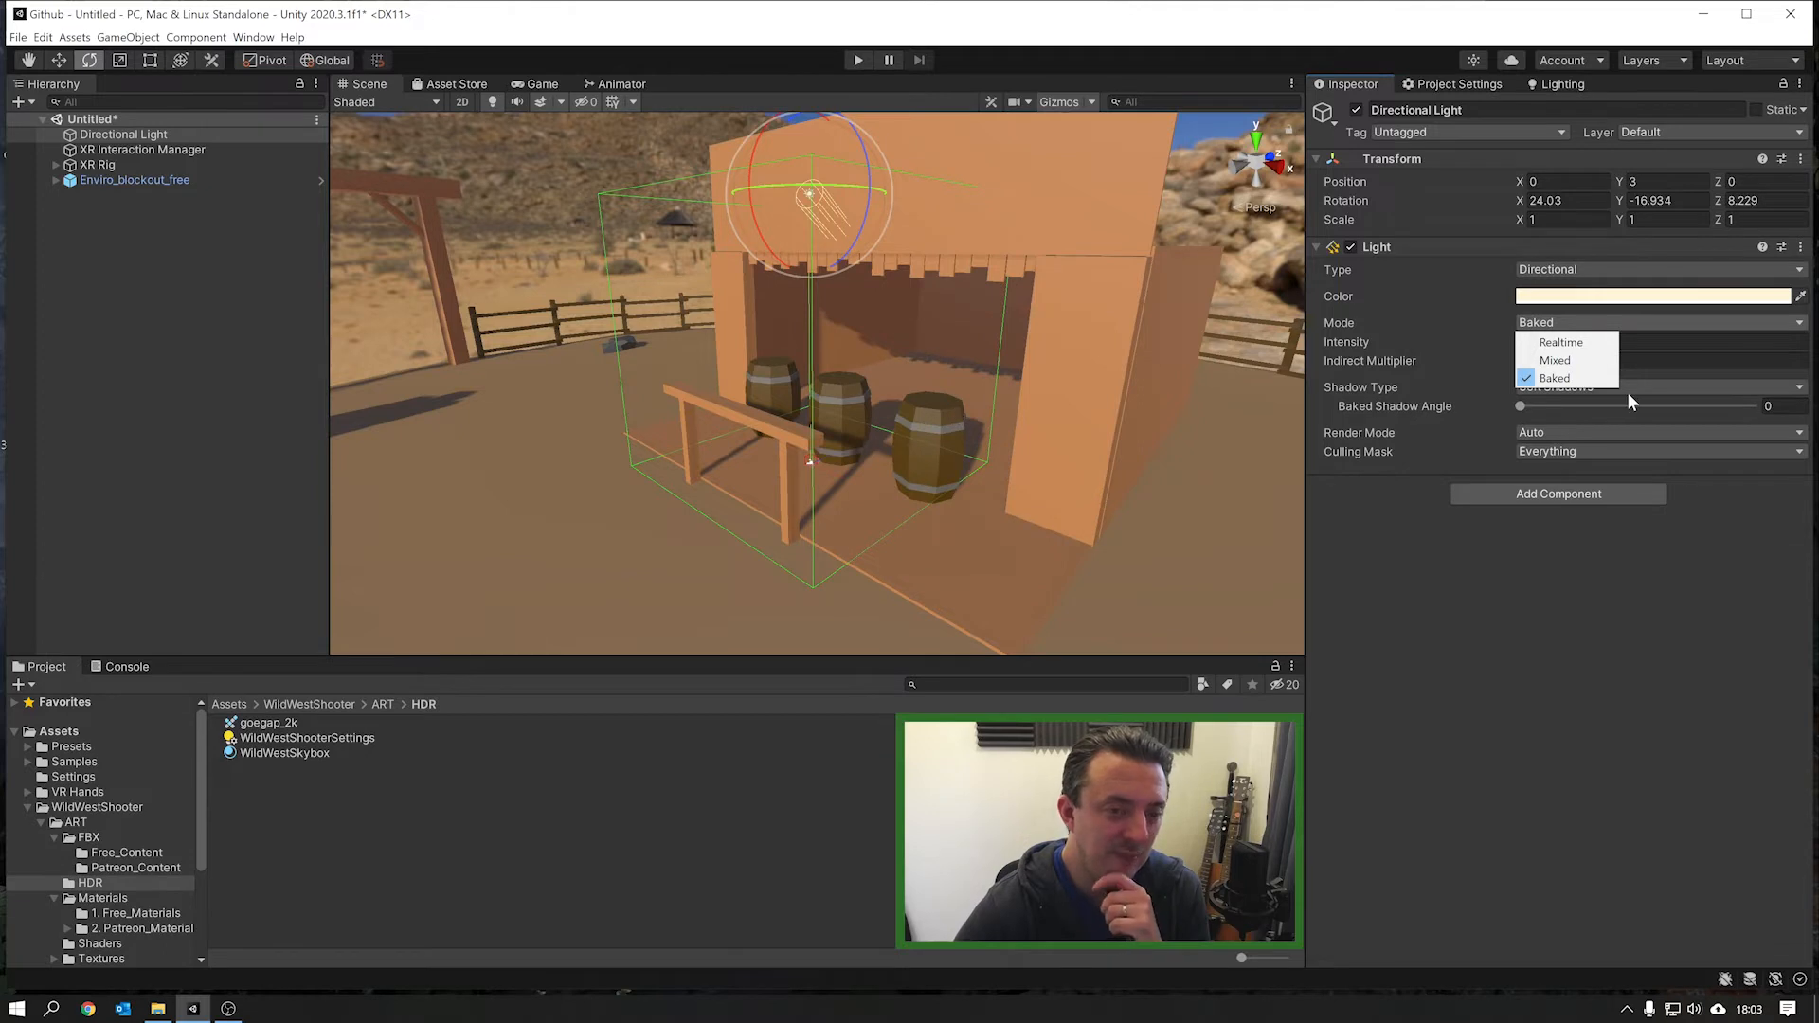
{"action": "left_click", "coordinate": [1555, 361]}
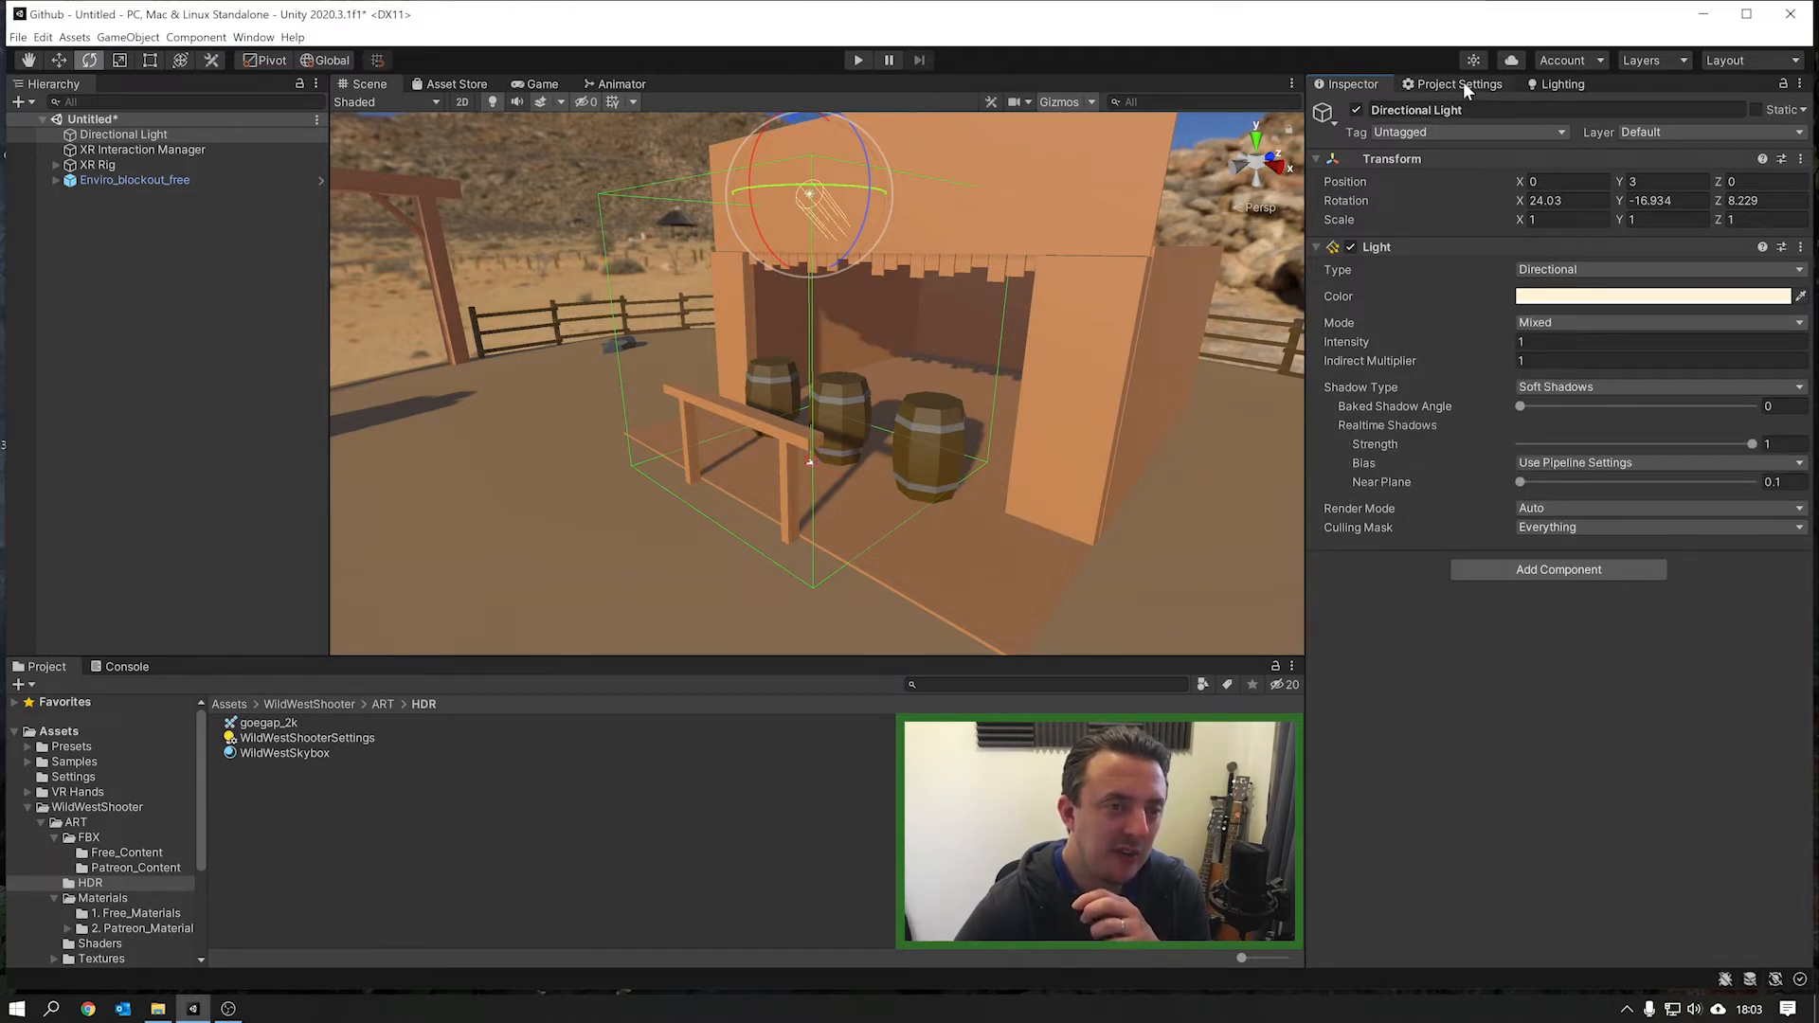
{"action": "left_click", "coordinate": [1562, 83]}
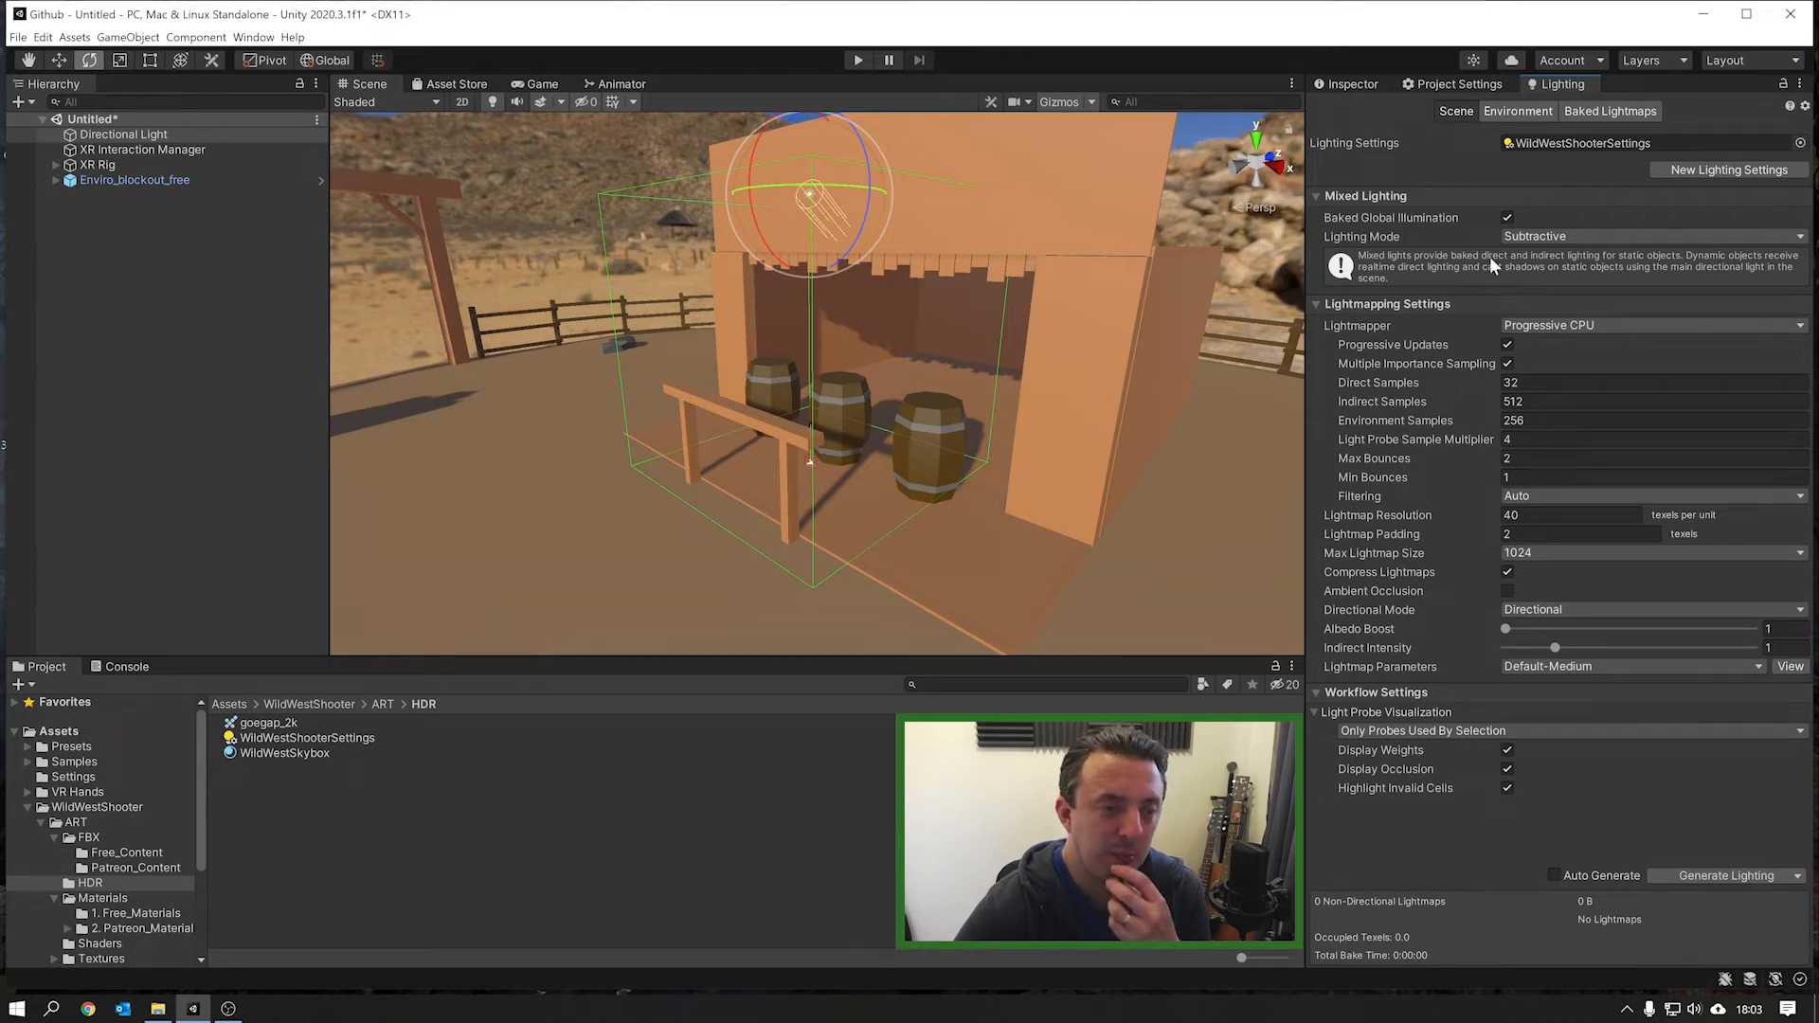
{"action": "mouse_move", "coordinate": [827, 420]}
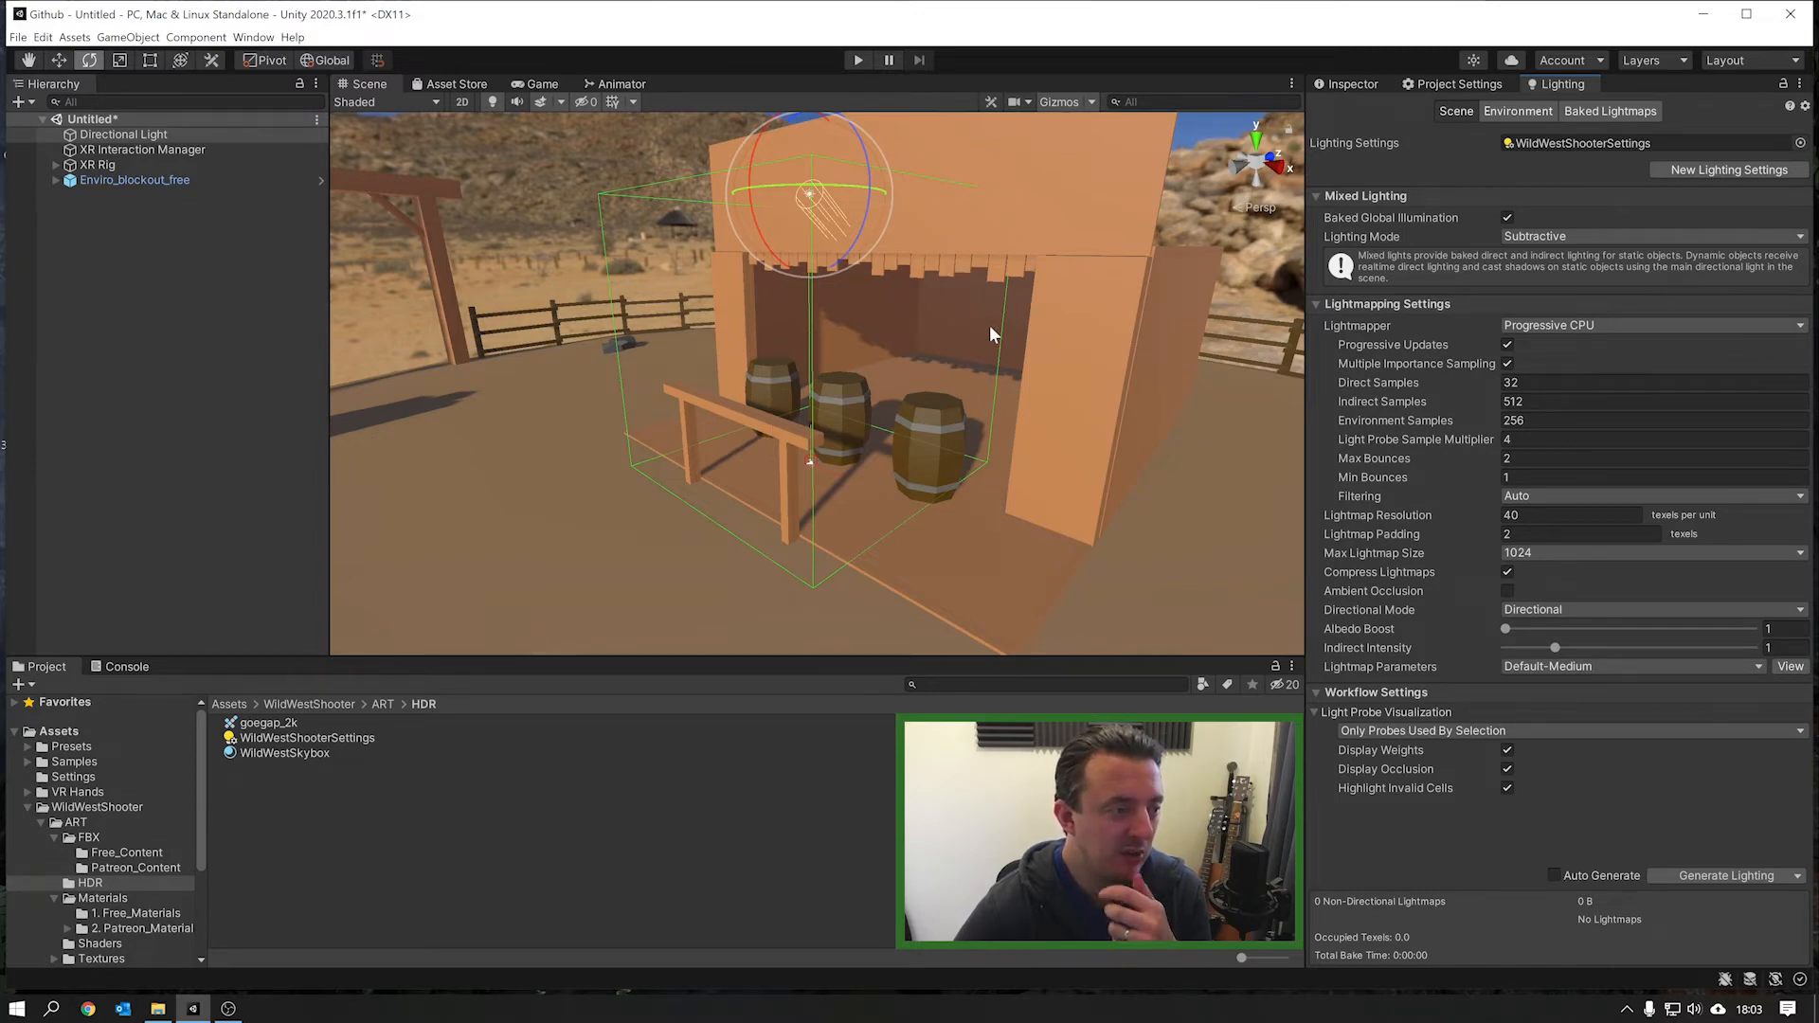
{"action": "mouse_move", "coordinate": [1060, 399]}
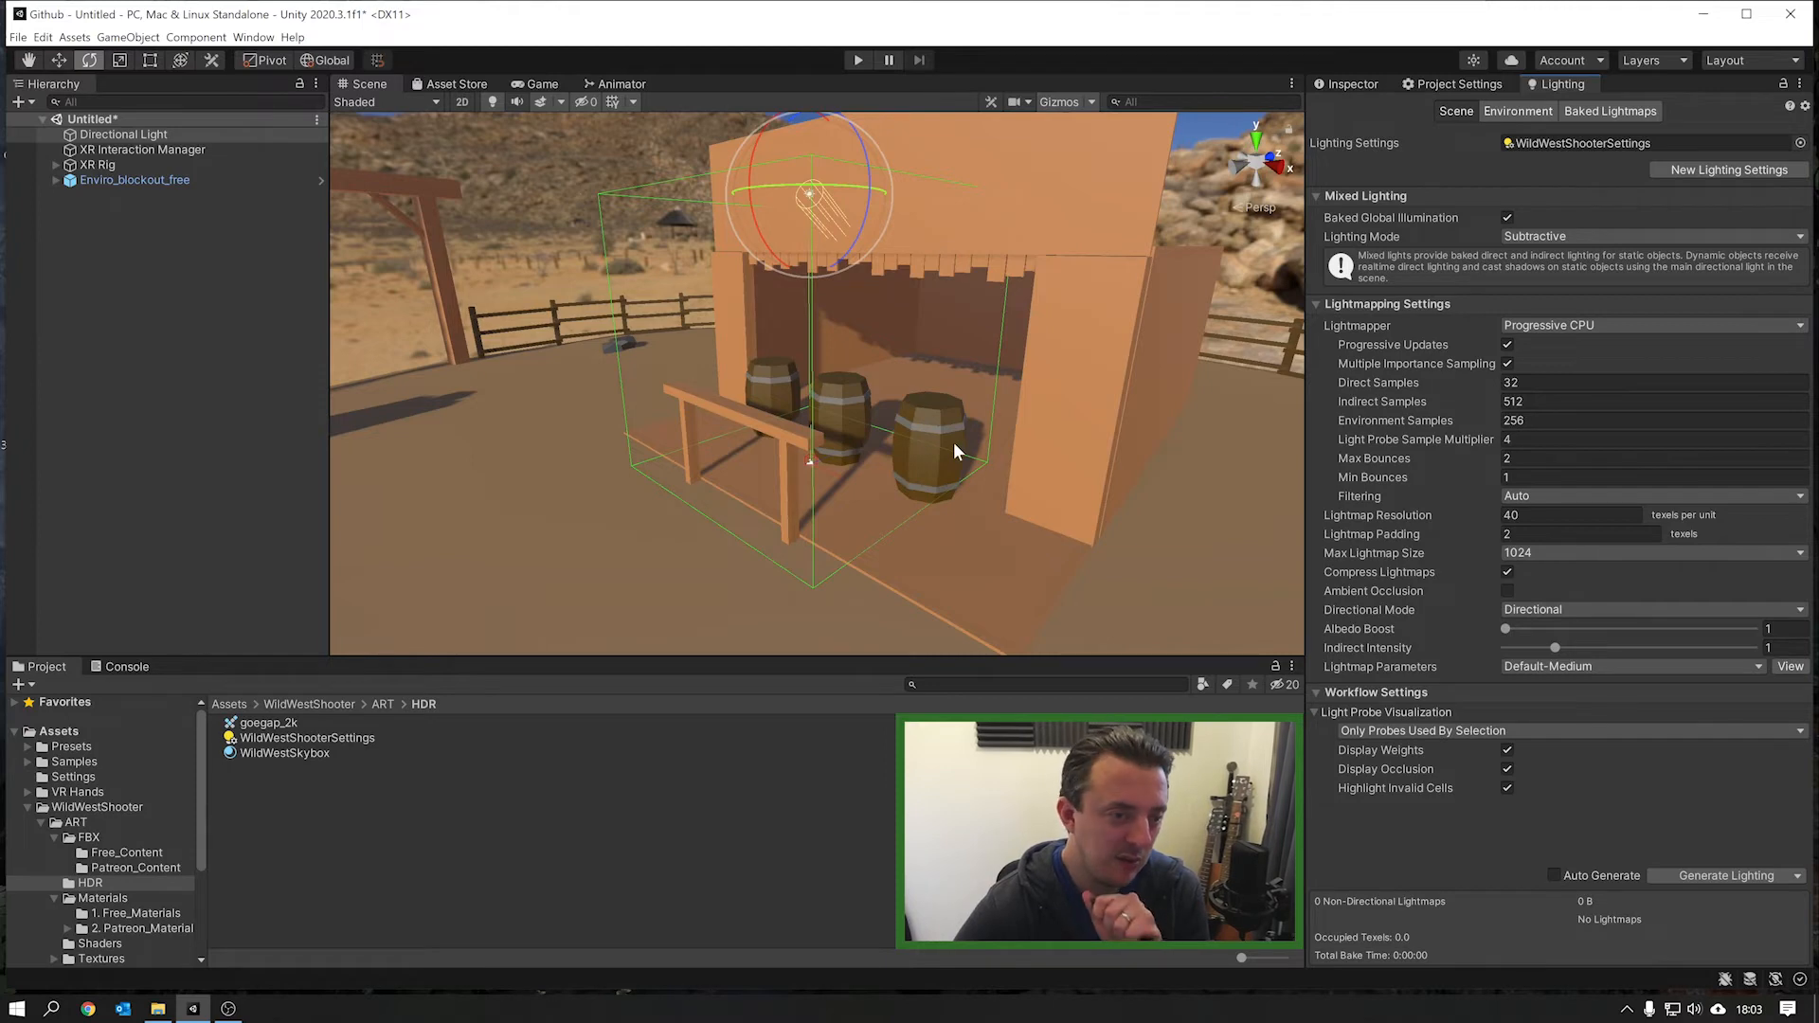
{"action": "mouse_move", "coordinate": [1030, 438]}
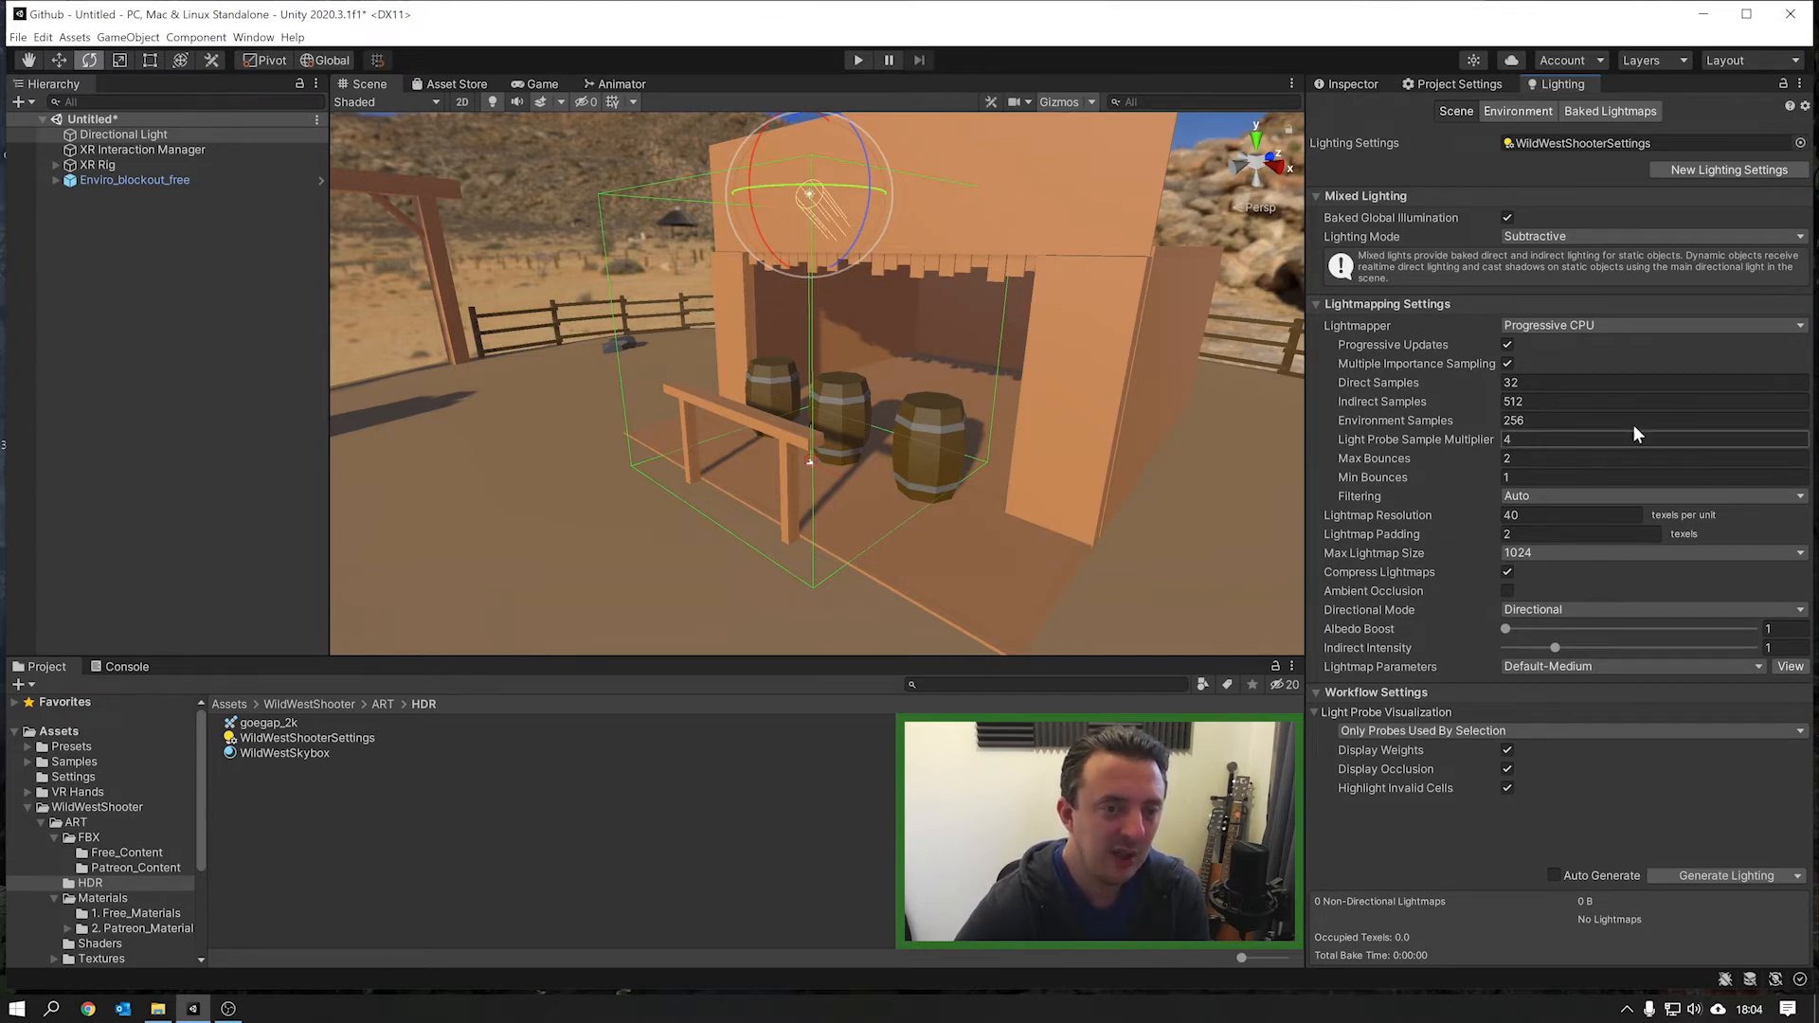
Step: Switch the lightmapper to Progressive GPU (Preview) and set Lightmap Resolution to 10
{"action": "left_click", "coordinate": [1648, 325]}
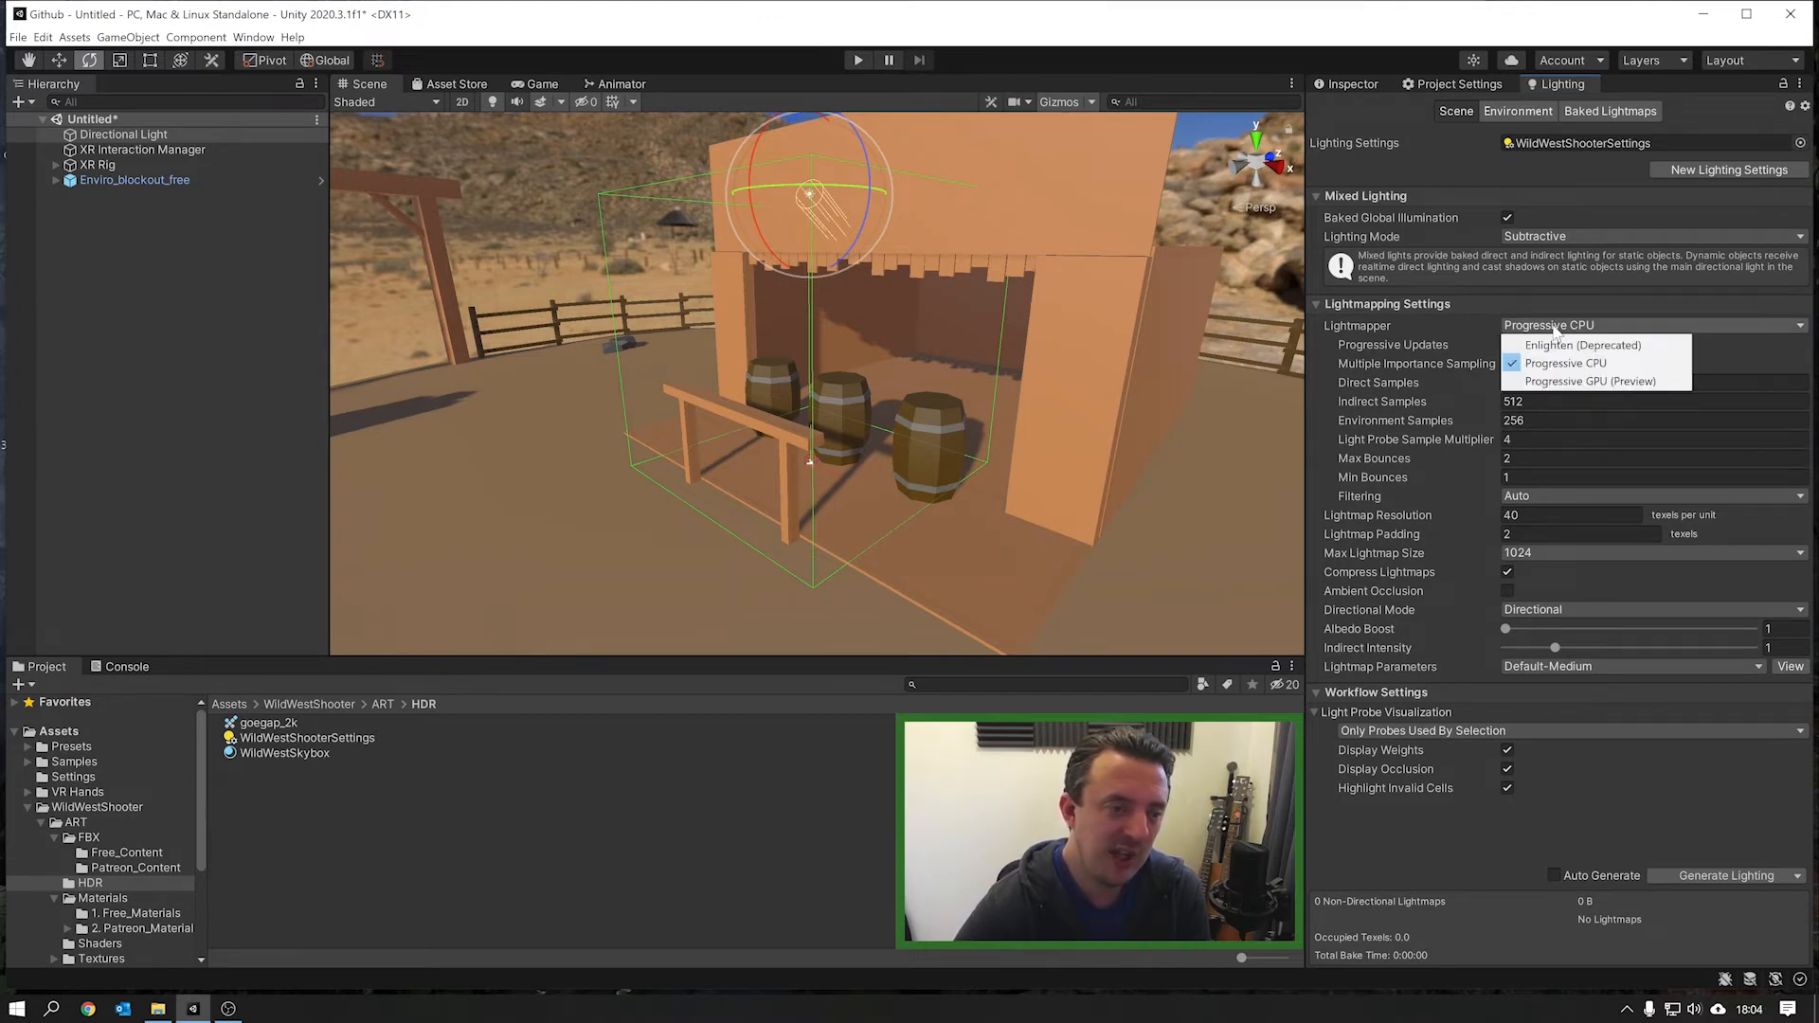
{"action": "left_click", "coordinate": [1591, 381]}
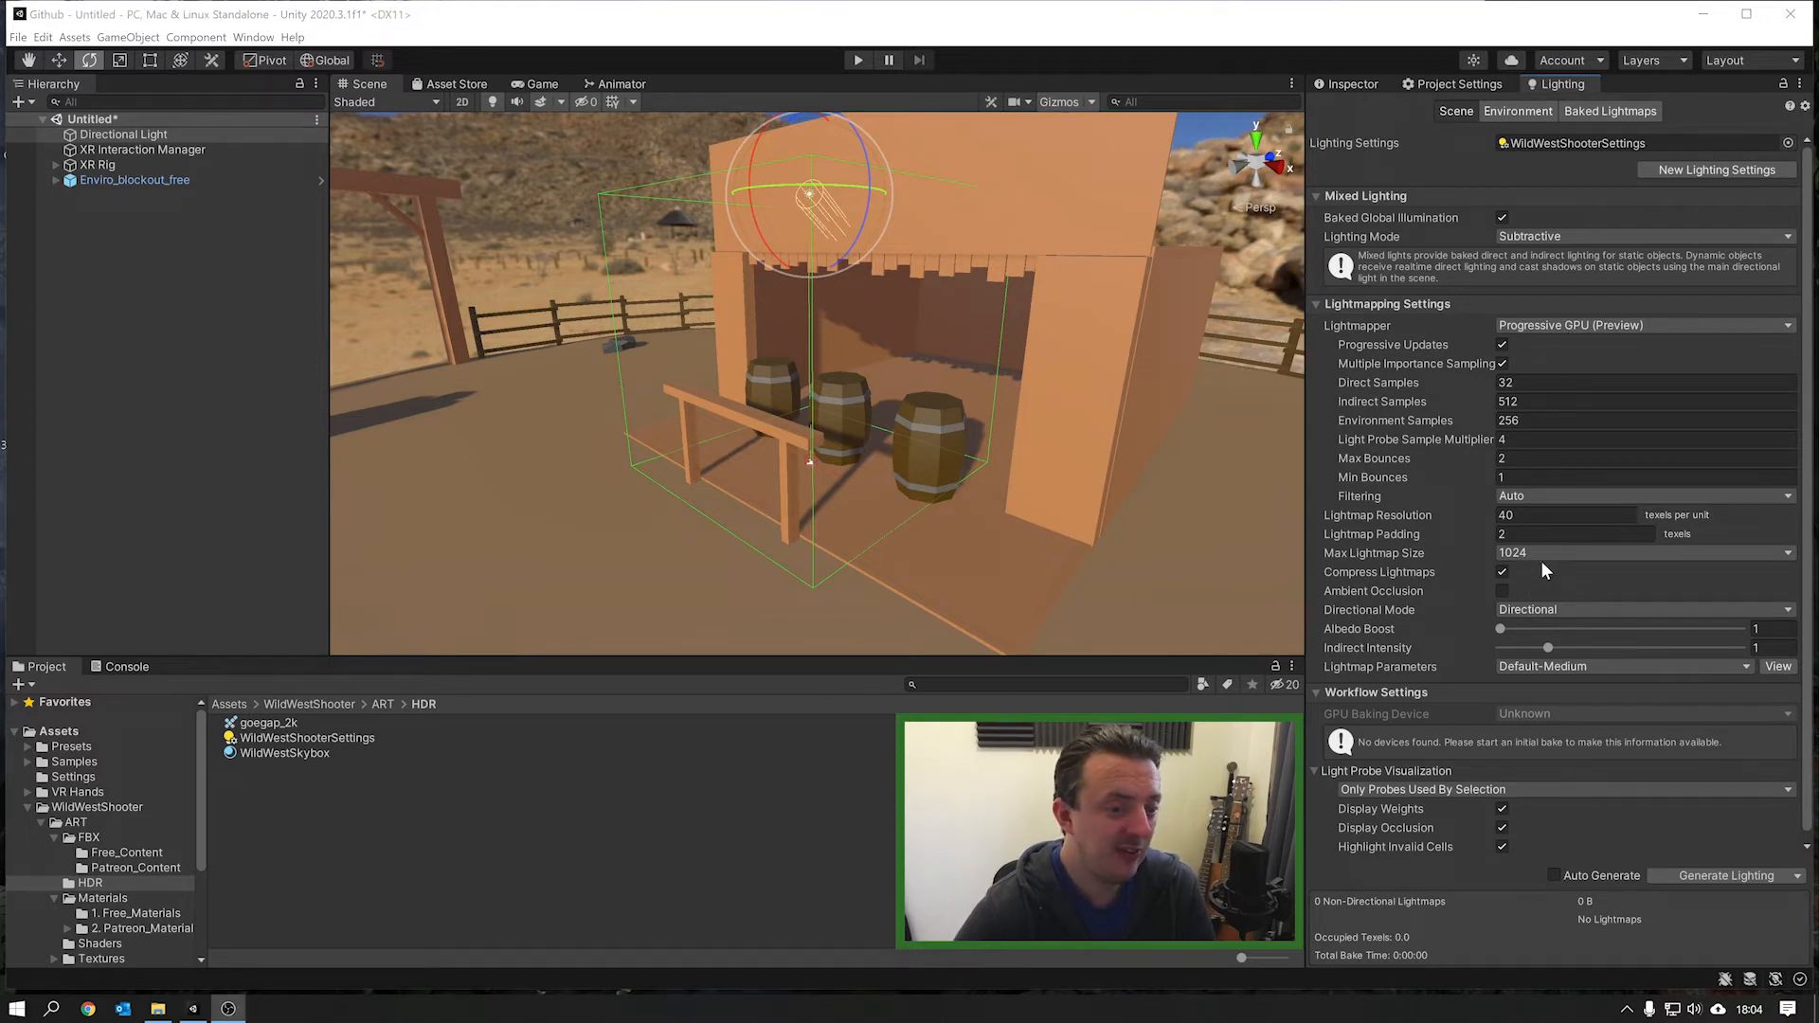
{"action": "left_click", "coordinate": [1566, 514]}
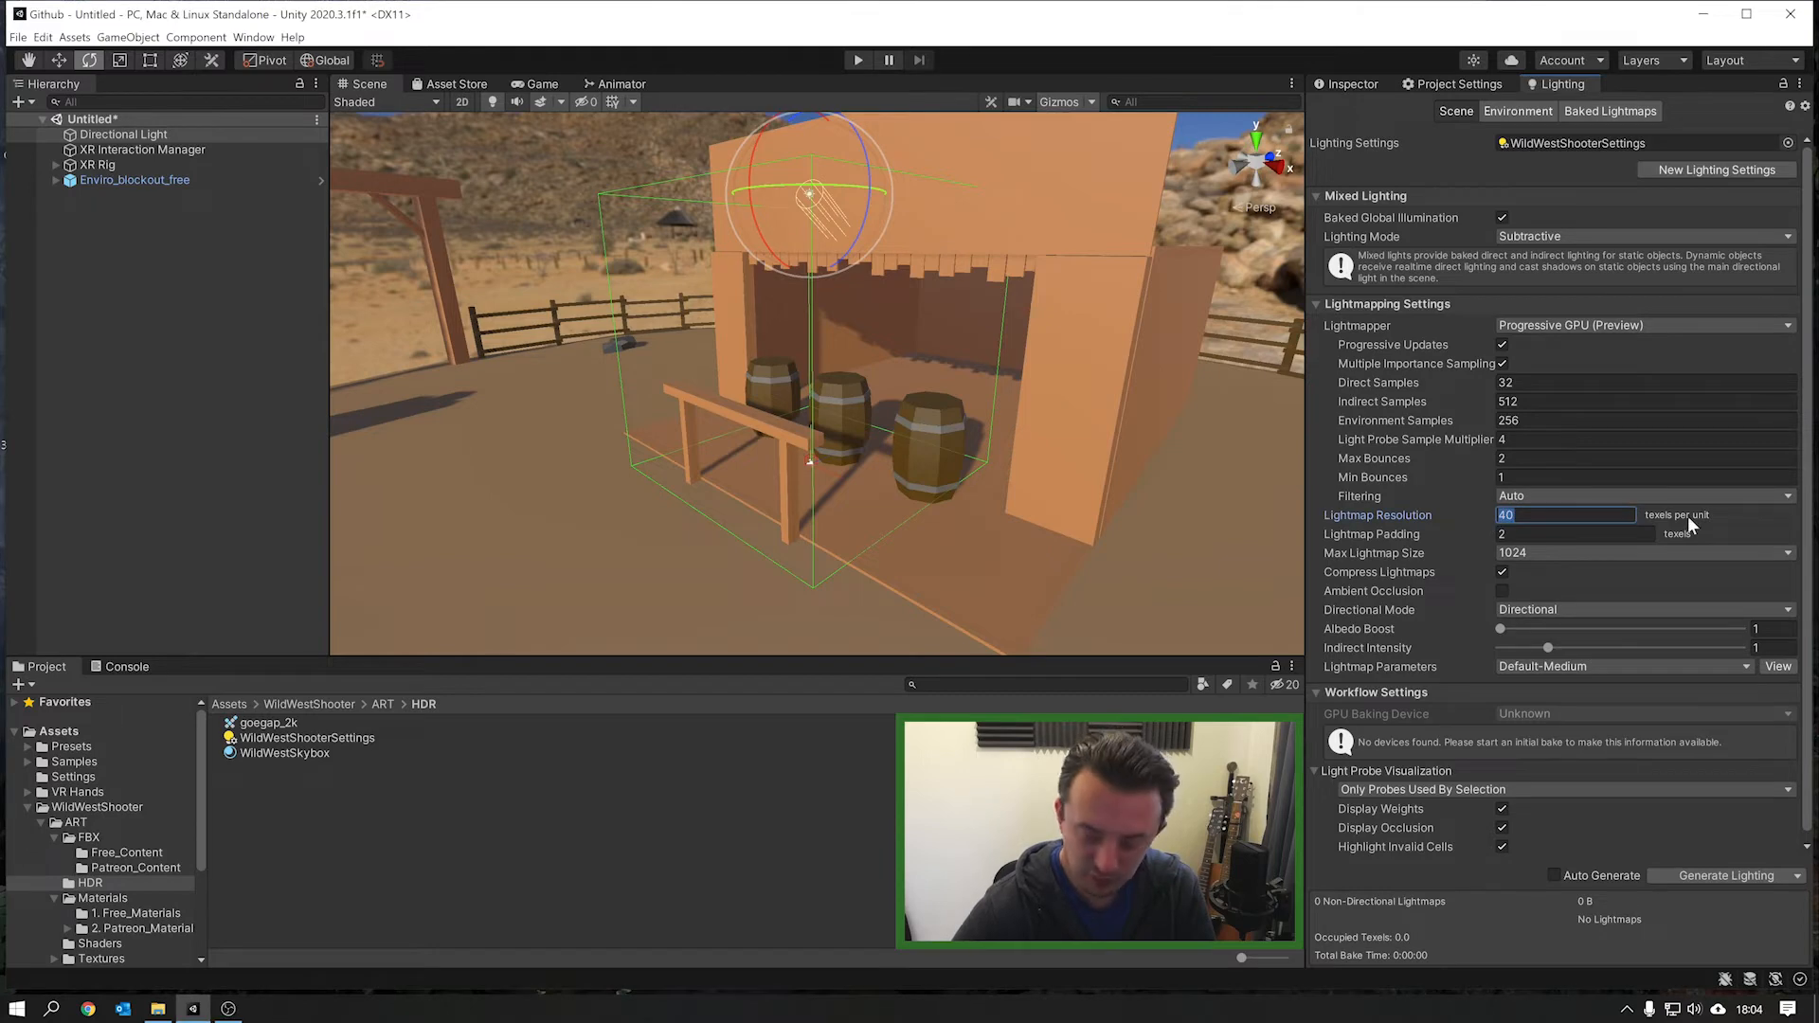
{"action": "type", "text": "100"}
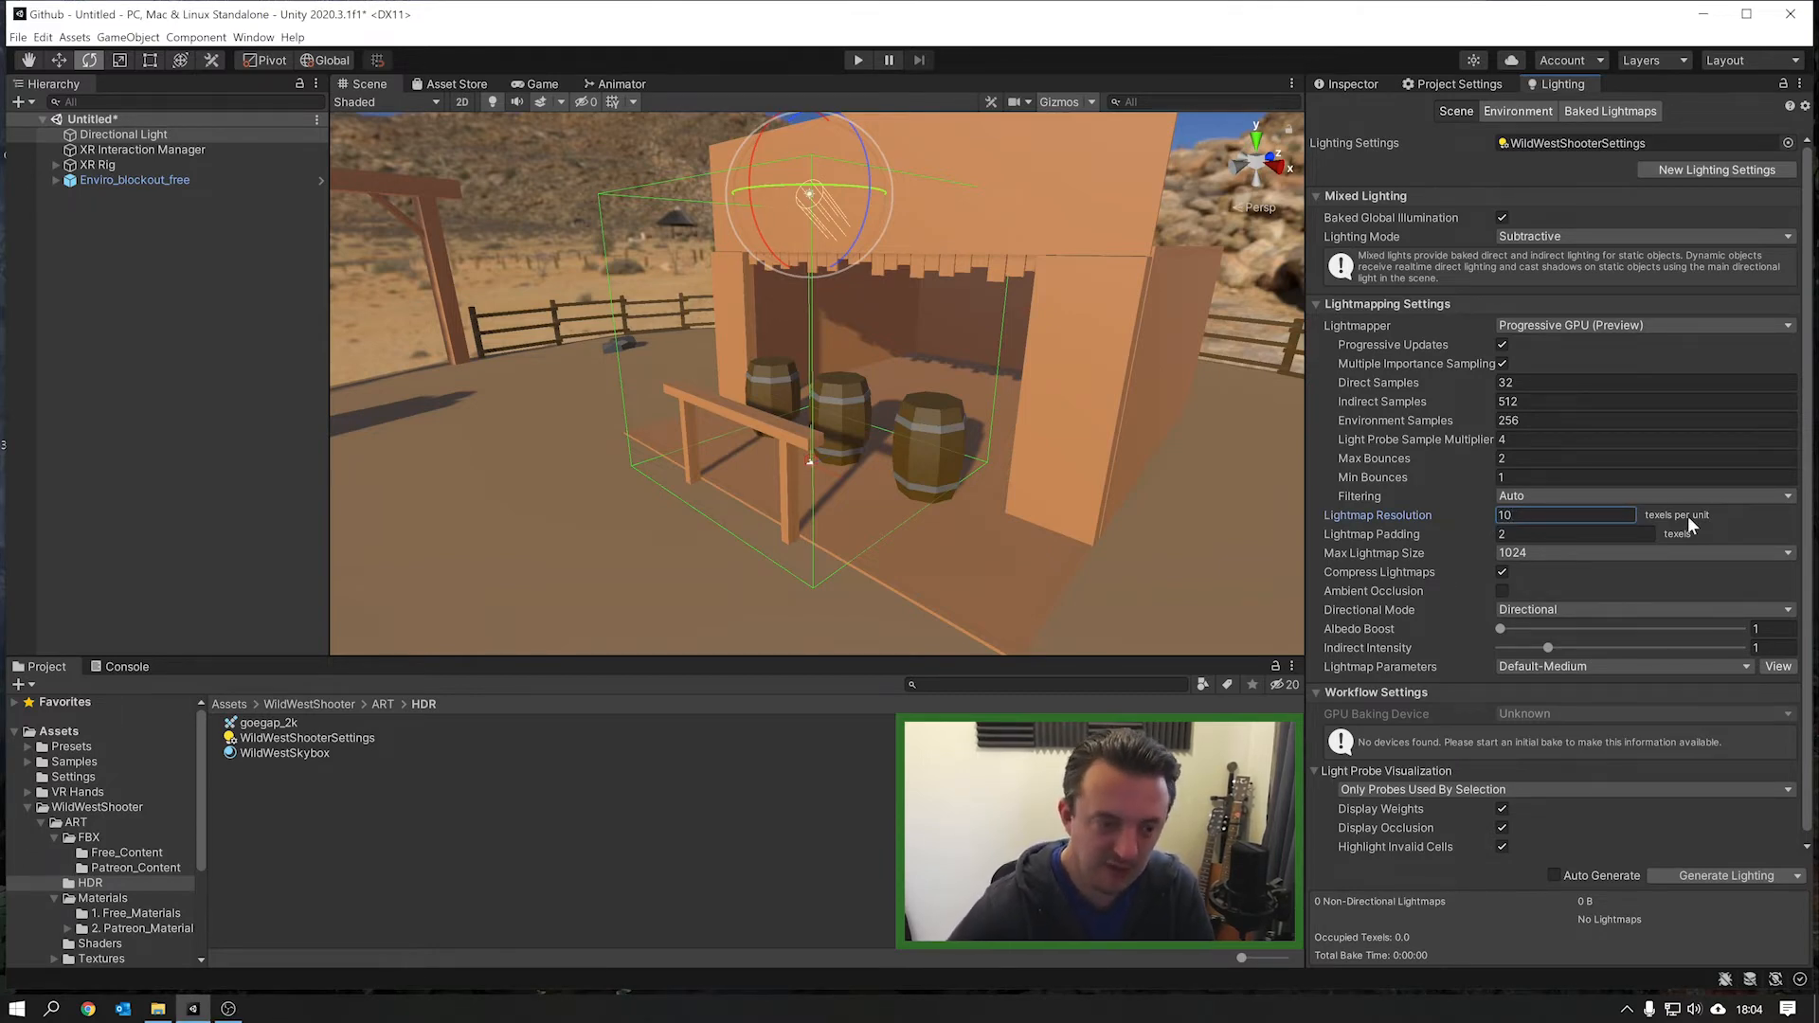
{"action": "mouse_move", "coordinate": [1381, 401]}
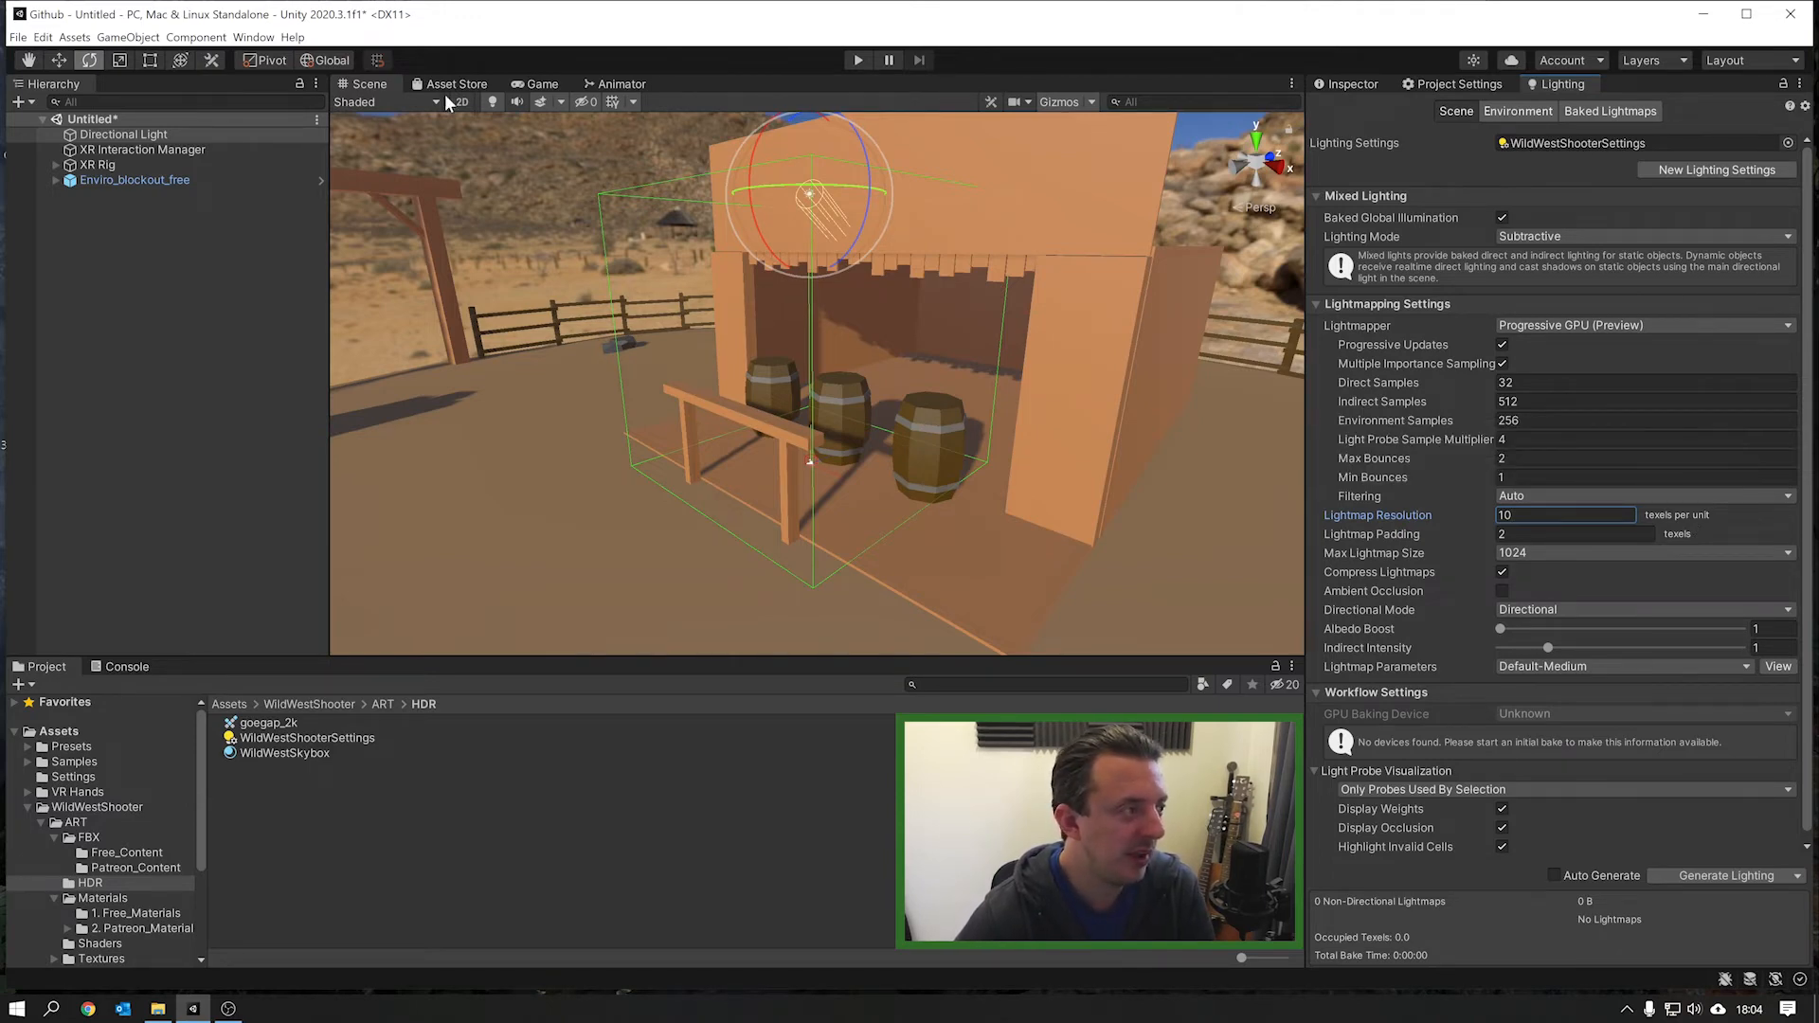
Step: Set the Scene view draw mode to Texel Validity to preview lightmap texel checkers
{"action": "left_click", "coordinate": [386, 102]}
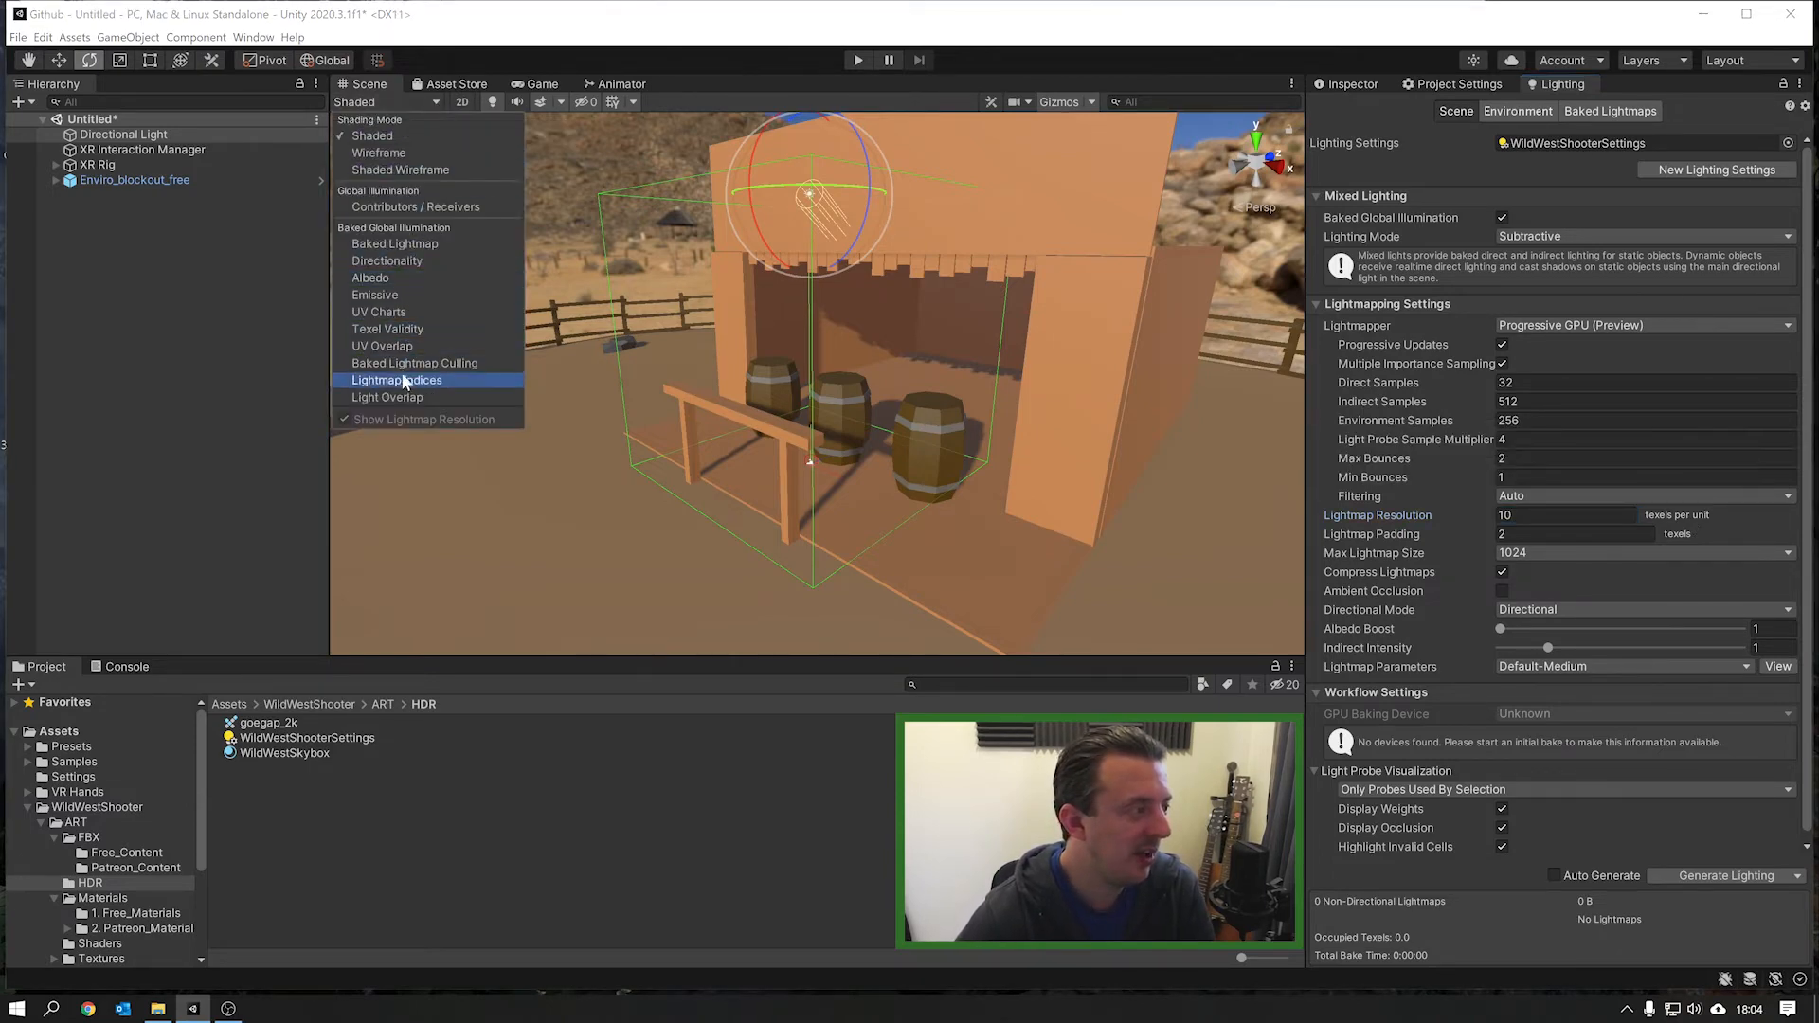
{"action": "mouse_move", "coordinate": [388, 260]}
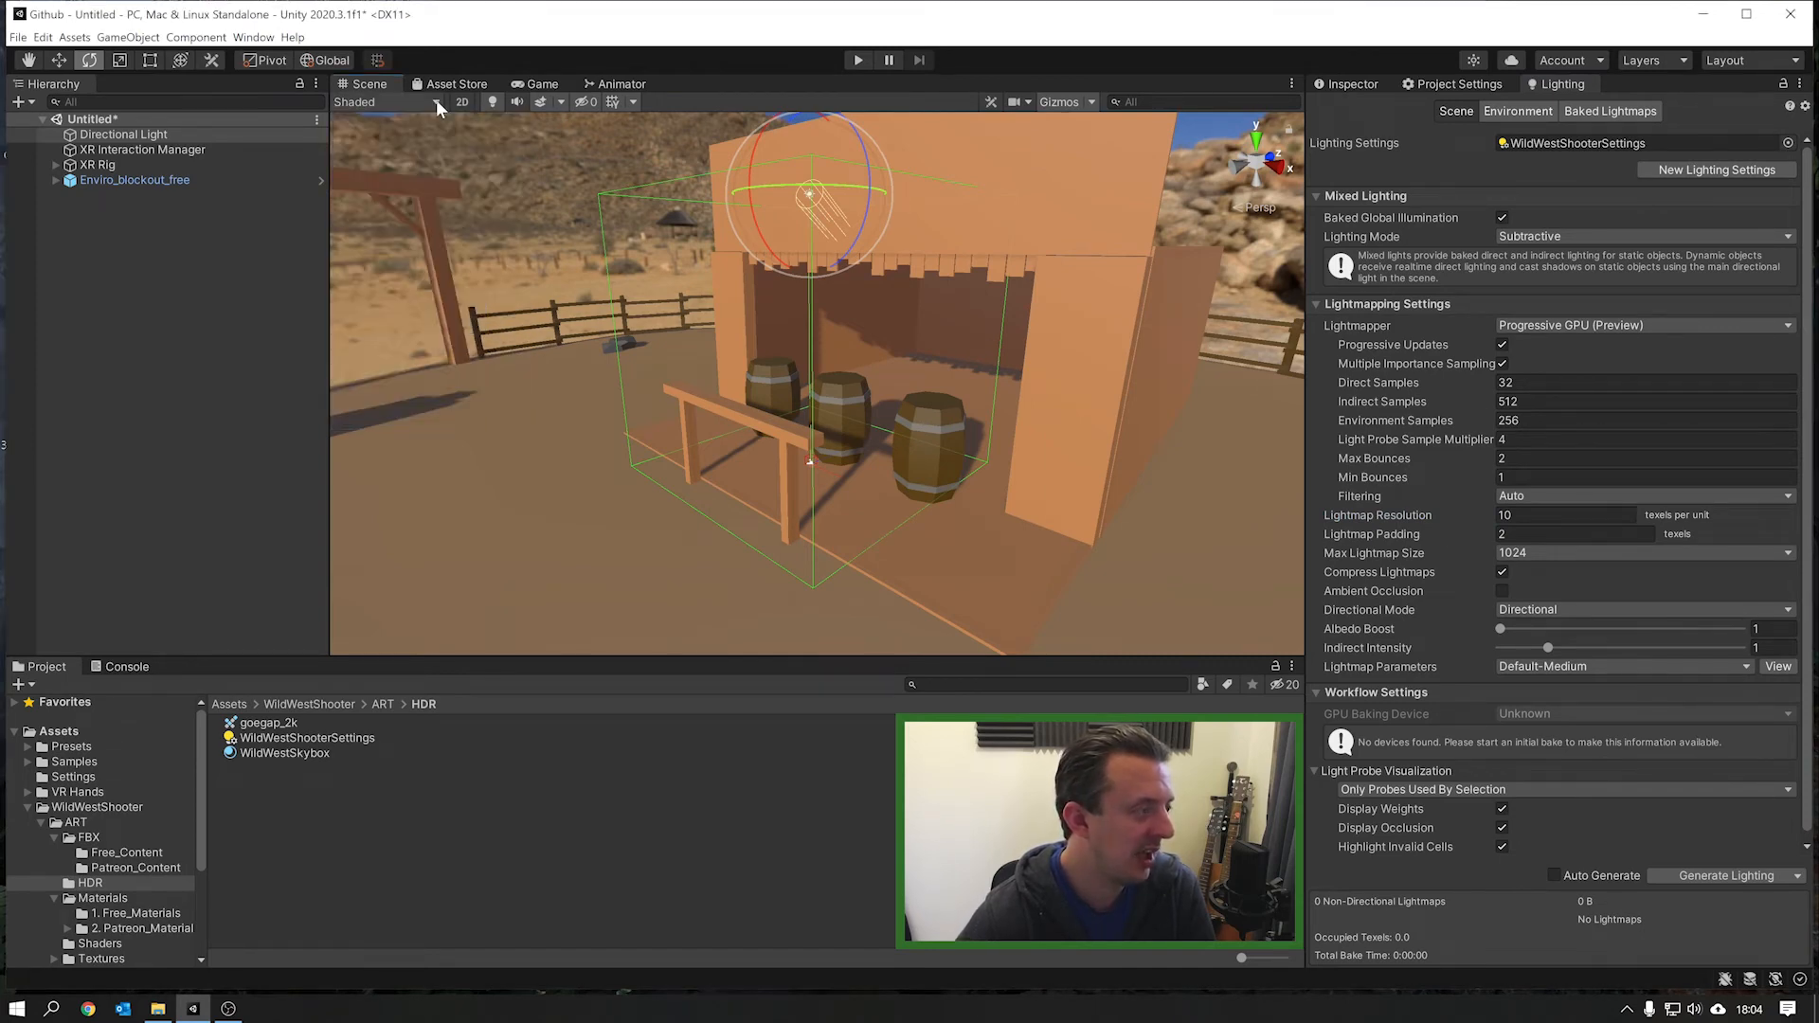
{"action": "left_click", "coordinate": [389, 102]}
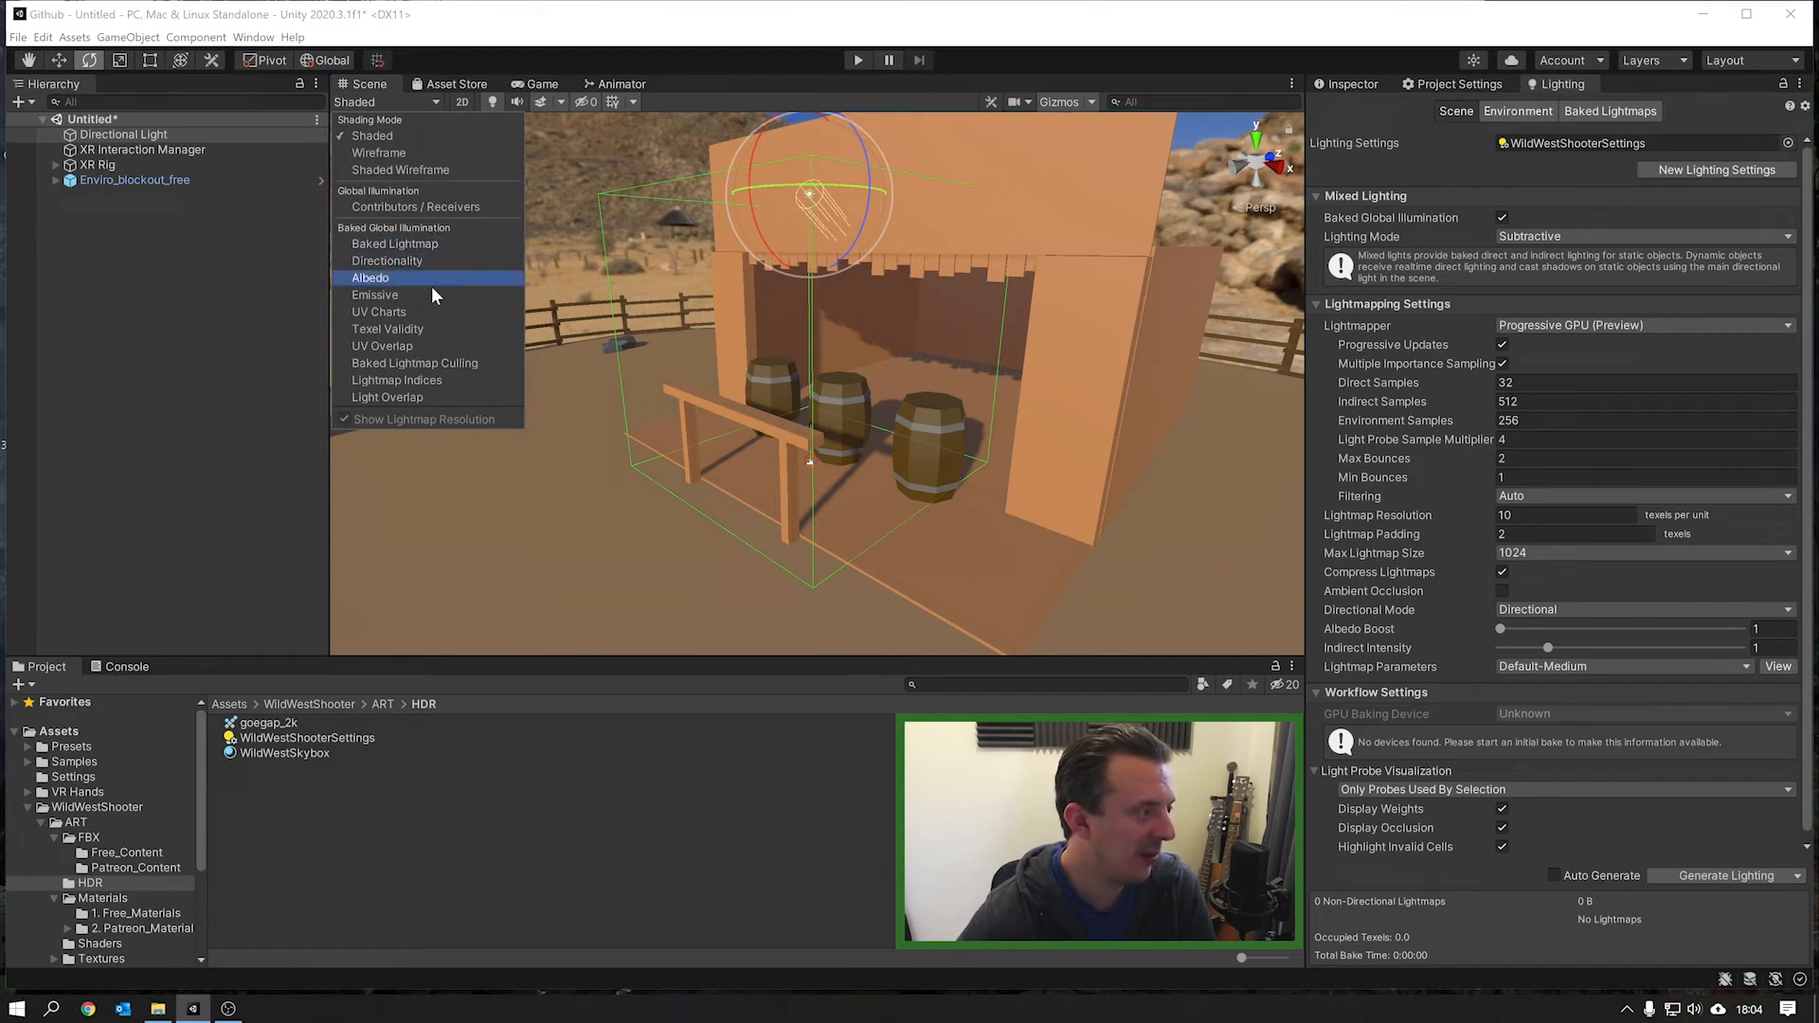
{"action": "left_click", "coordinate": [388, 328]}
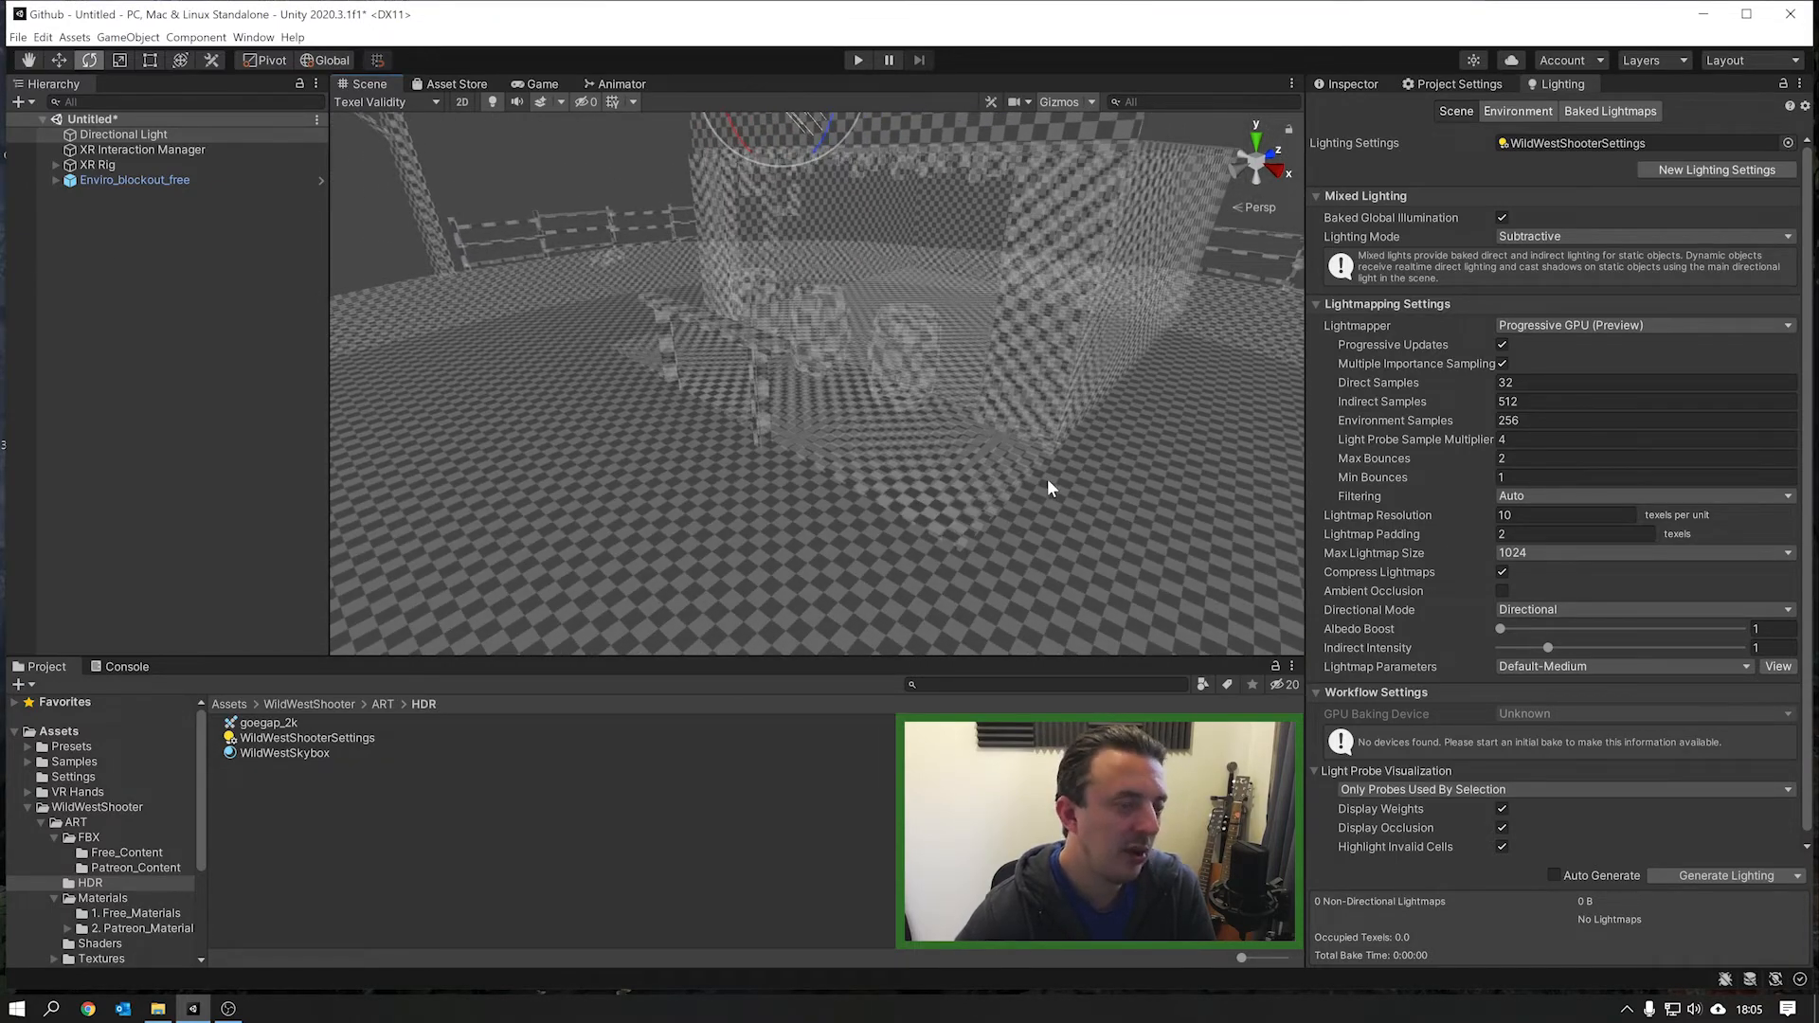
{"action": "mouse_move", "coordinate": [1259, 336]}
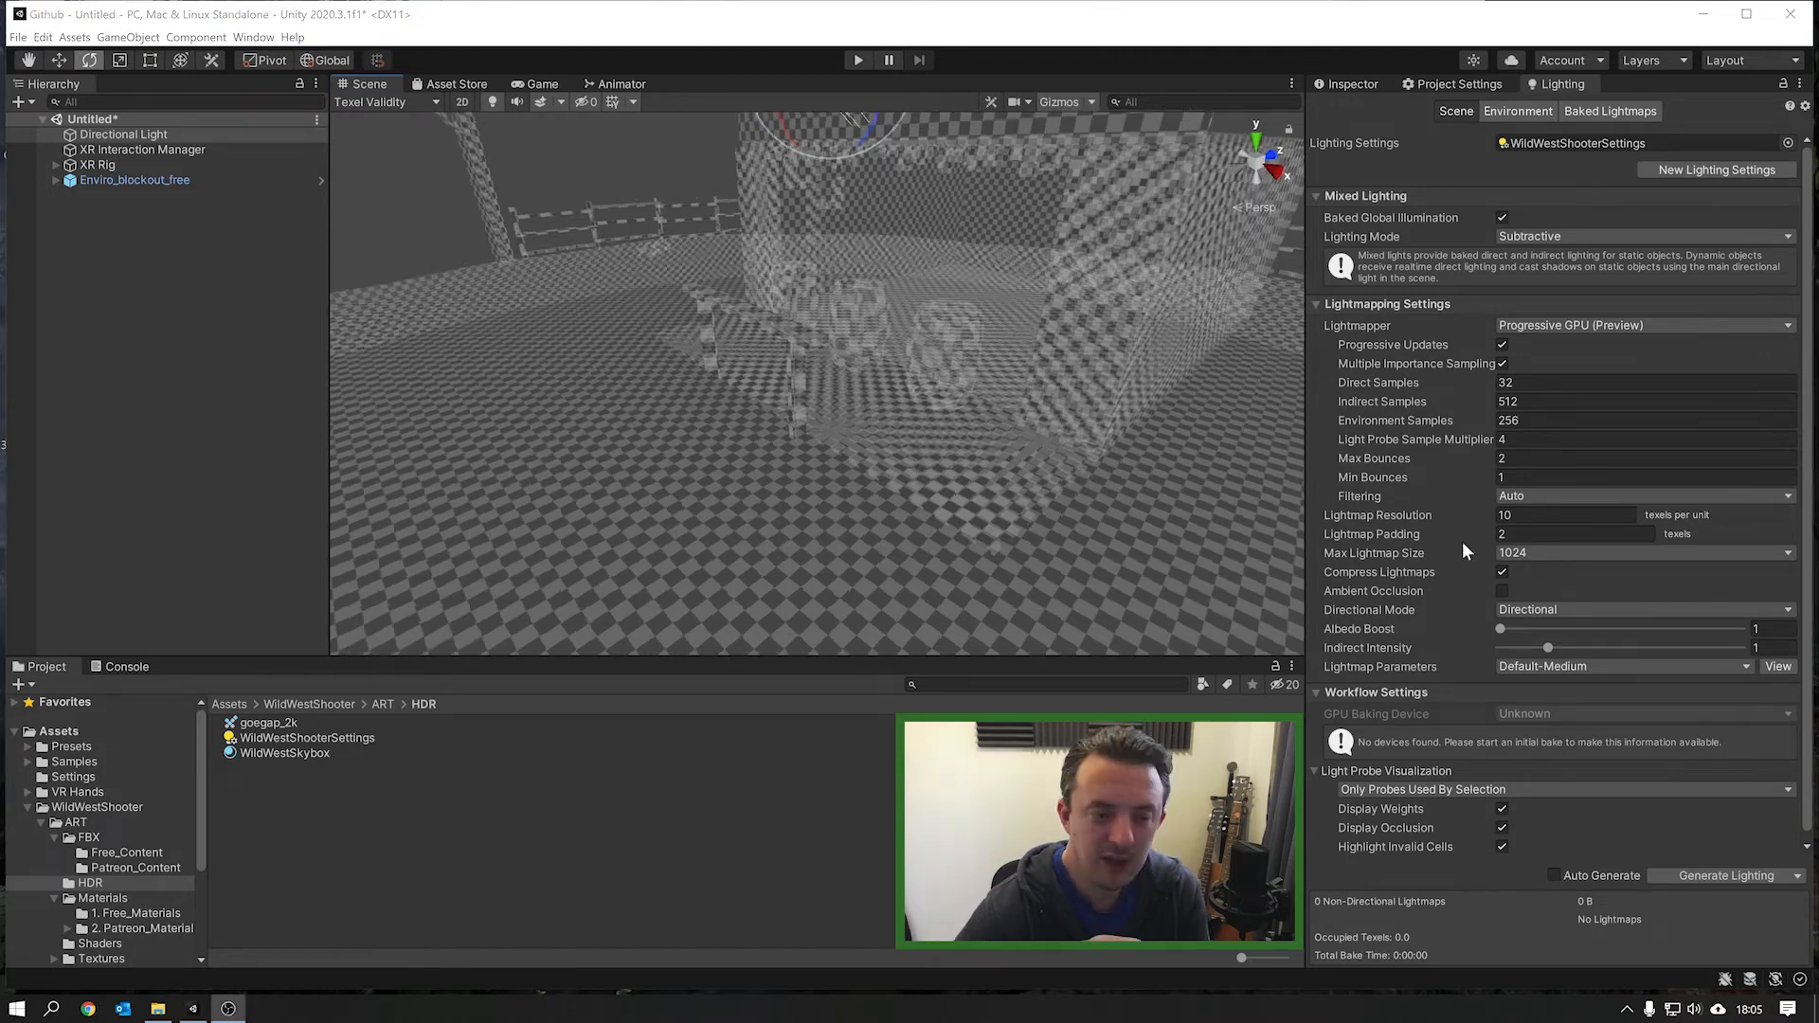
Step: Try Lightmap Resolution 40, then set it back to 10 texels per unit
{"action": "left_click", "coordinate": [1567, 513]}
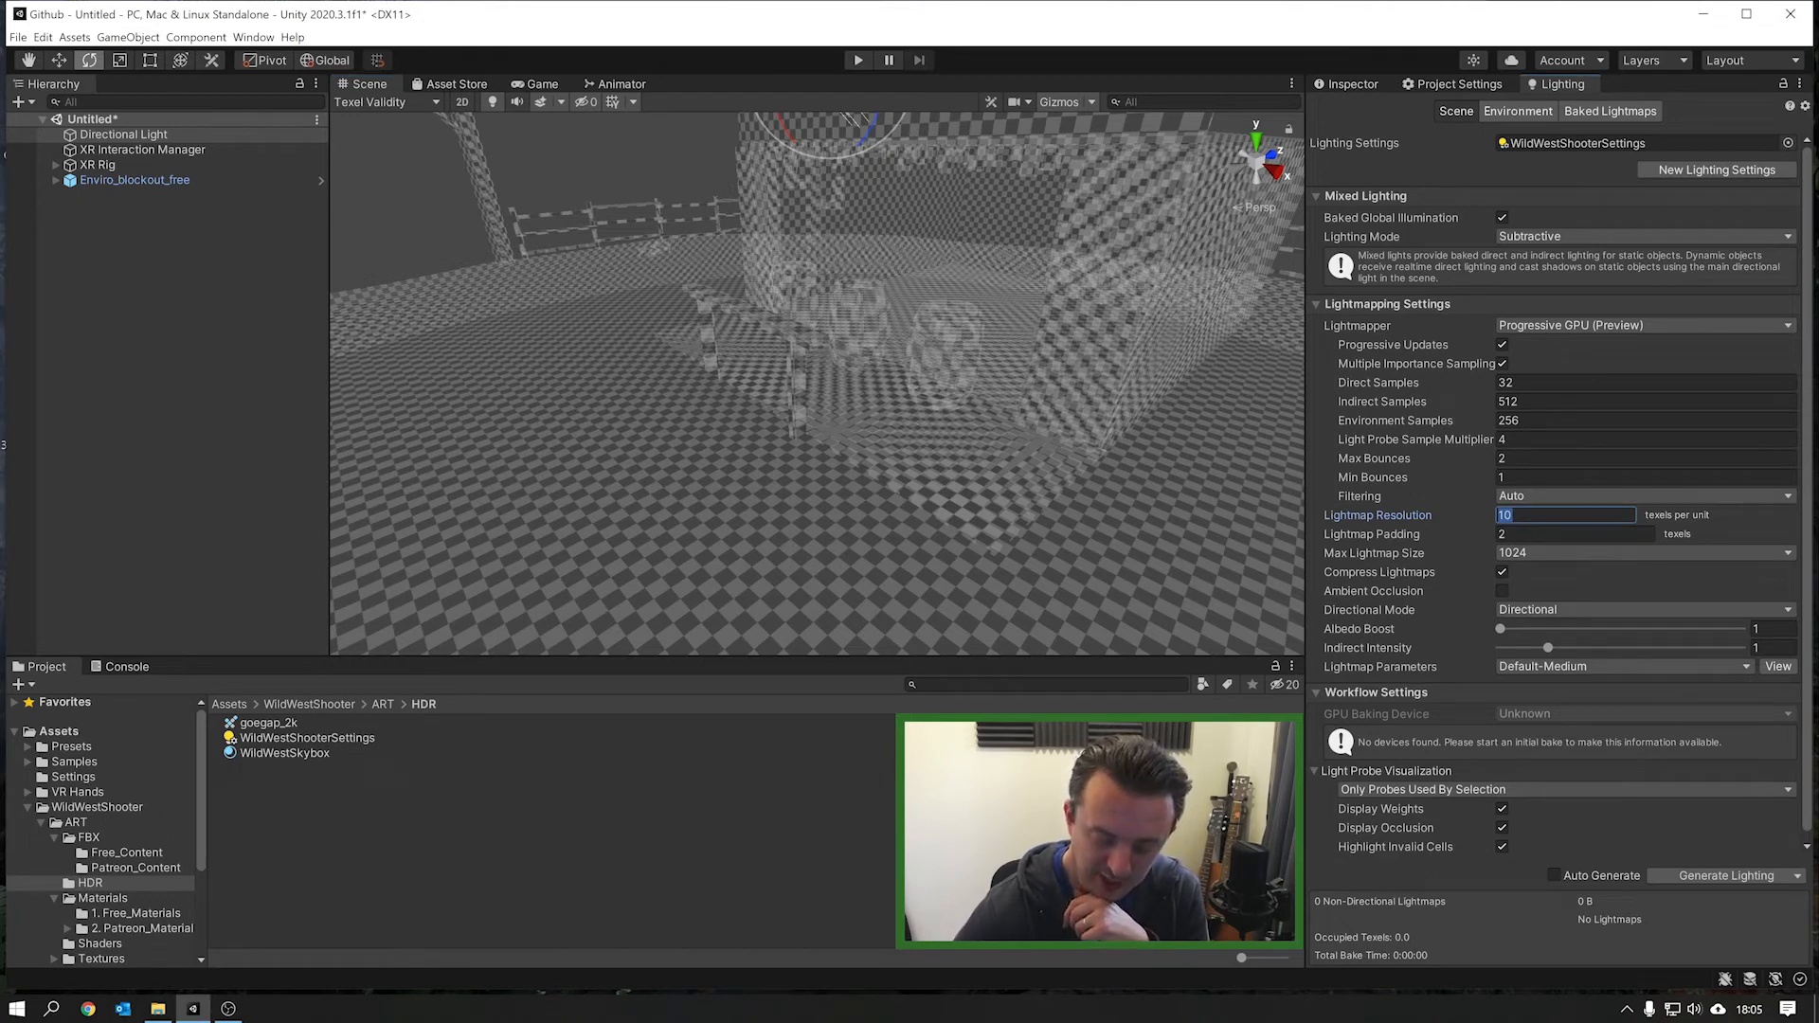
{"action": "type", "text": "40"}
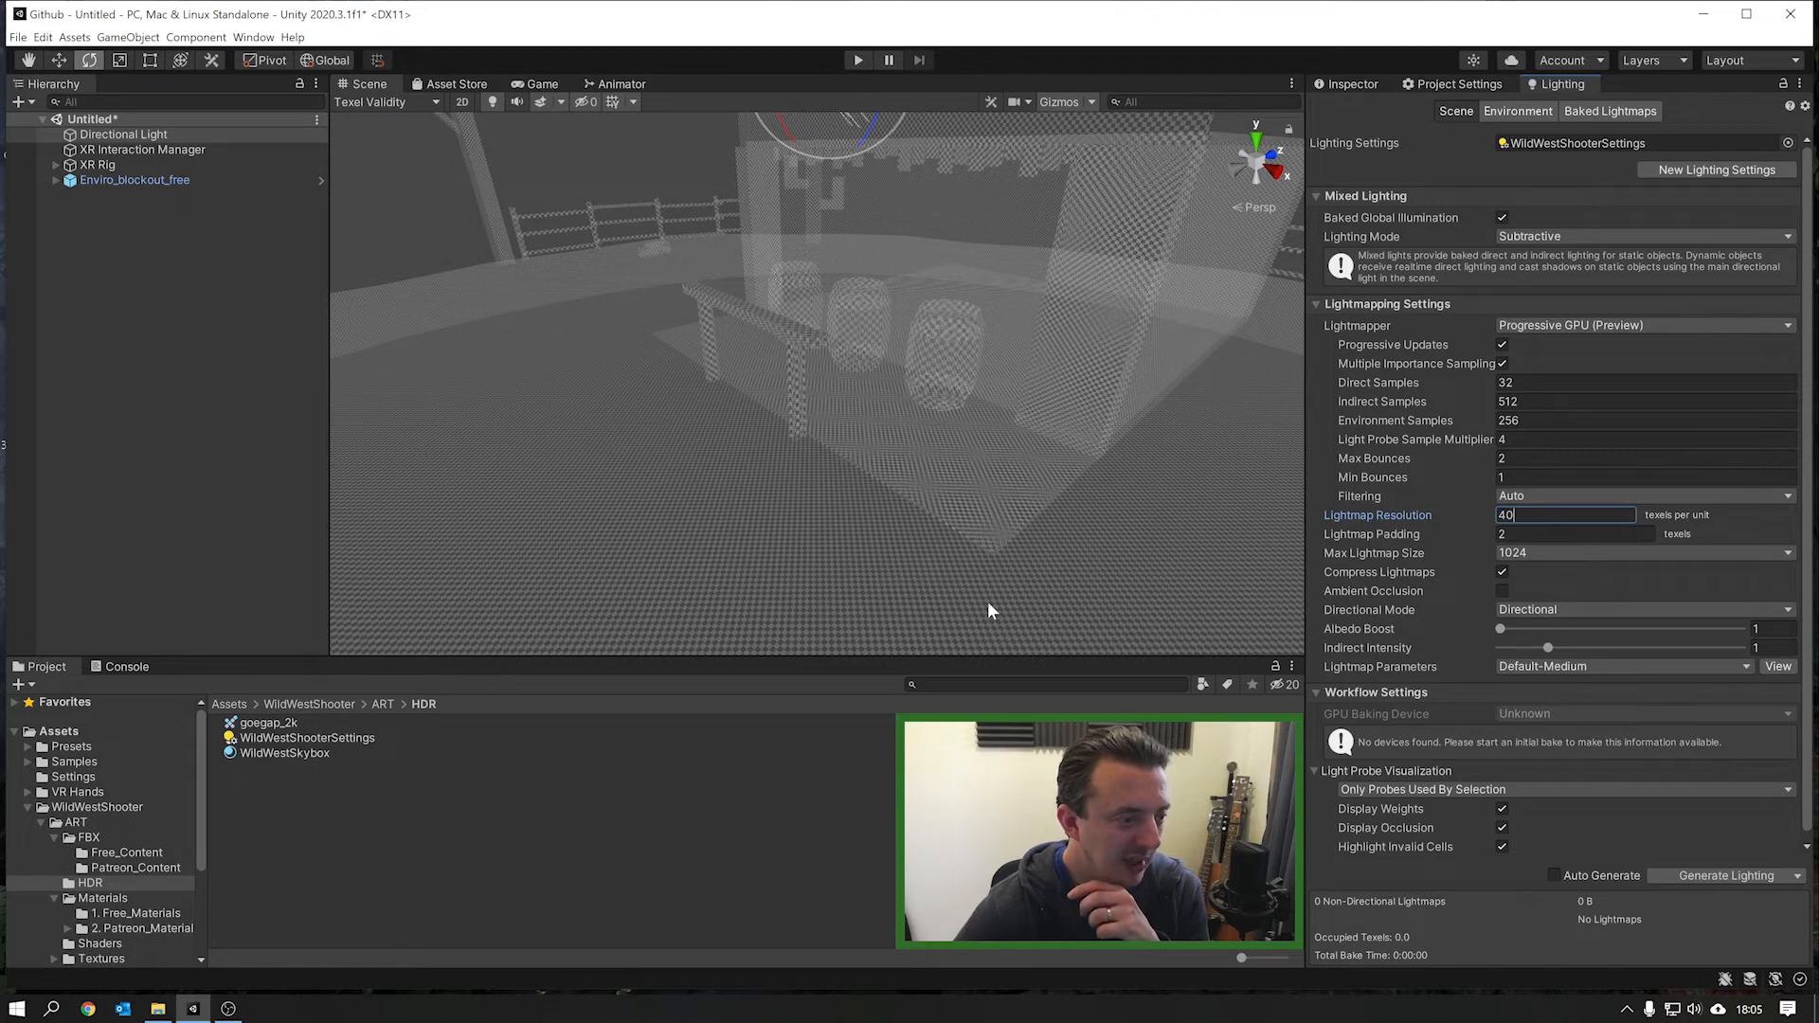
{"action": "mouse_move", "coordinate": [864, 573]}
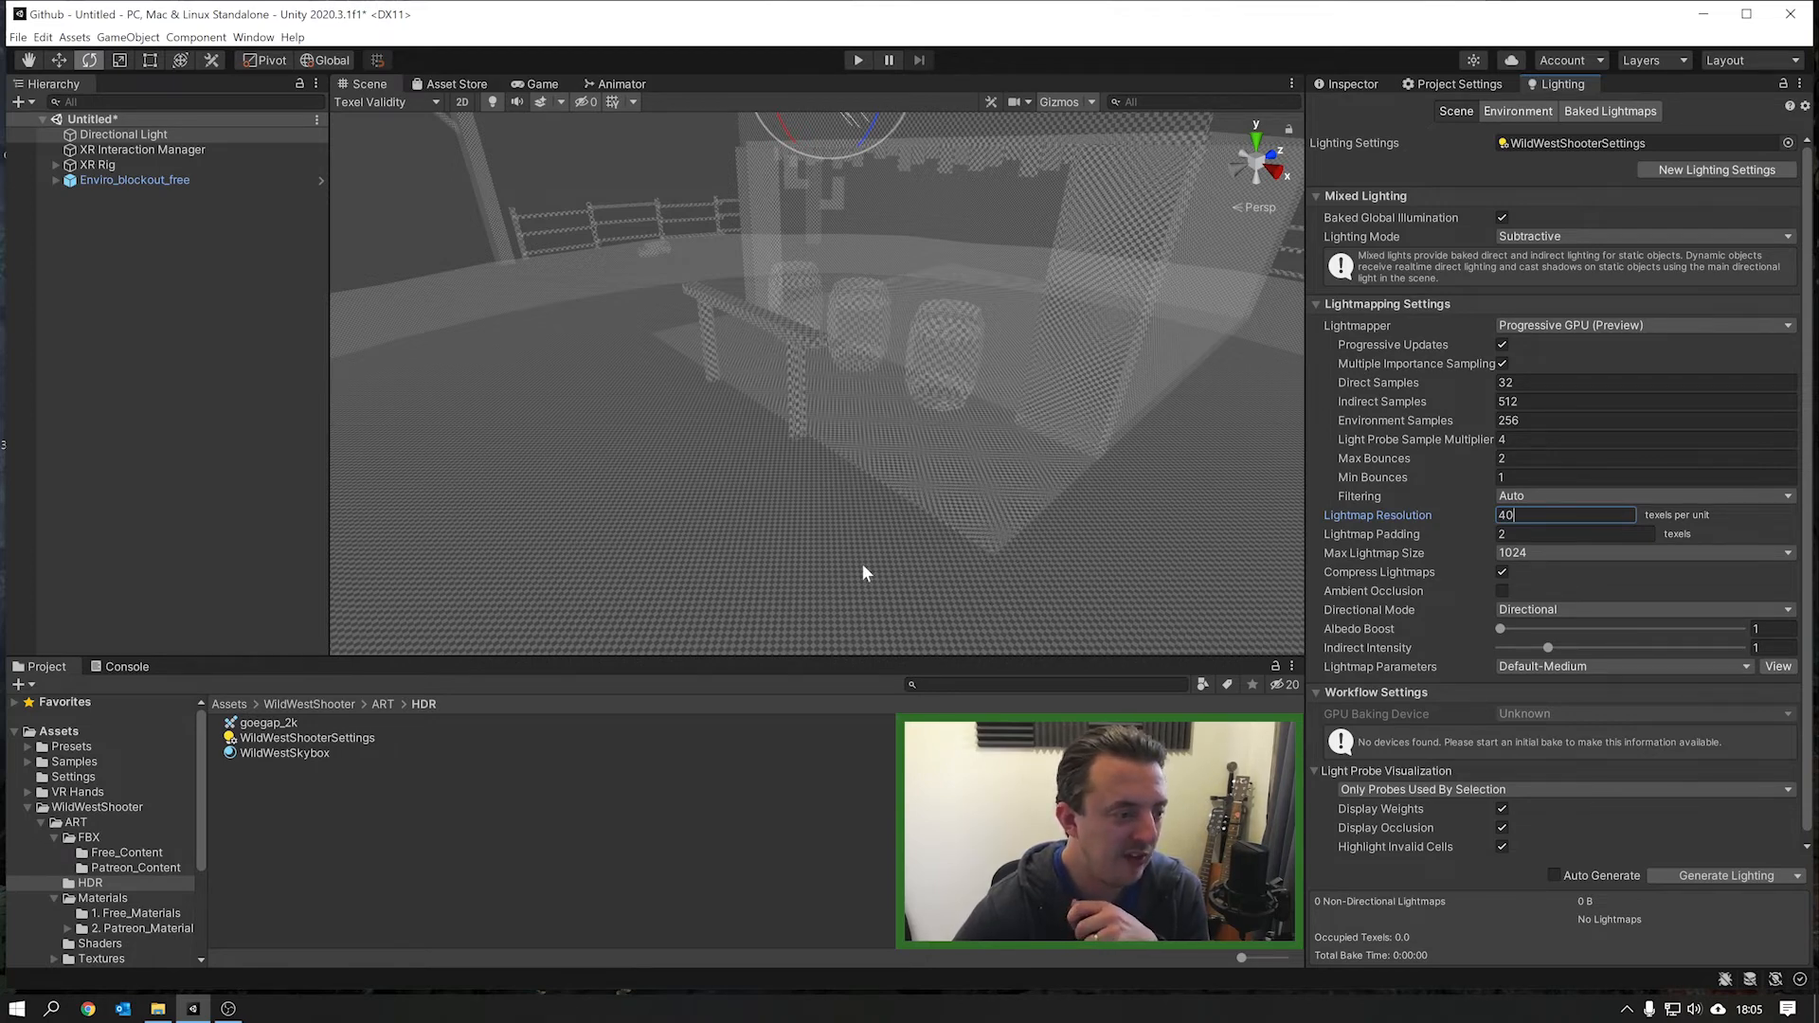
{"action": "mouse_move", "coordinate": [838, 611]}
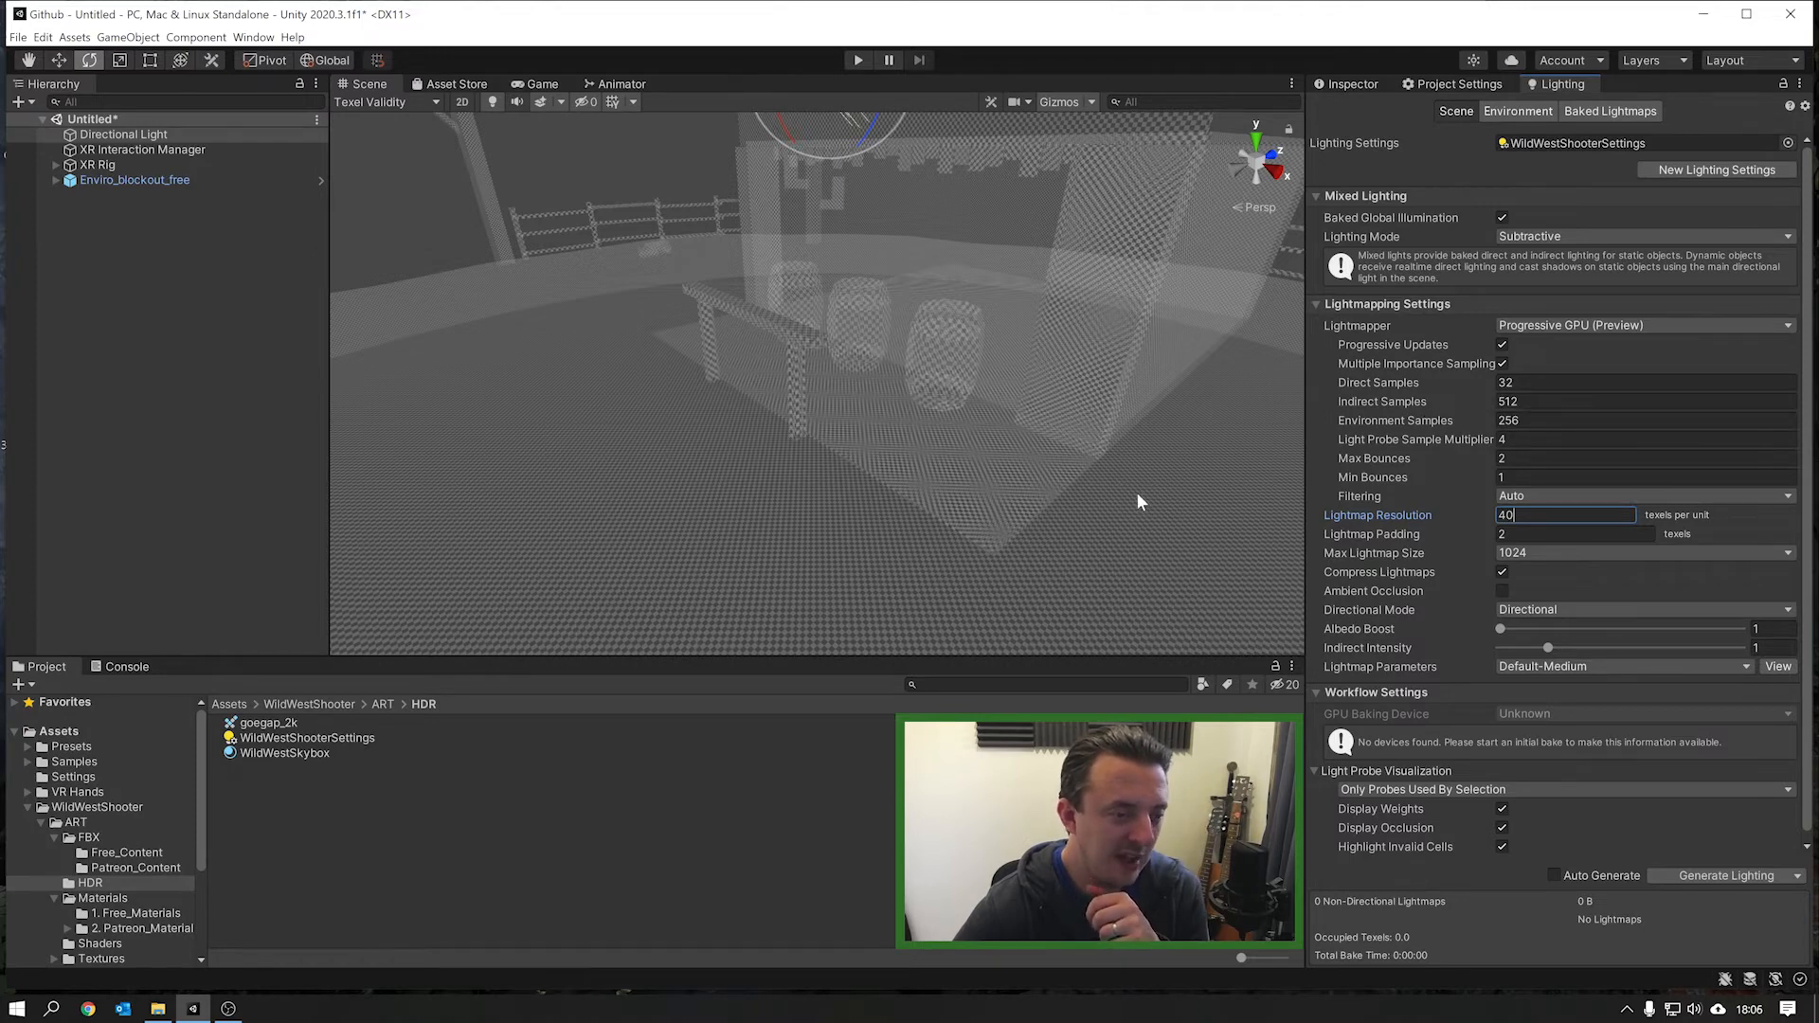
{"action": "mouse_move", "coordinate": [1073, 543]}
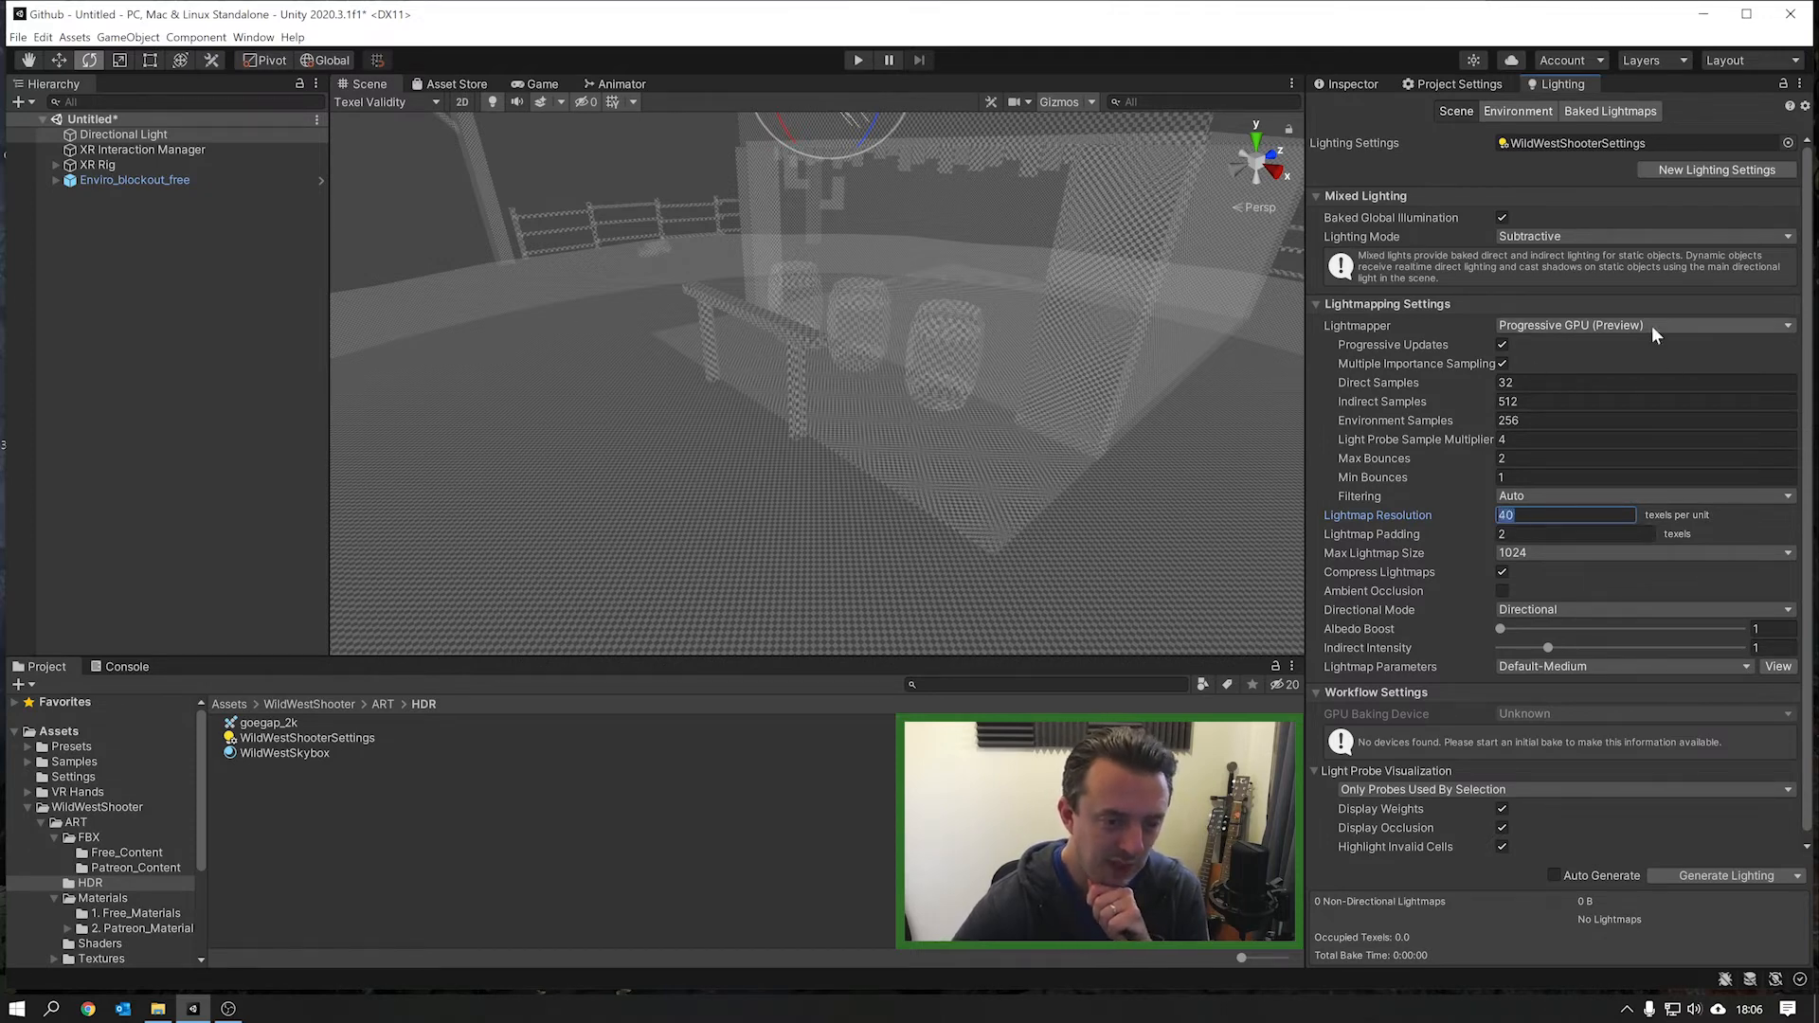
{"action": "type", "text": "10"}
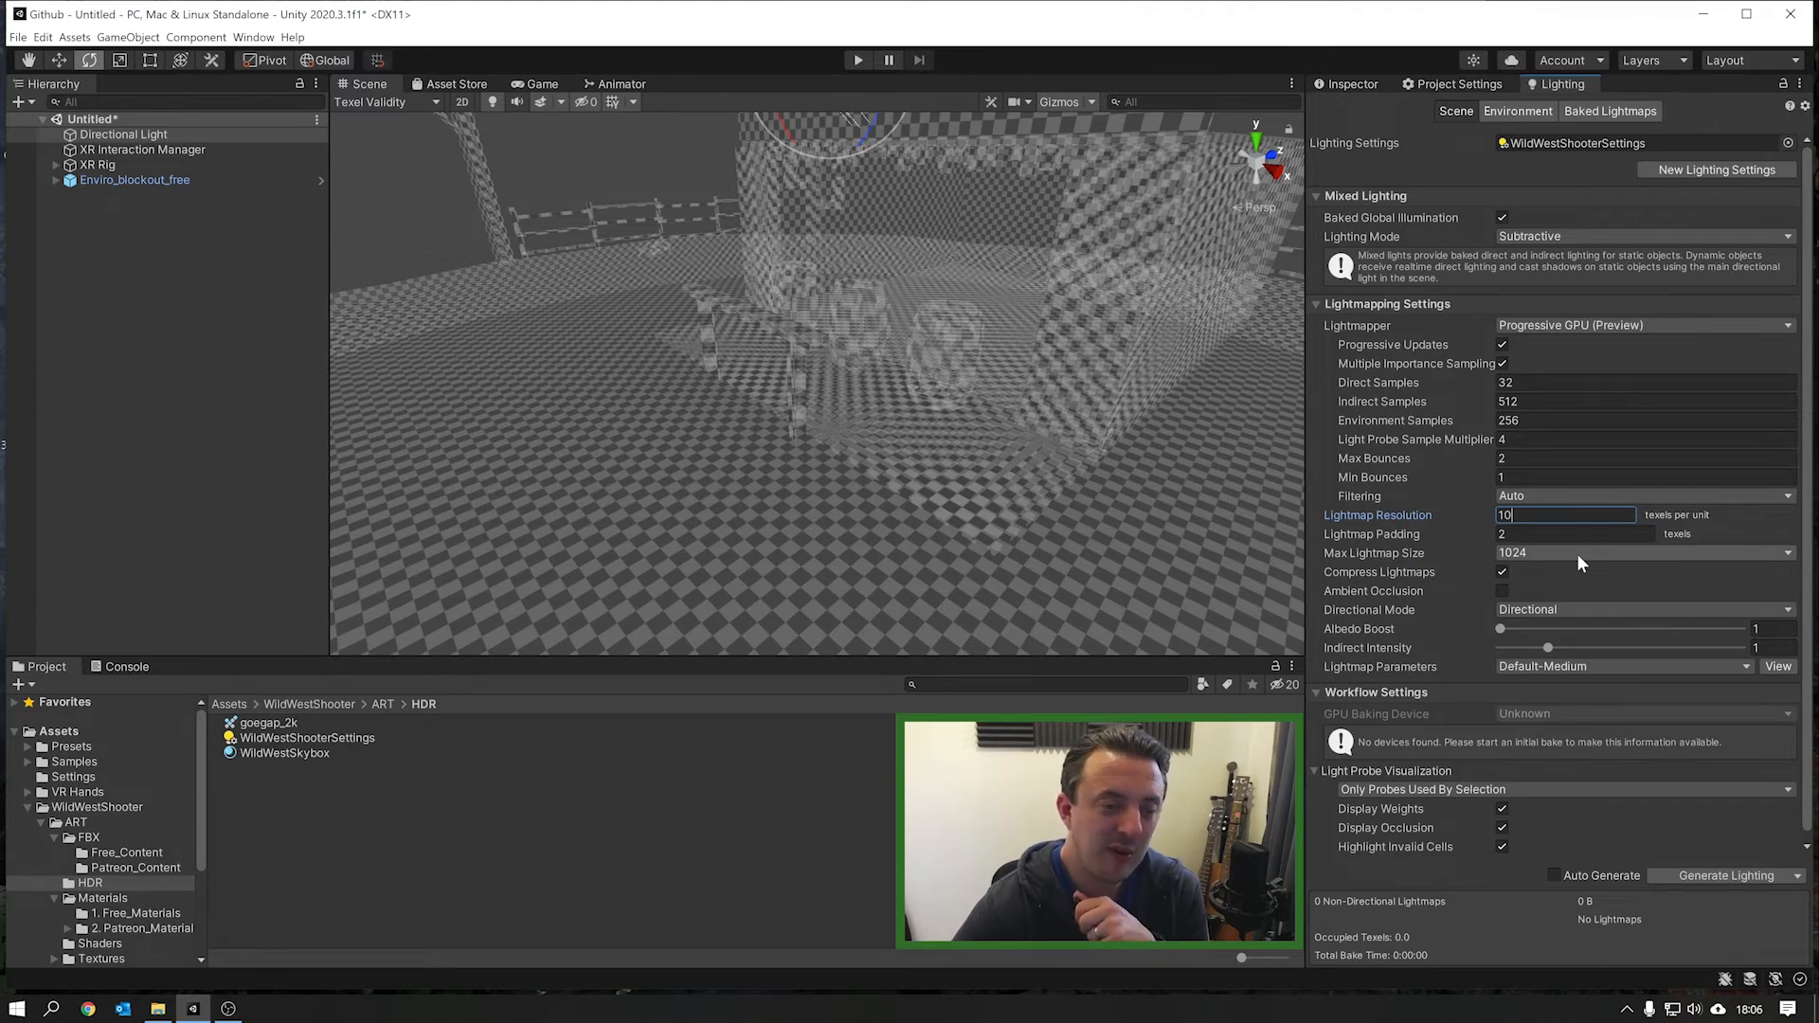
Step: Switch to Baked Lightmap view, start a bake, and save the scene as LightingSetup in Scenes
{"action": "left_click", "coordinate": [383, 103]}
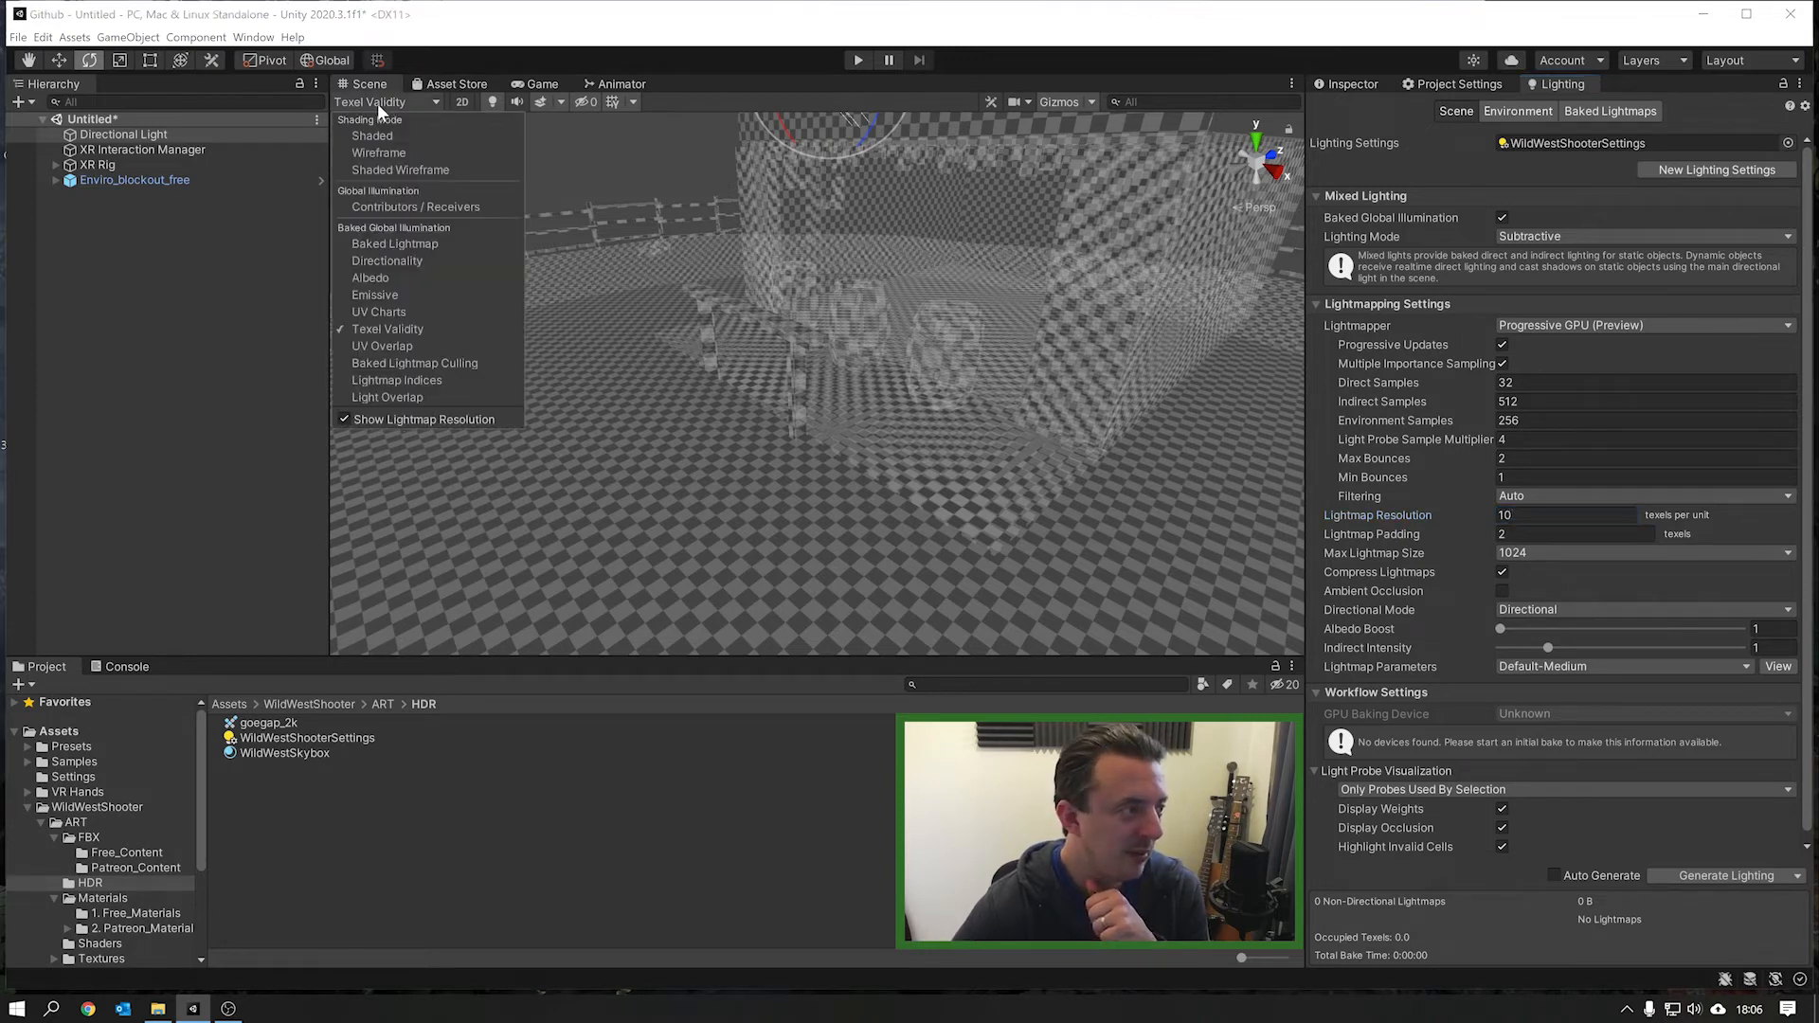
{"action": "left_click", "coordinate": [394, 244]}
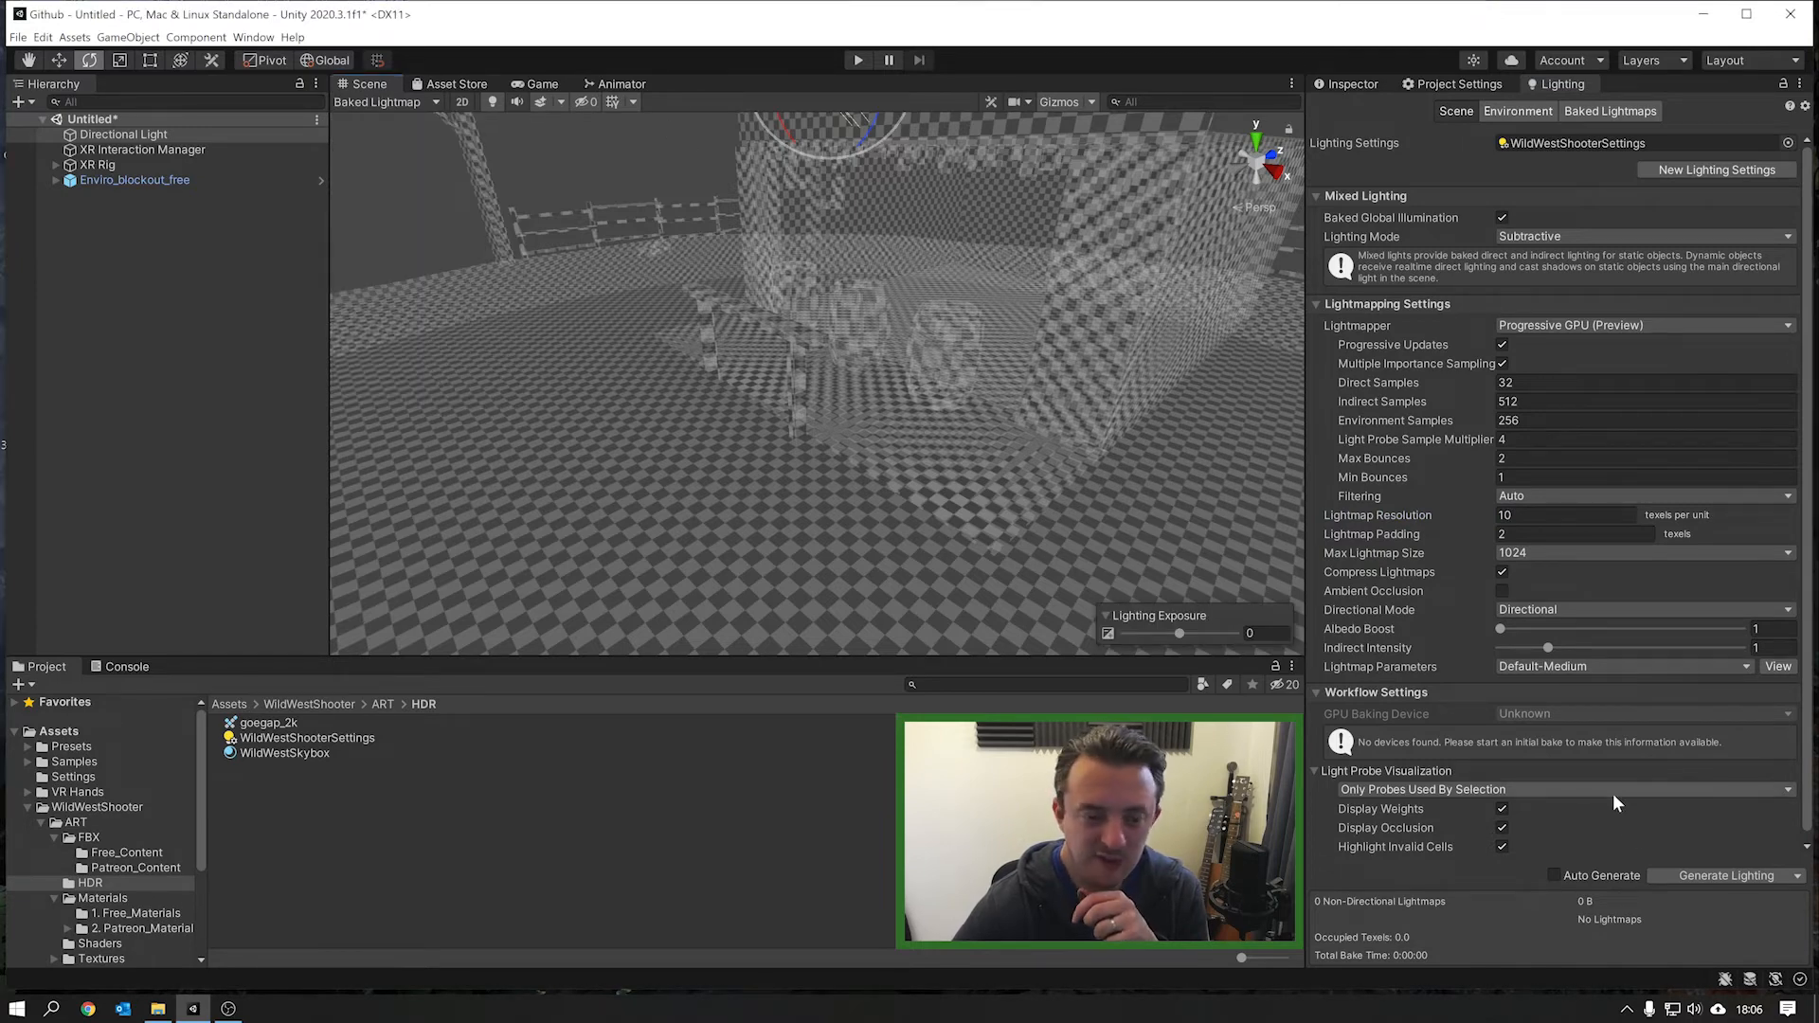
{"action": "left_click", "coordinate": [1726, 874]}
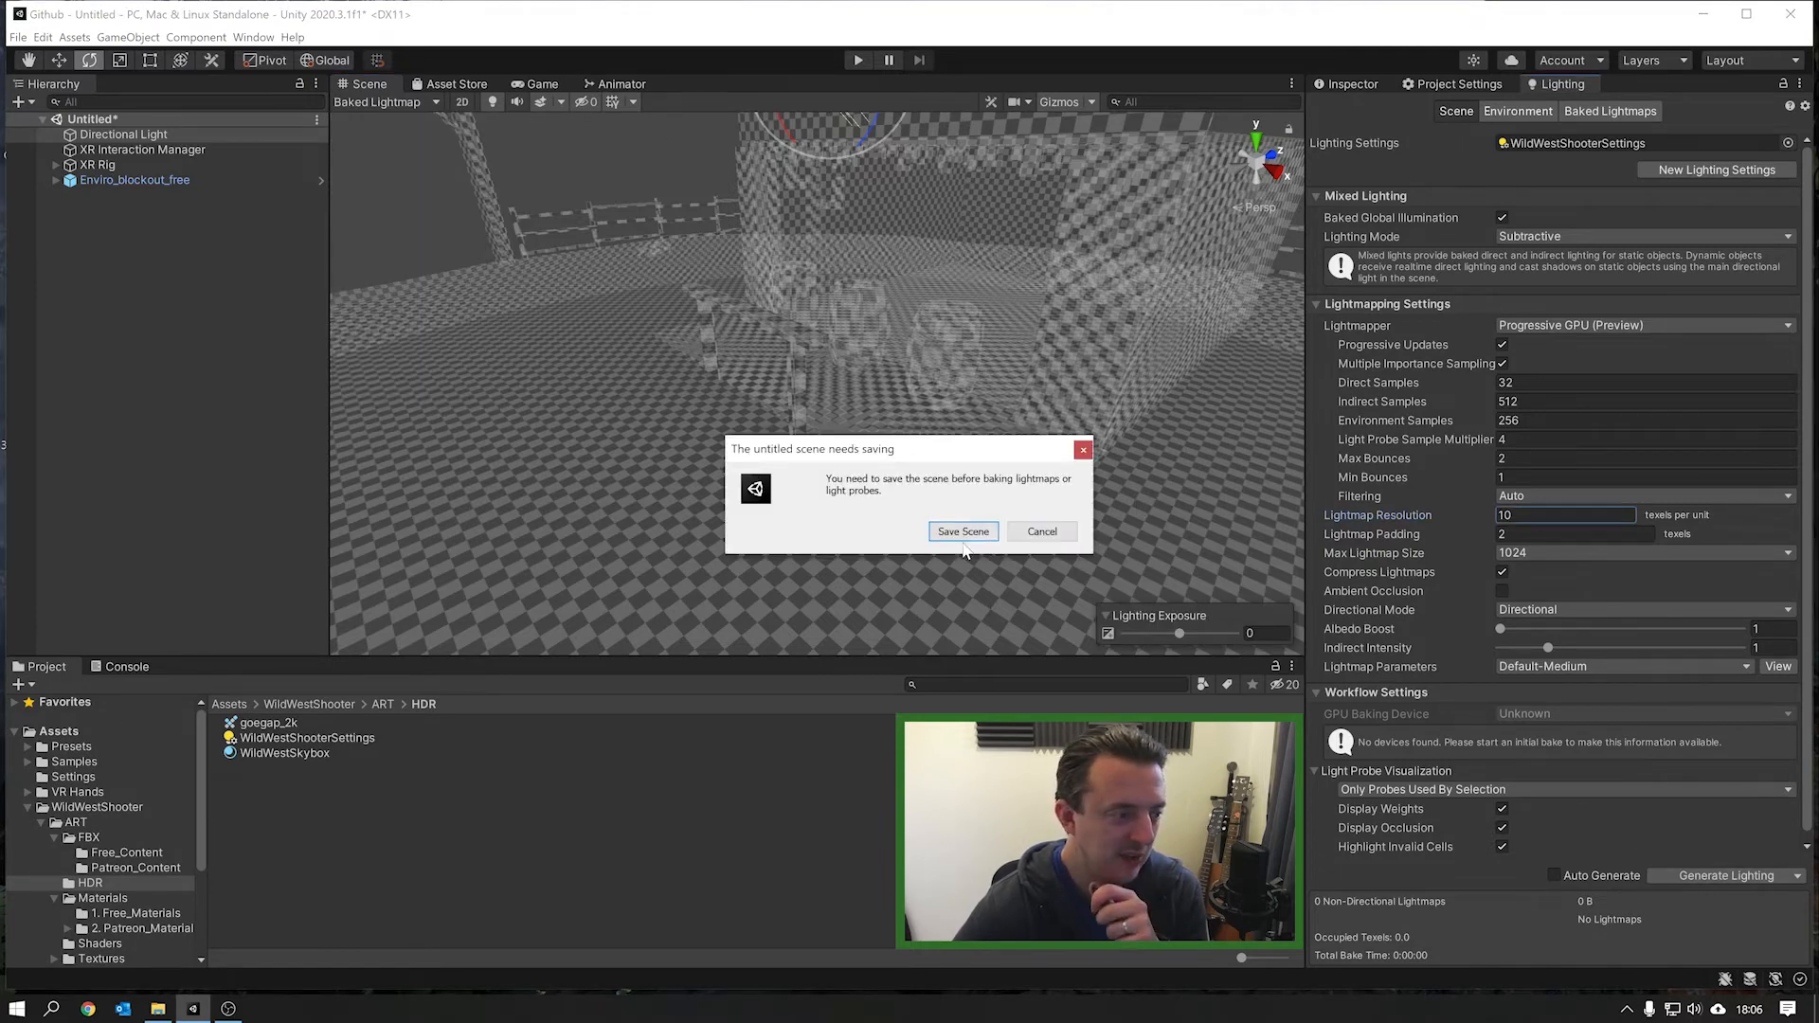
{"action": "left_click", "coordinate": [962, 532]}
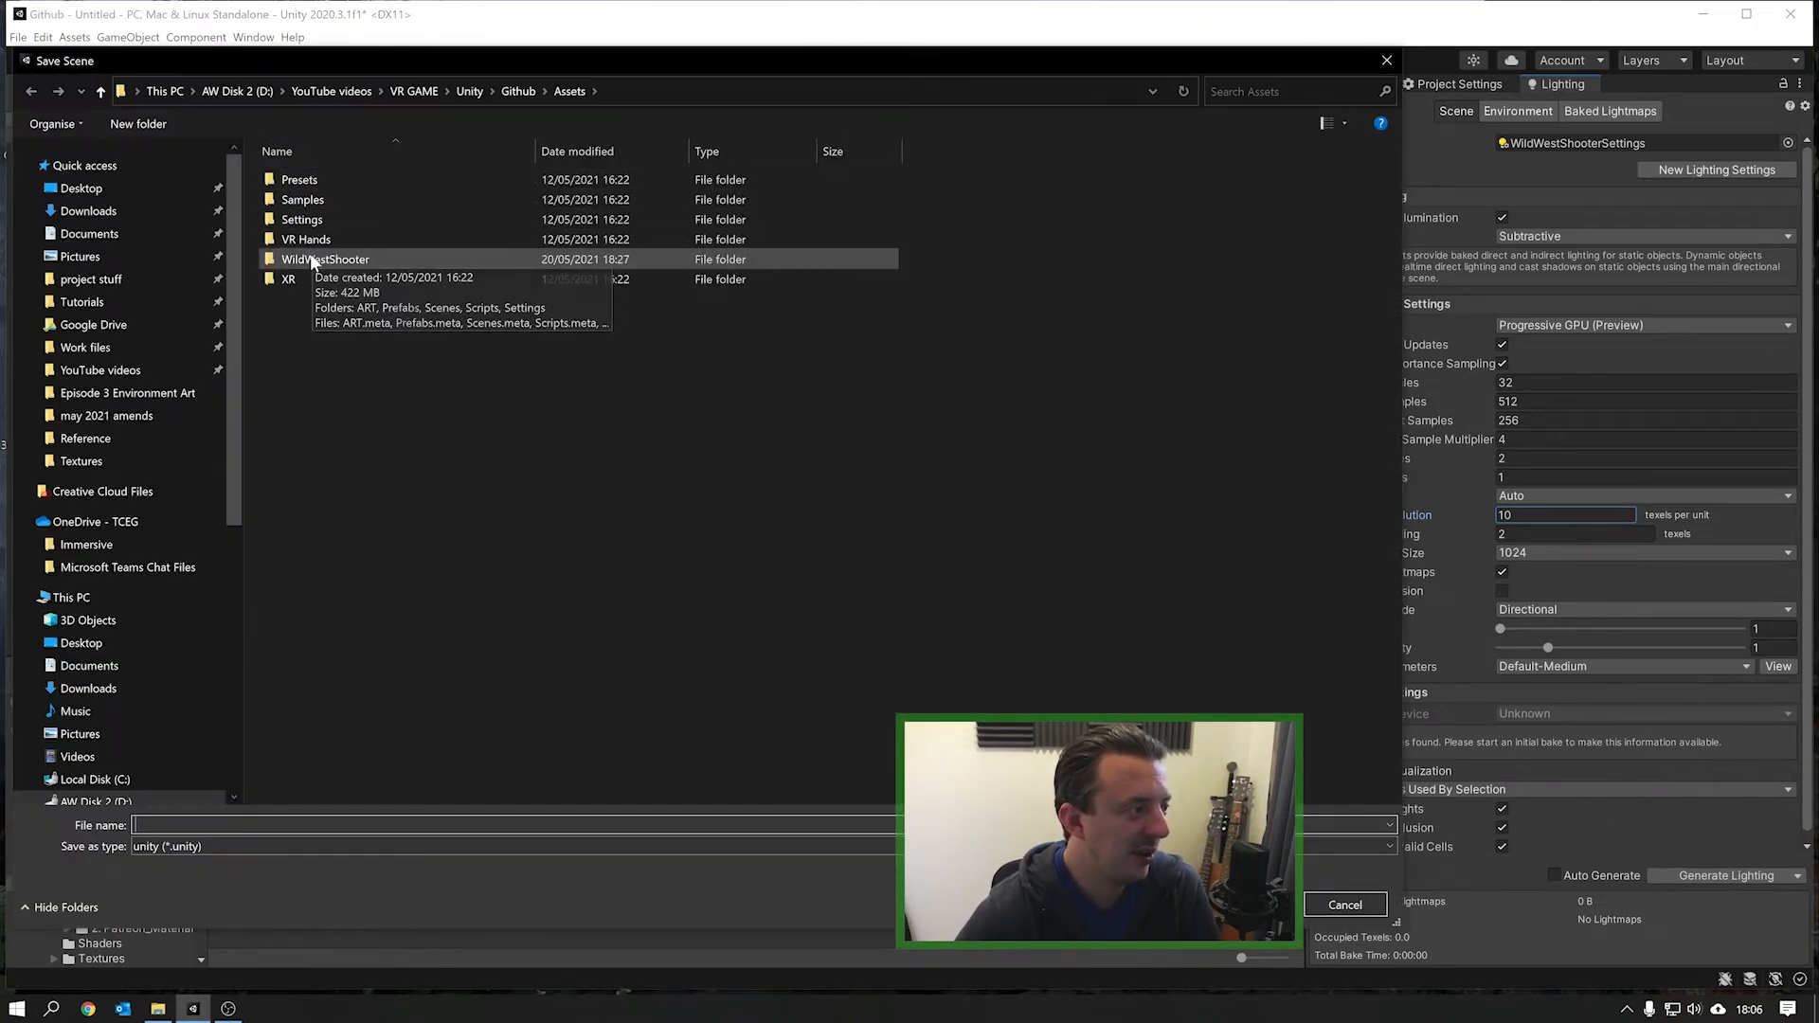
{"action": "double_click", "coordinate": [326, 259]}
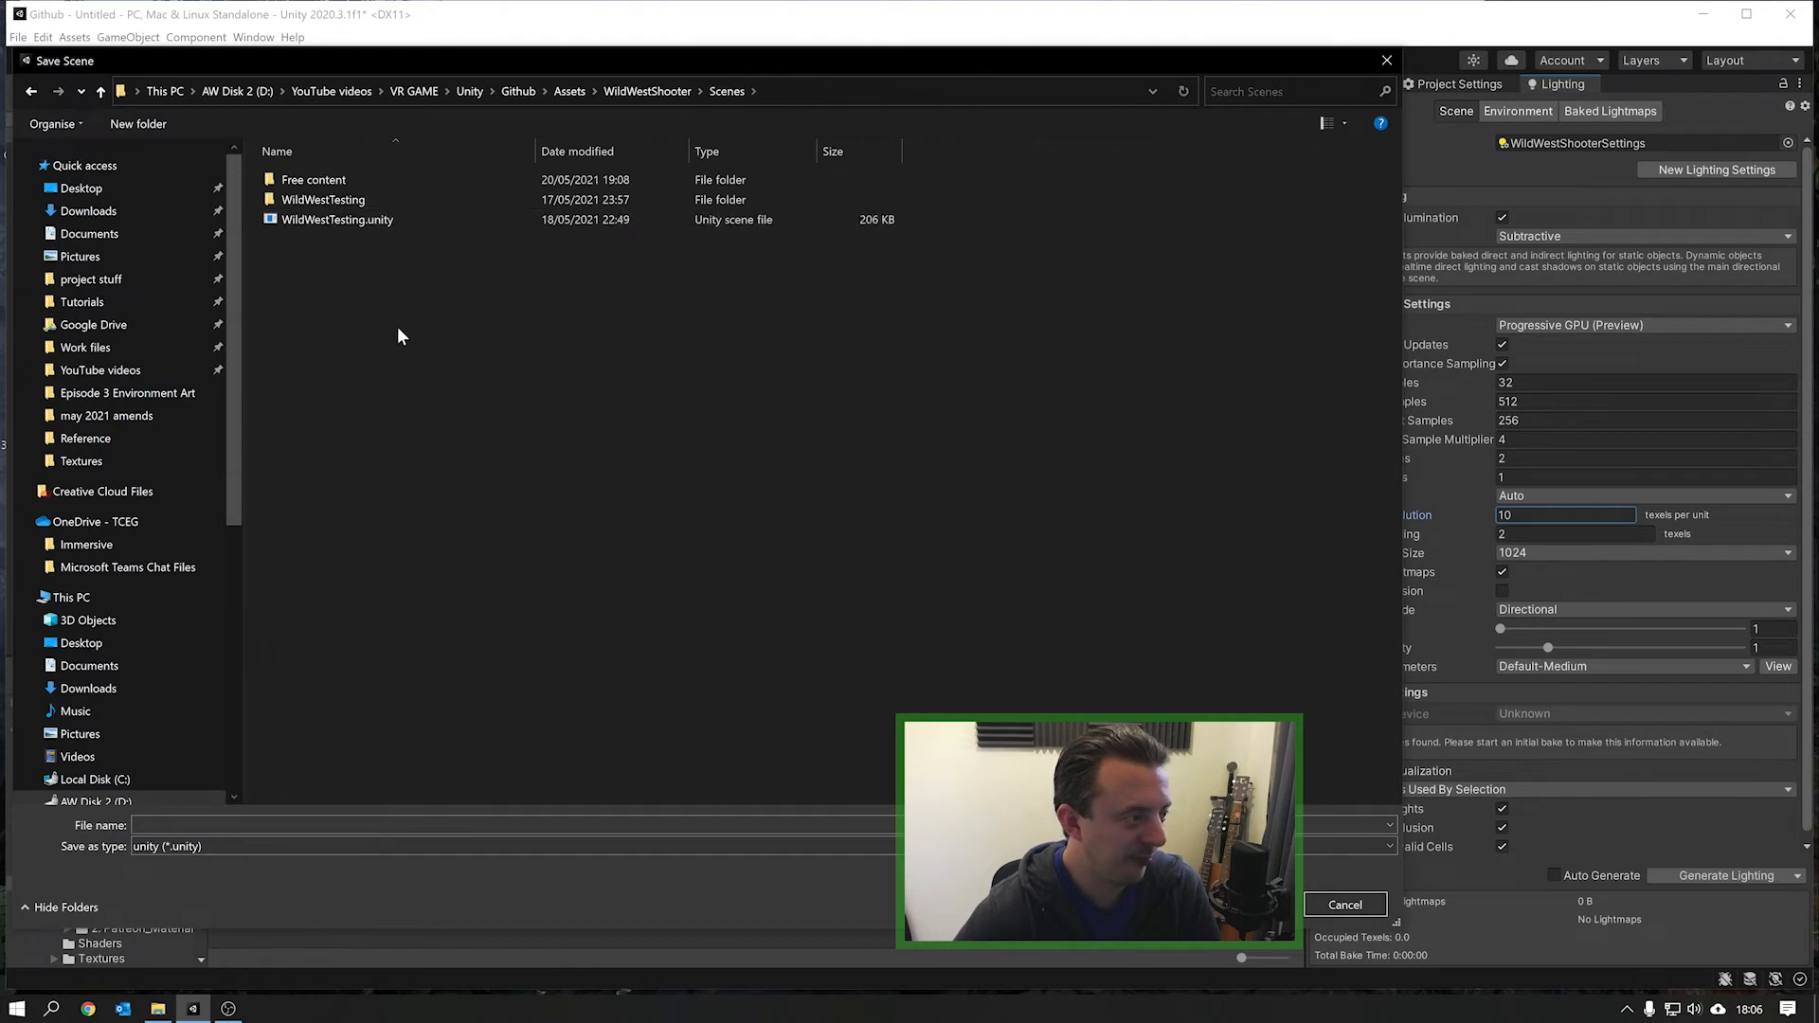
{"action": "type", "text": "Lig"}
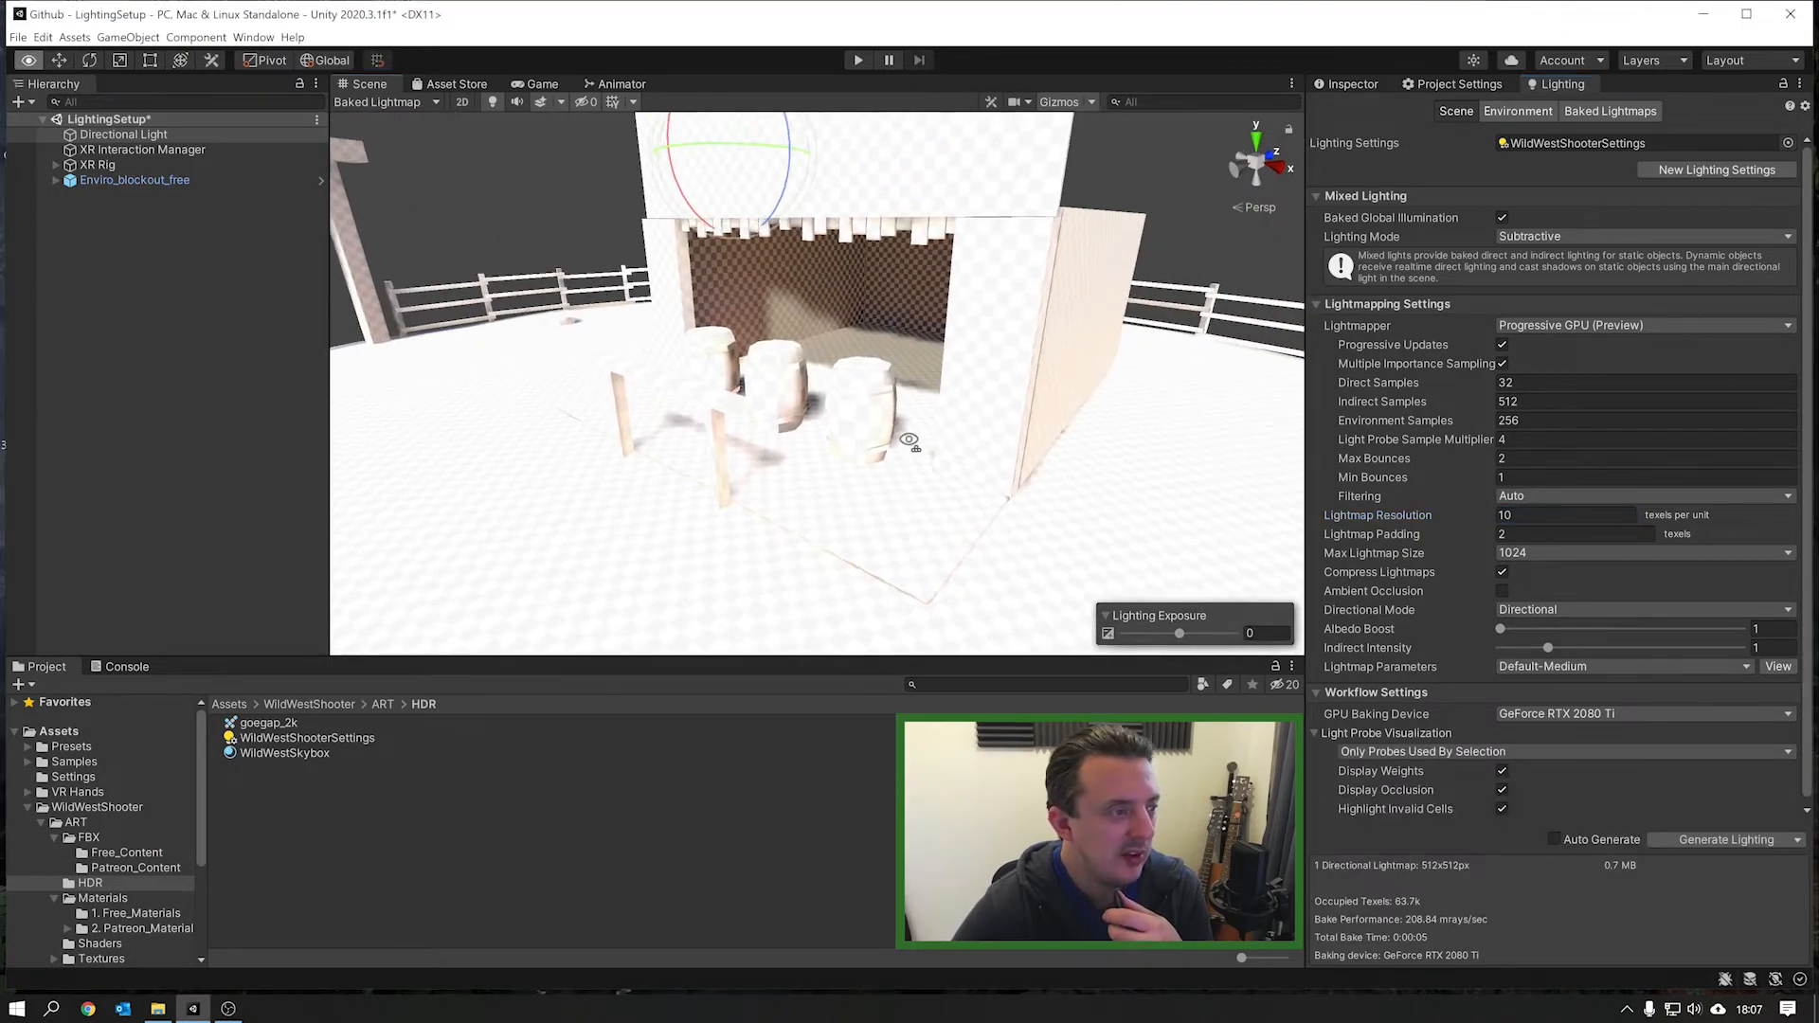
Step: Orbit around the shooting stall and switch the draw mode from Baked Lightmap to Shaded
{"action": "left_click_drag", "start_coordinate": [911, 438], "coordinate": [818, 446]}
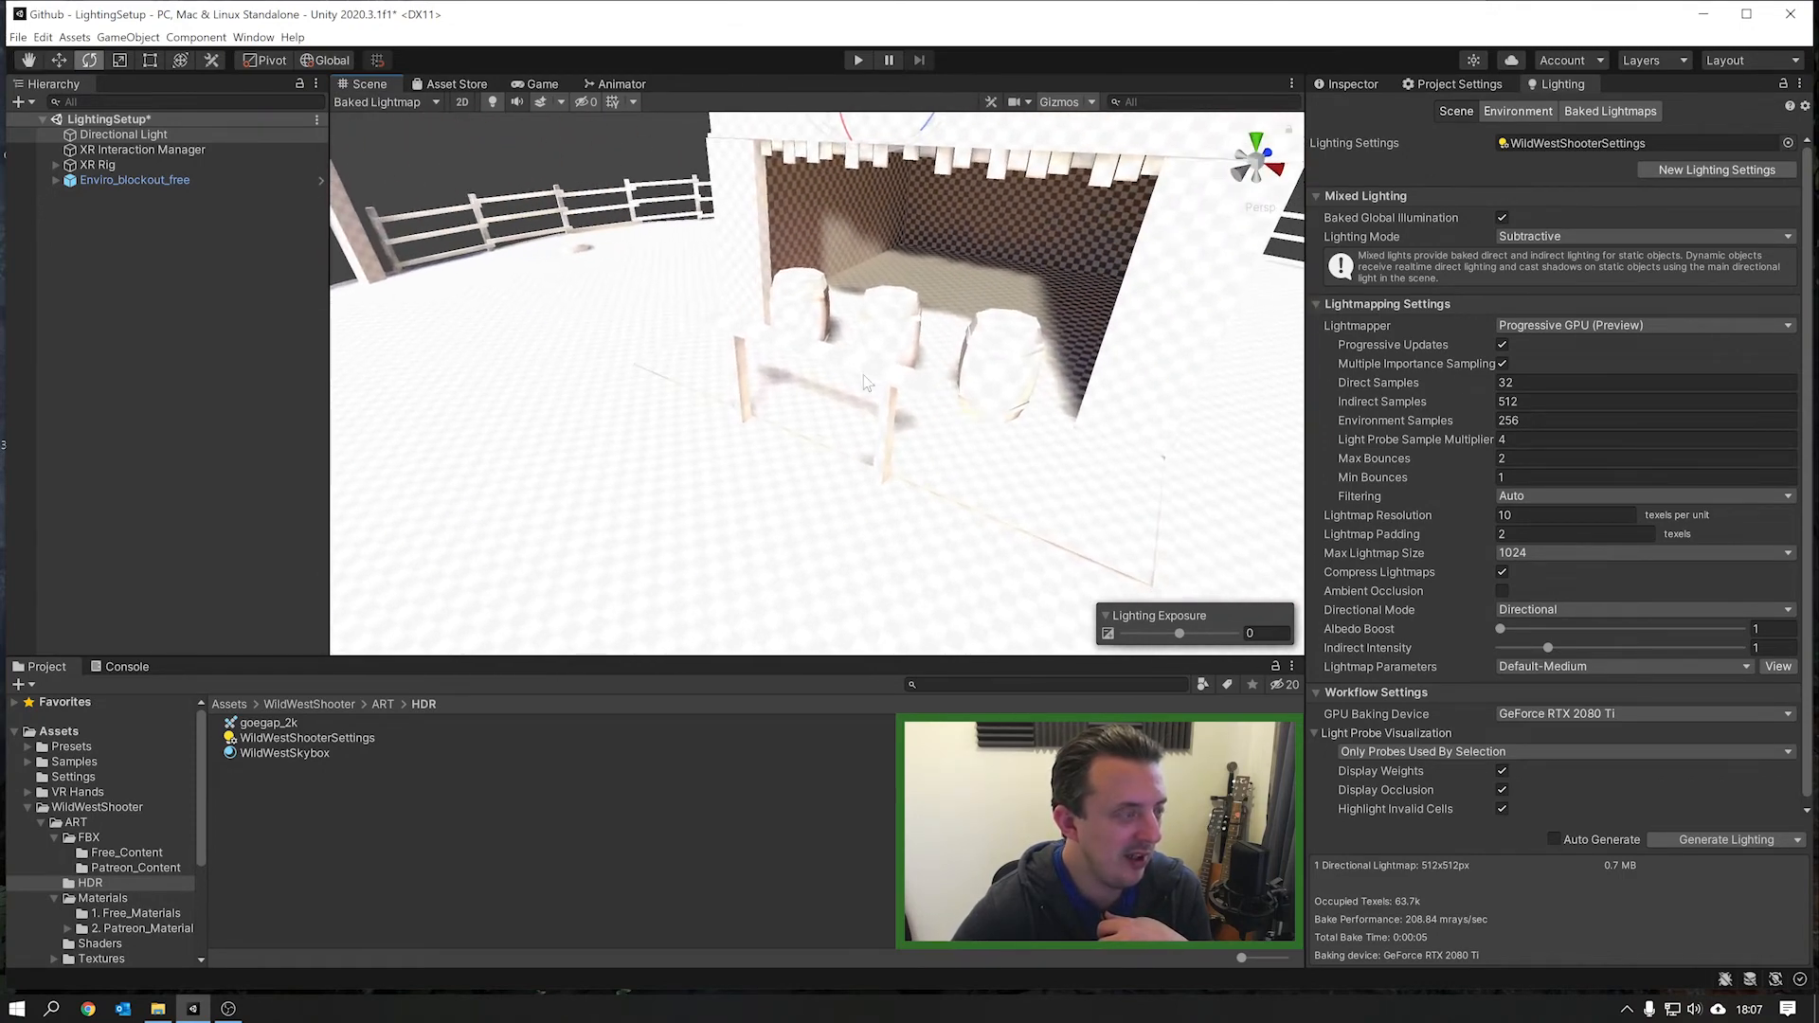
{"action": "left_click", "coordinate": [377, 103]}
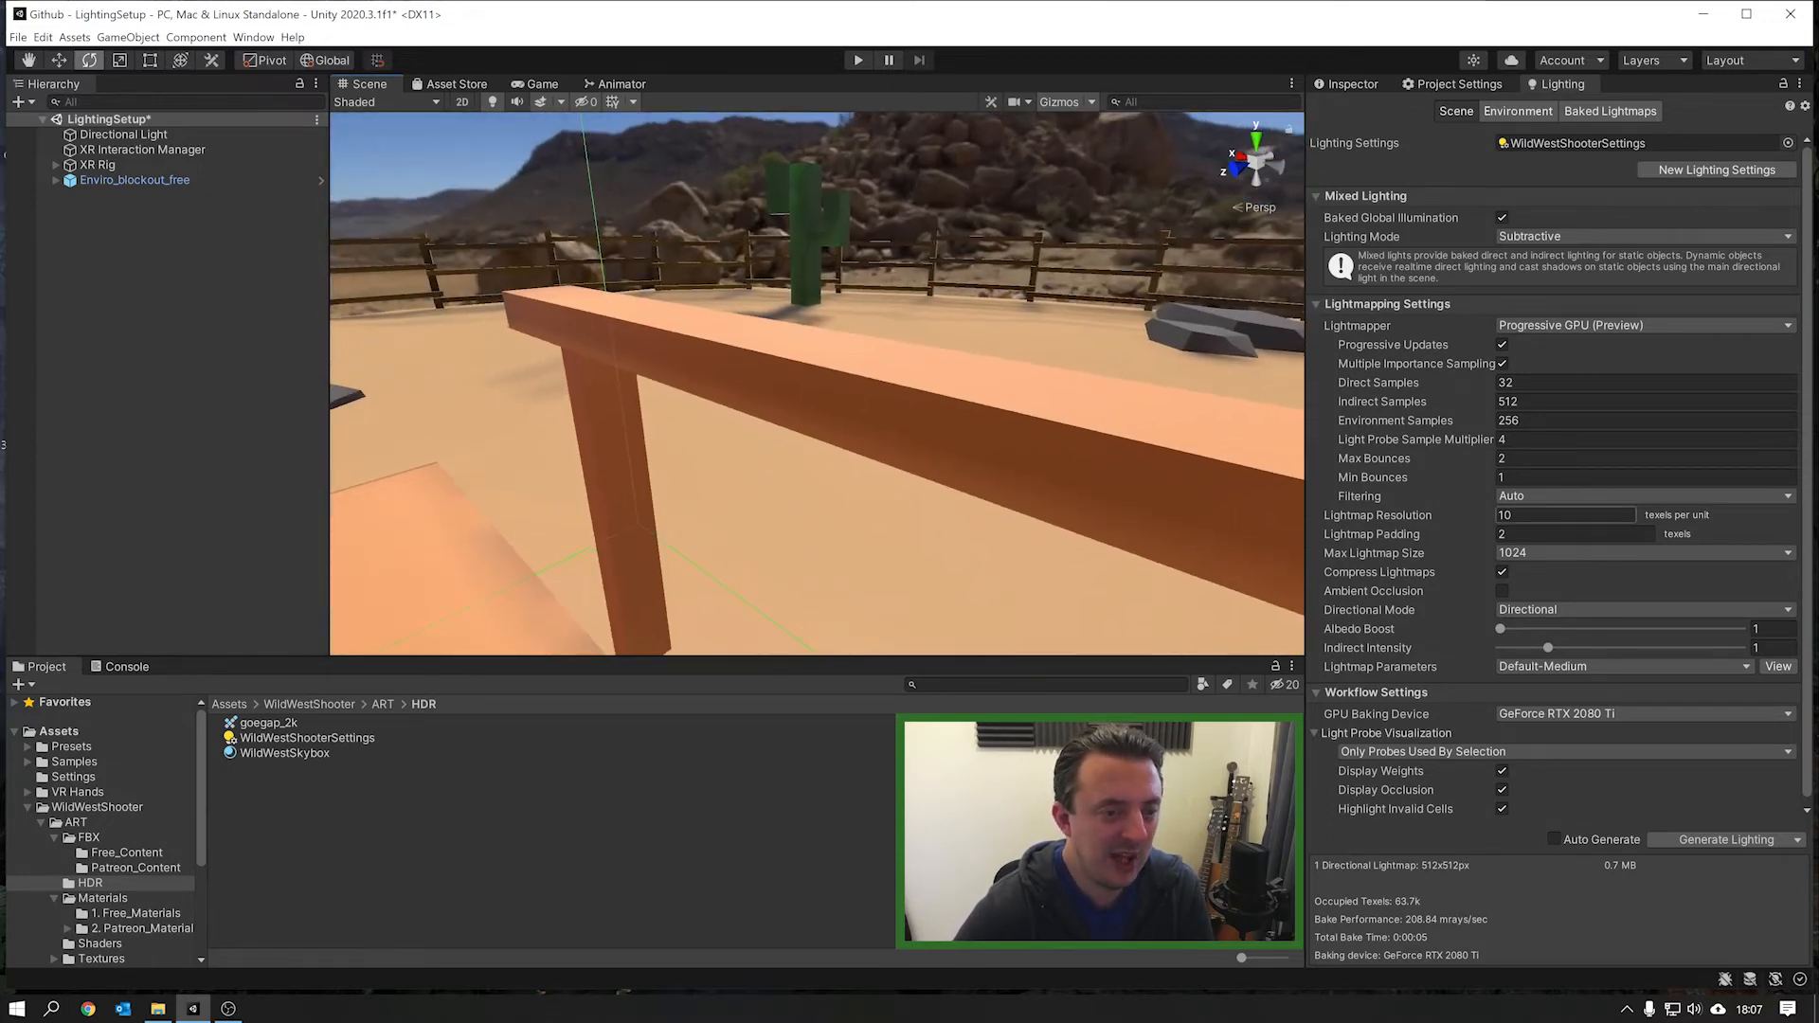
Step: Set Lightmap Resolution to 40 with Ambient Occlusion and generate lighting
{"action": "left_click", "coordinate": [1565, 514]}
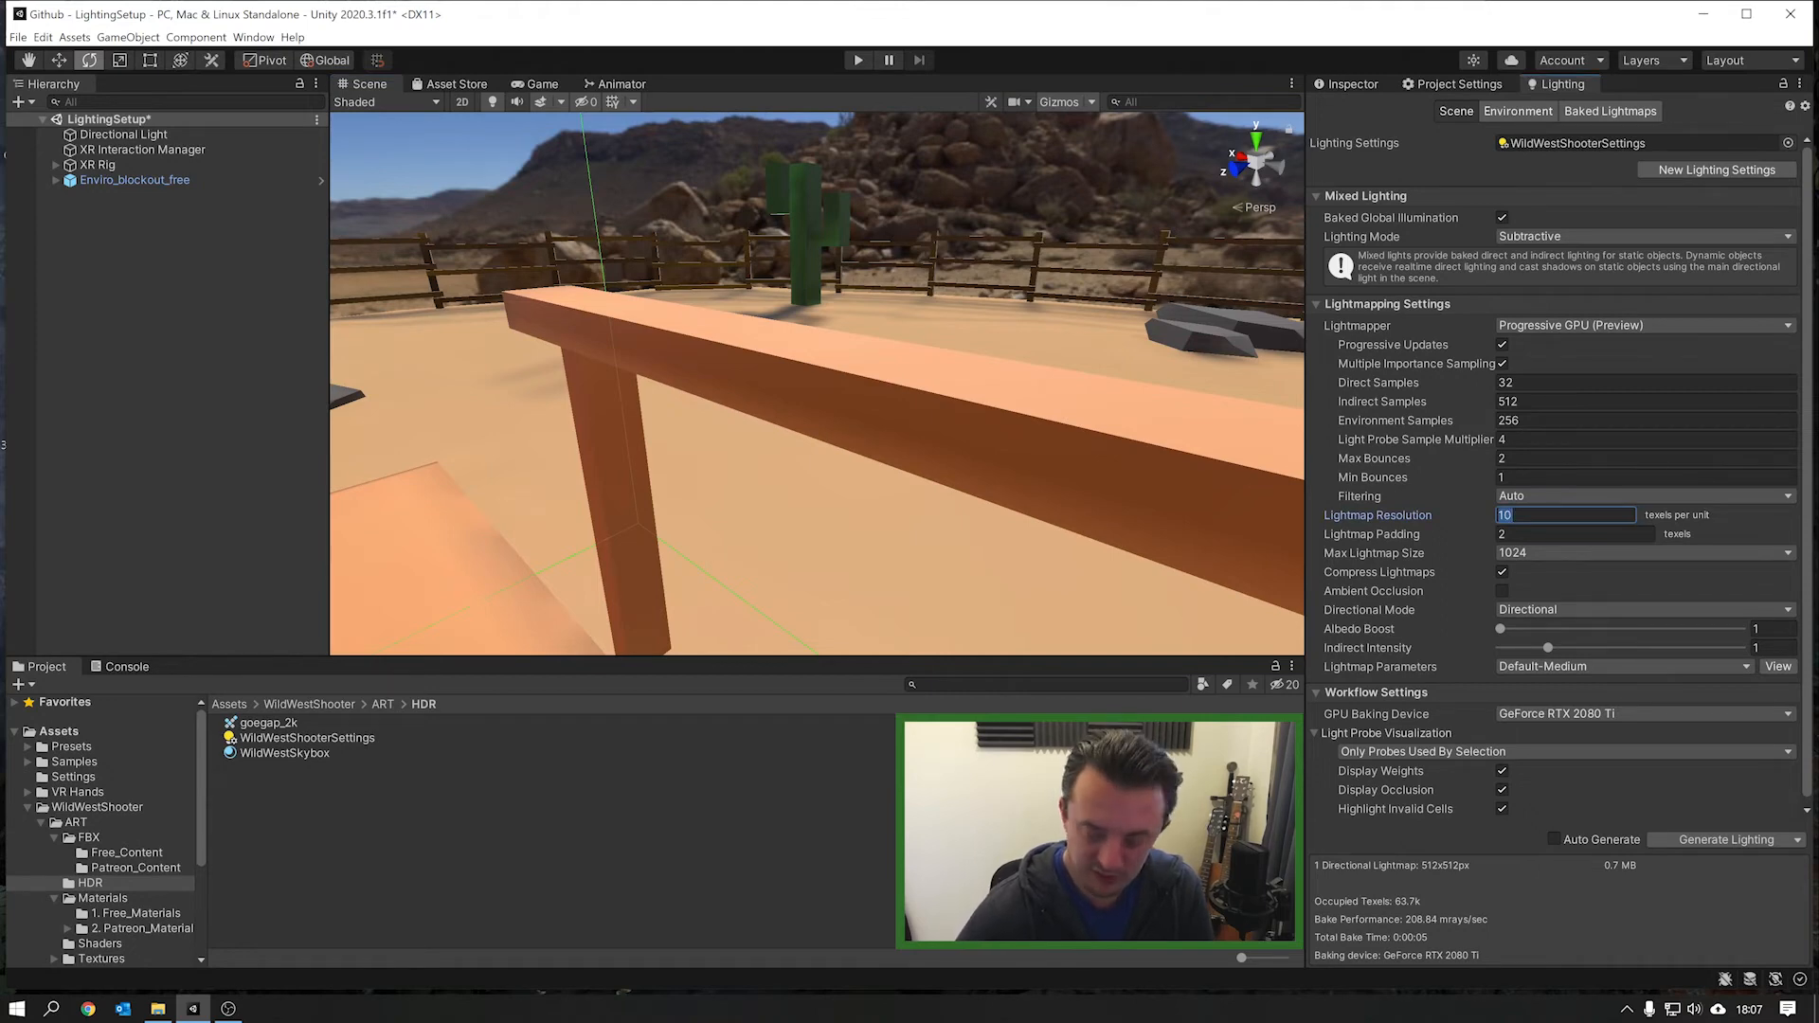
{"action": "type", "text": "40"}
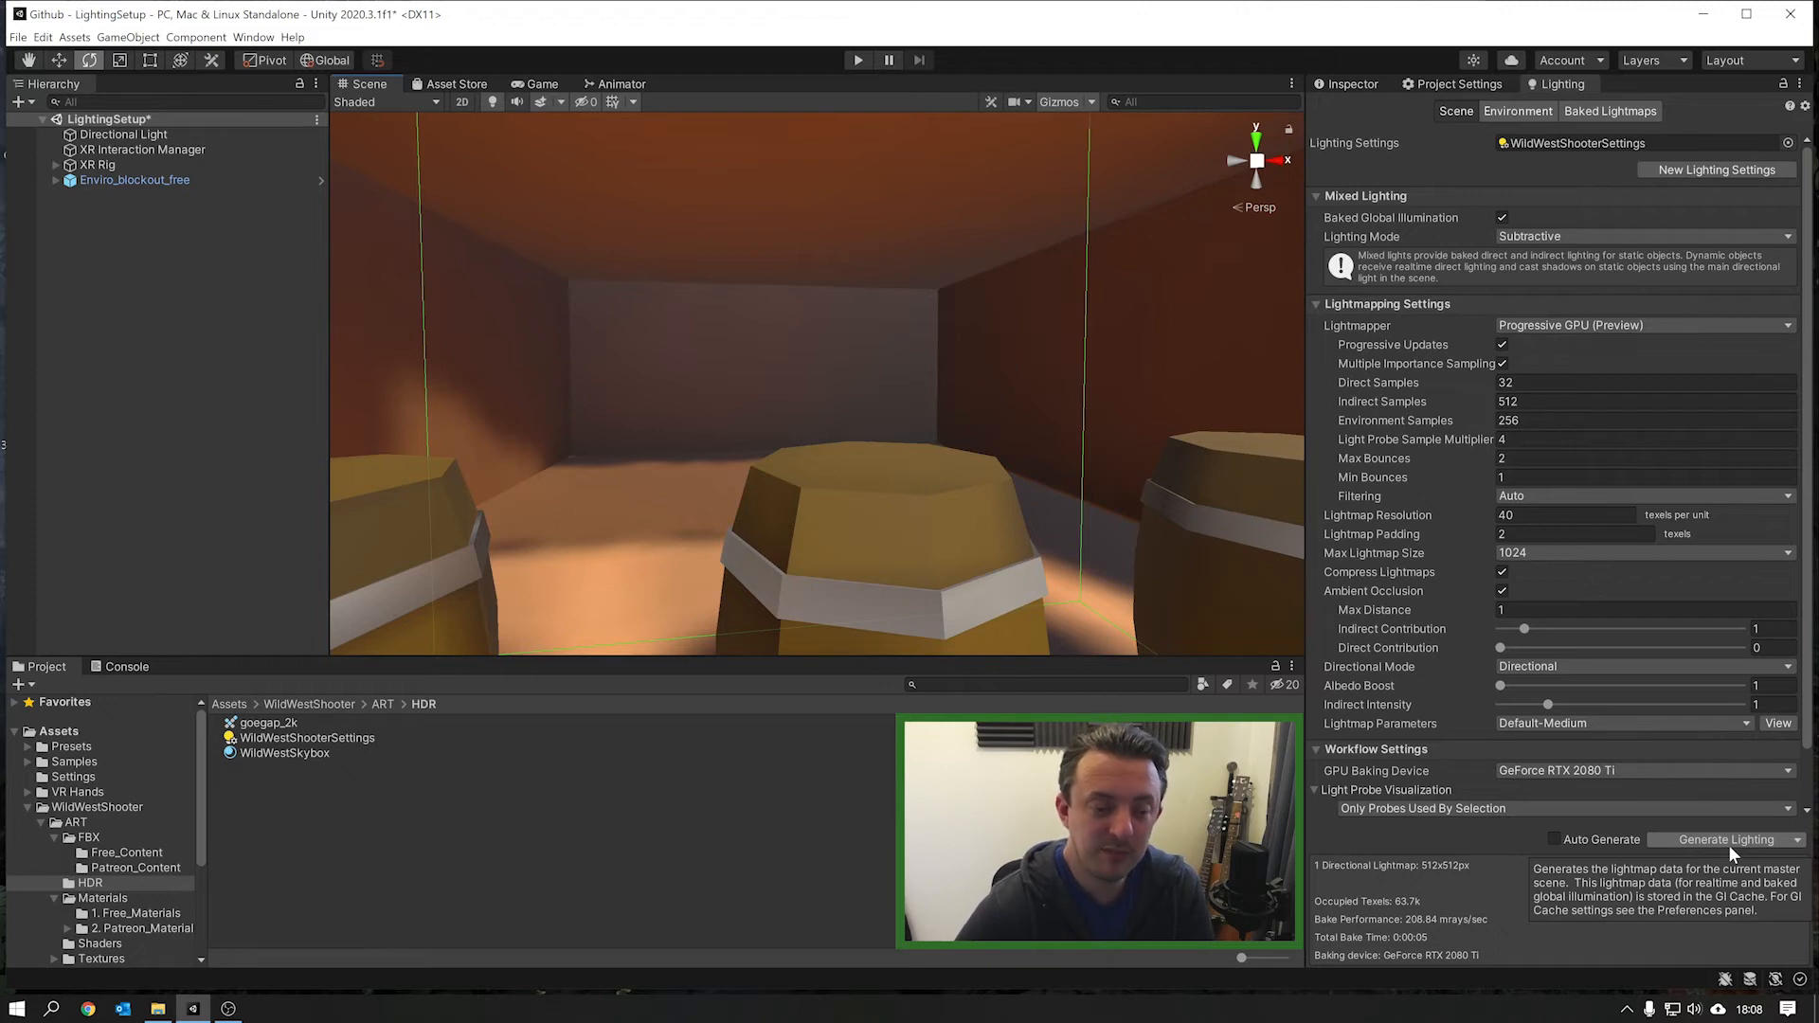
{"action": "left_click", "coordinate": [1724, 839]}
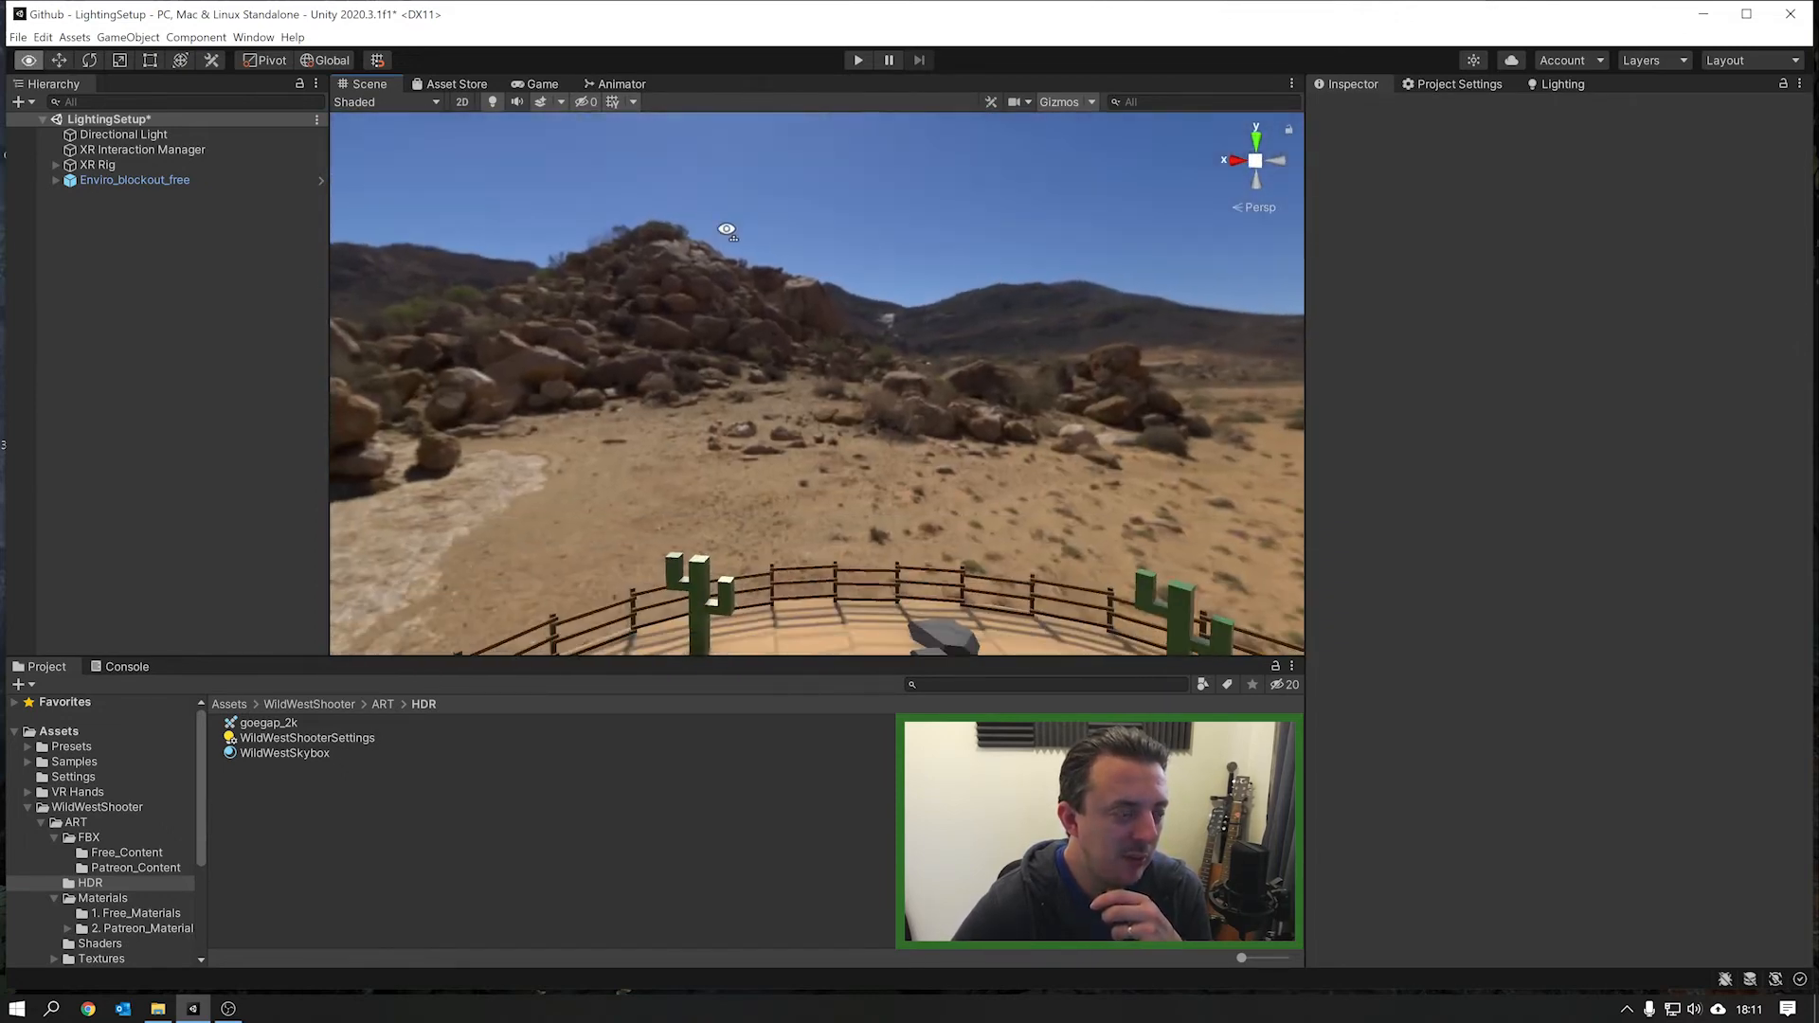
Step: Rotate the Directional Light to about 48.8, -20.3, 5 to match the HDRI sun
{"action": "left_click", "coordinate": [123, 134]}
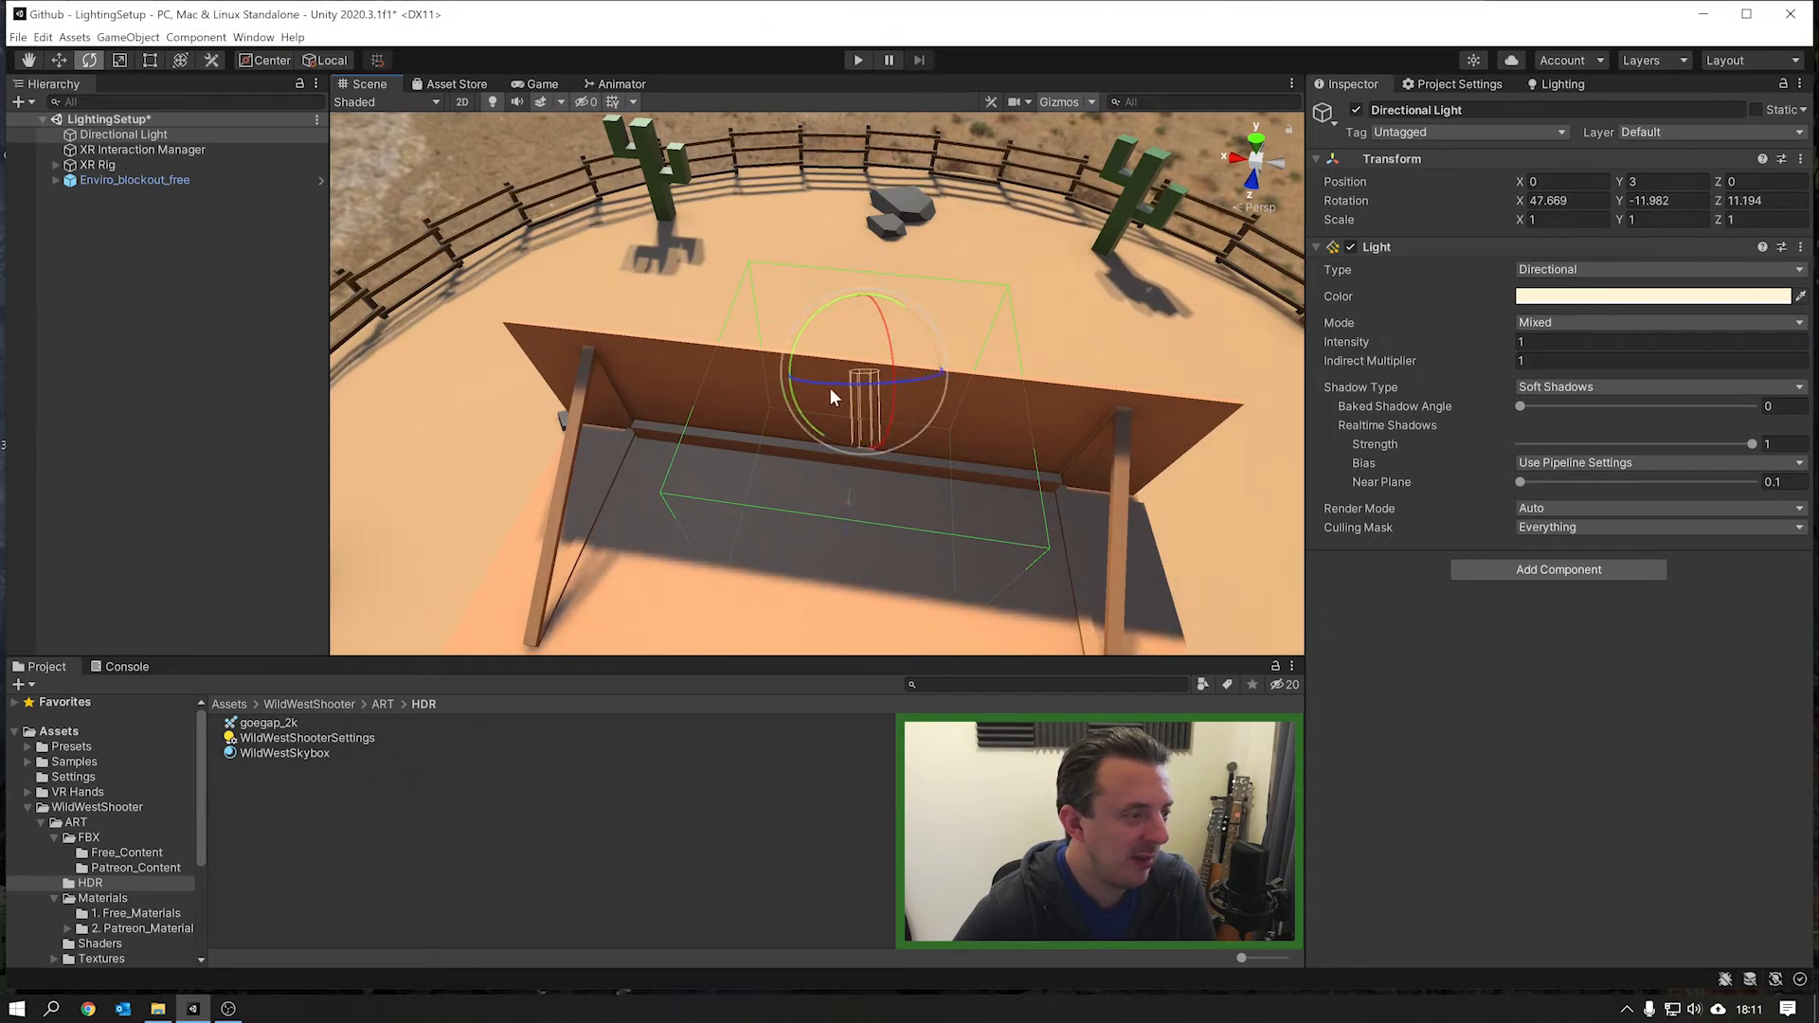
{"action": "left_click_drag", "start_coordinate": [830, 394], "coordinate": [812, 428]}
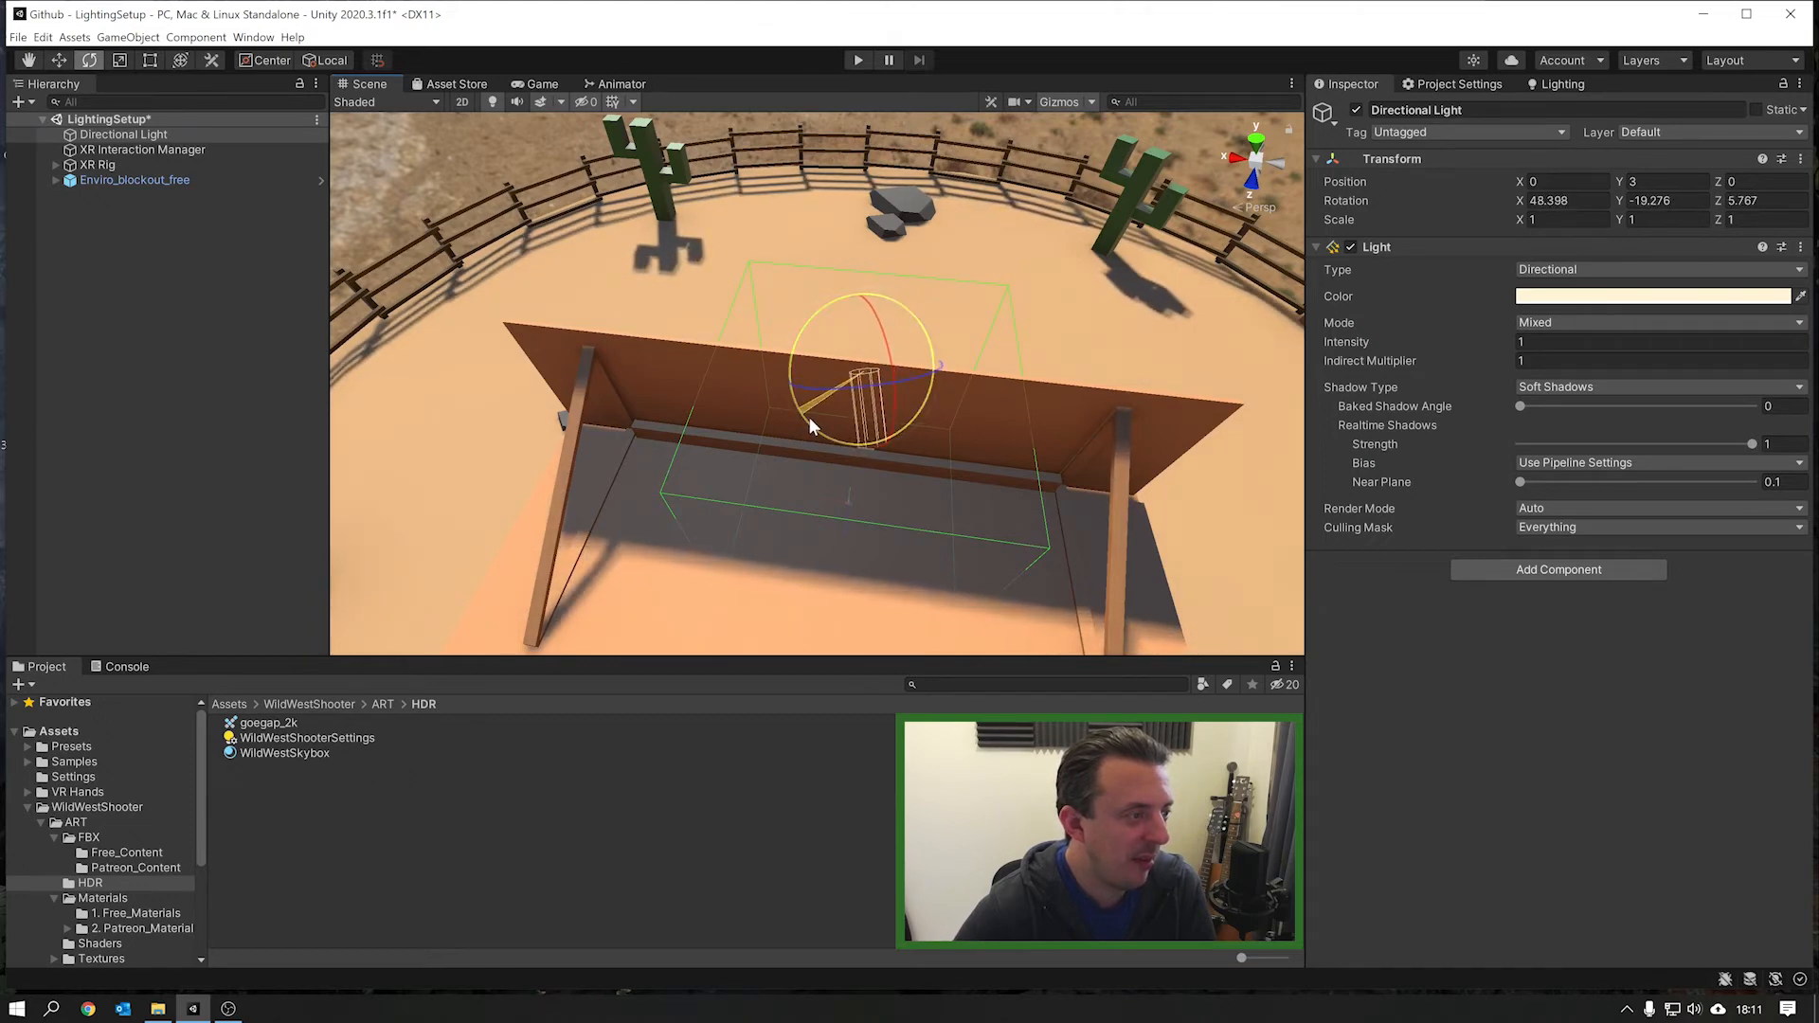
{"action": "left_click_drag", "start_coordinate": [812, 426], "coordinate": [894, 415]}
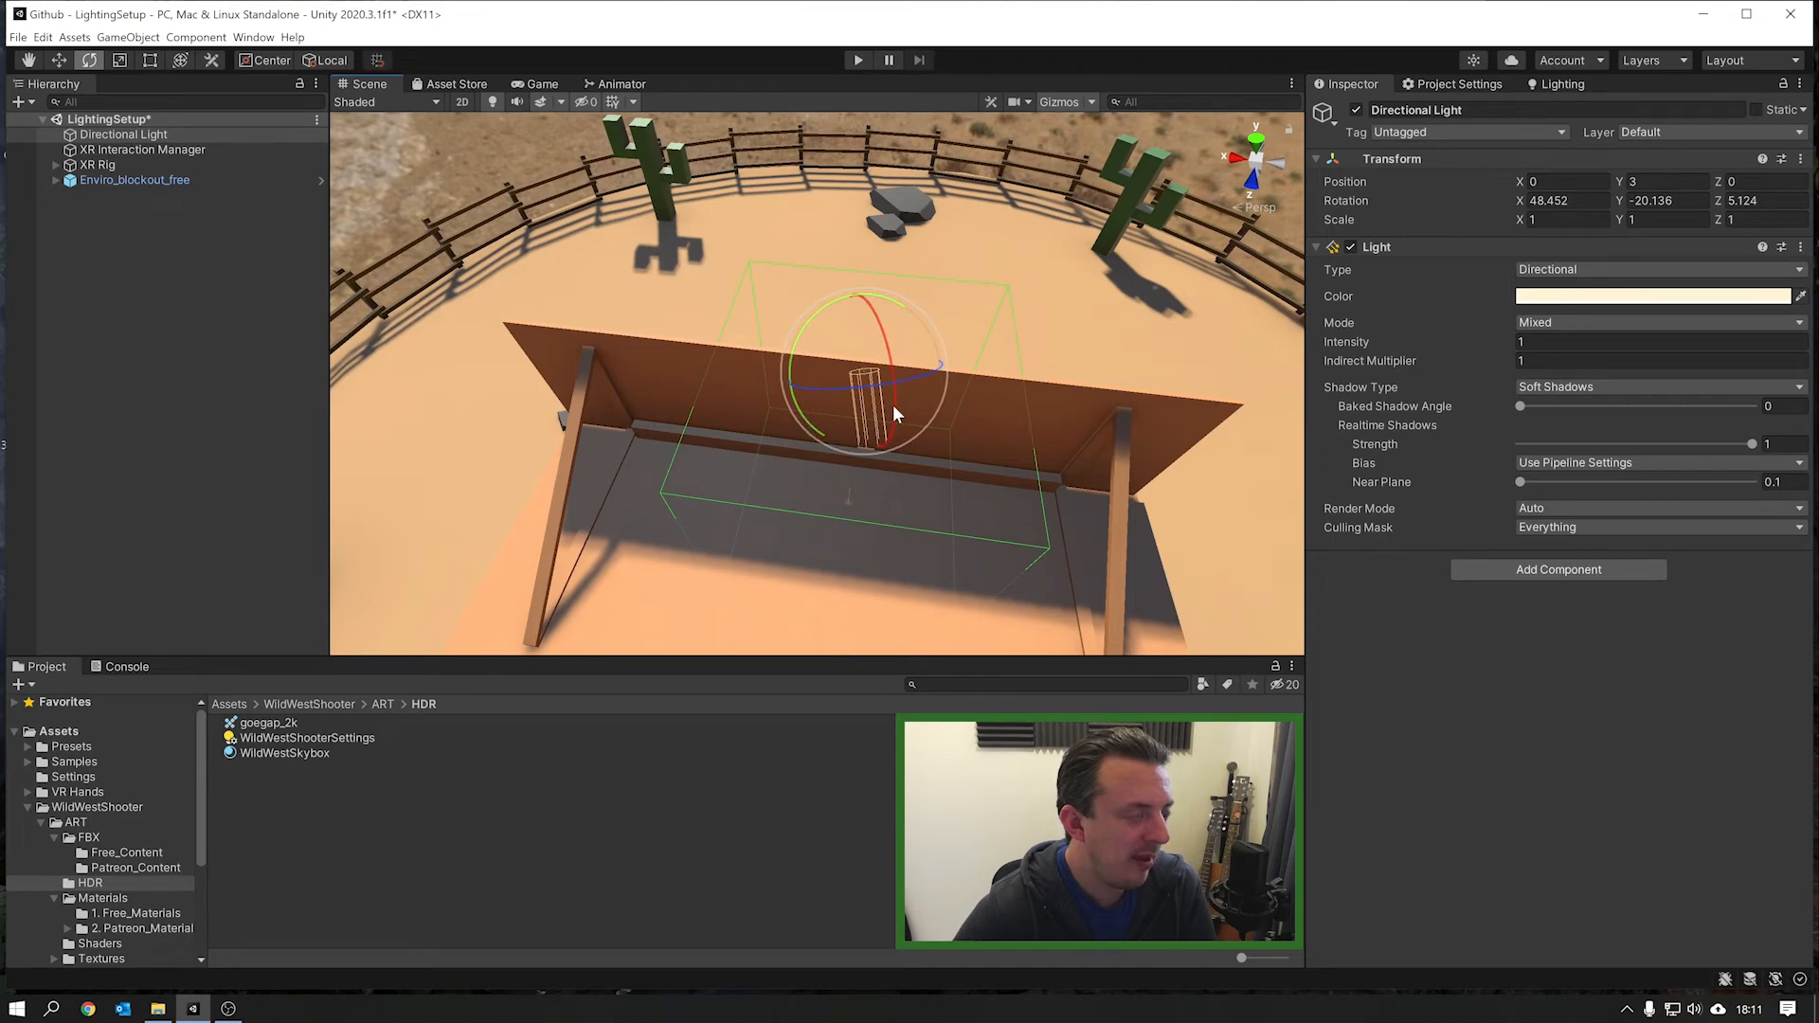
{"action": "left_click_drag", "start_coordinate": [894, 414], "coordinate": [920, 435]}
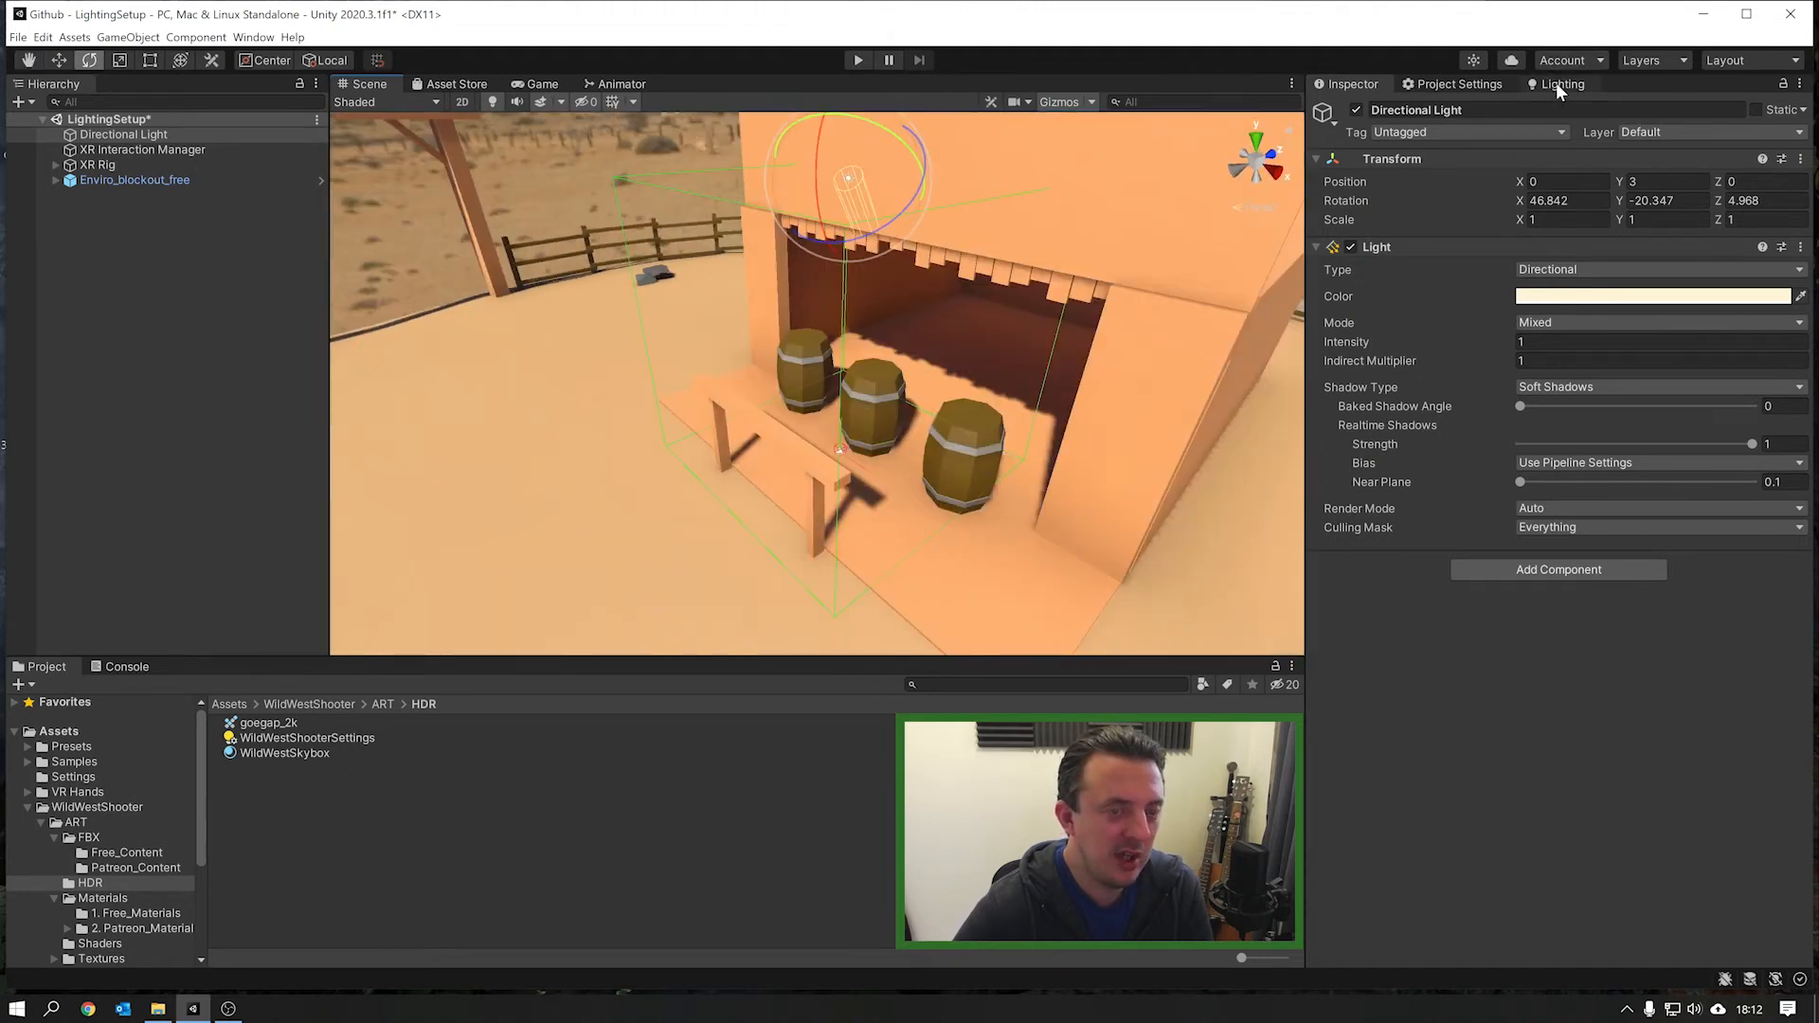
Step: Generate Lighting again from the Lighting window to bake shadows for the new sun angle
{"action": "left_click", "coordinate": [1562, 84]}
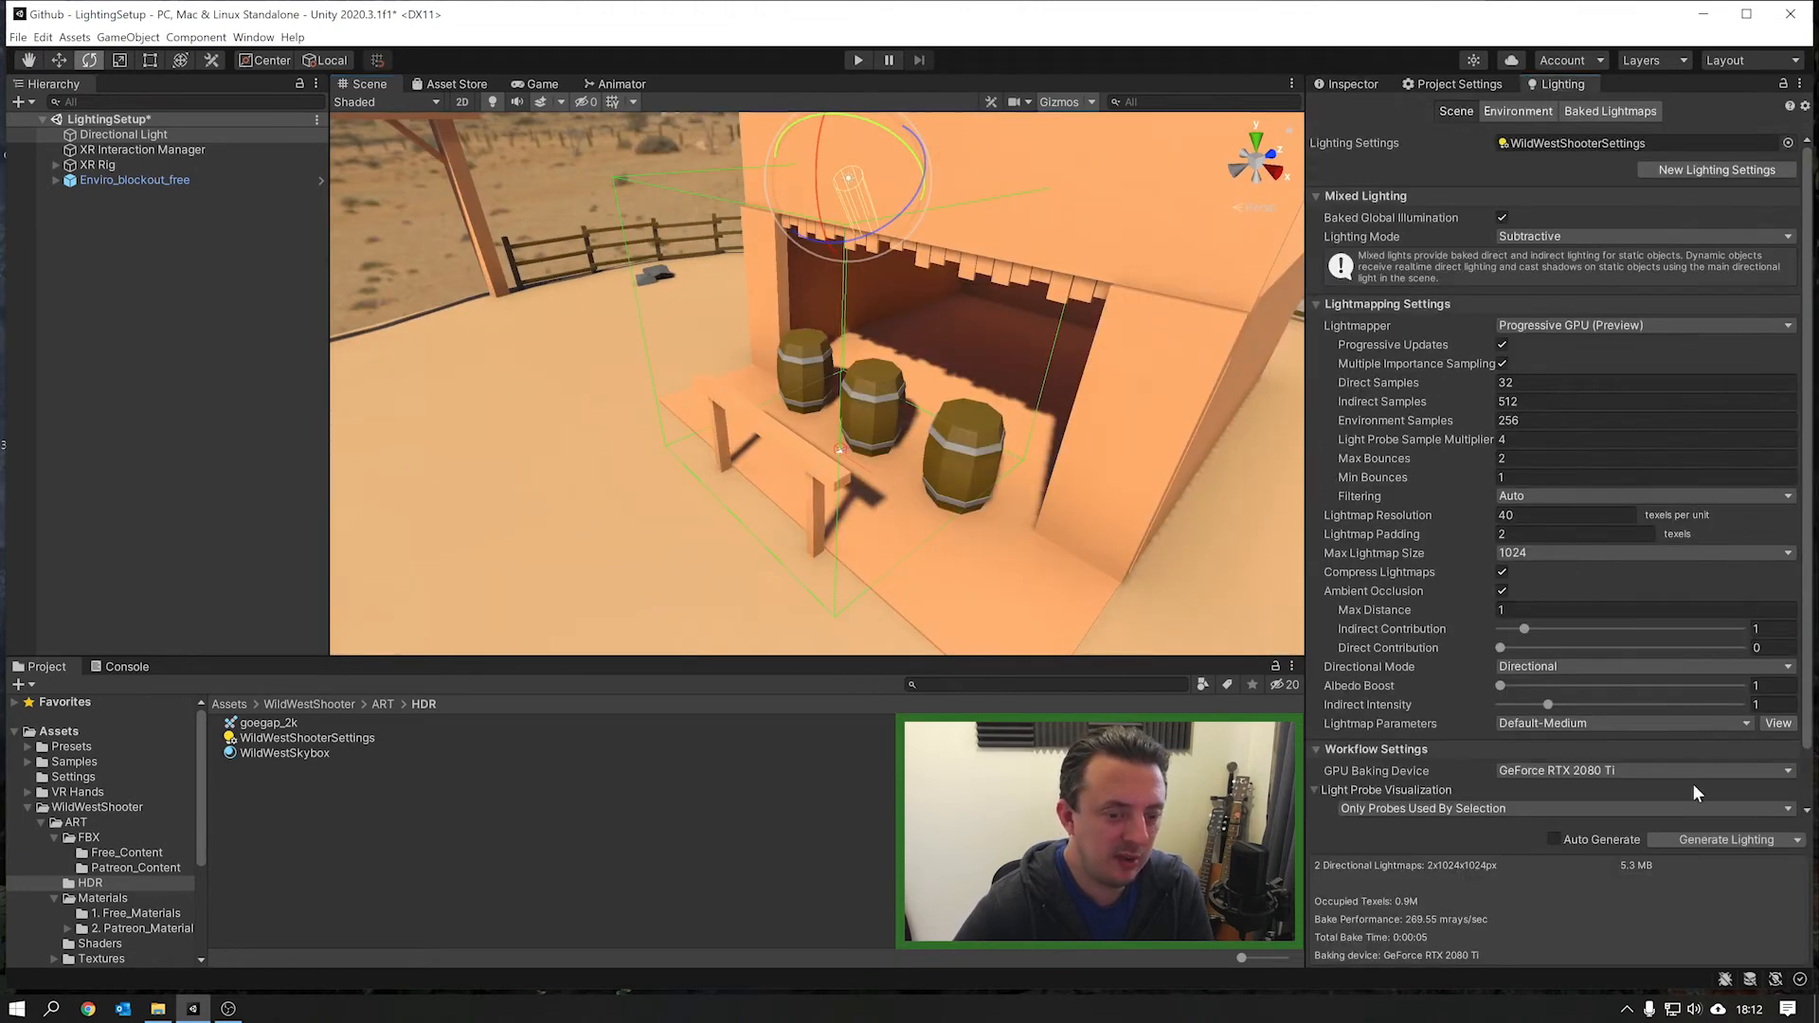
{"action": "left_click", "coordinate": [123, 133]}
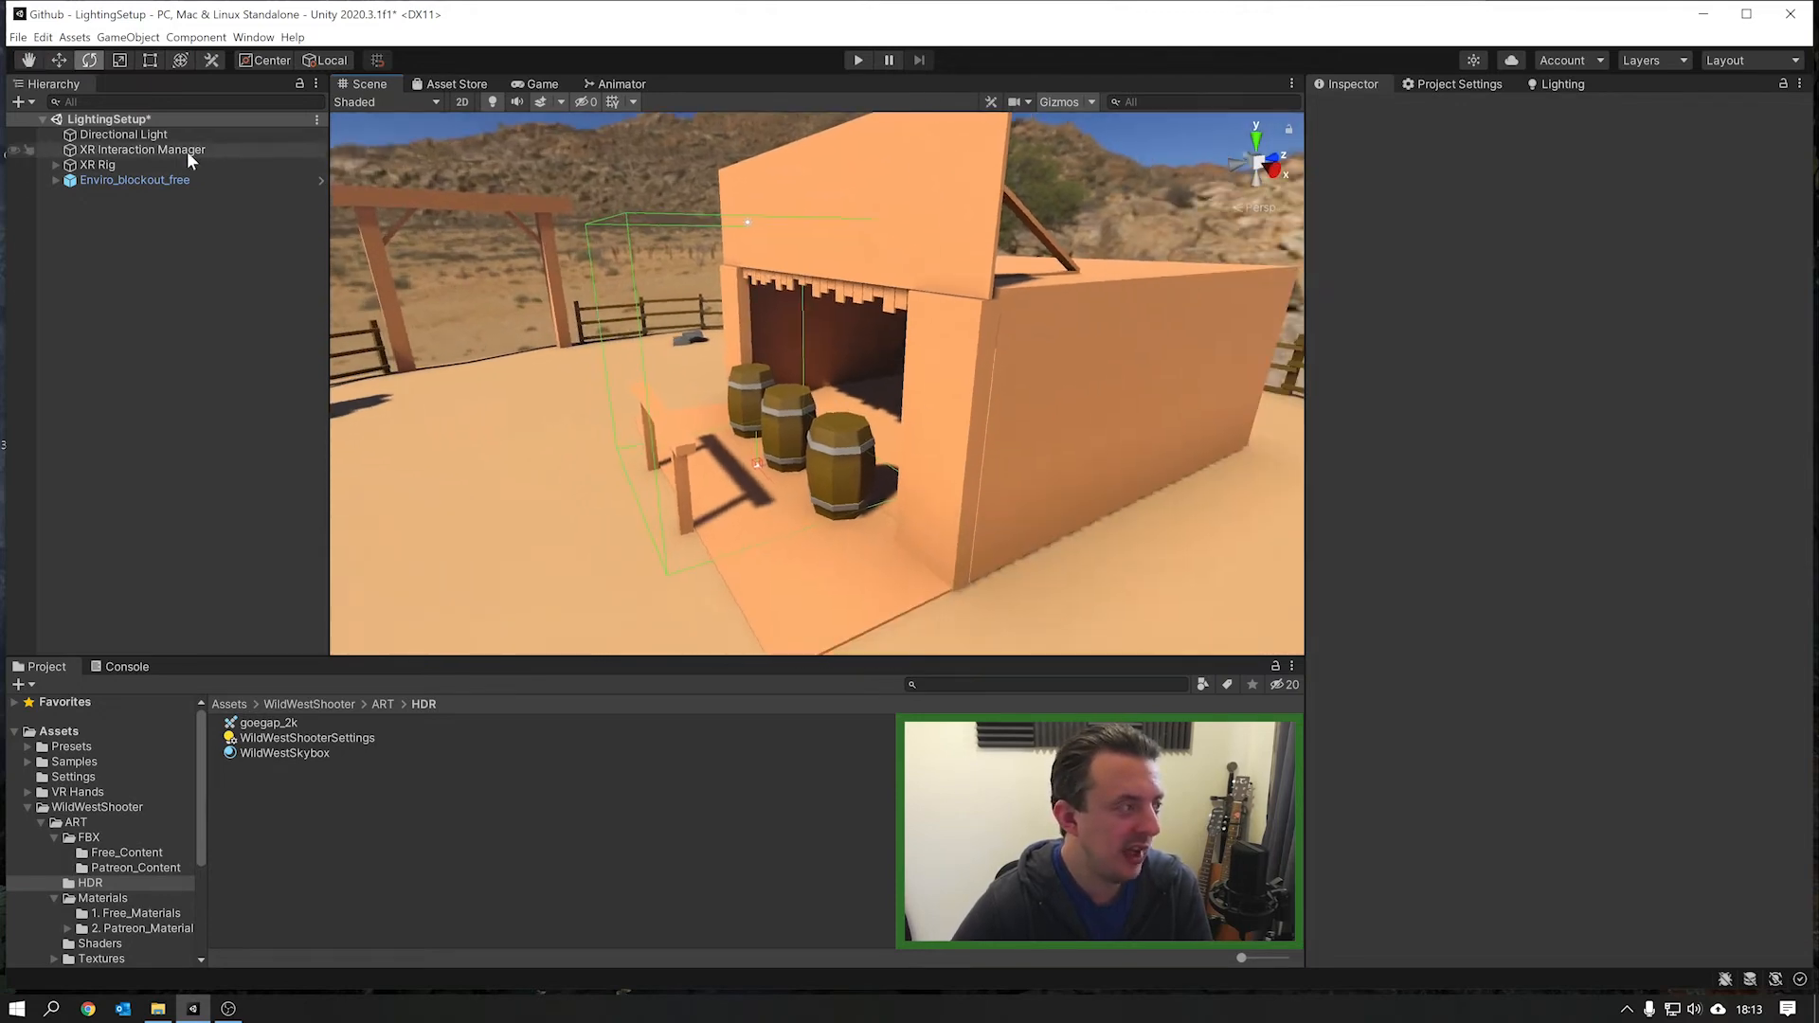
{"action": "left_click", "coordinate": [123, 134]}
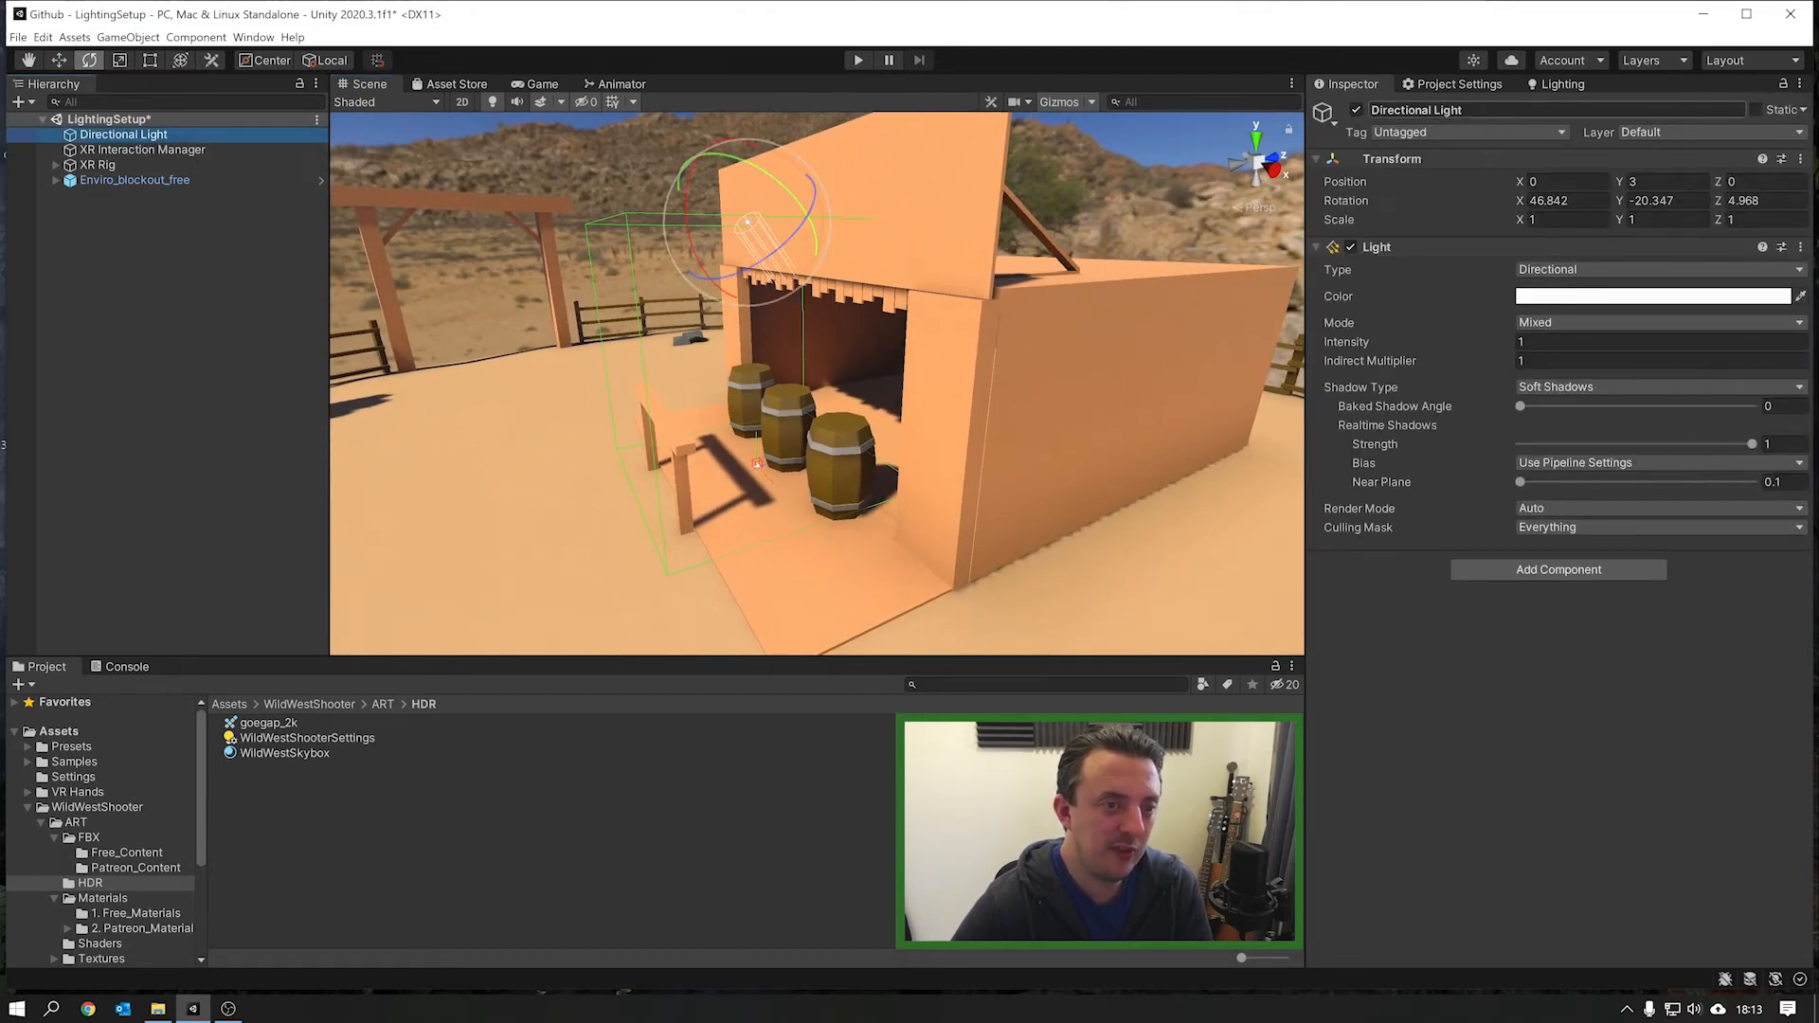
{"action": "left_click", "coordinate": [1564, 84]}
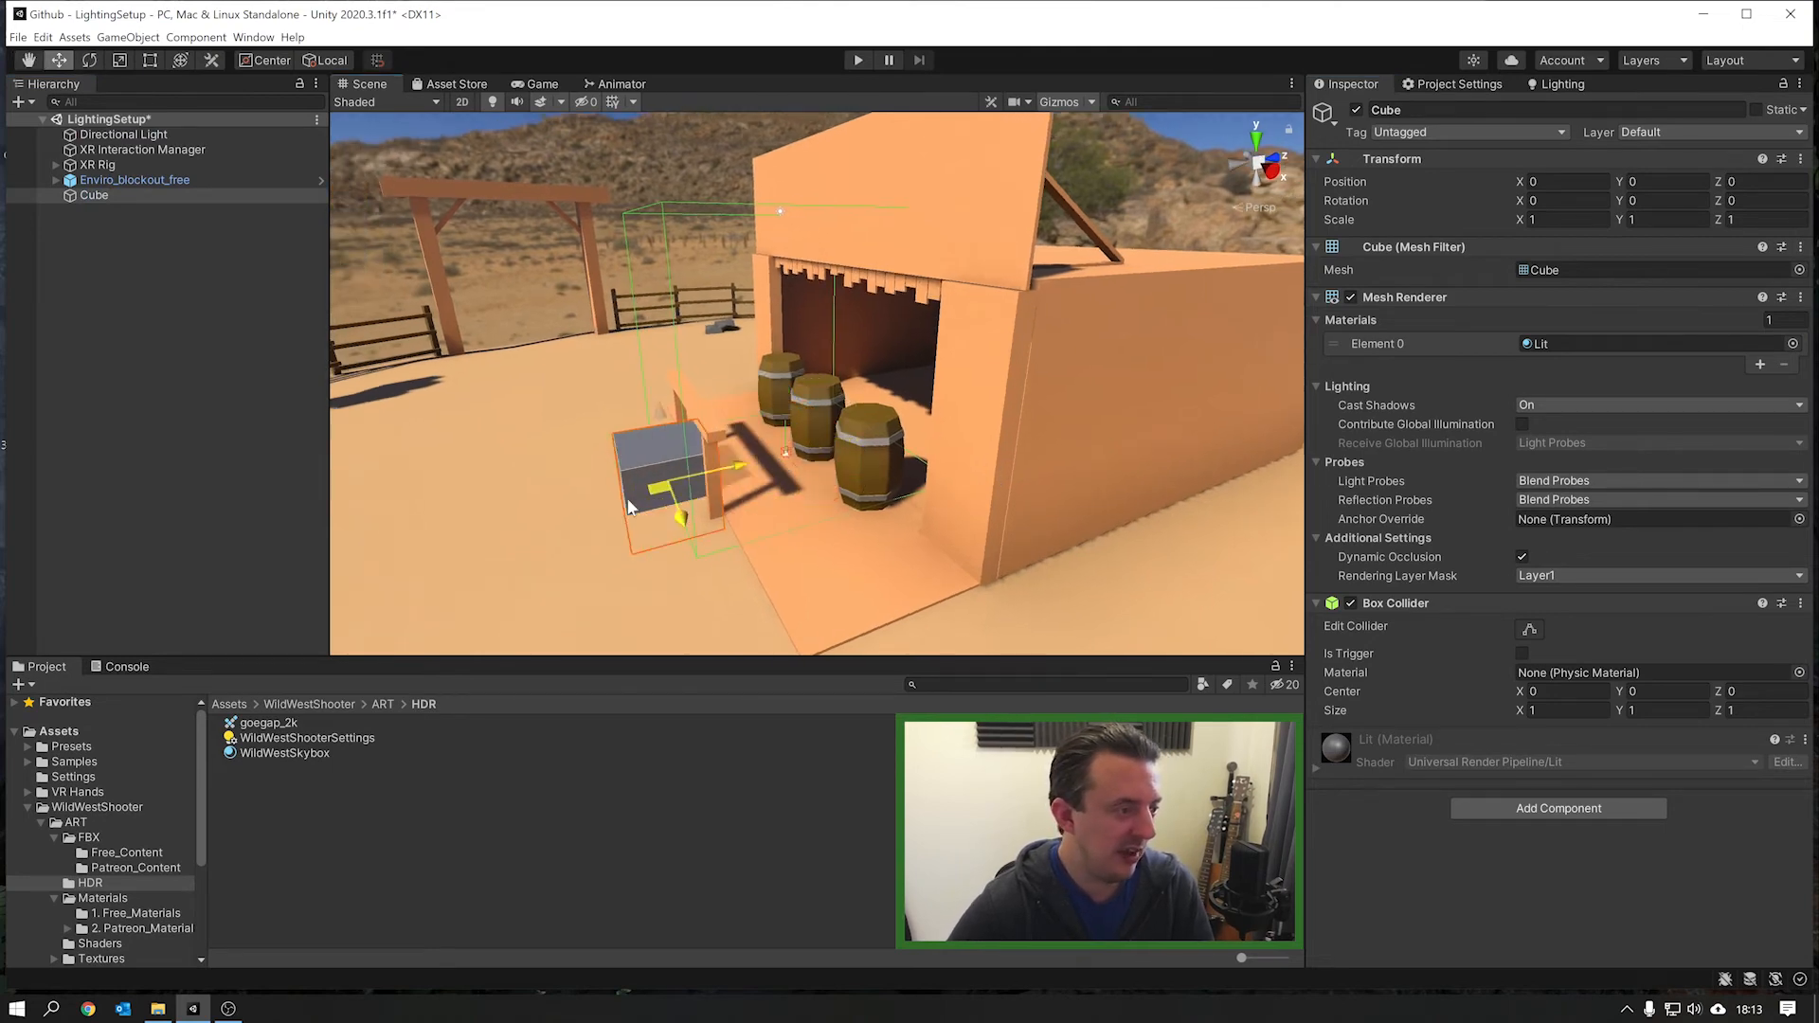
{"action": "left_click_drag", "start_coordinate": [655, 464], "coordinate": [632, 546]}
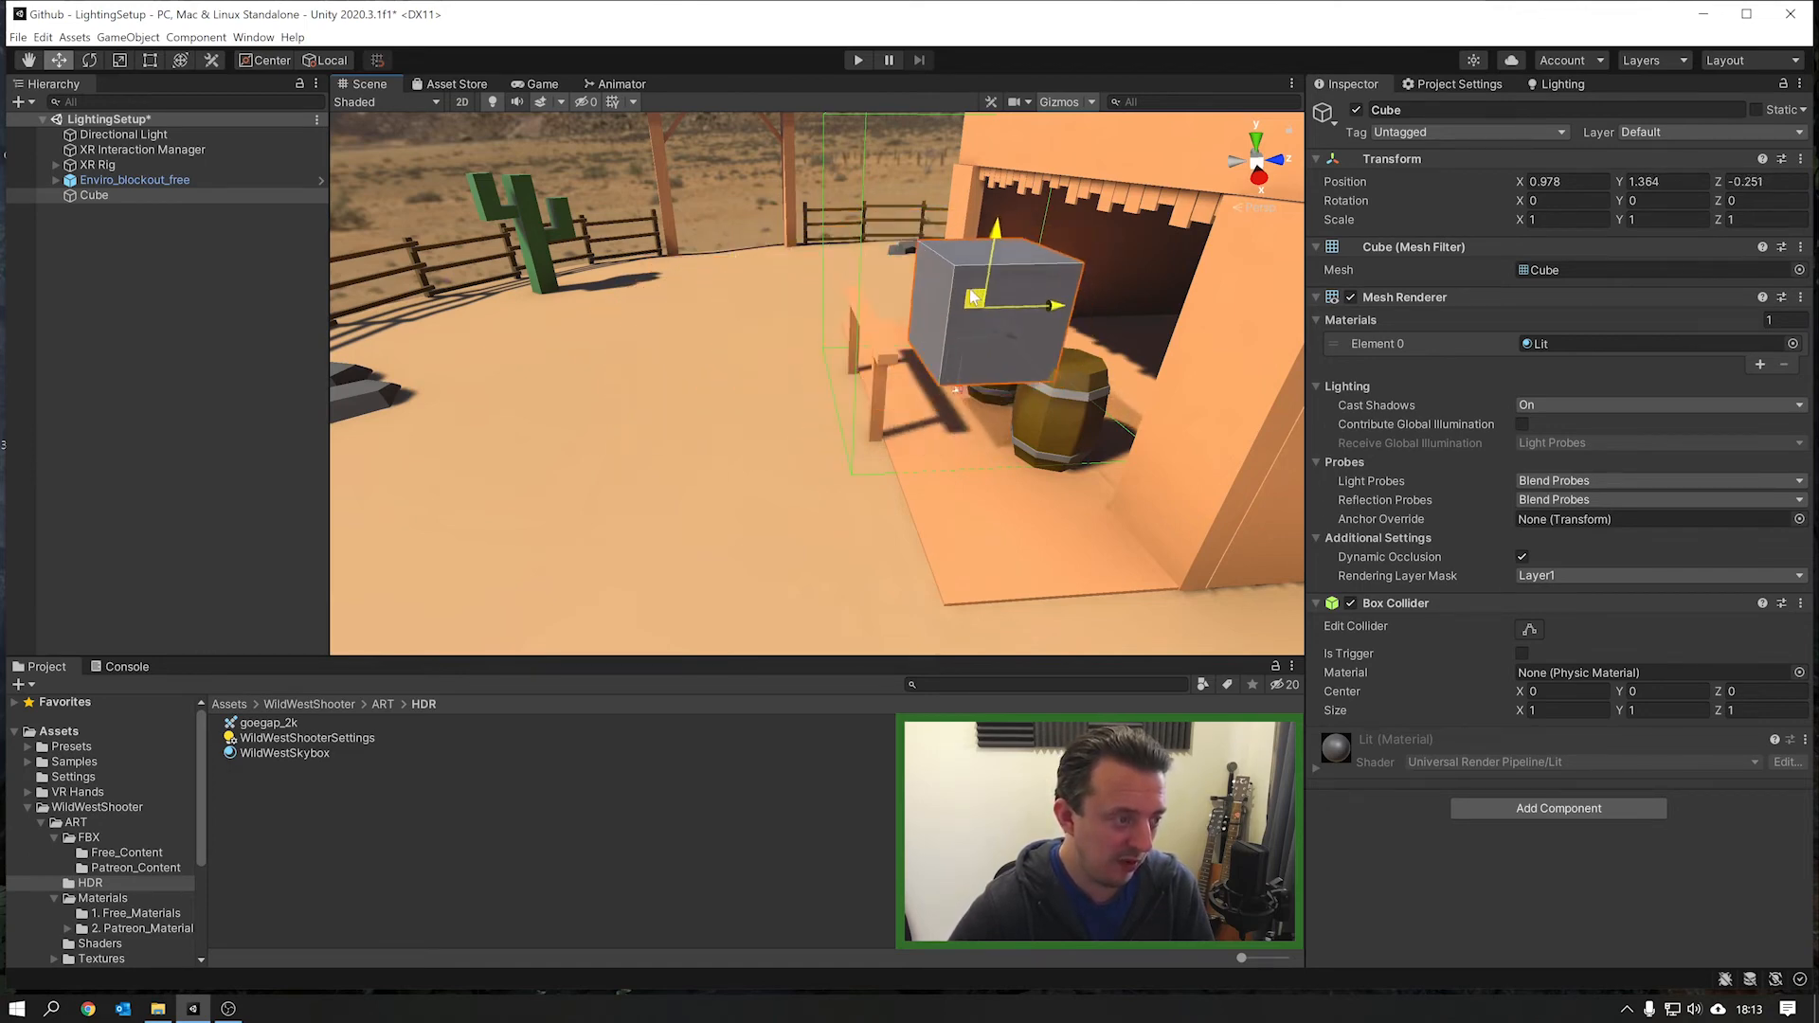
{"action": "left_click_drag", "start_coordinate": [996, 301], "coordinate": [709, 302]}
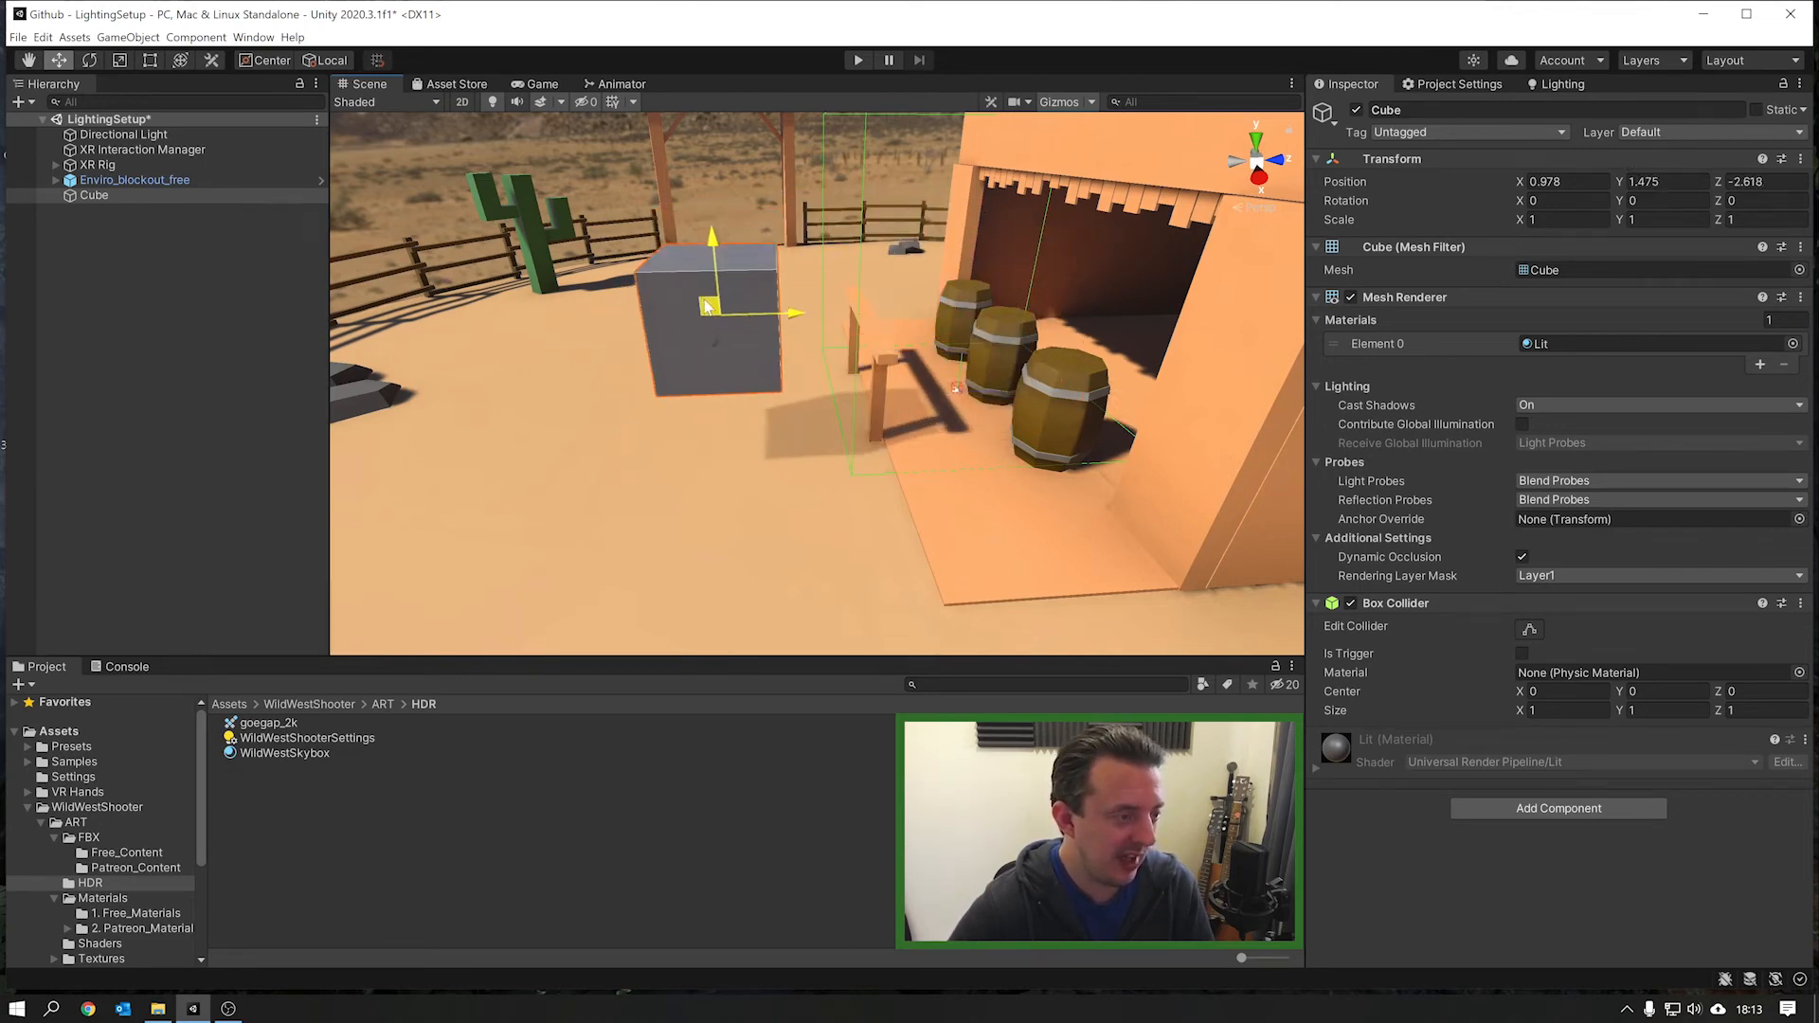
{"action": "left_click_drag", "start_coordinate": [709, 240], "coordinate": [691, 267]}
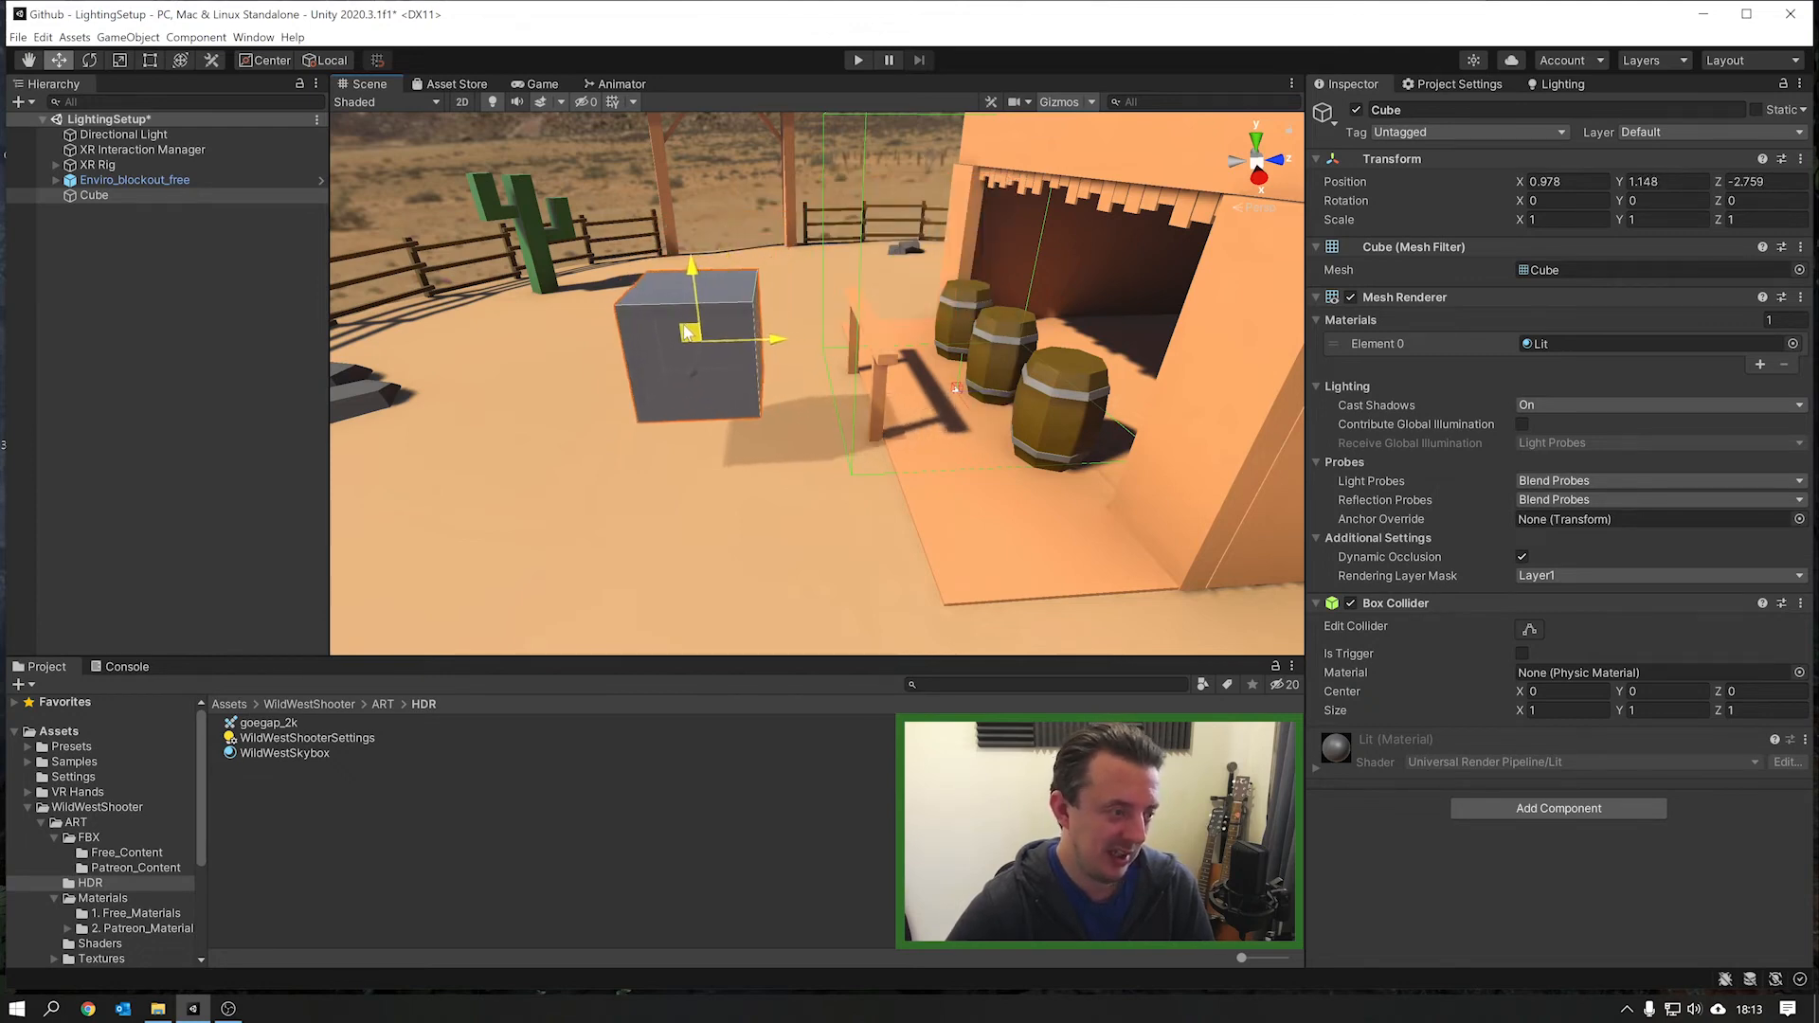
{"action": "left_click_drag", "start_coordinate": [692, 267], "coordinate": [691, 331]}
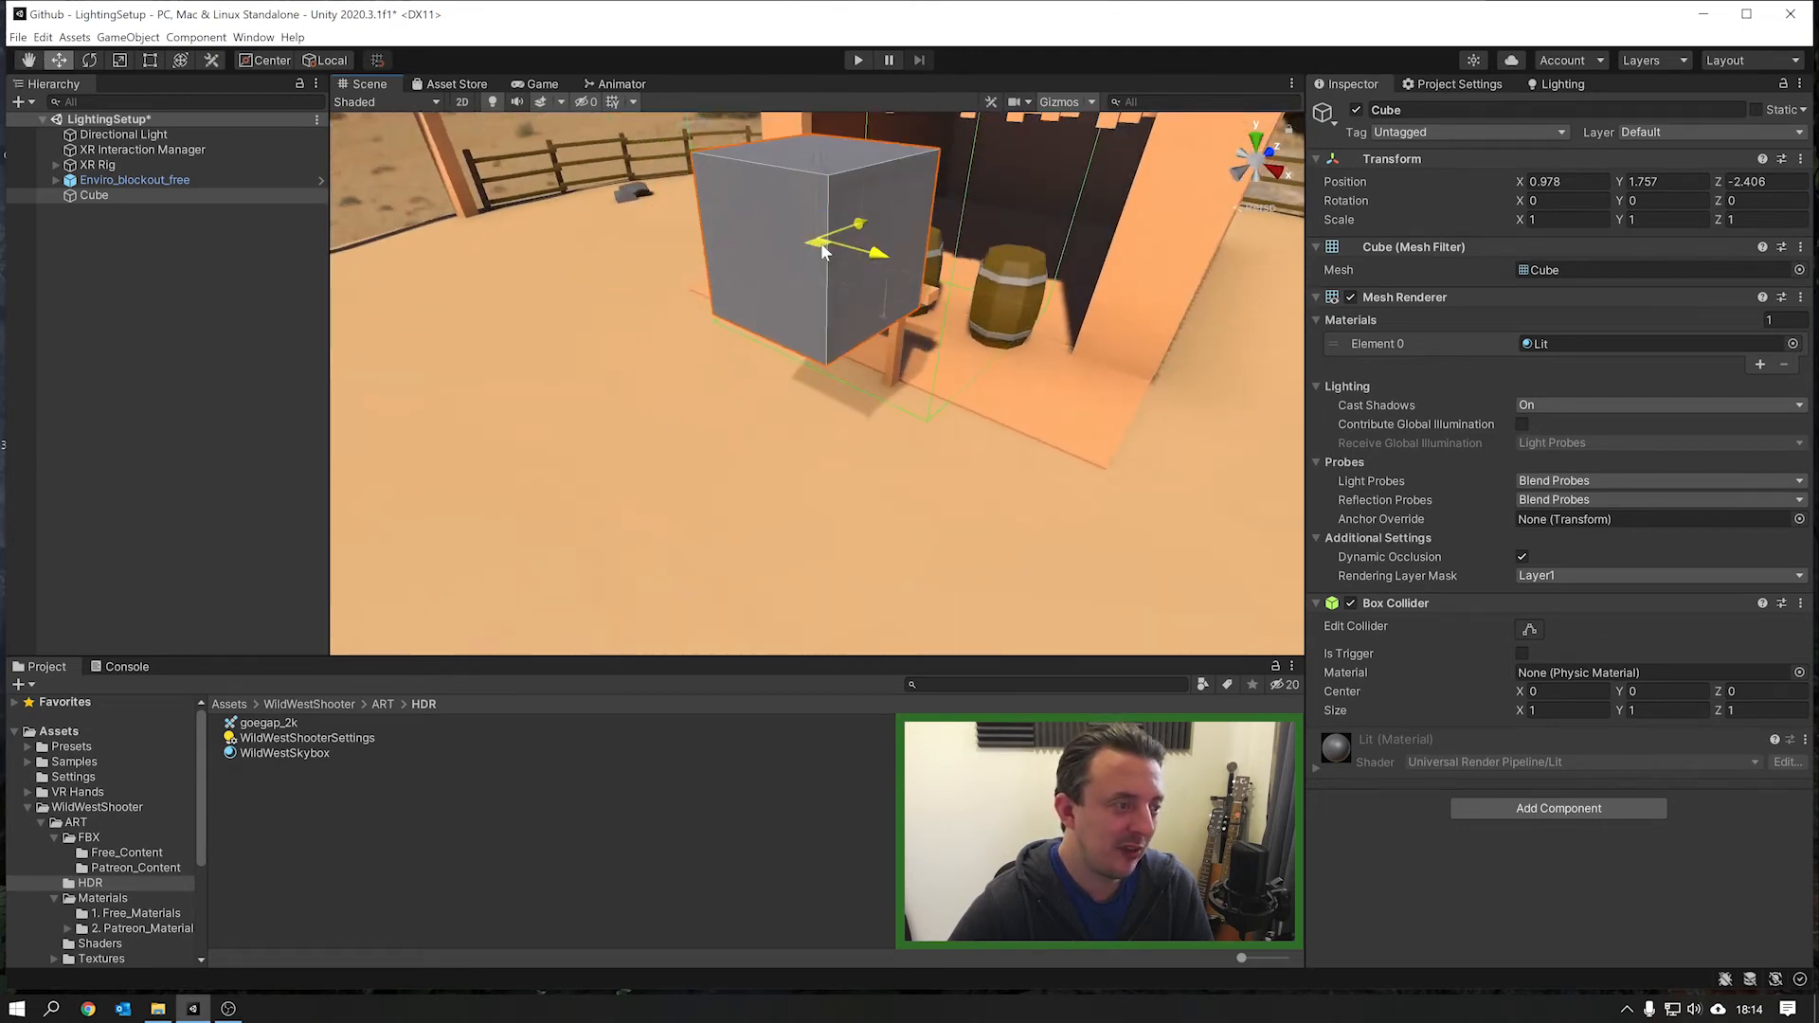
{"action": "left_click_drag", "start_coordinate": [826, 227], "coordinate": [940, 174]}
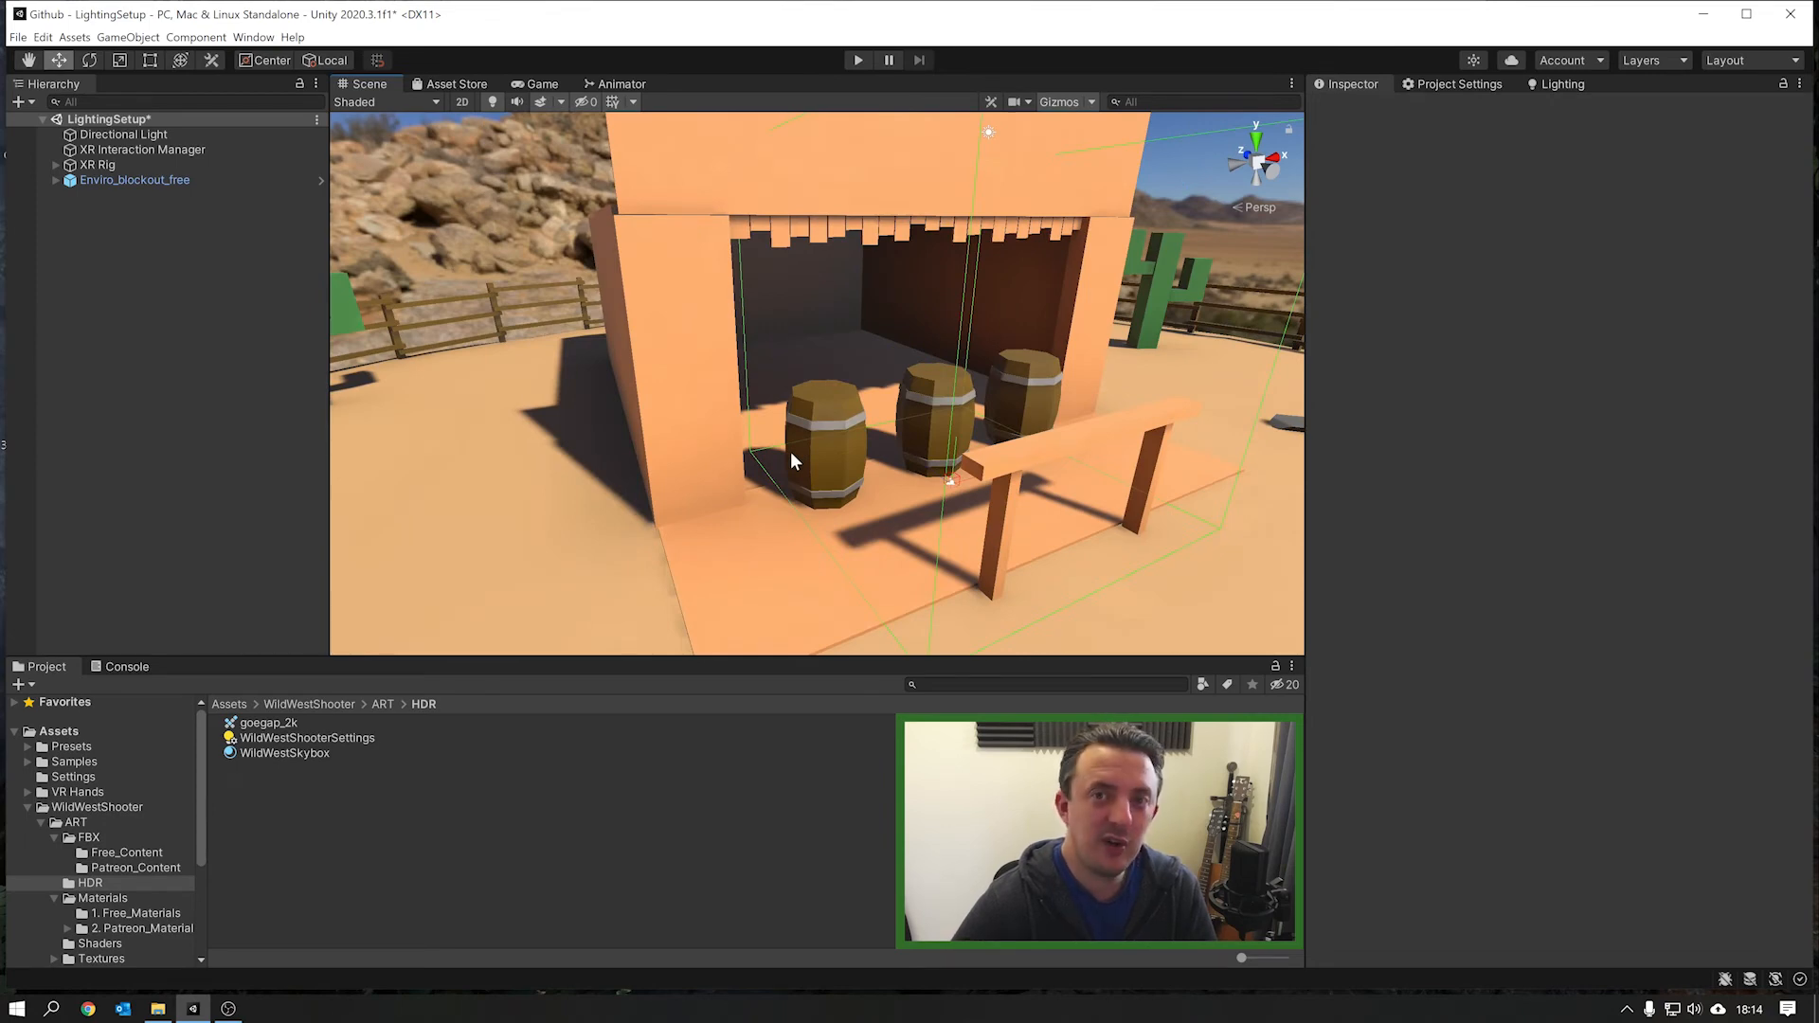
{"action": "mouse_move", "coordinate": [1315, 93]}
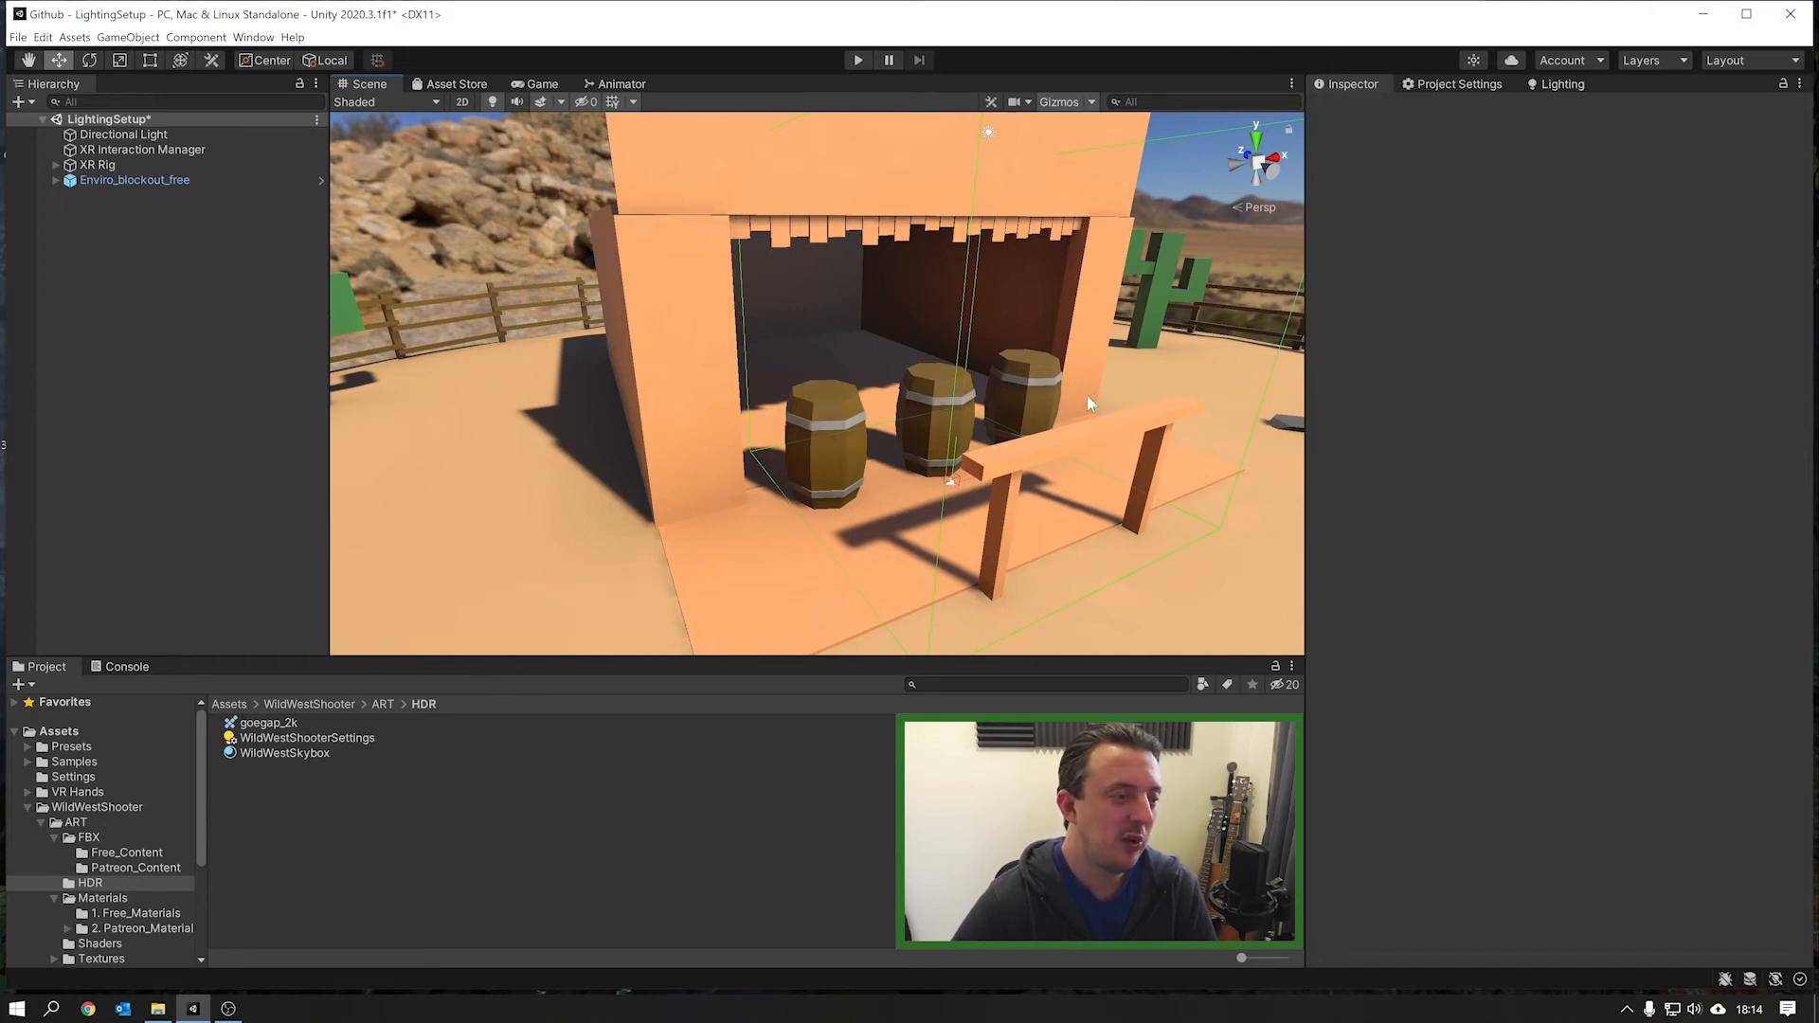
{"action": "mouse_move", "coordinate": [1172, 485]}
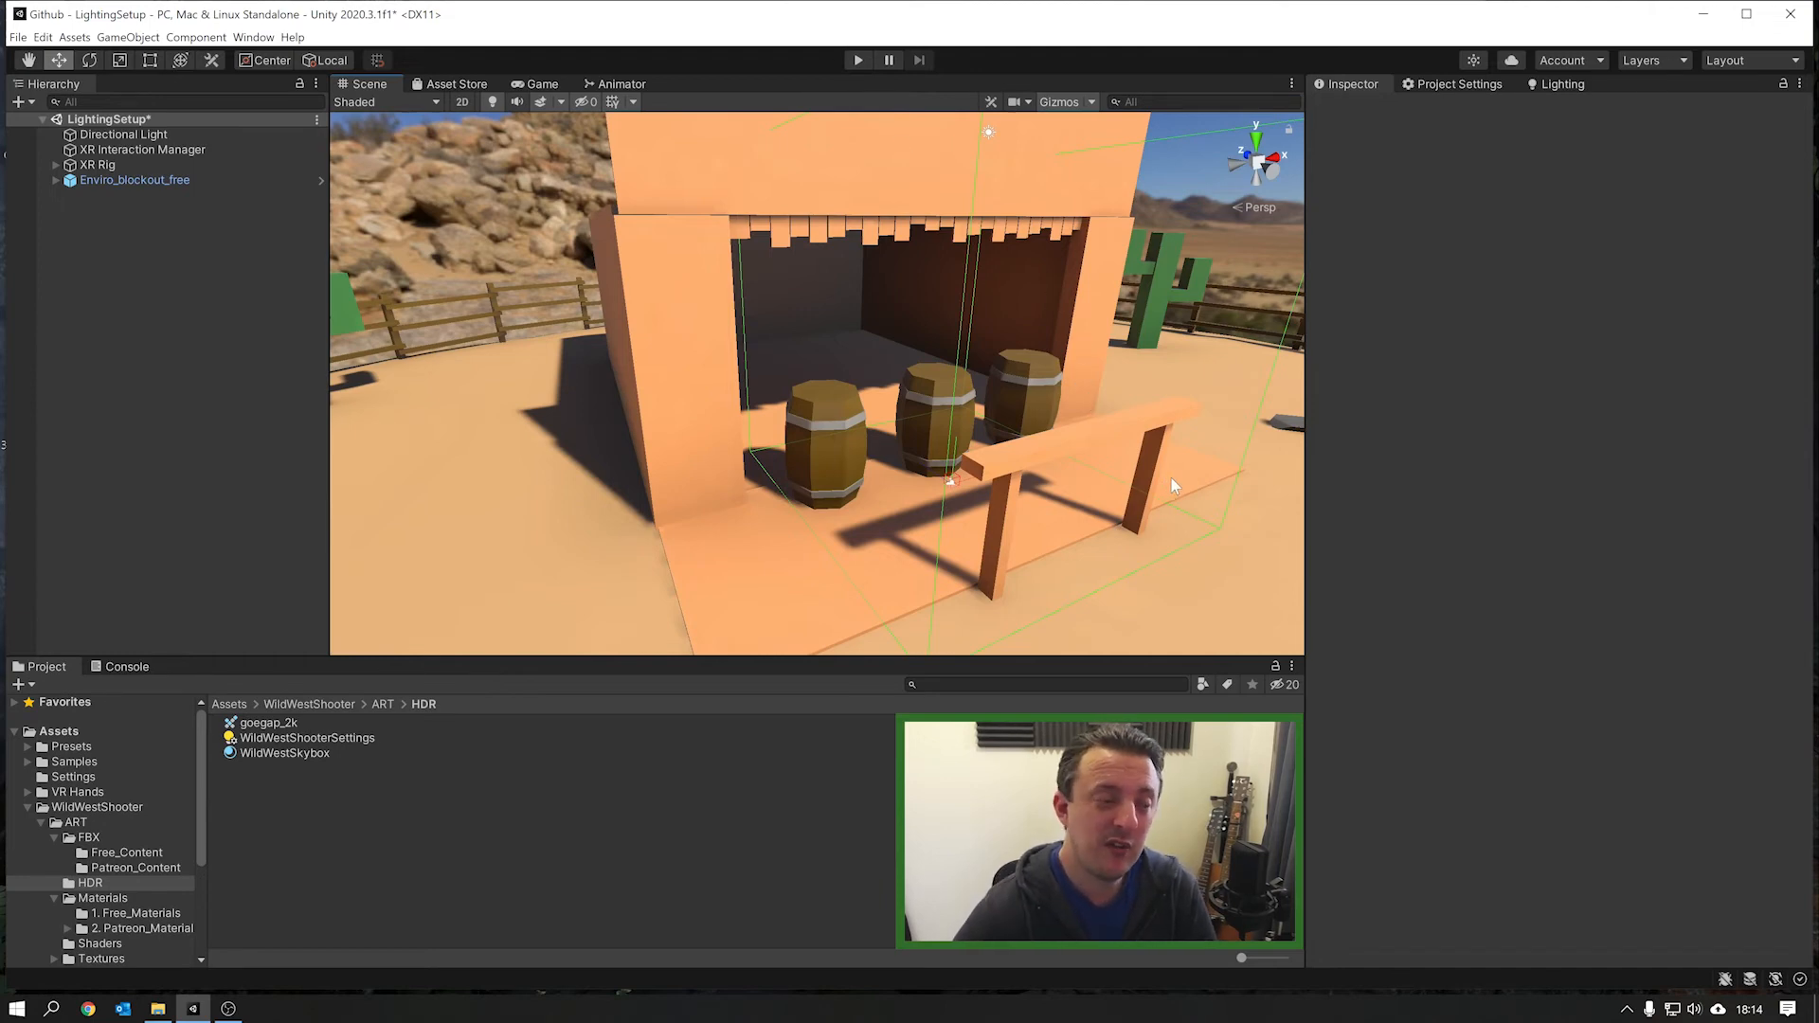
{"action": "mouse_move", "coordinate": [1091, 469]}
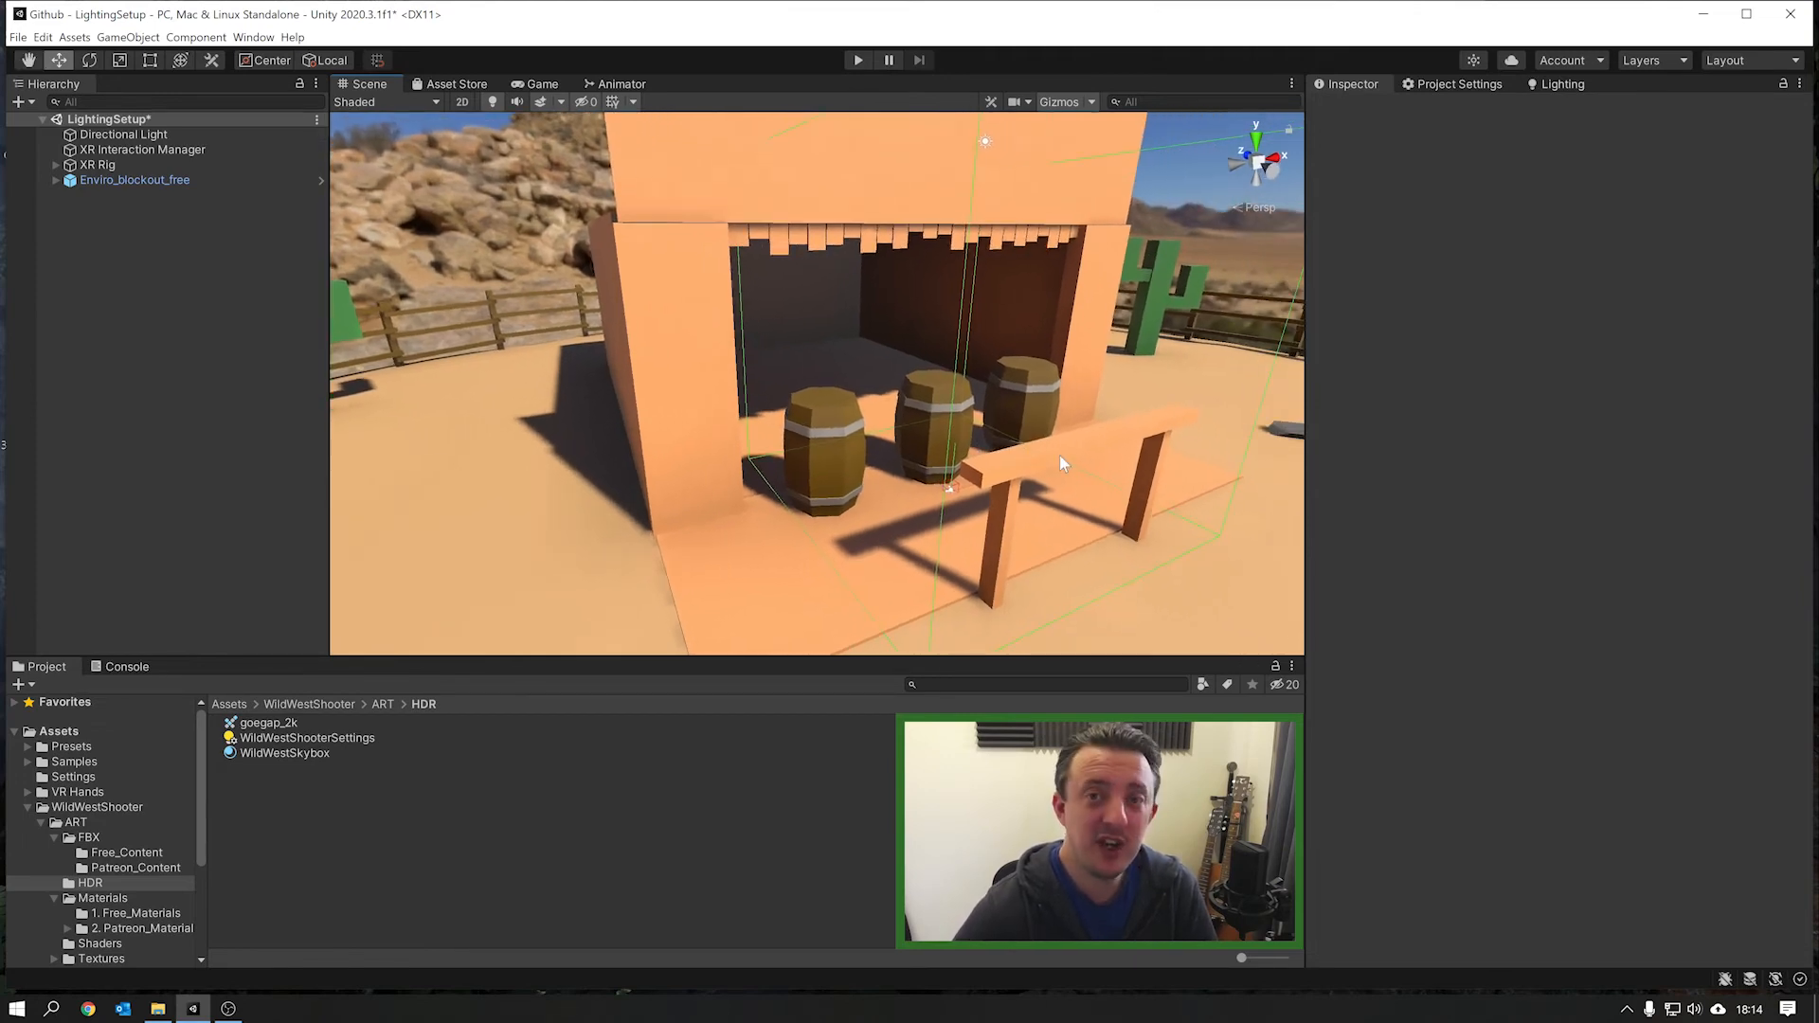
{"action": "left_click", "coordinate": [858, 58]}
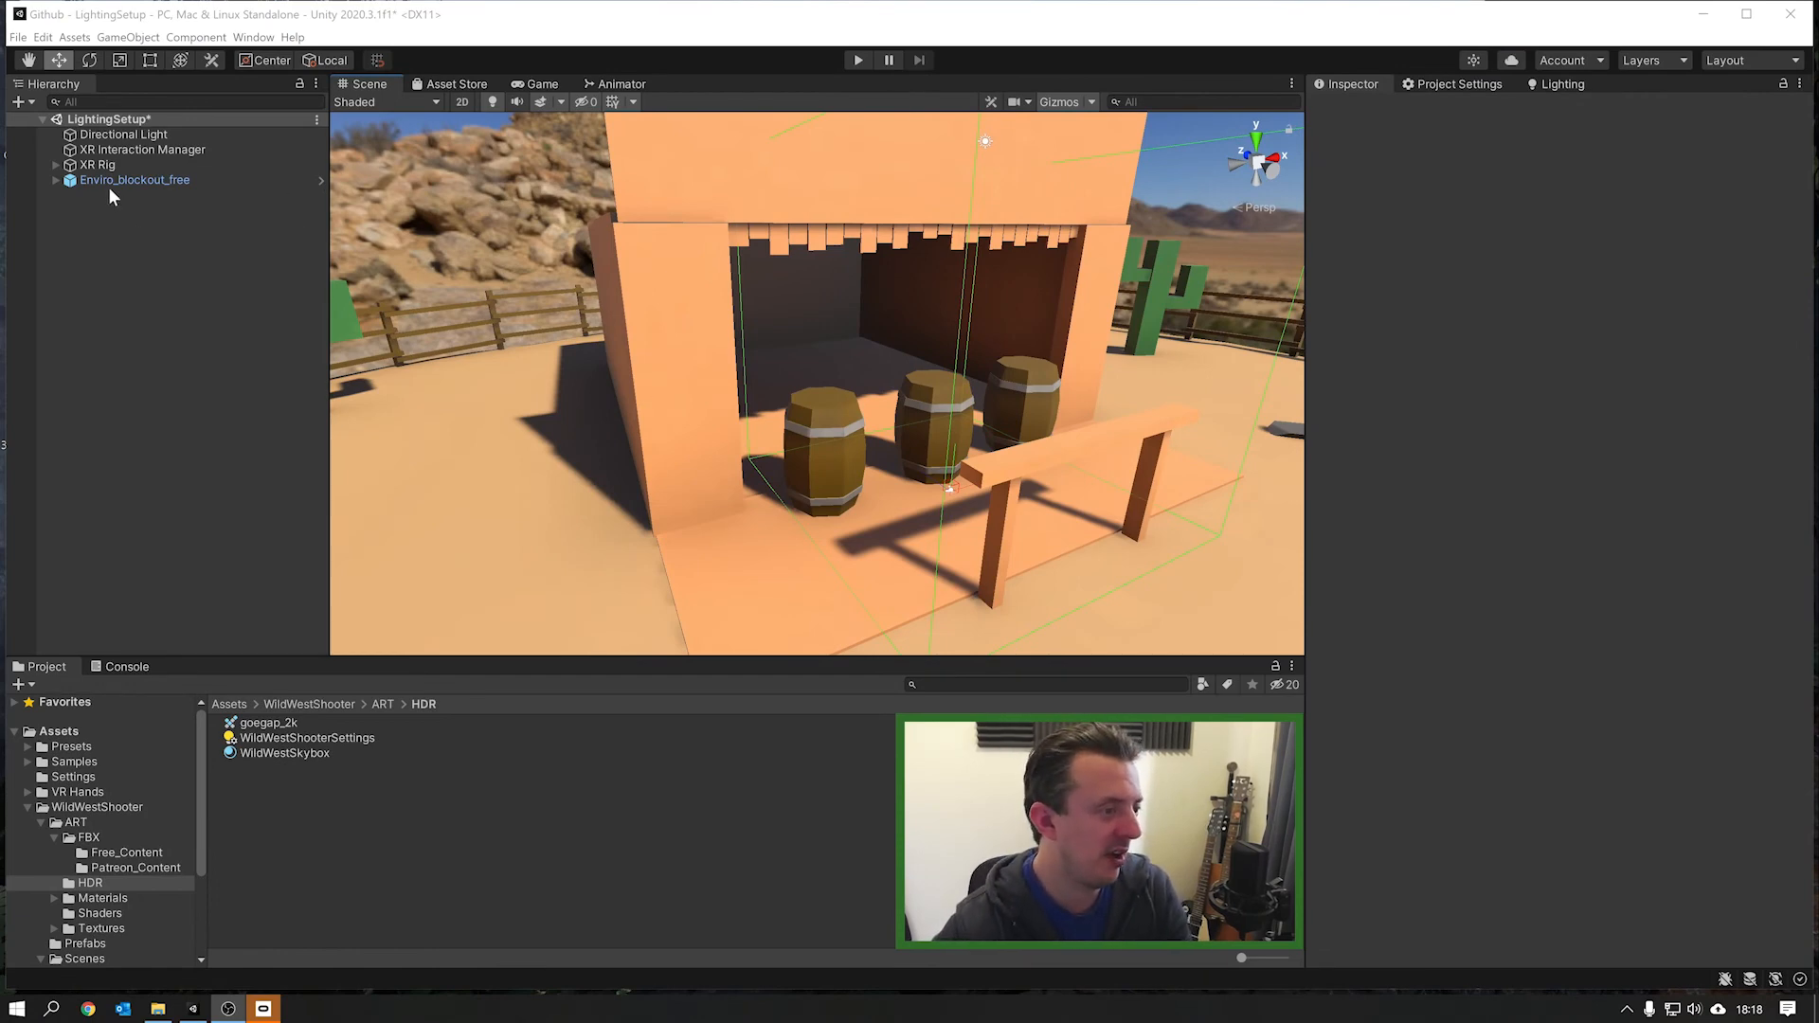
Step: Assign the VR Hands LeftHand prefab as LeftHand Controller's Model Prefab
{"action": "left_click", "coordinate": [97, 164]}
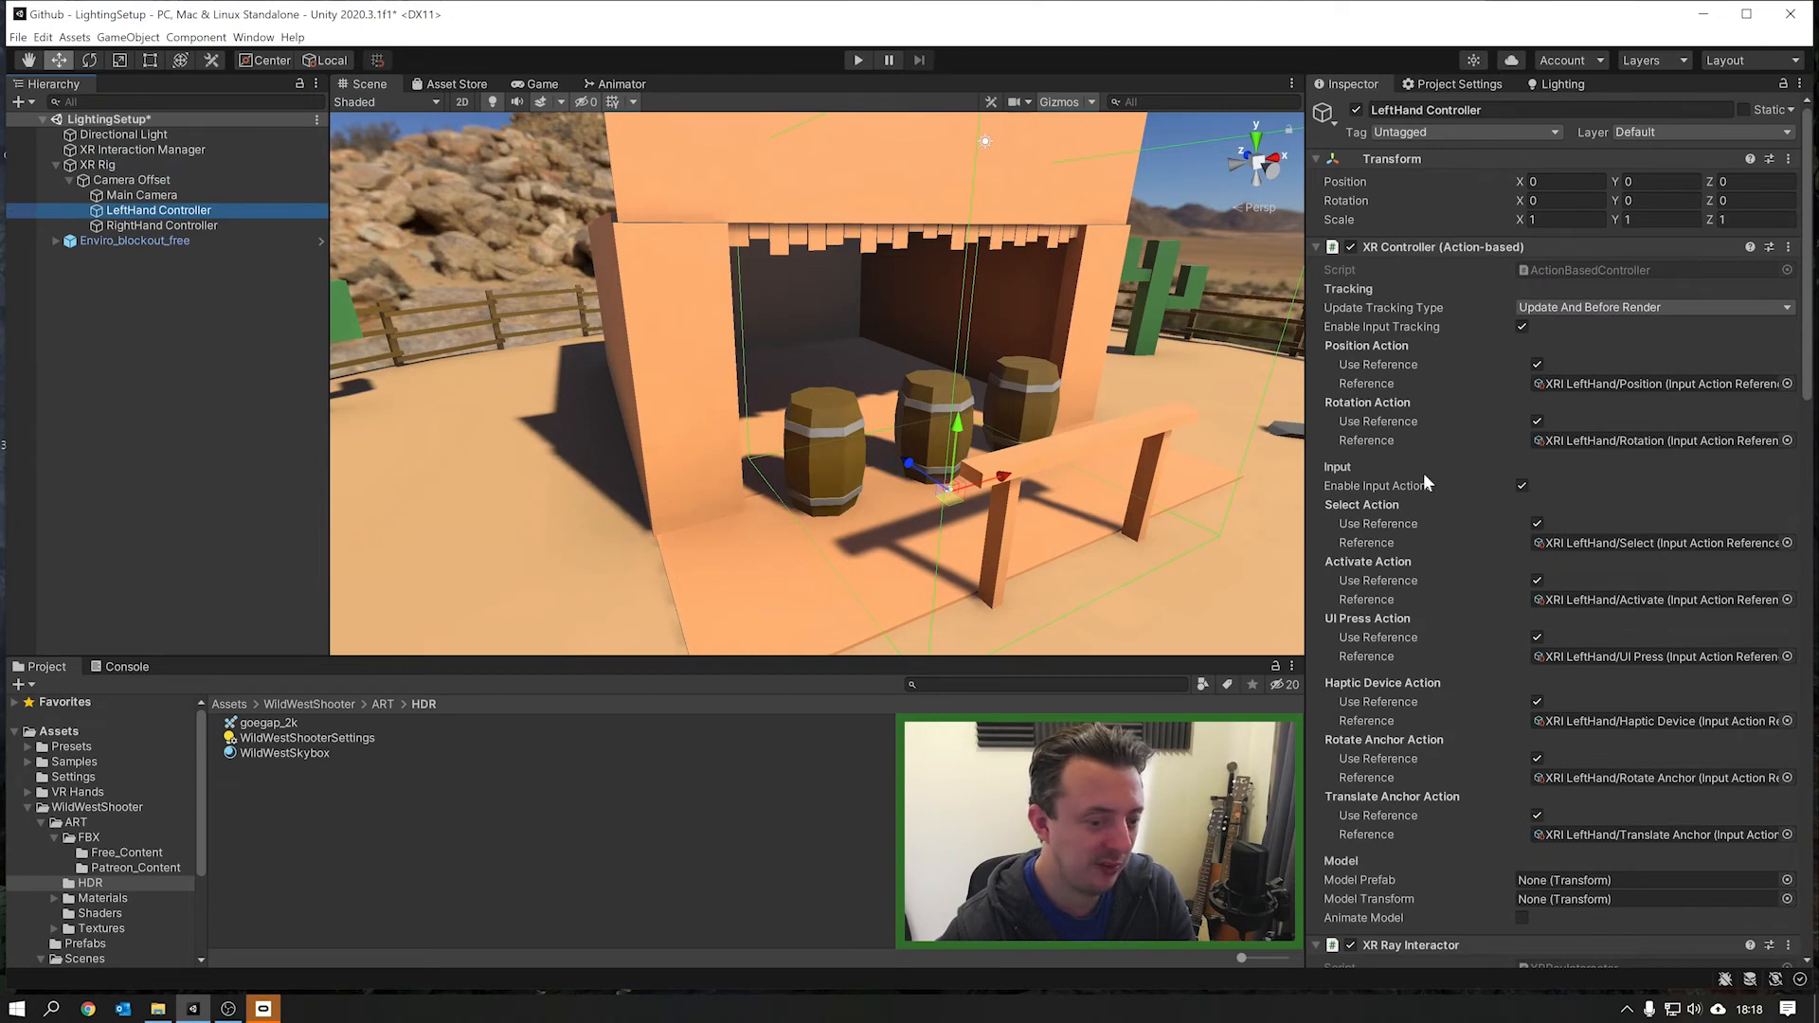
{"action": "scroll", "scroll_direction": "down", "scroll_amount": 3}
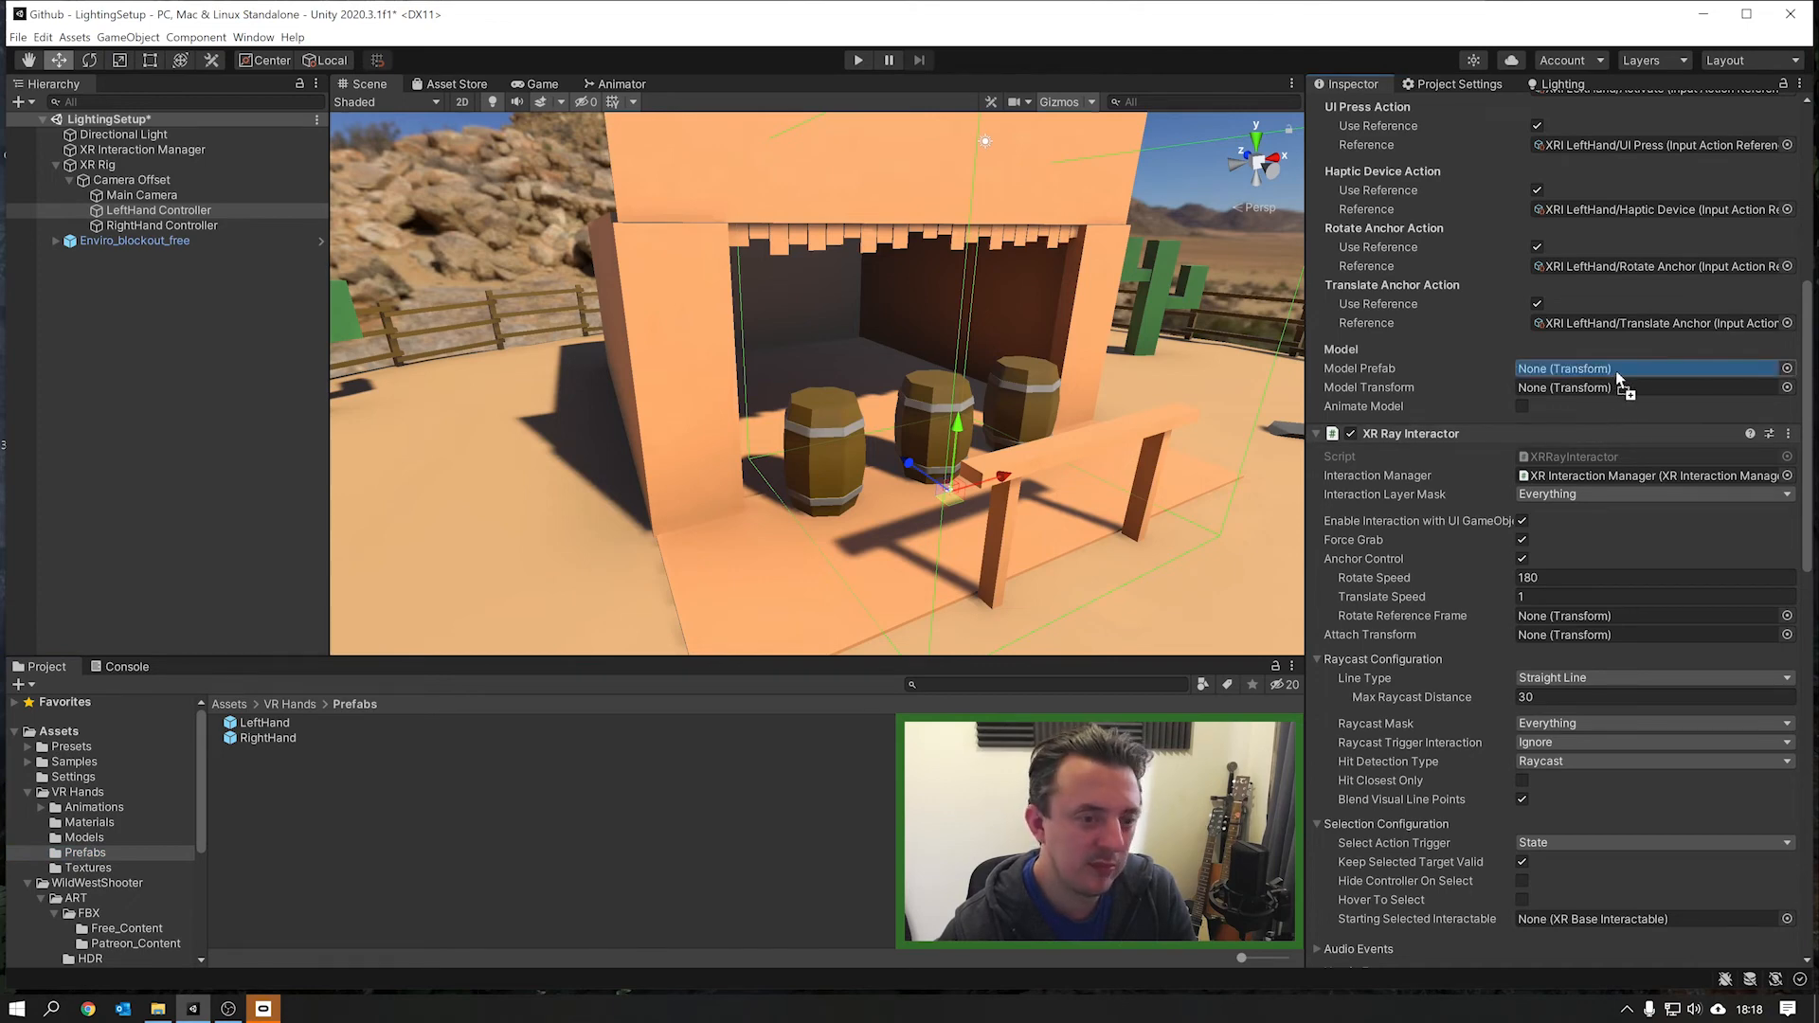
{"action": "left_click", "coordinate": [161, 223]}
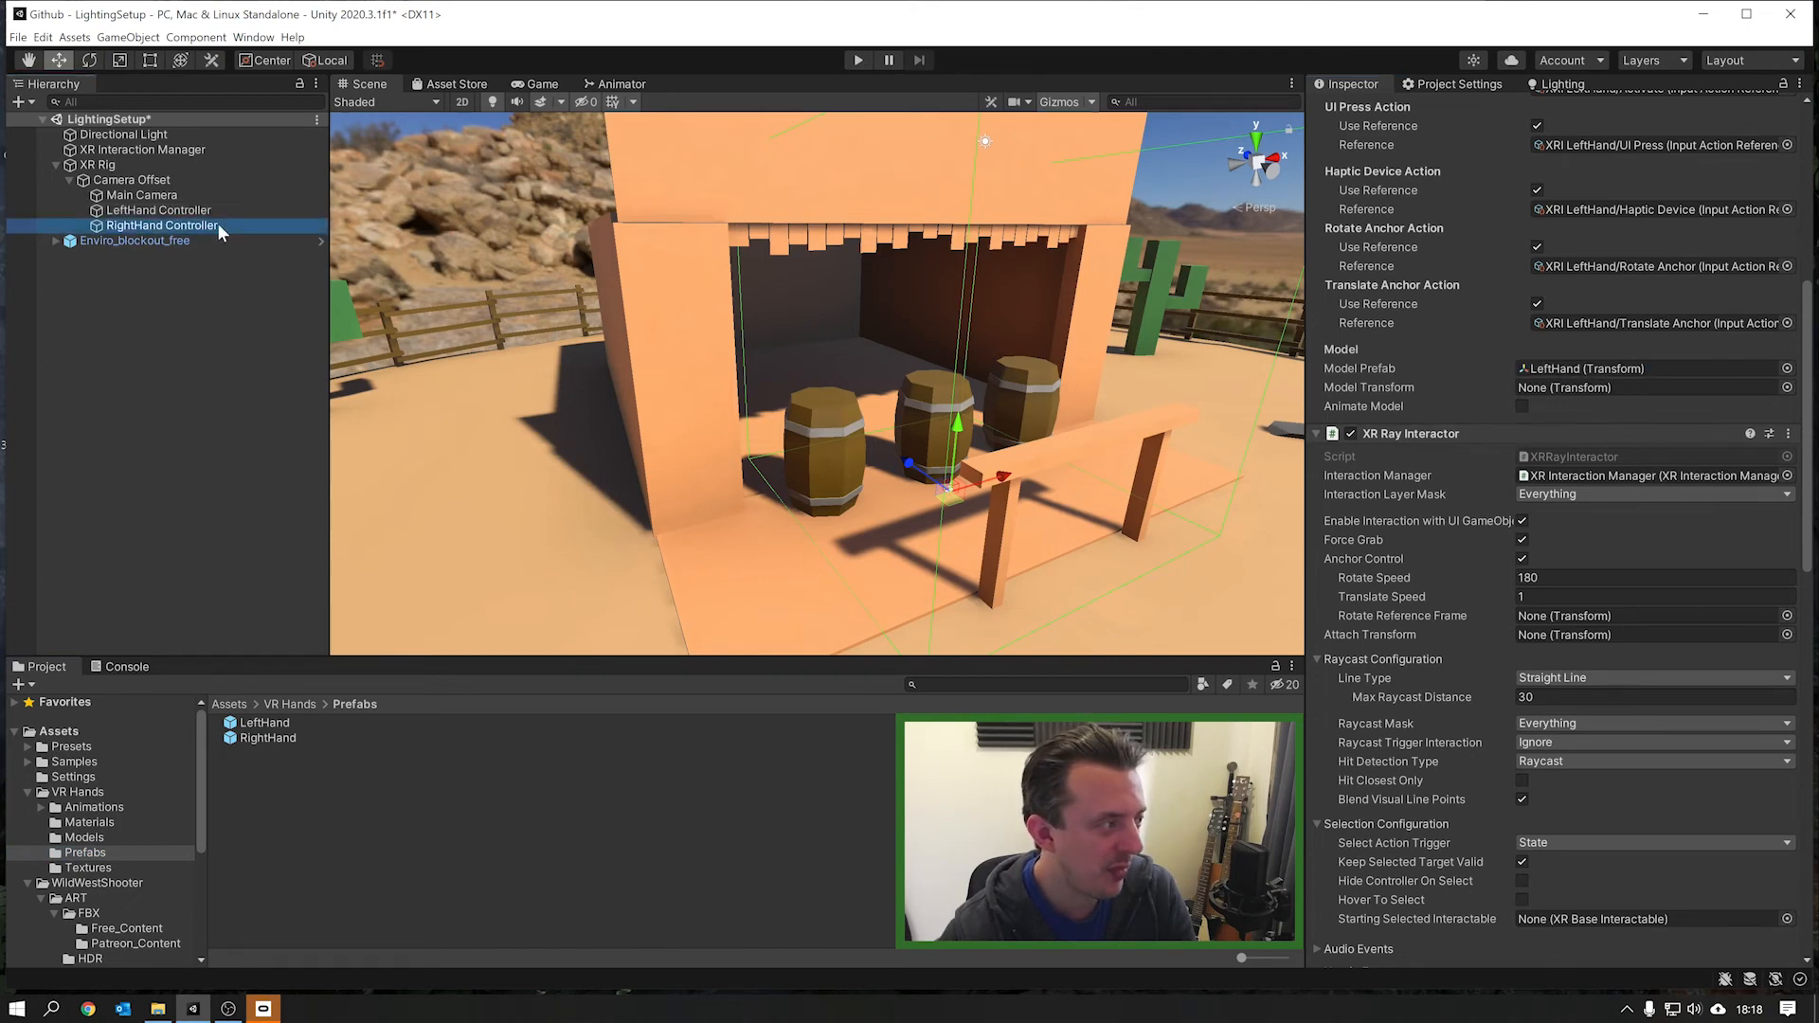